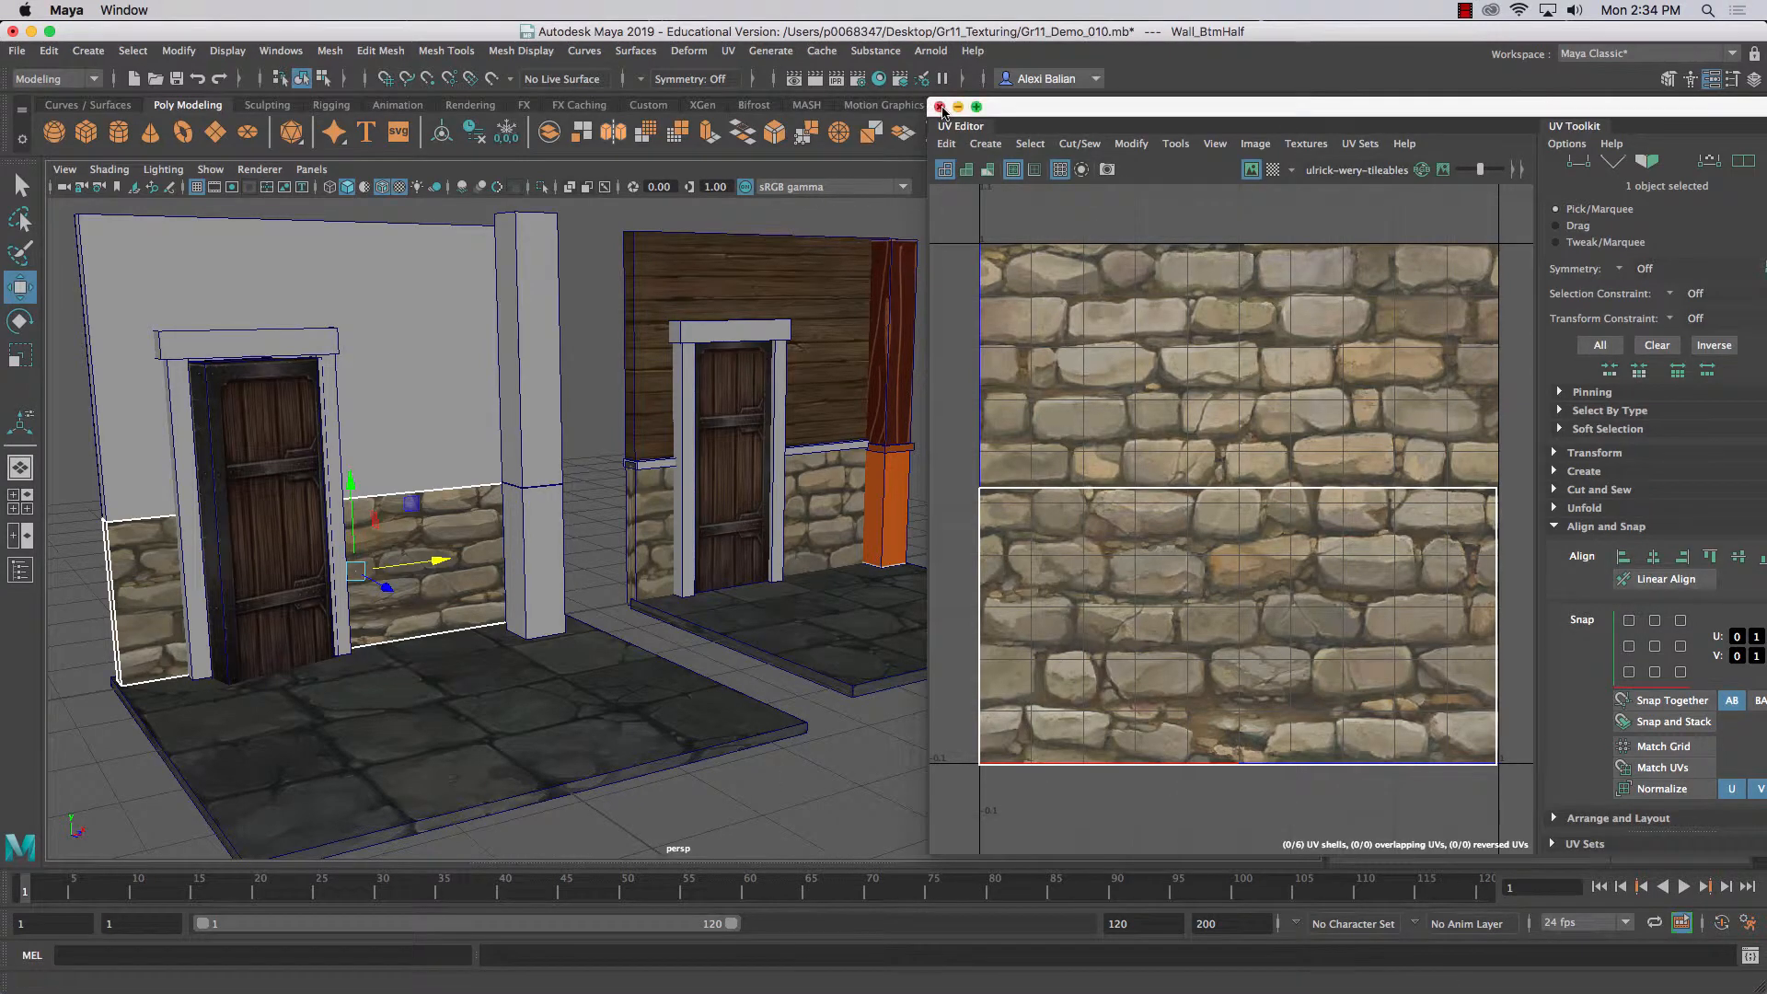
# - Assign the pillar a new Lambert material and rename it 'Column' (ColumnDetail)
pyautogui.click(939, 106)
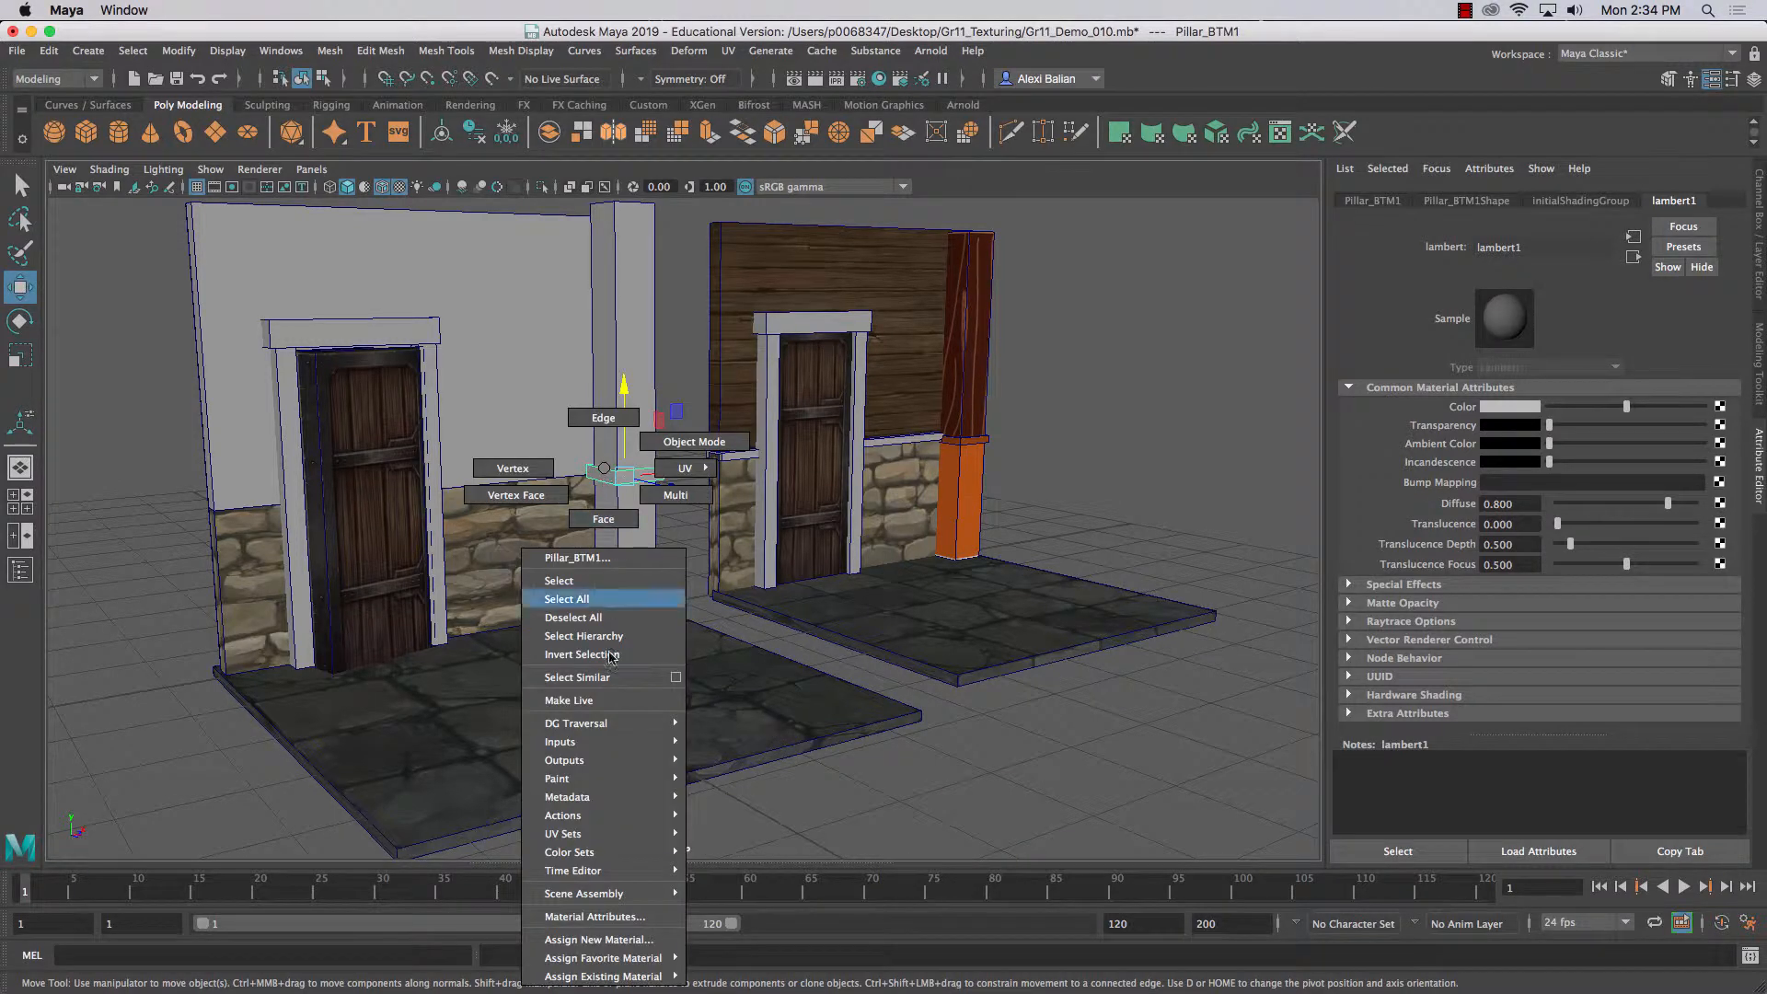
pyautogui.click(599, 939)
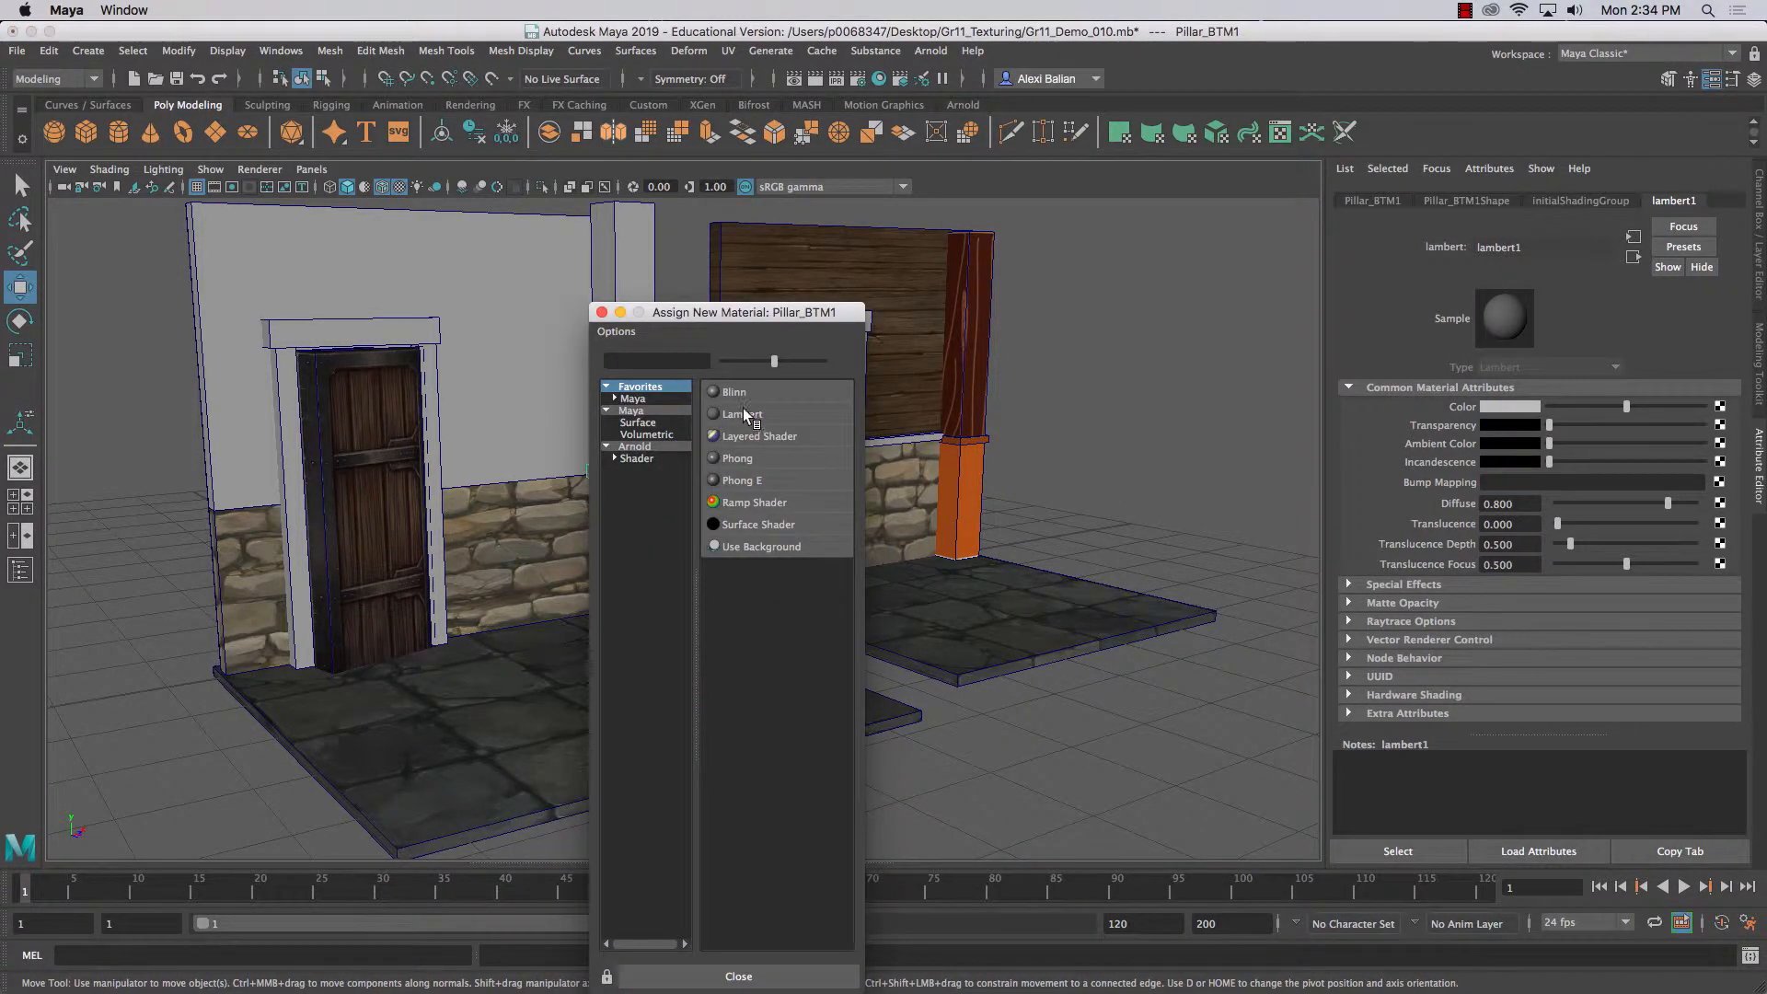
pyautogui.click(742, 415)
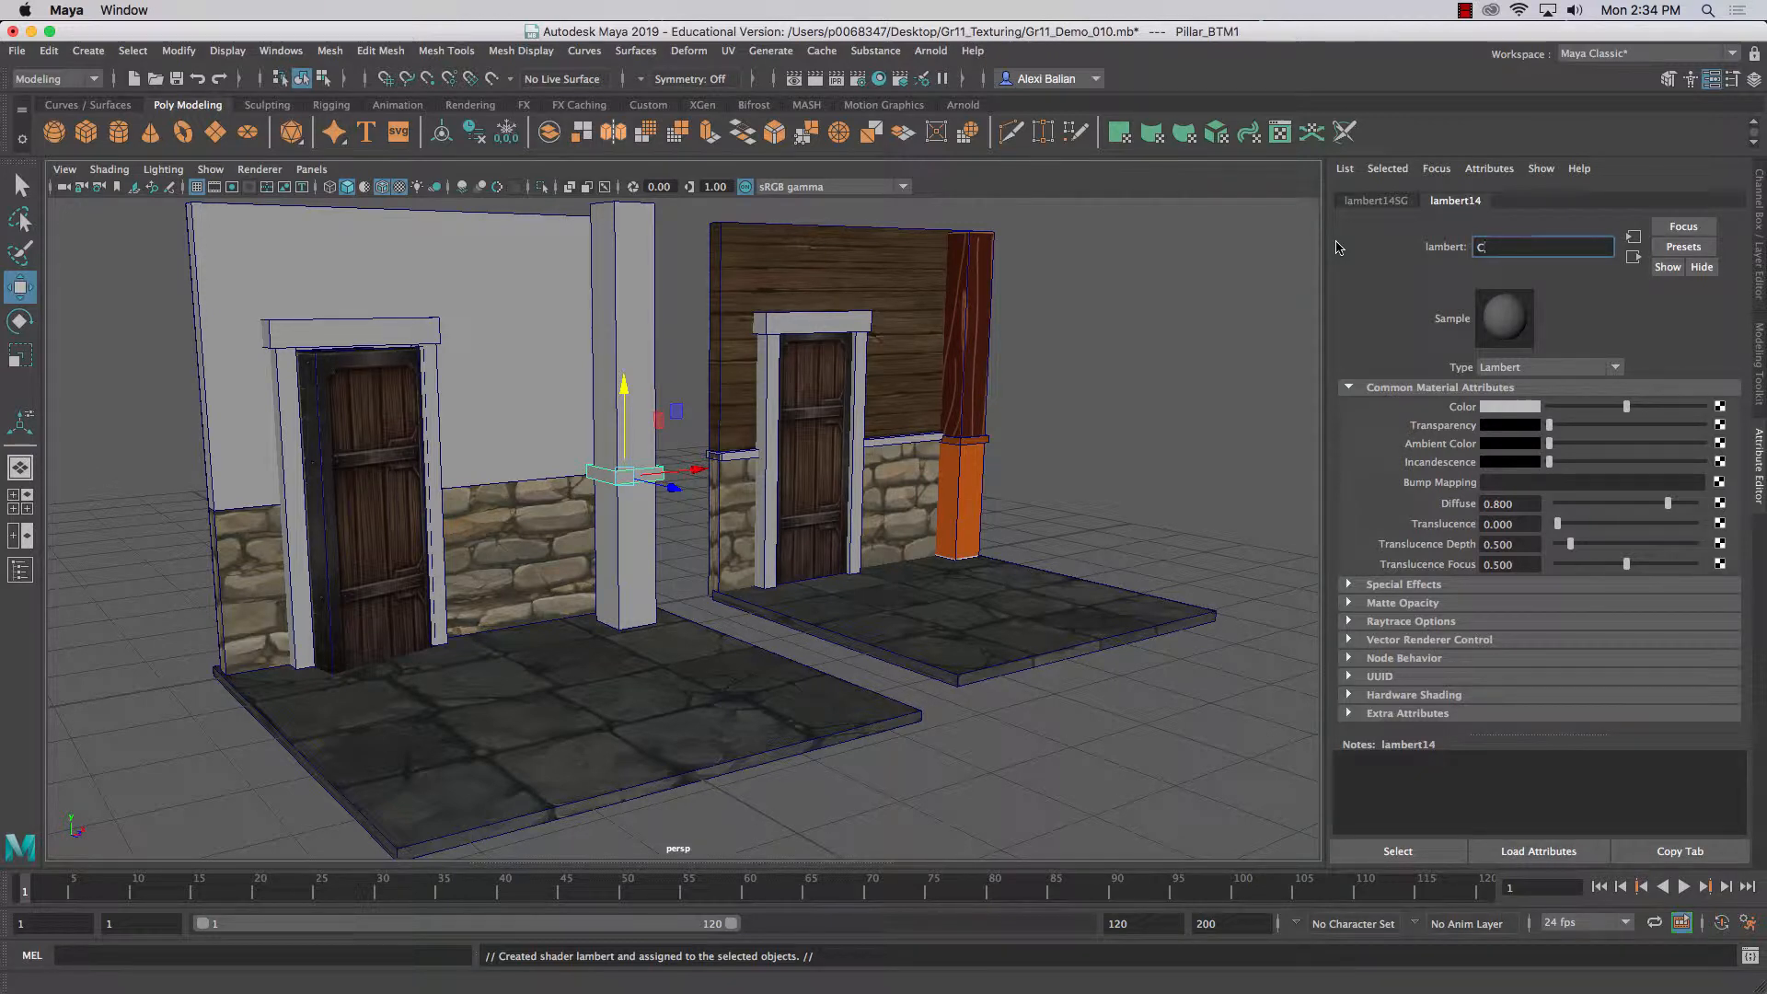
pyautogui.write('ColumnDetail')
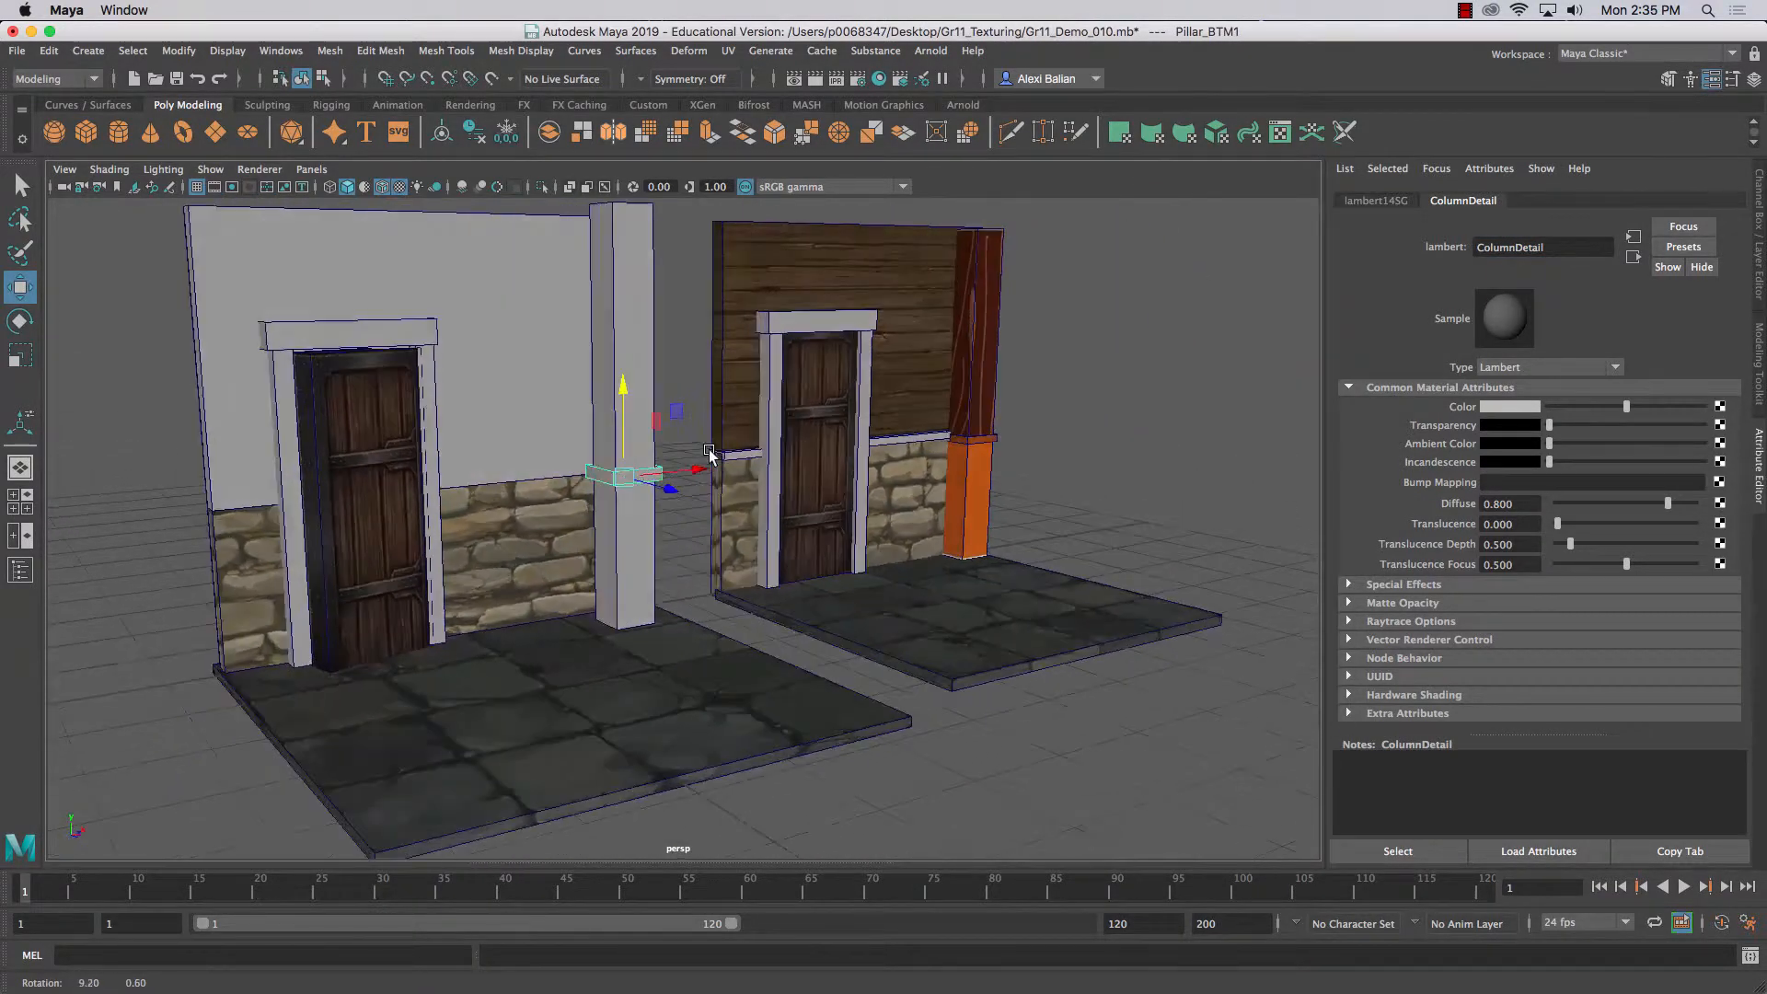
pyautogui.moveTo(710, 457); pyautogui.dragTo(524, 445)
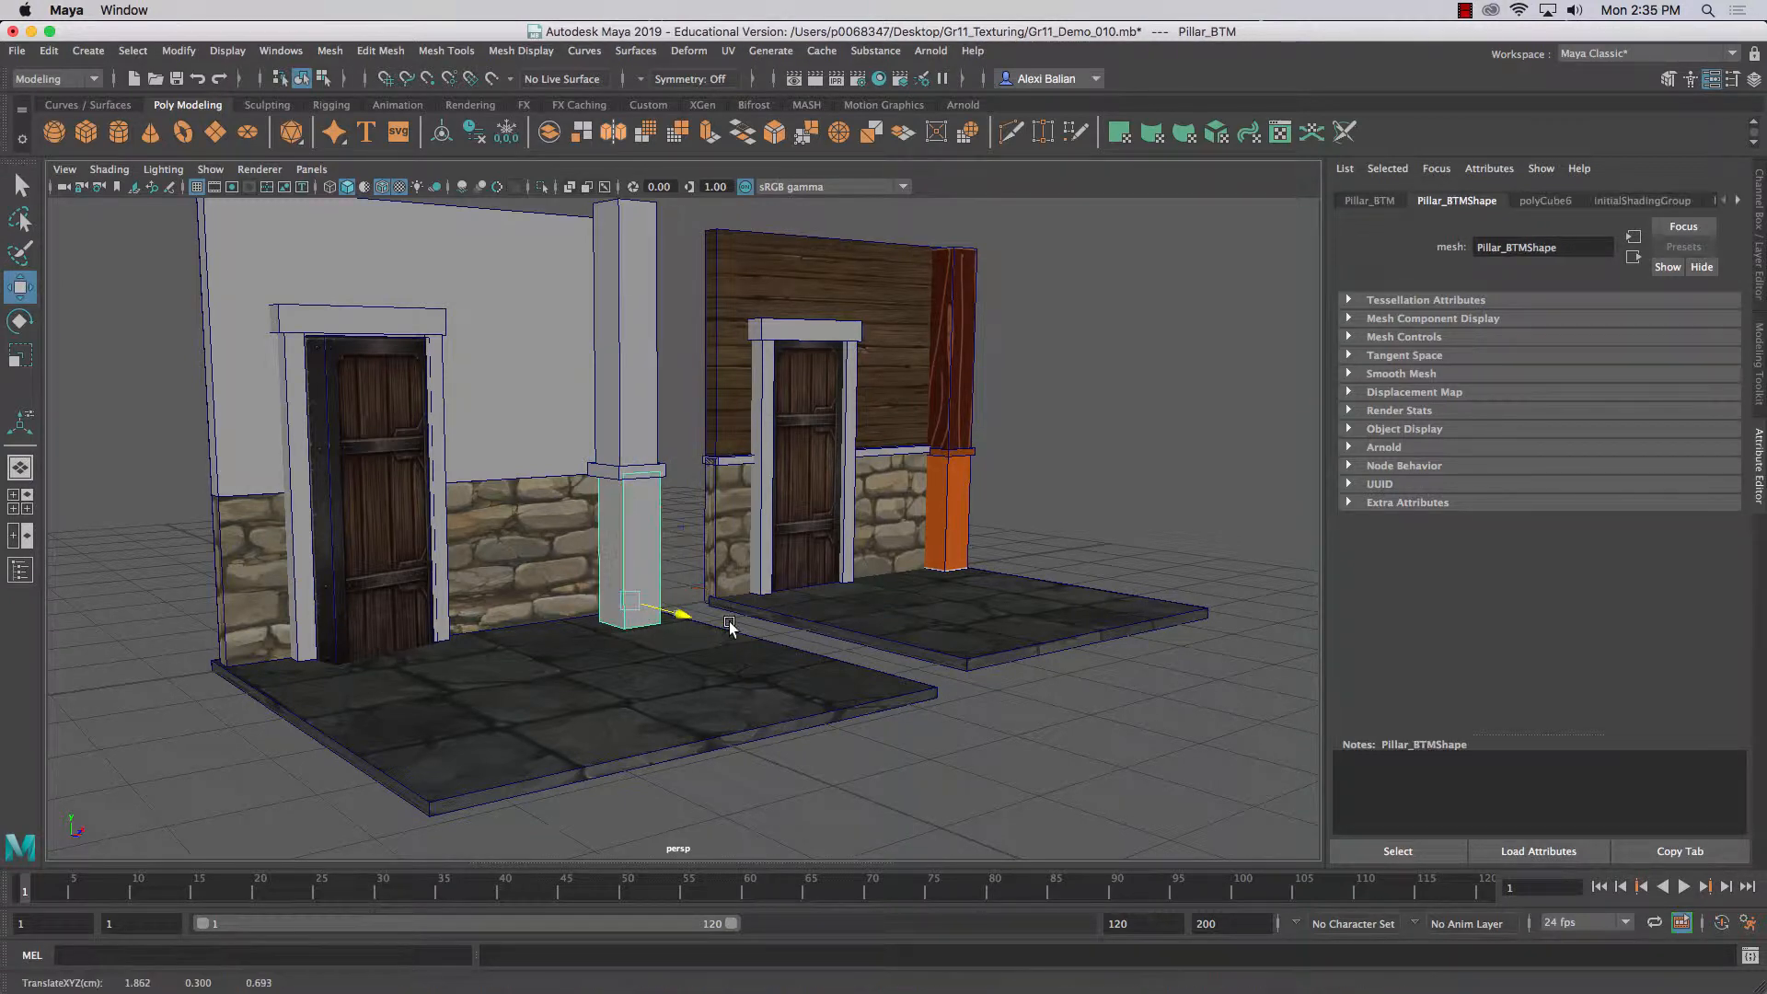
# - Delete the hidden cap faces under Pillar_BTM and return to object selection
pyautogui.moveTo(731, 622); pyautogui.dragTo(1008, 634)
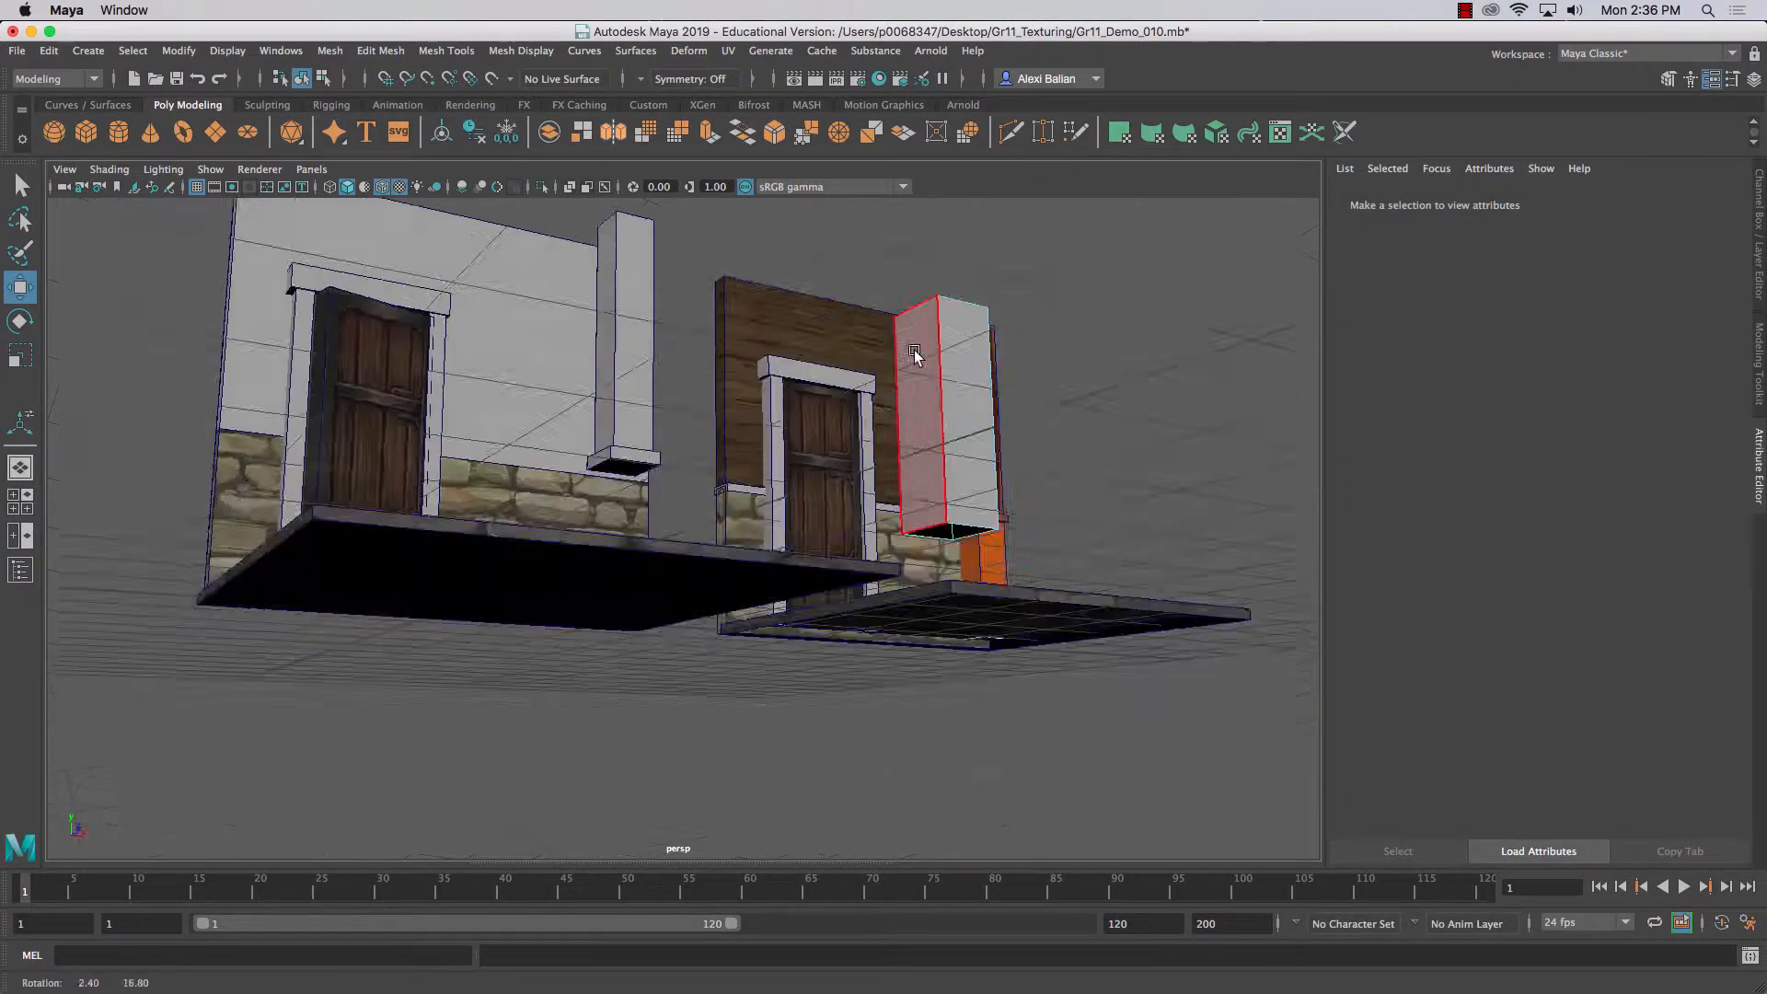
pyautogui.rightClick(915, 354)
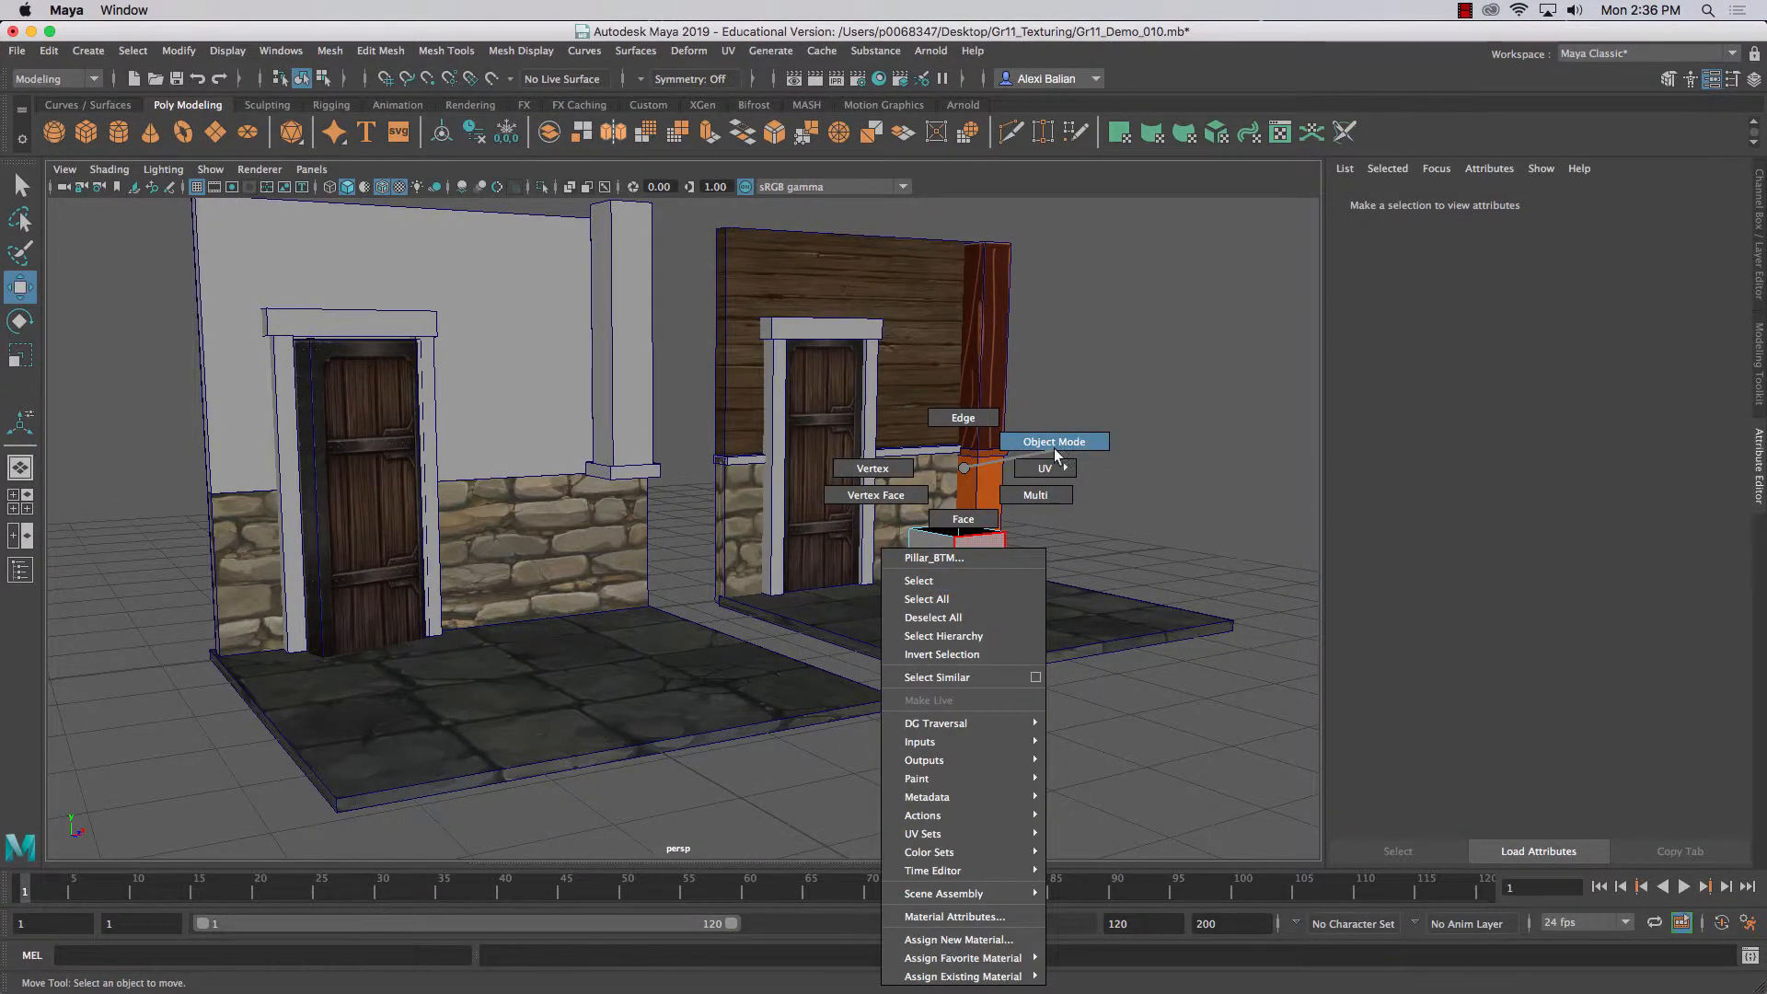
pyautogui.click(1053, 440)
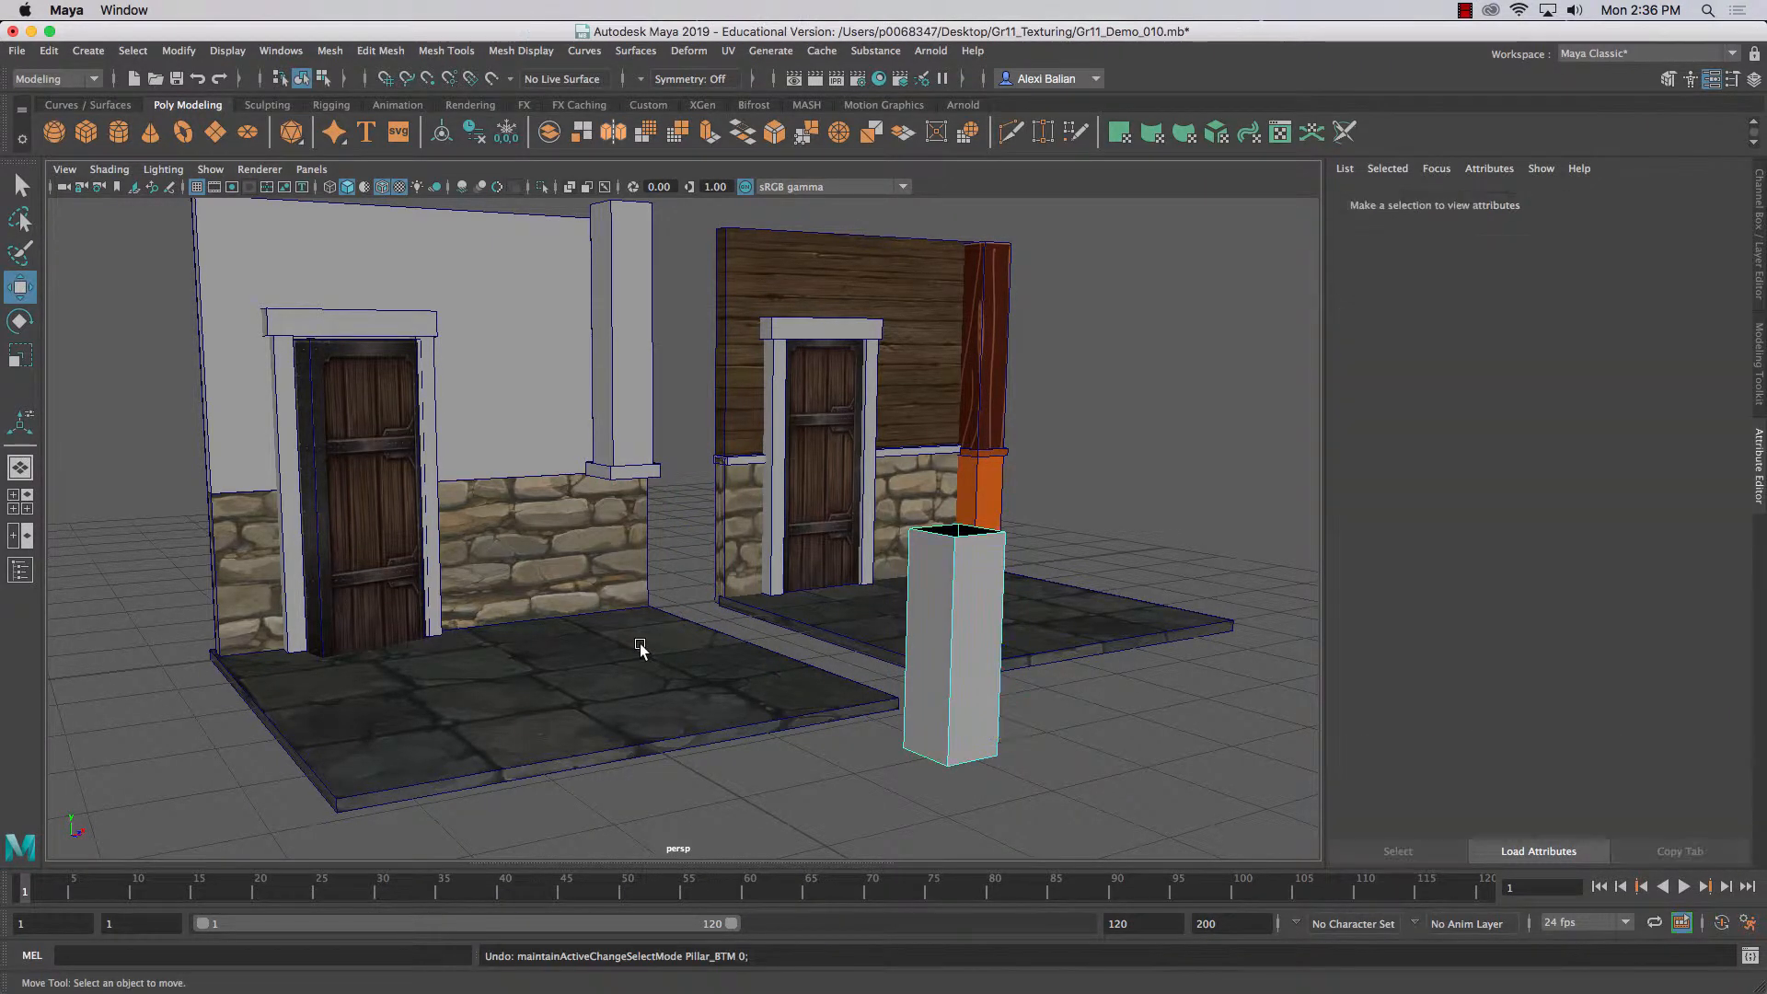
pyautogui.rightClick(955, 541)
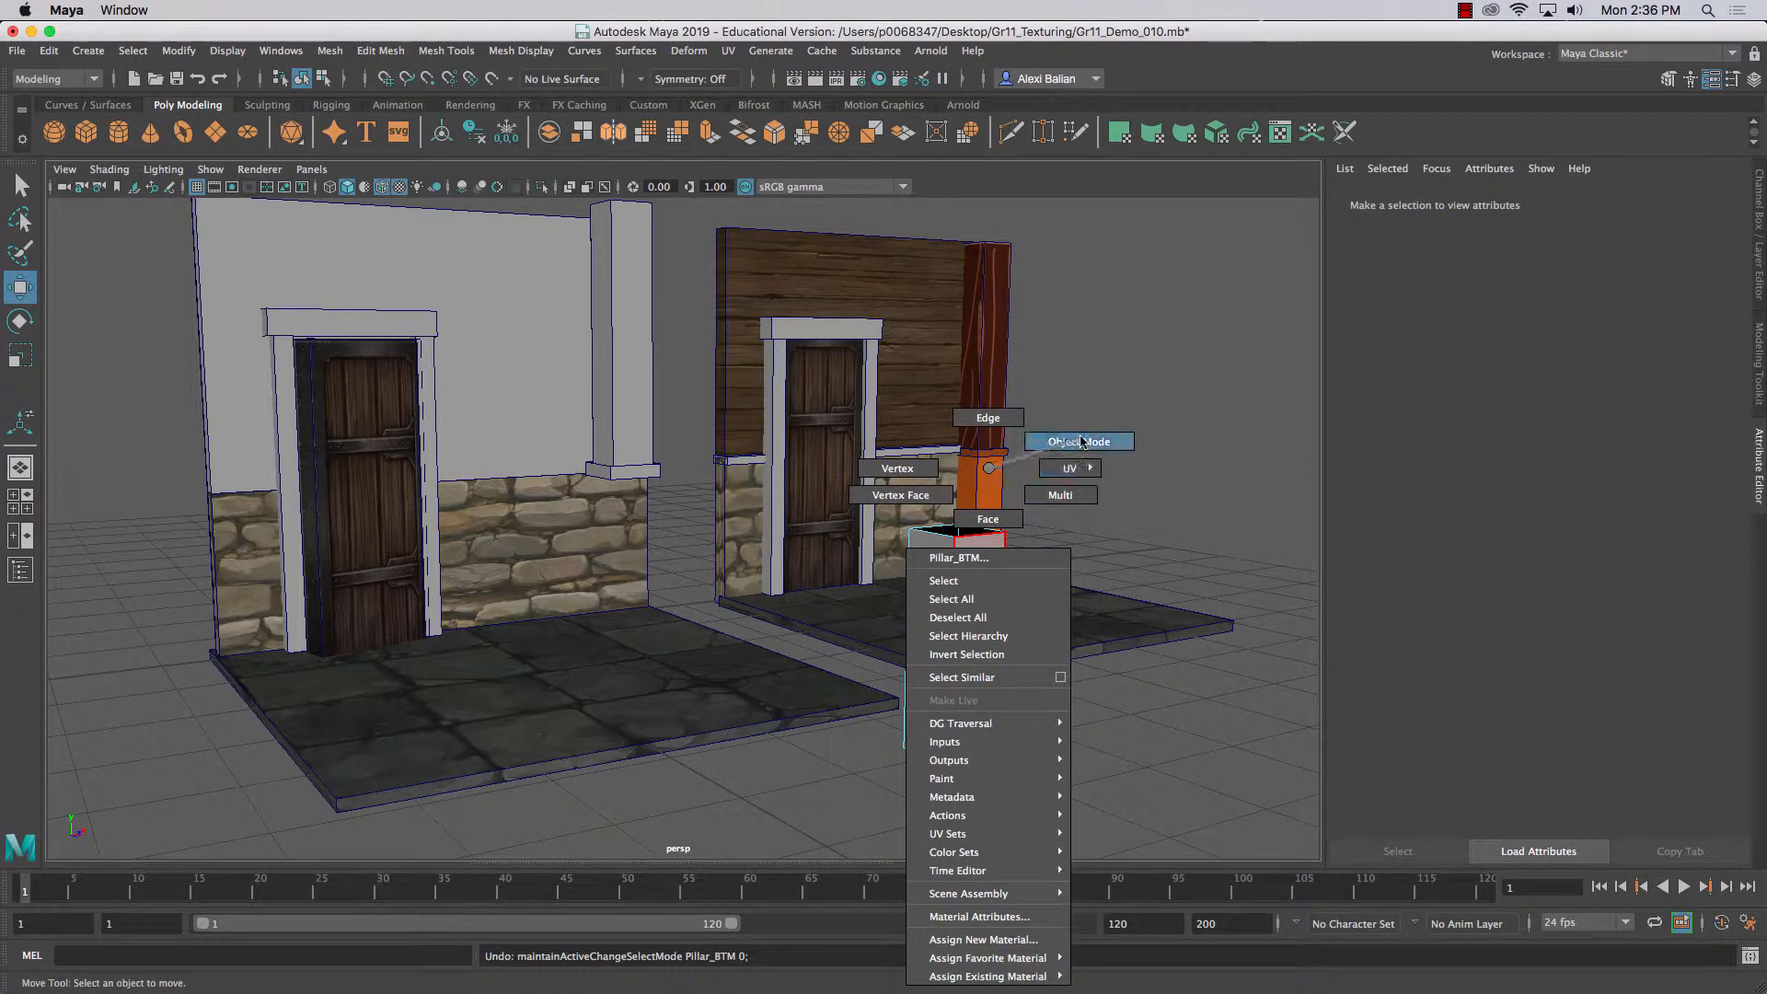
pyautogui.click(1077, 440)
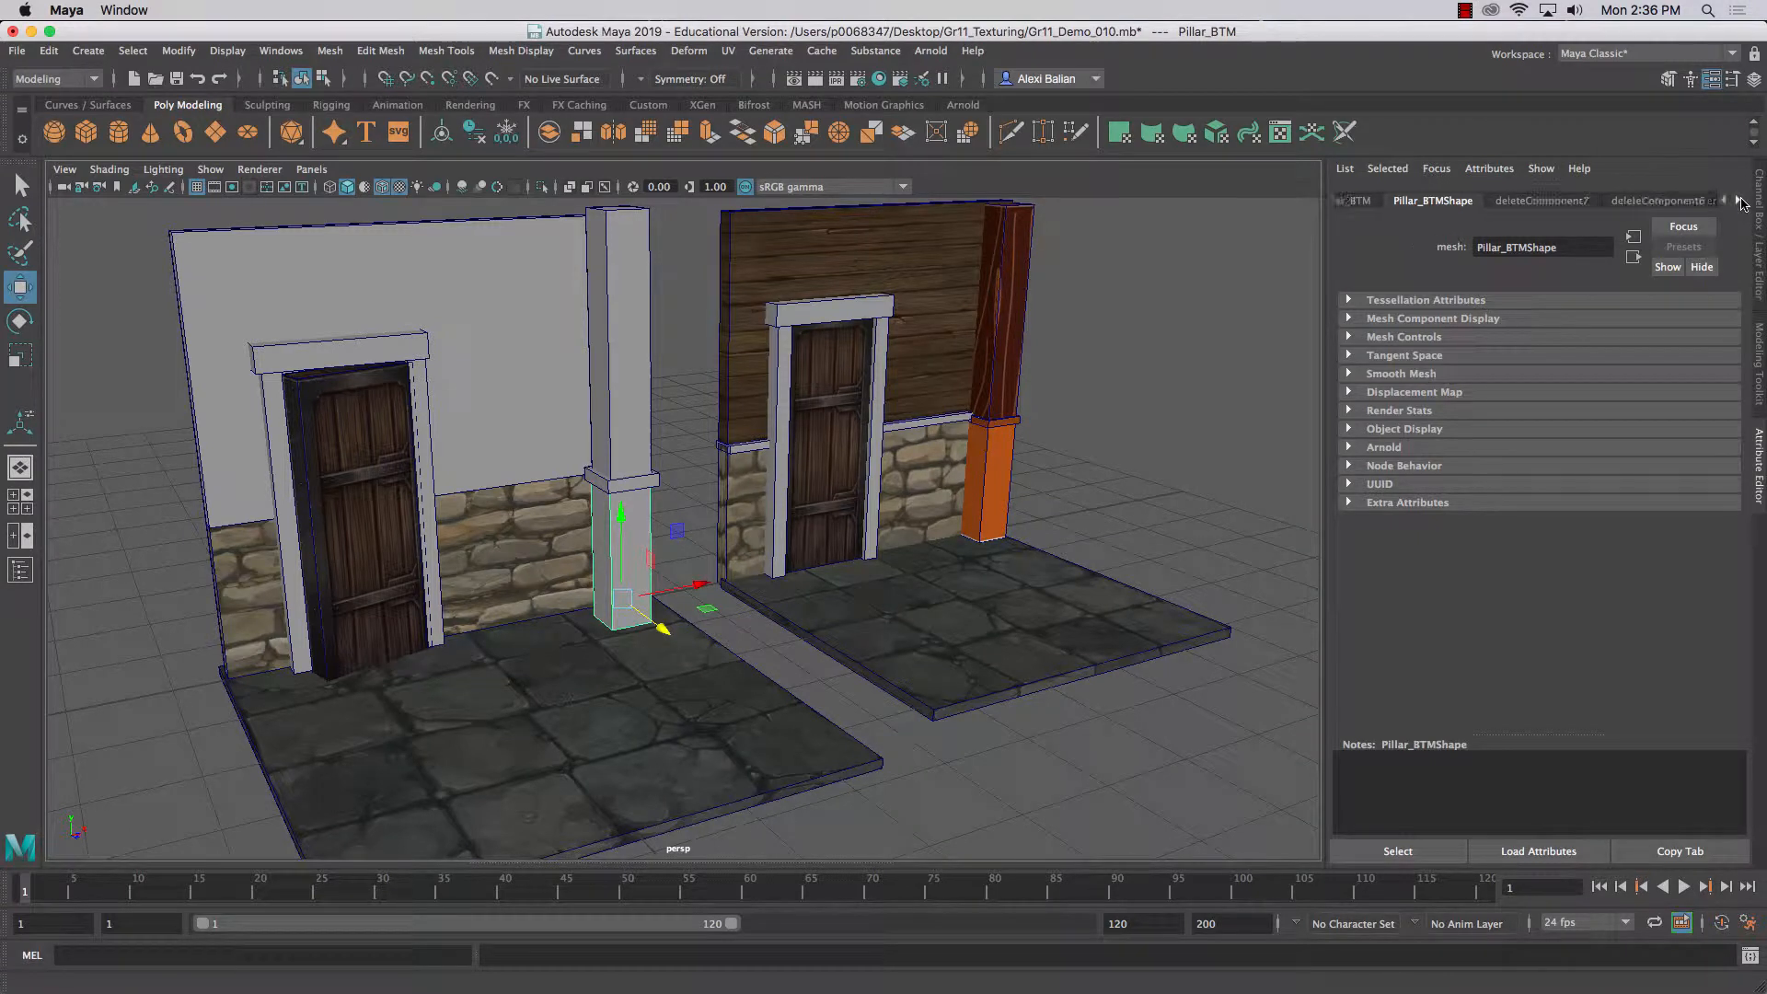
# - Replace the base block's default lambert1 with a new Lambert material renamed 'BaseCol'
pyautogui.click(1680, 200)
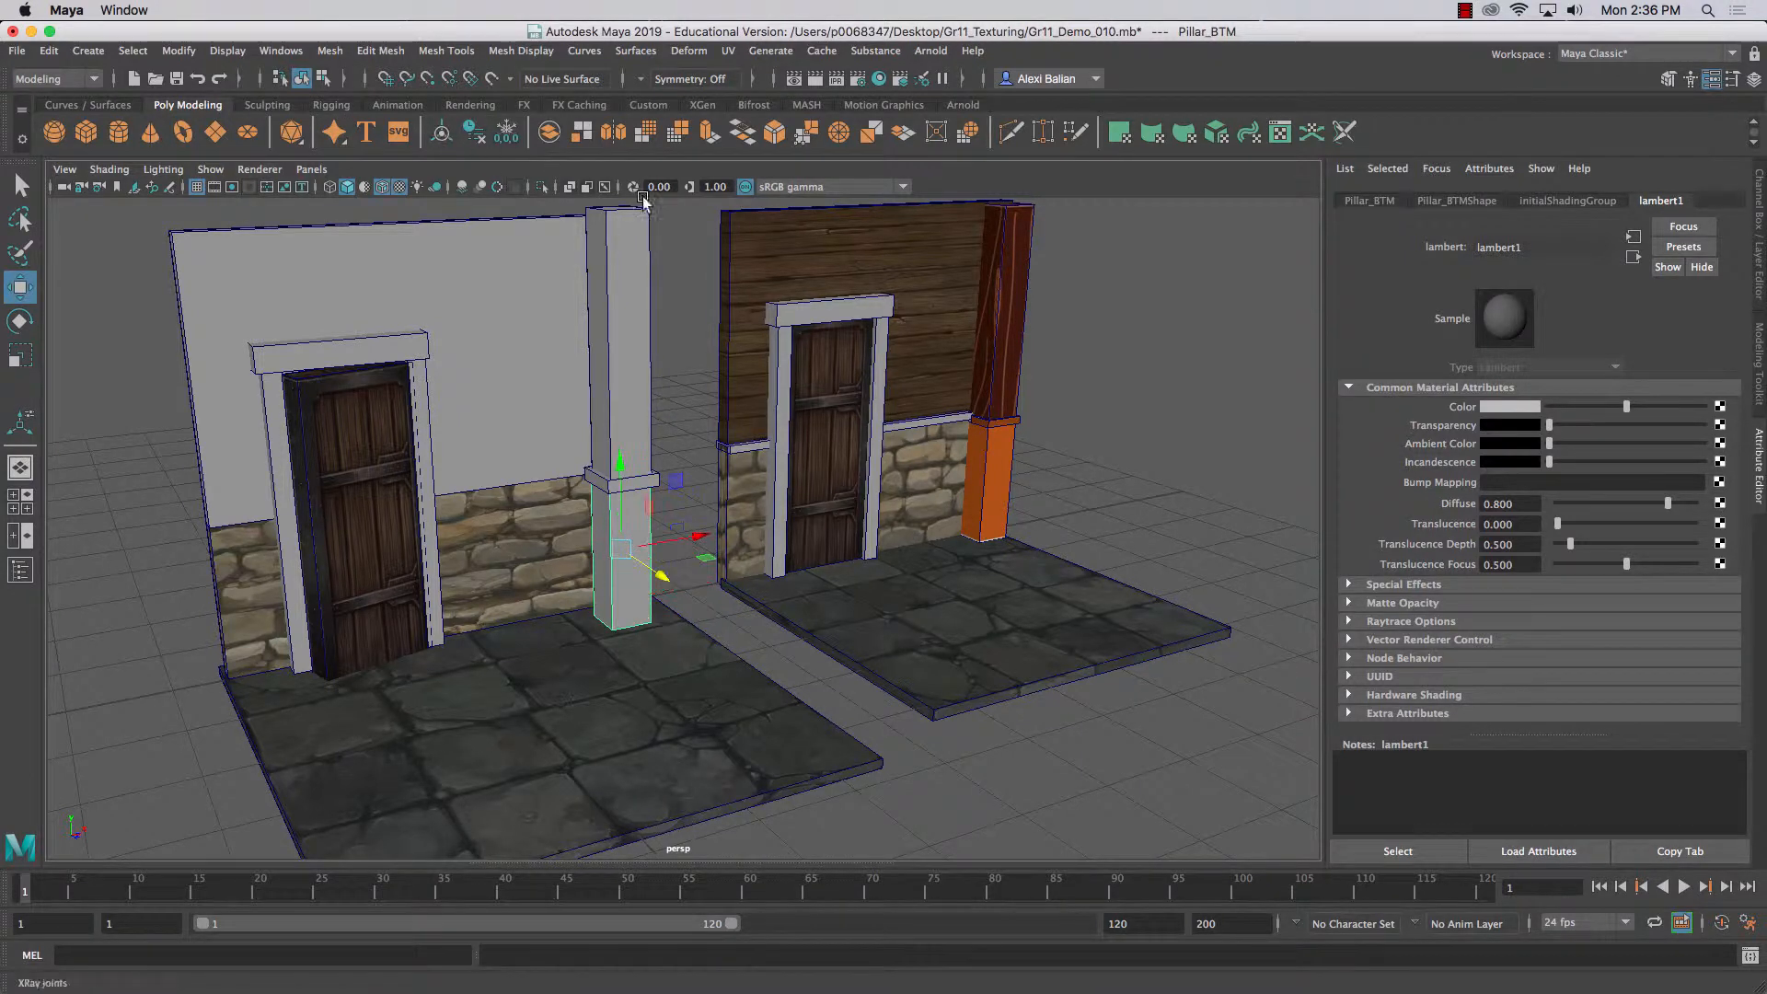
pyautogui.doubleClick(1498, 247)
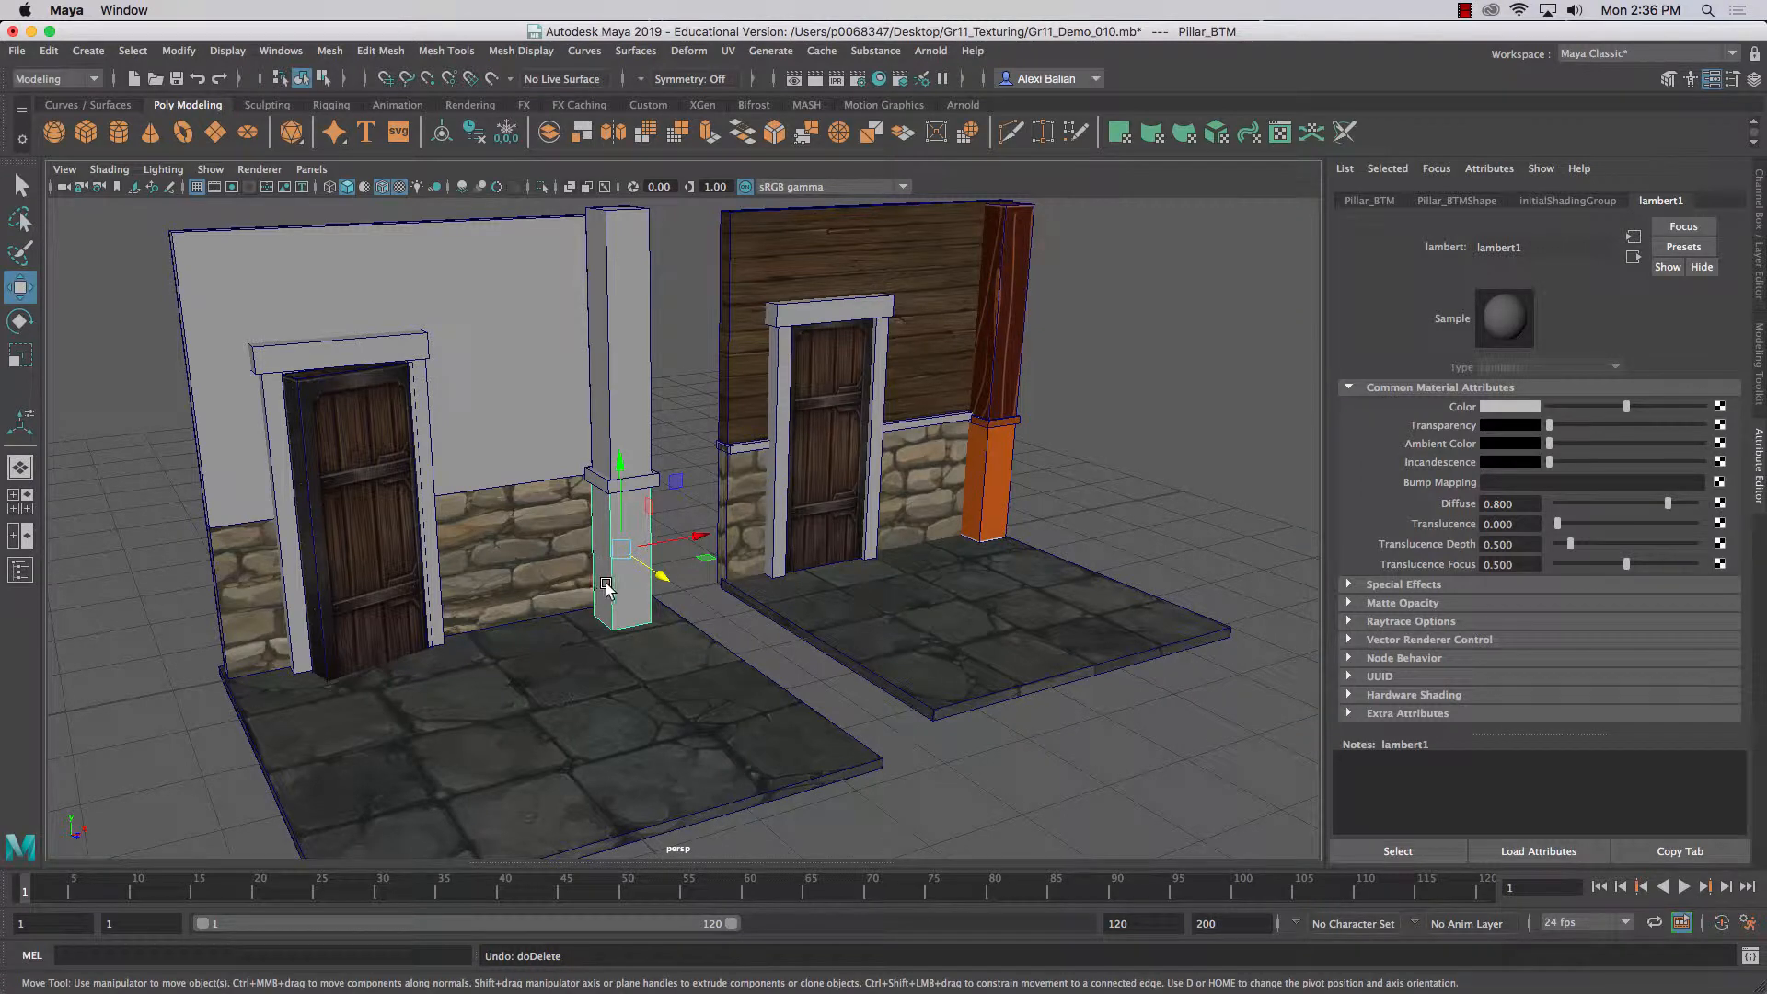
pyautogui.click(1567, 201)
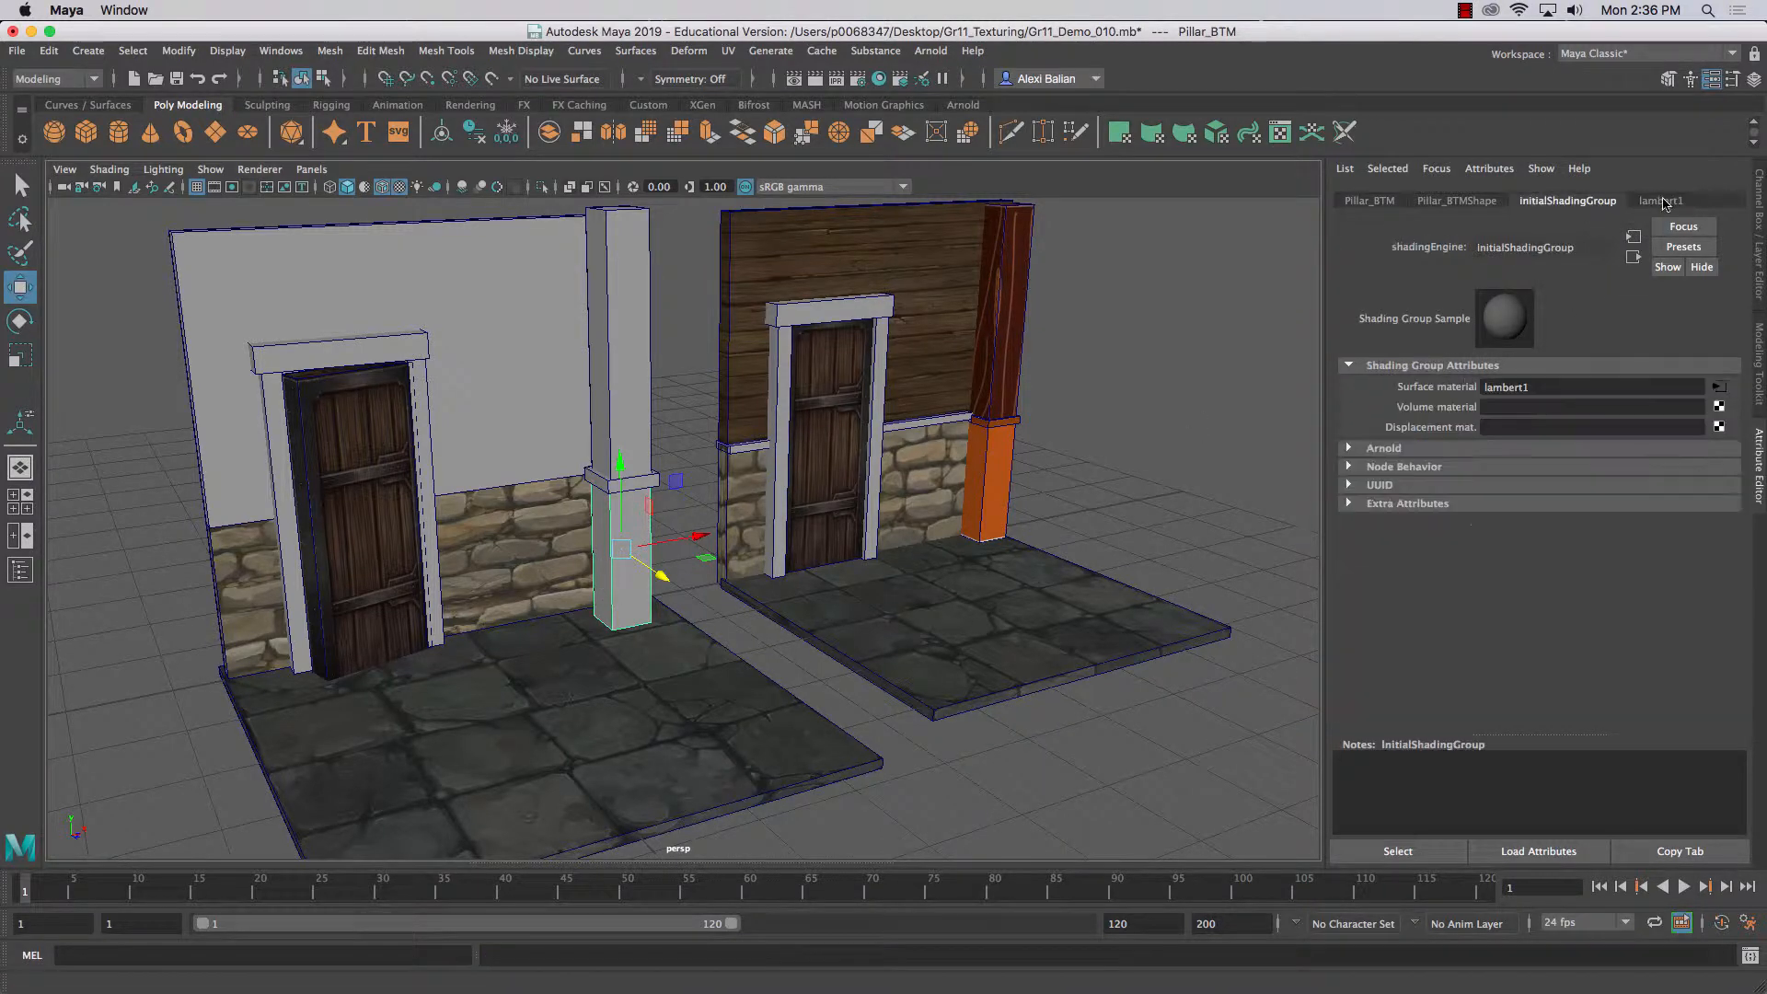
pyautogui.click(1660, 201)
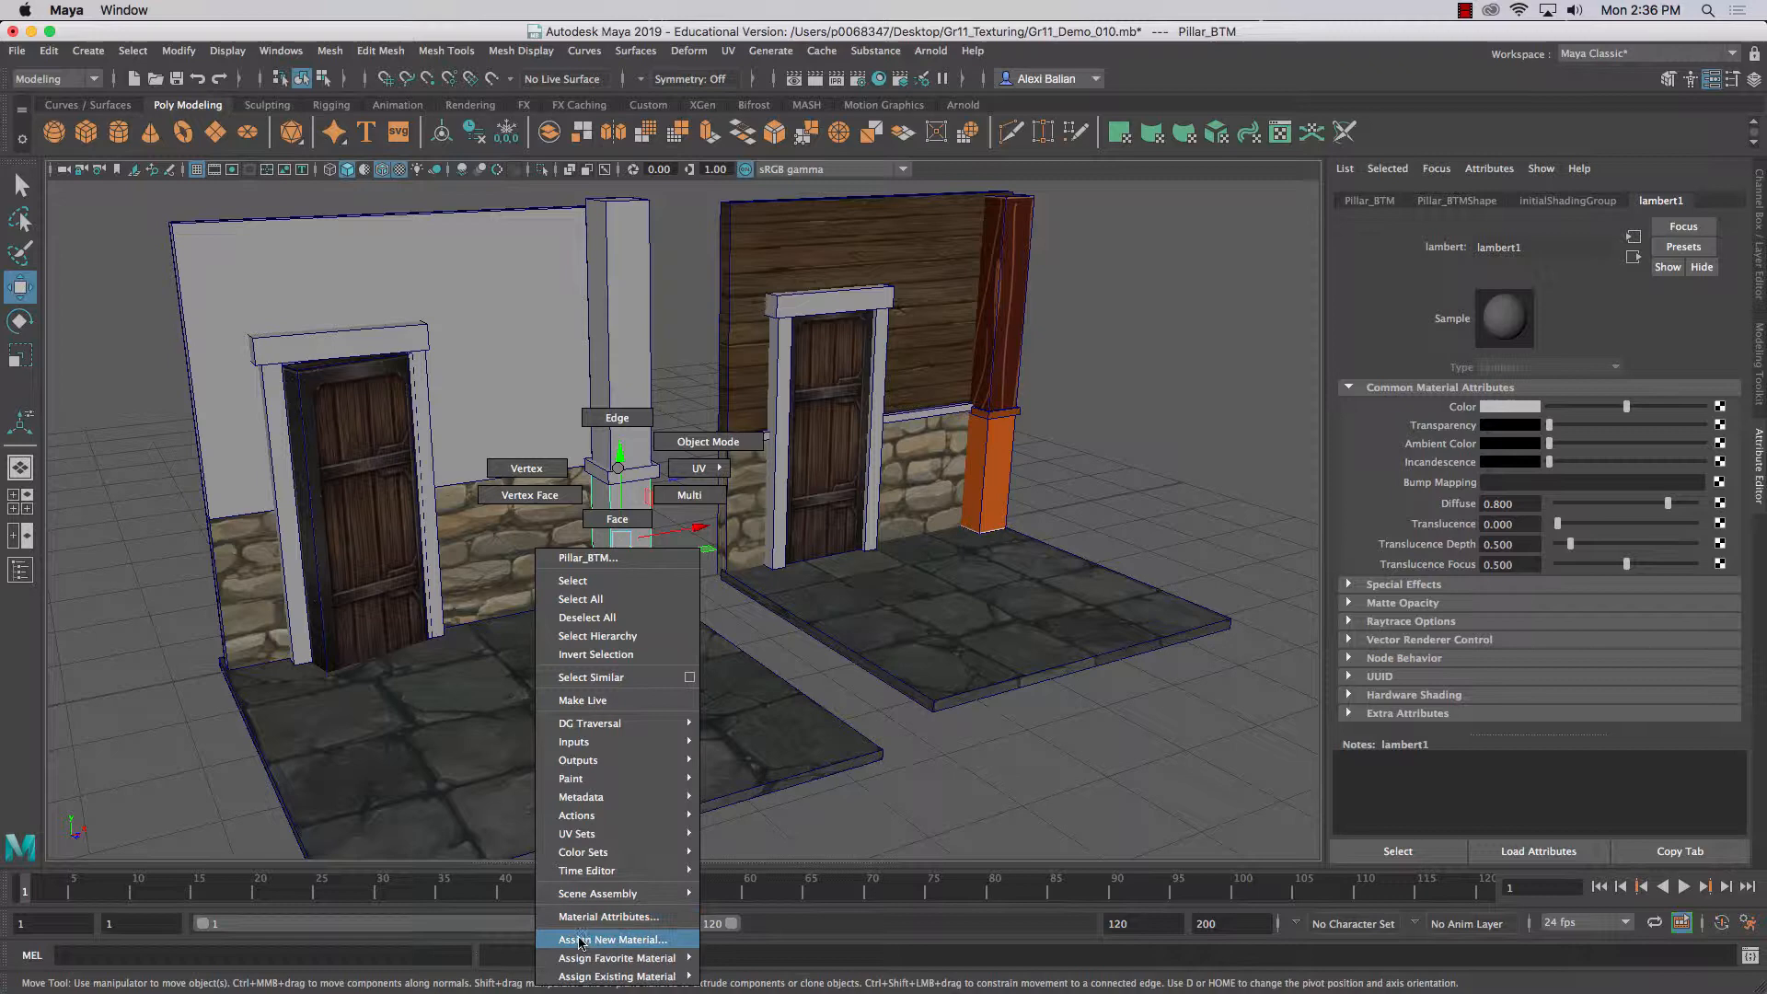
pyautogui.click(616, 939)
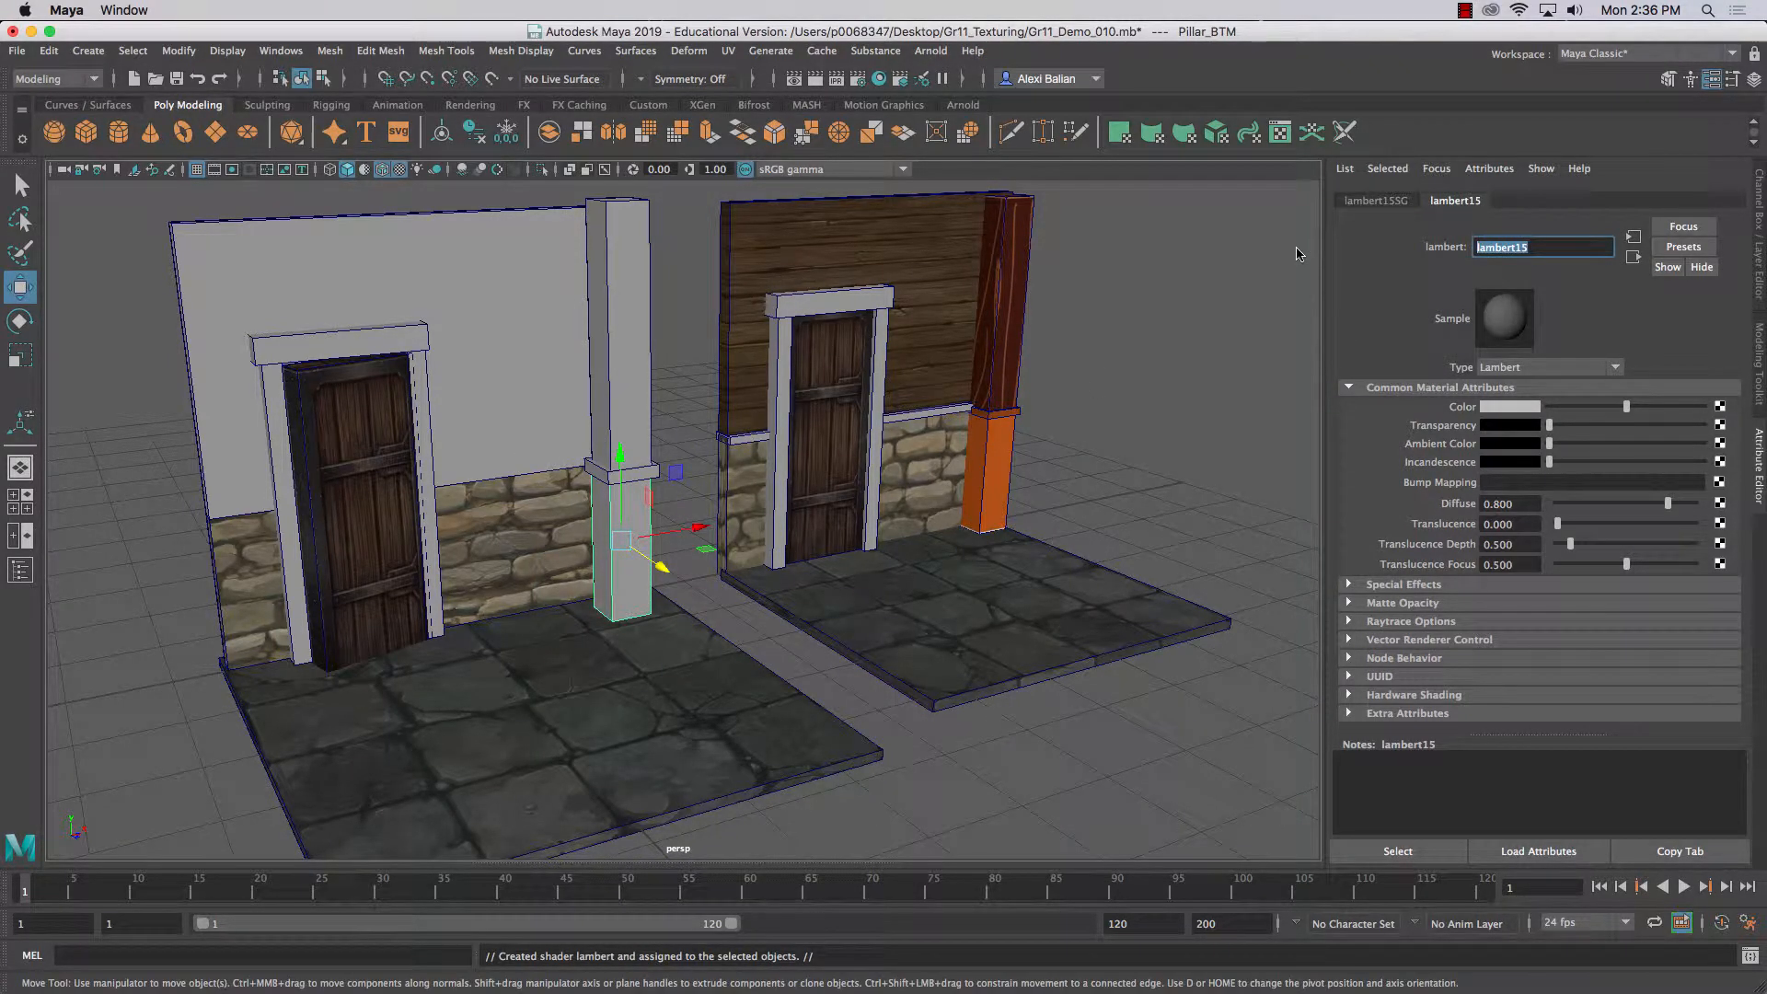
pyautogui.write('BaseCol')
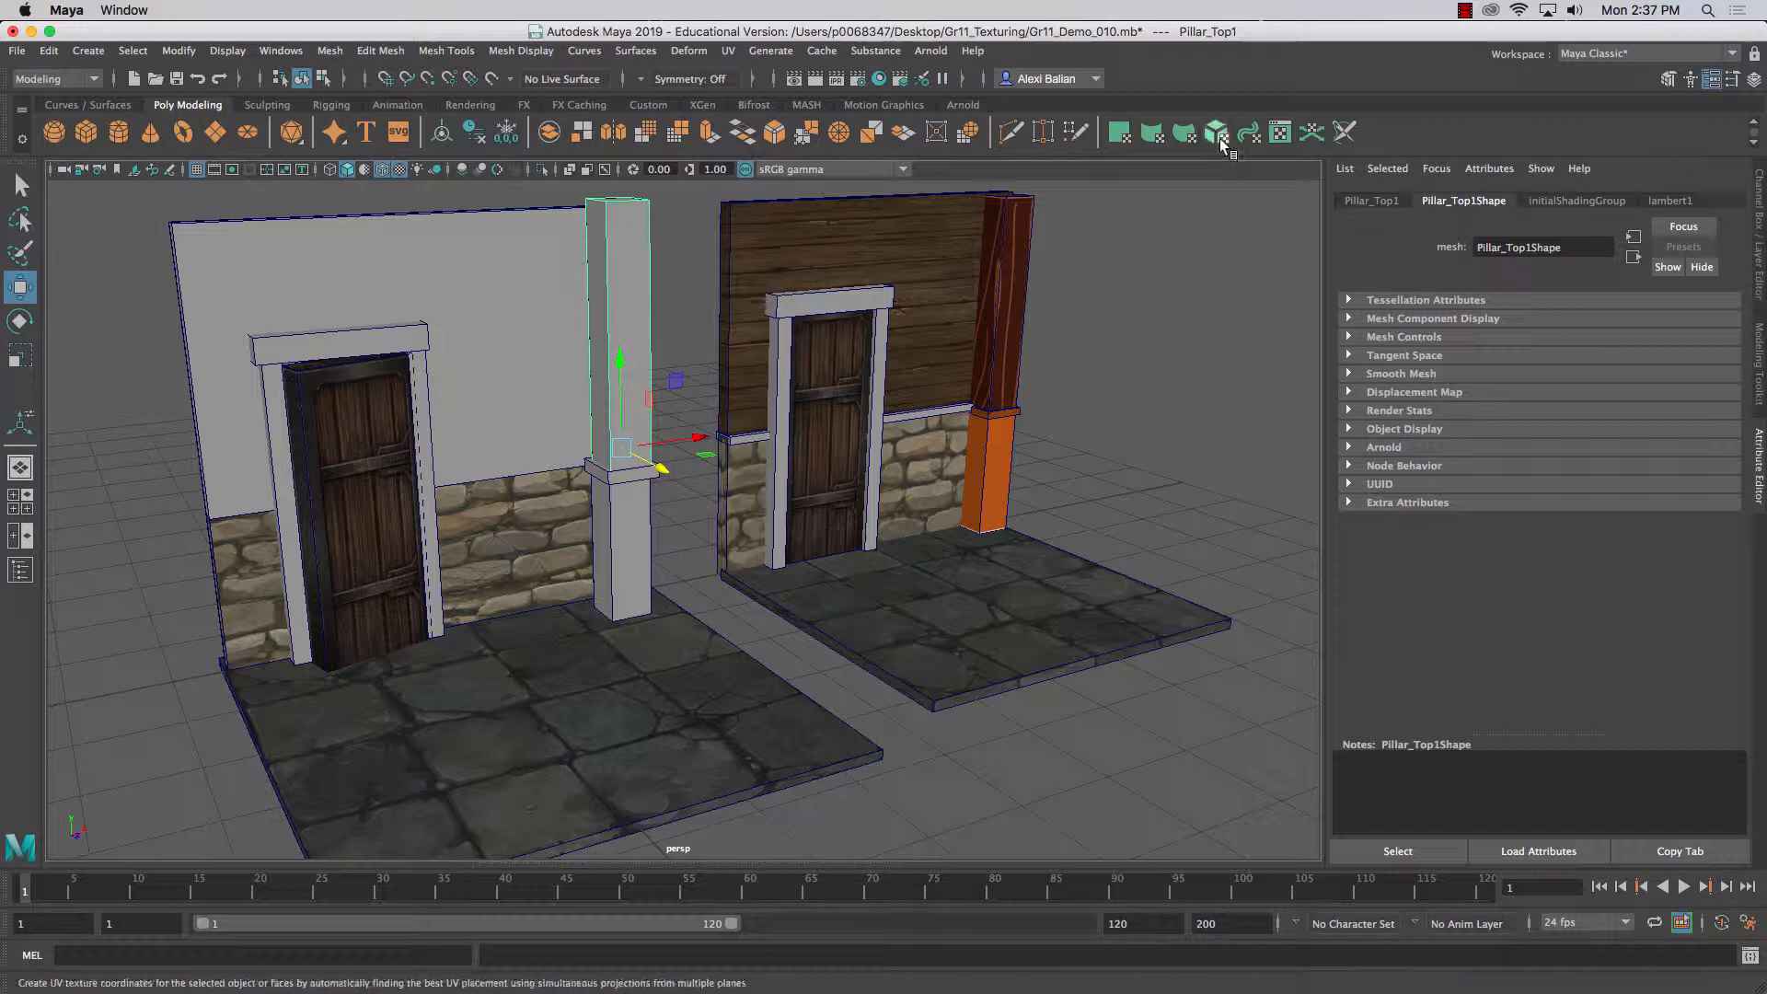
# - Apply Automatic UV projection to the upper pillar and view the base's UV layout
pyautogui.click(1217, 132)
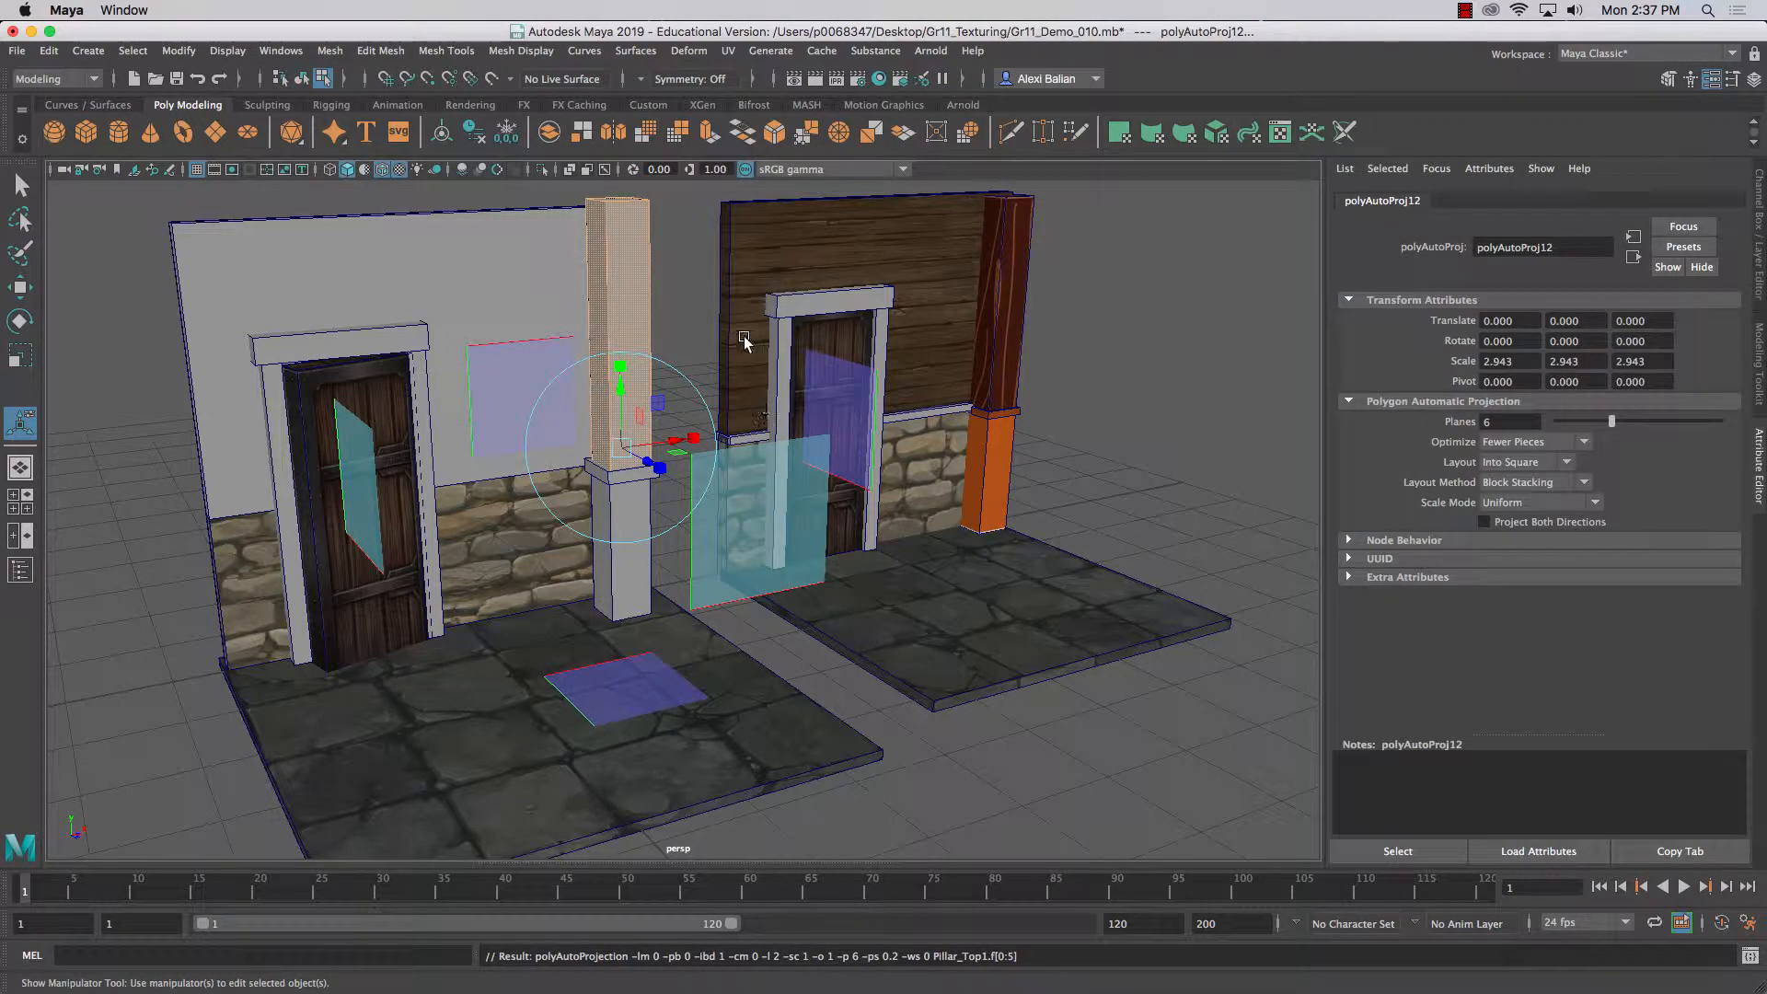
pyautogui.click(728, 52)
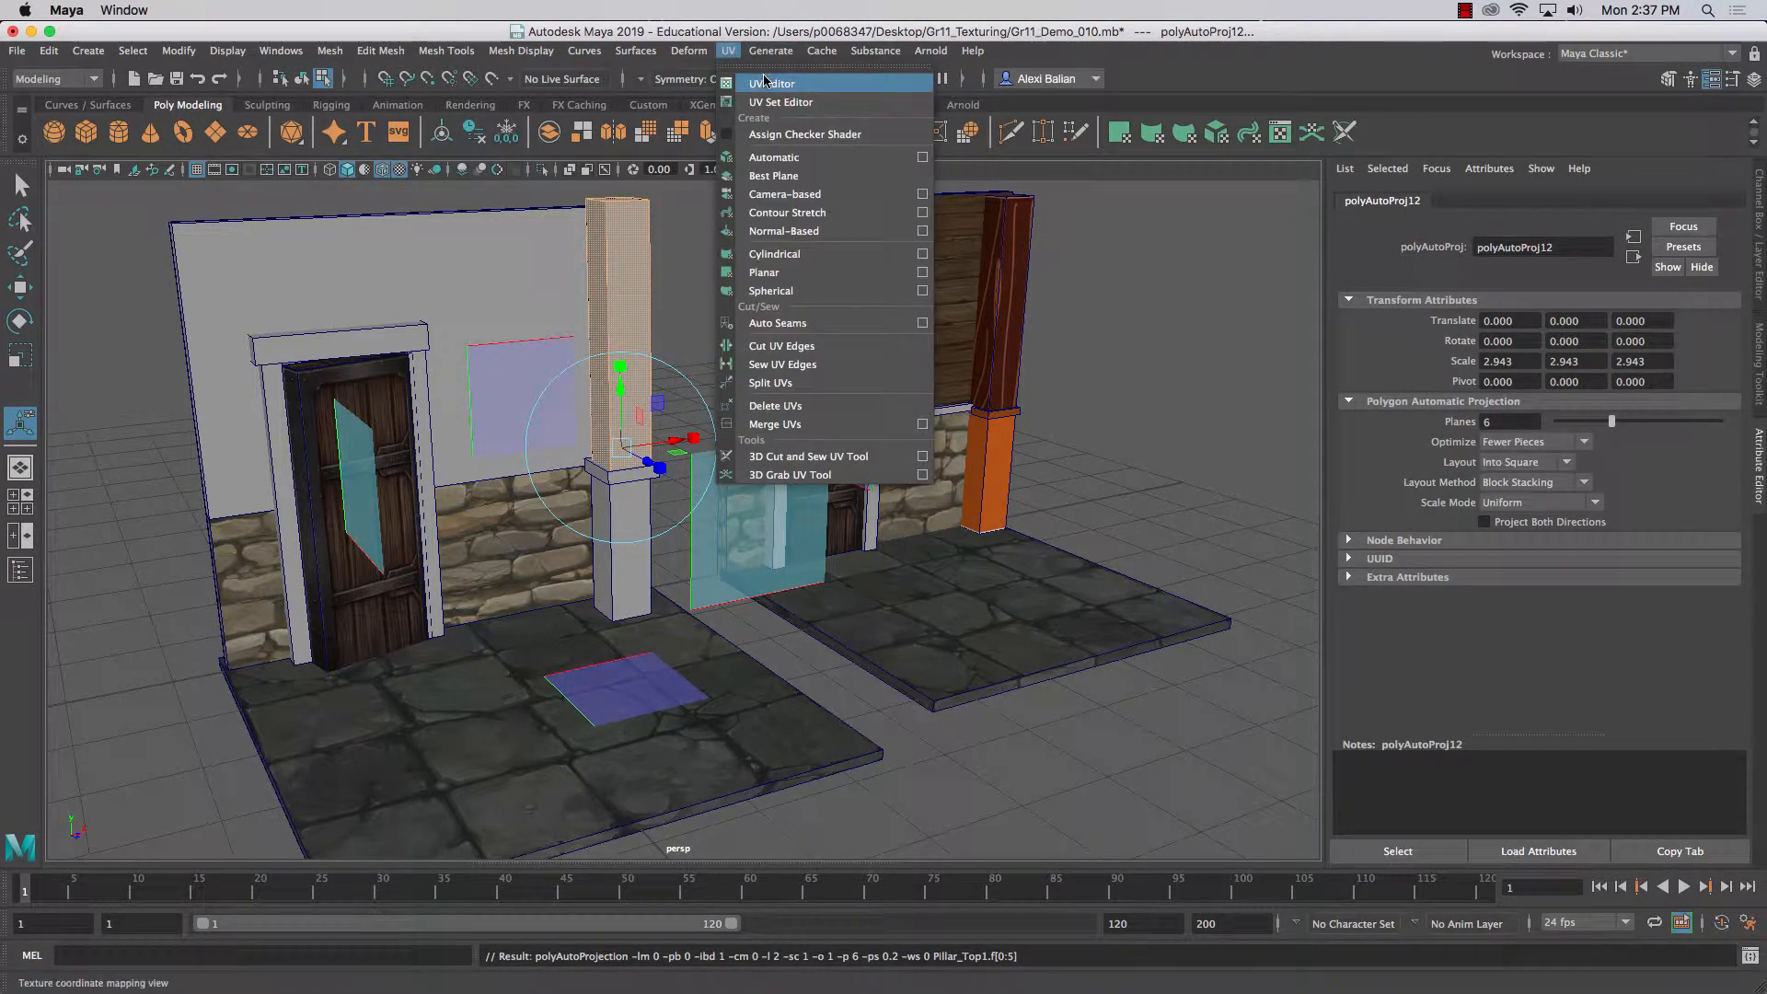
pyautogui.click(771, 83)
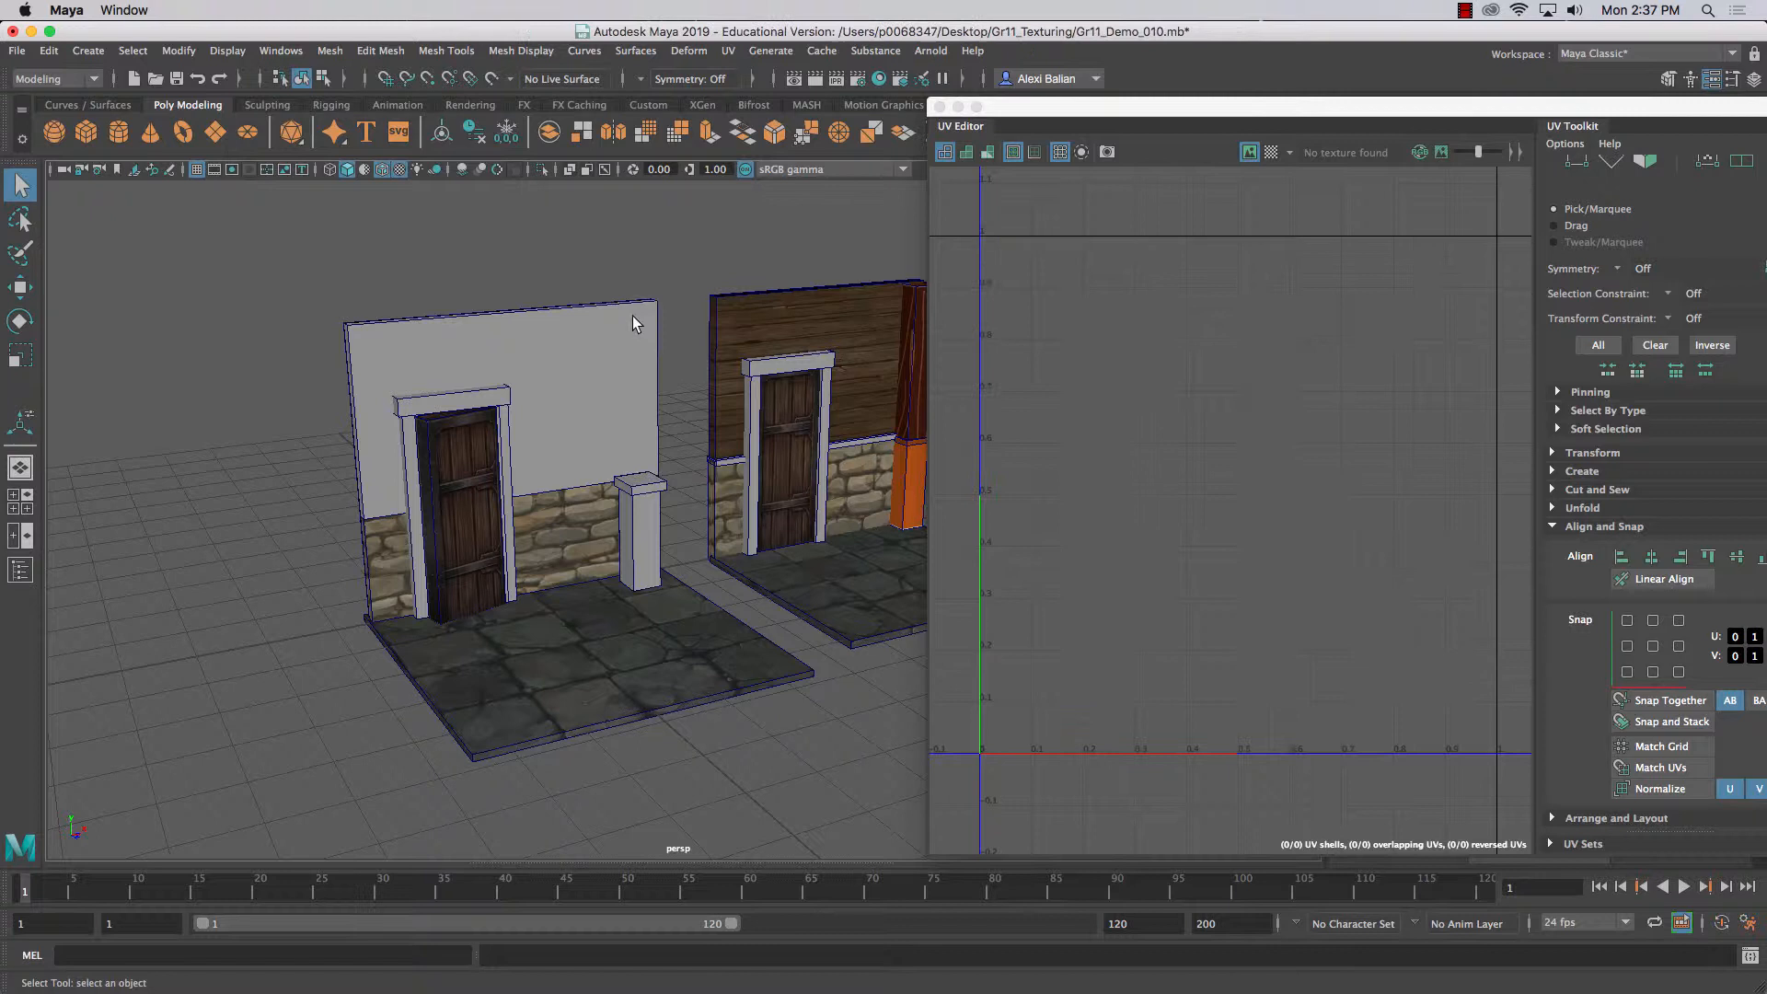
pyautogui.click(641, 484)
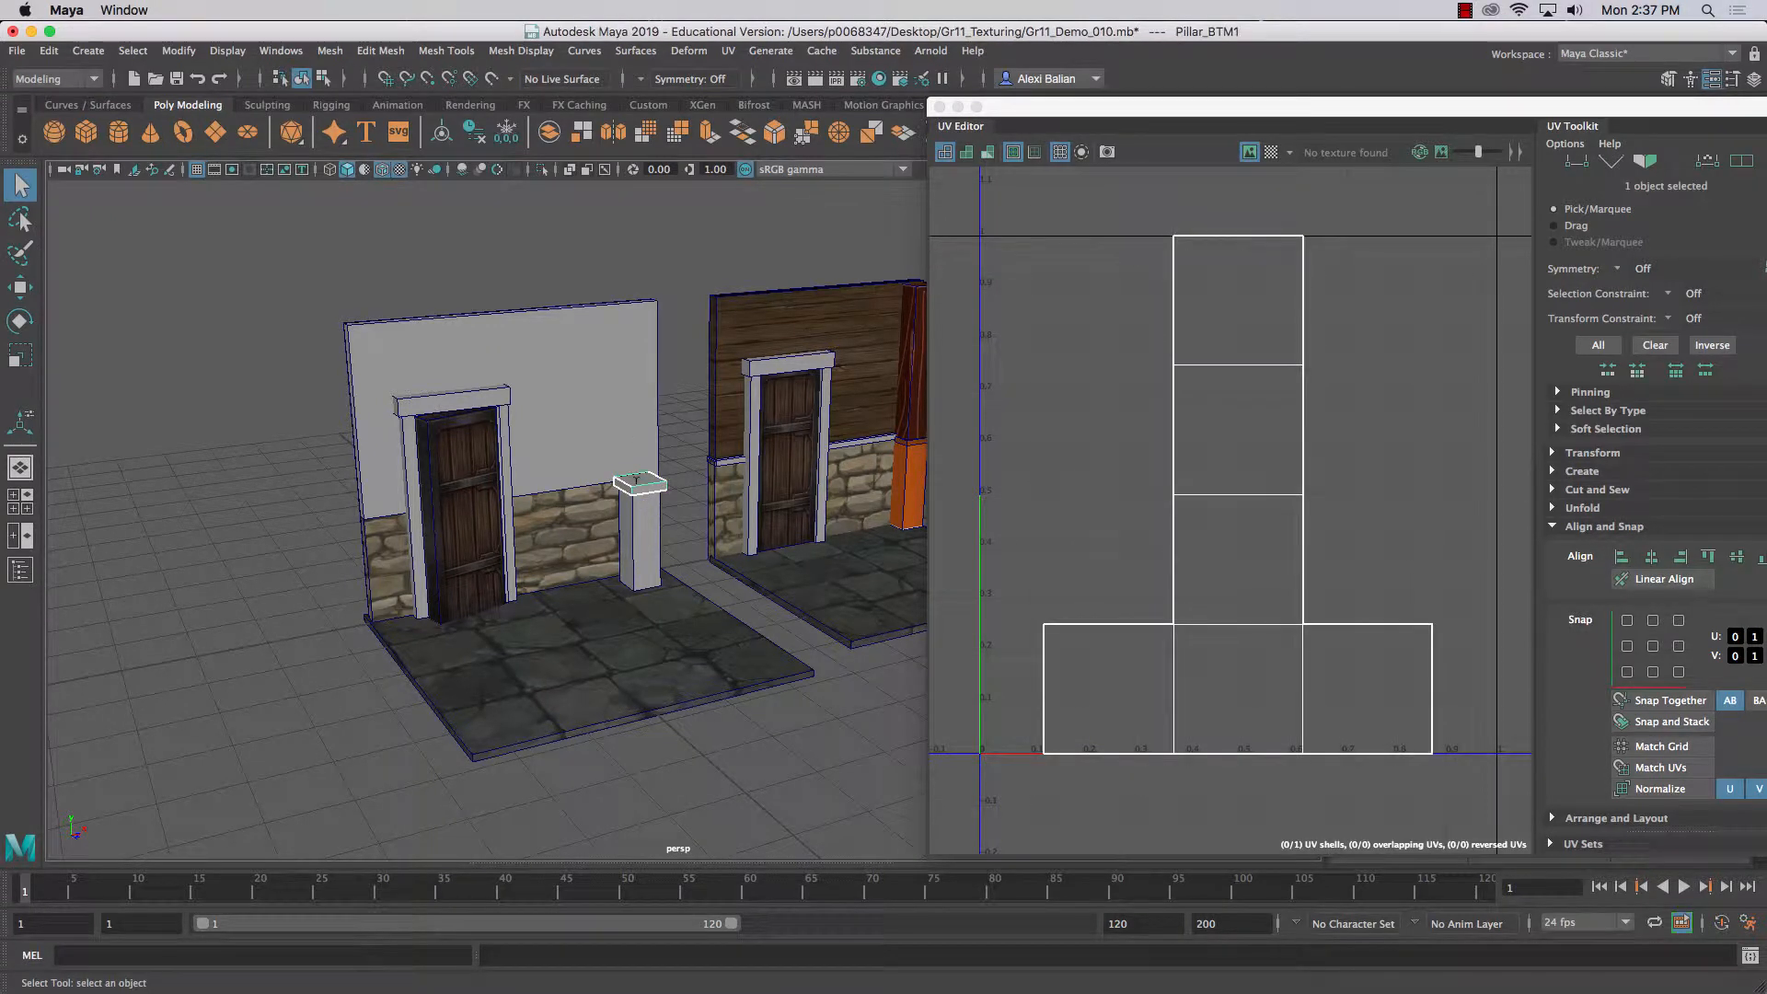
# - Stretch the new Pillar_BTM2 section taller upward from the base
pyautogui.rightClick(637, 484)
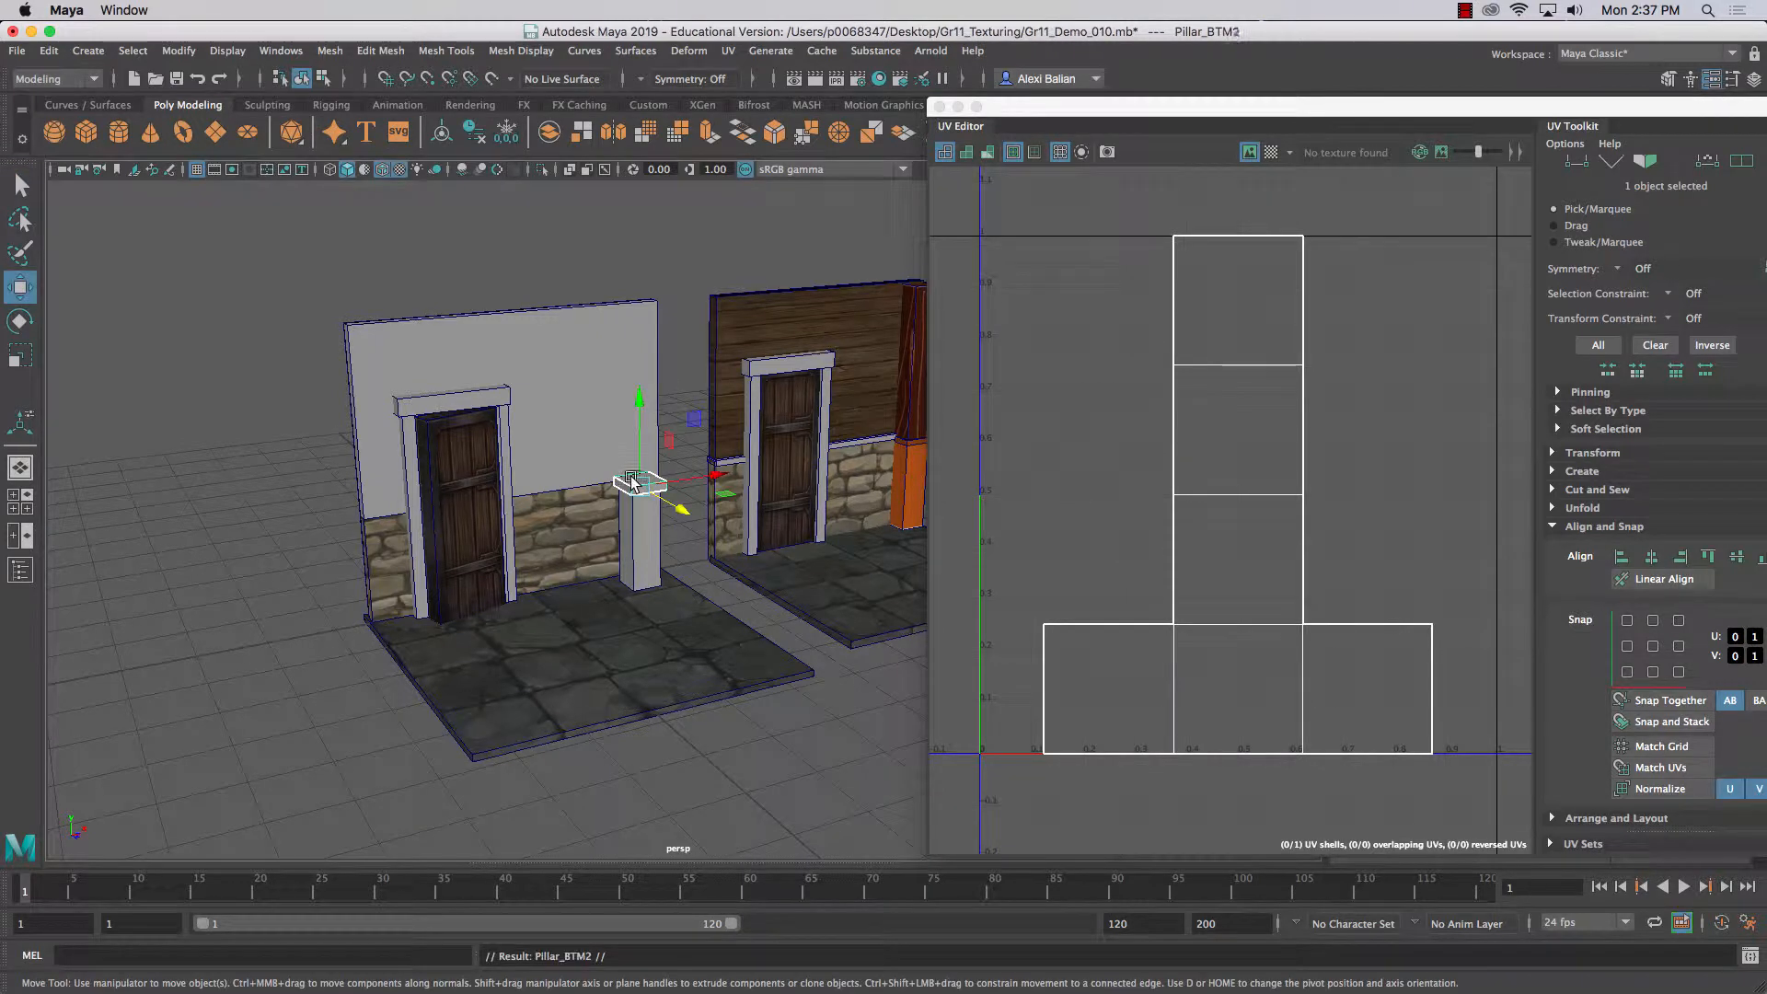
pyautogui.moveTo(641, 482); pyautogui.dragTo(636, 405)
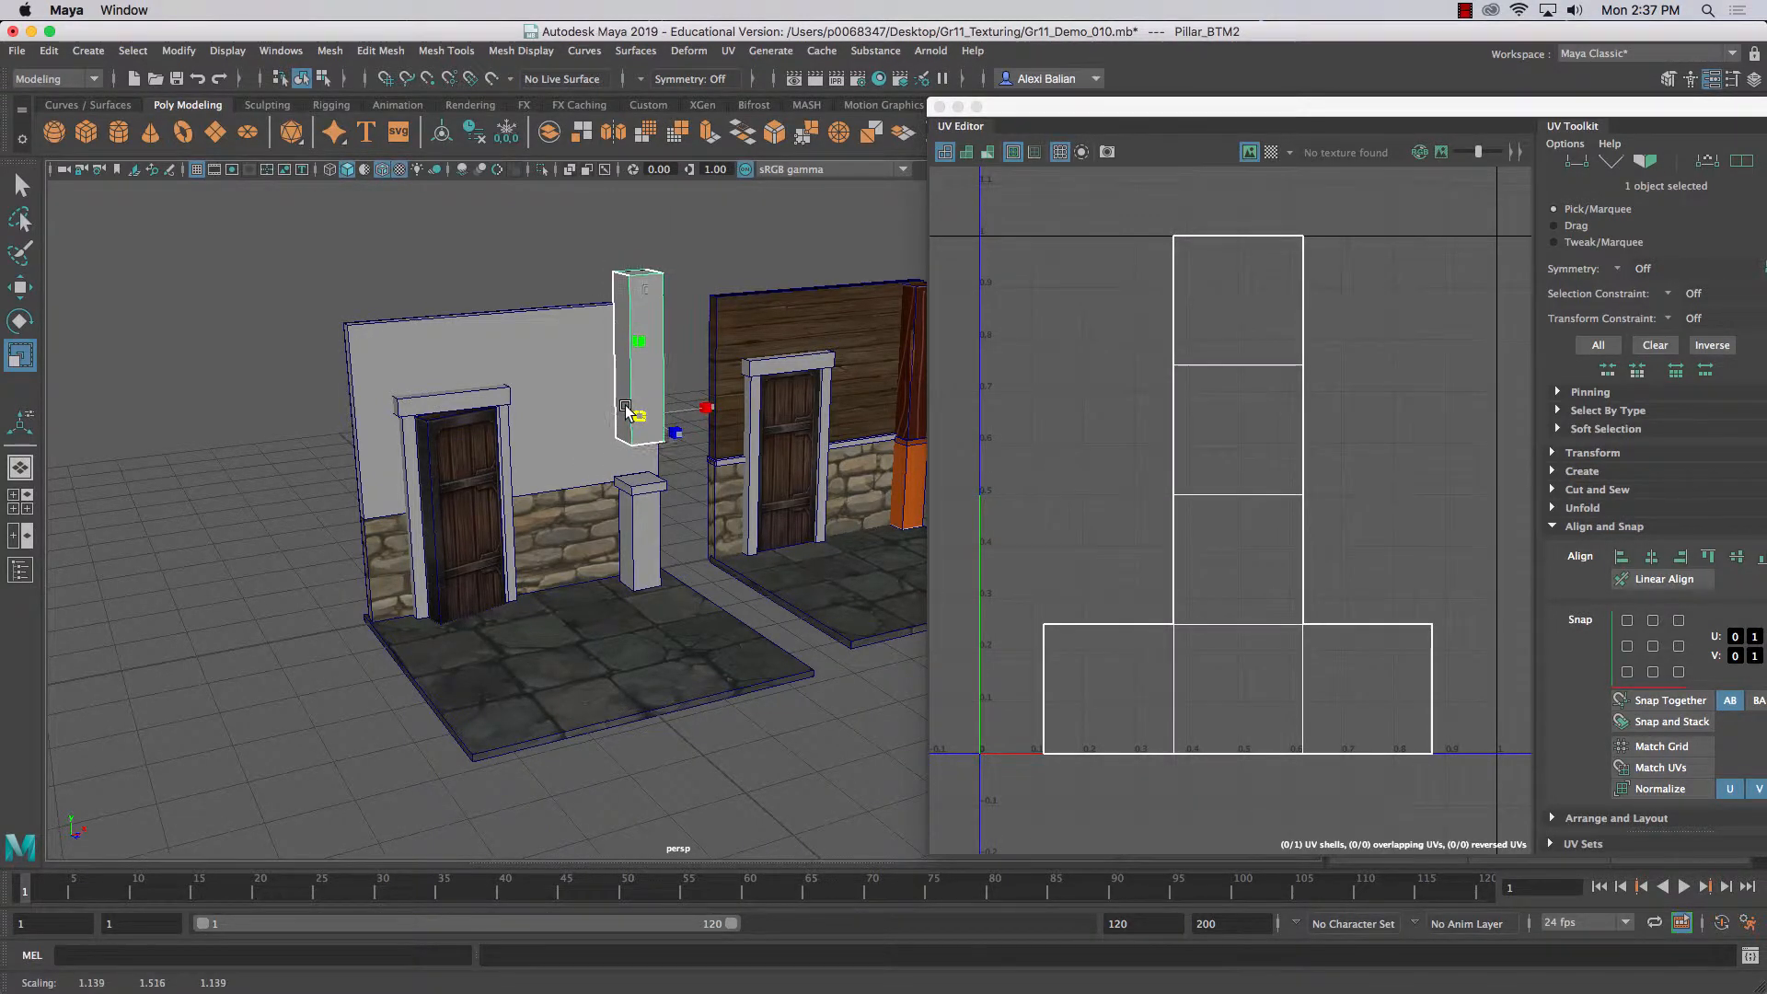
pyautogui.moveTo(637, 417); pyautogui.dragTo(637, 344)
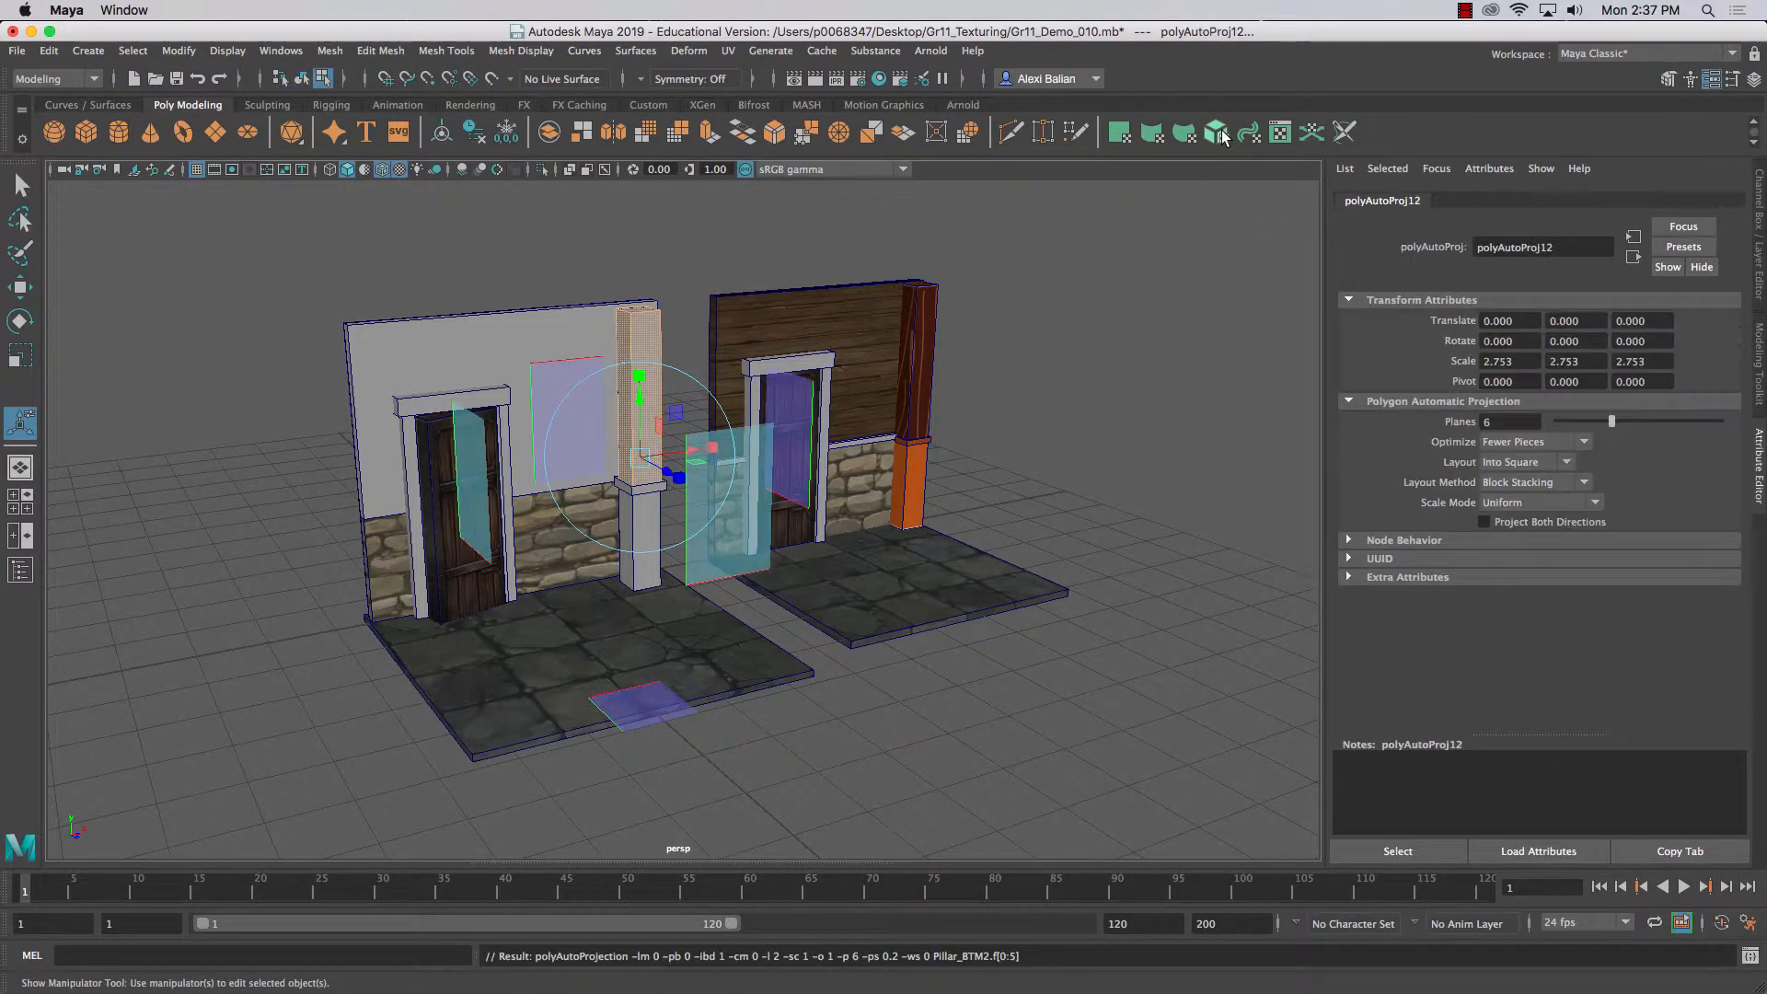
# - Show Pillar_BTM2's UV layout and move a square cap shell above the side strips
pyautogui.click(729, 52)
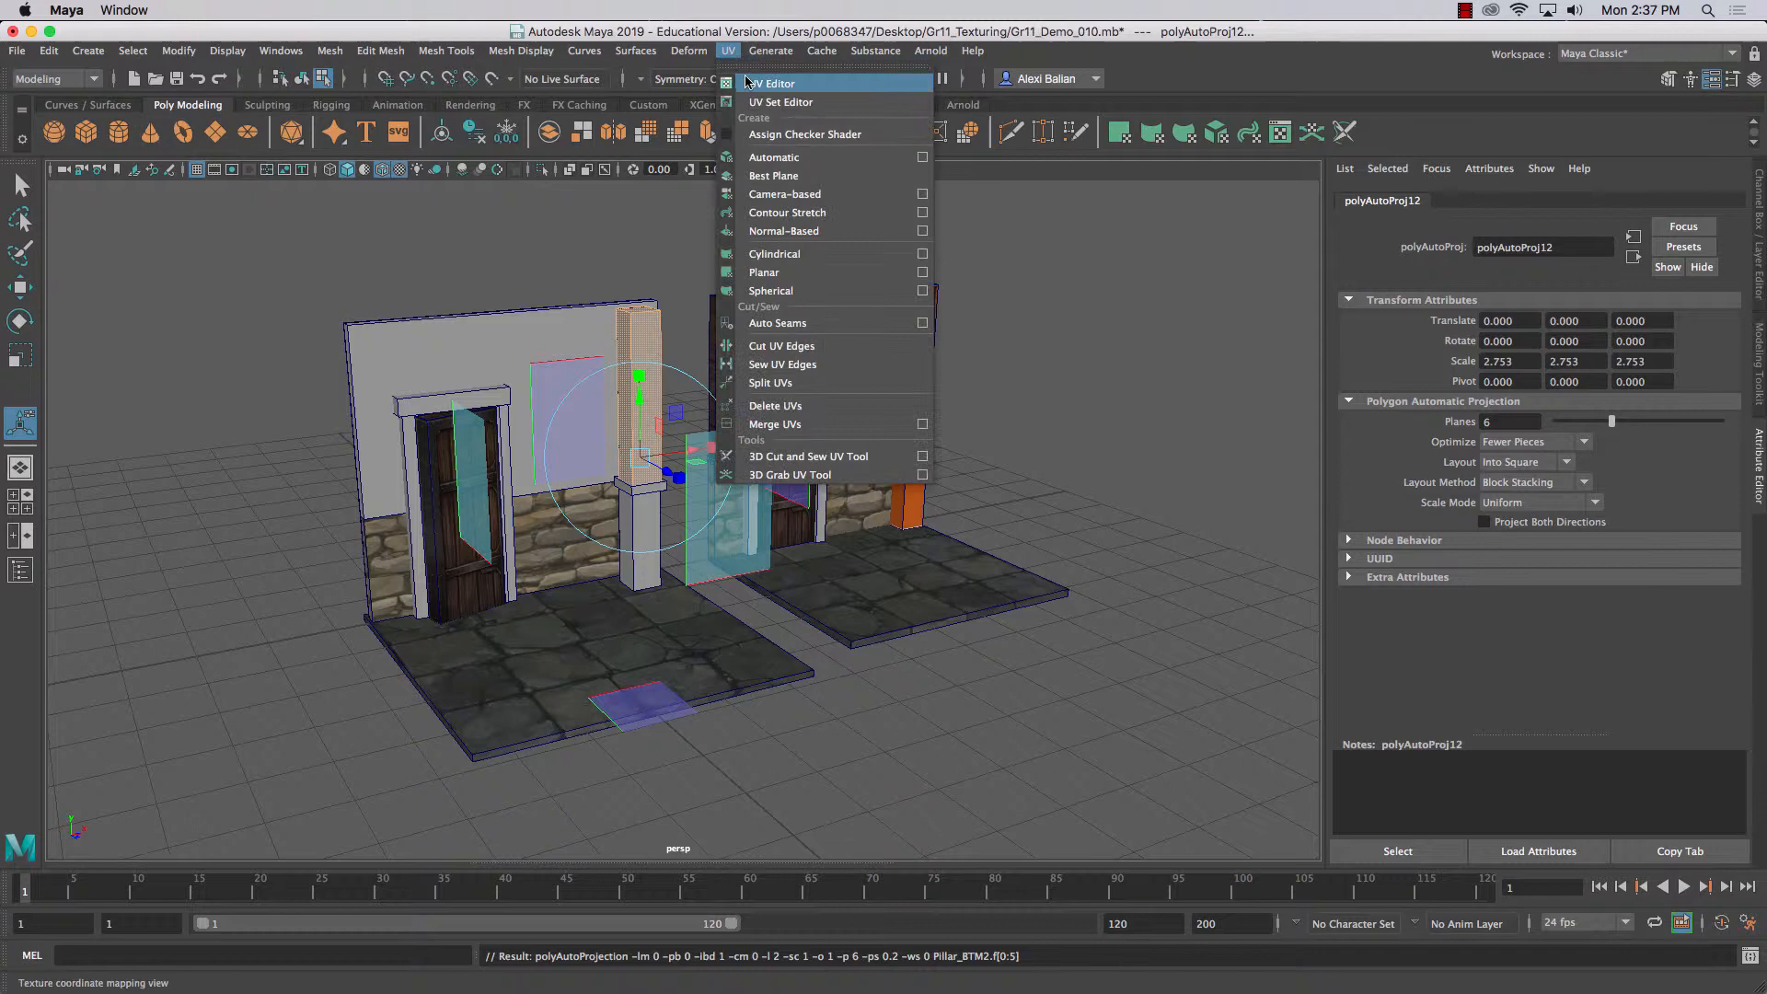
pyautogui.click(771, 83)
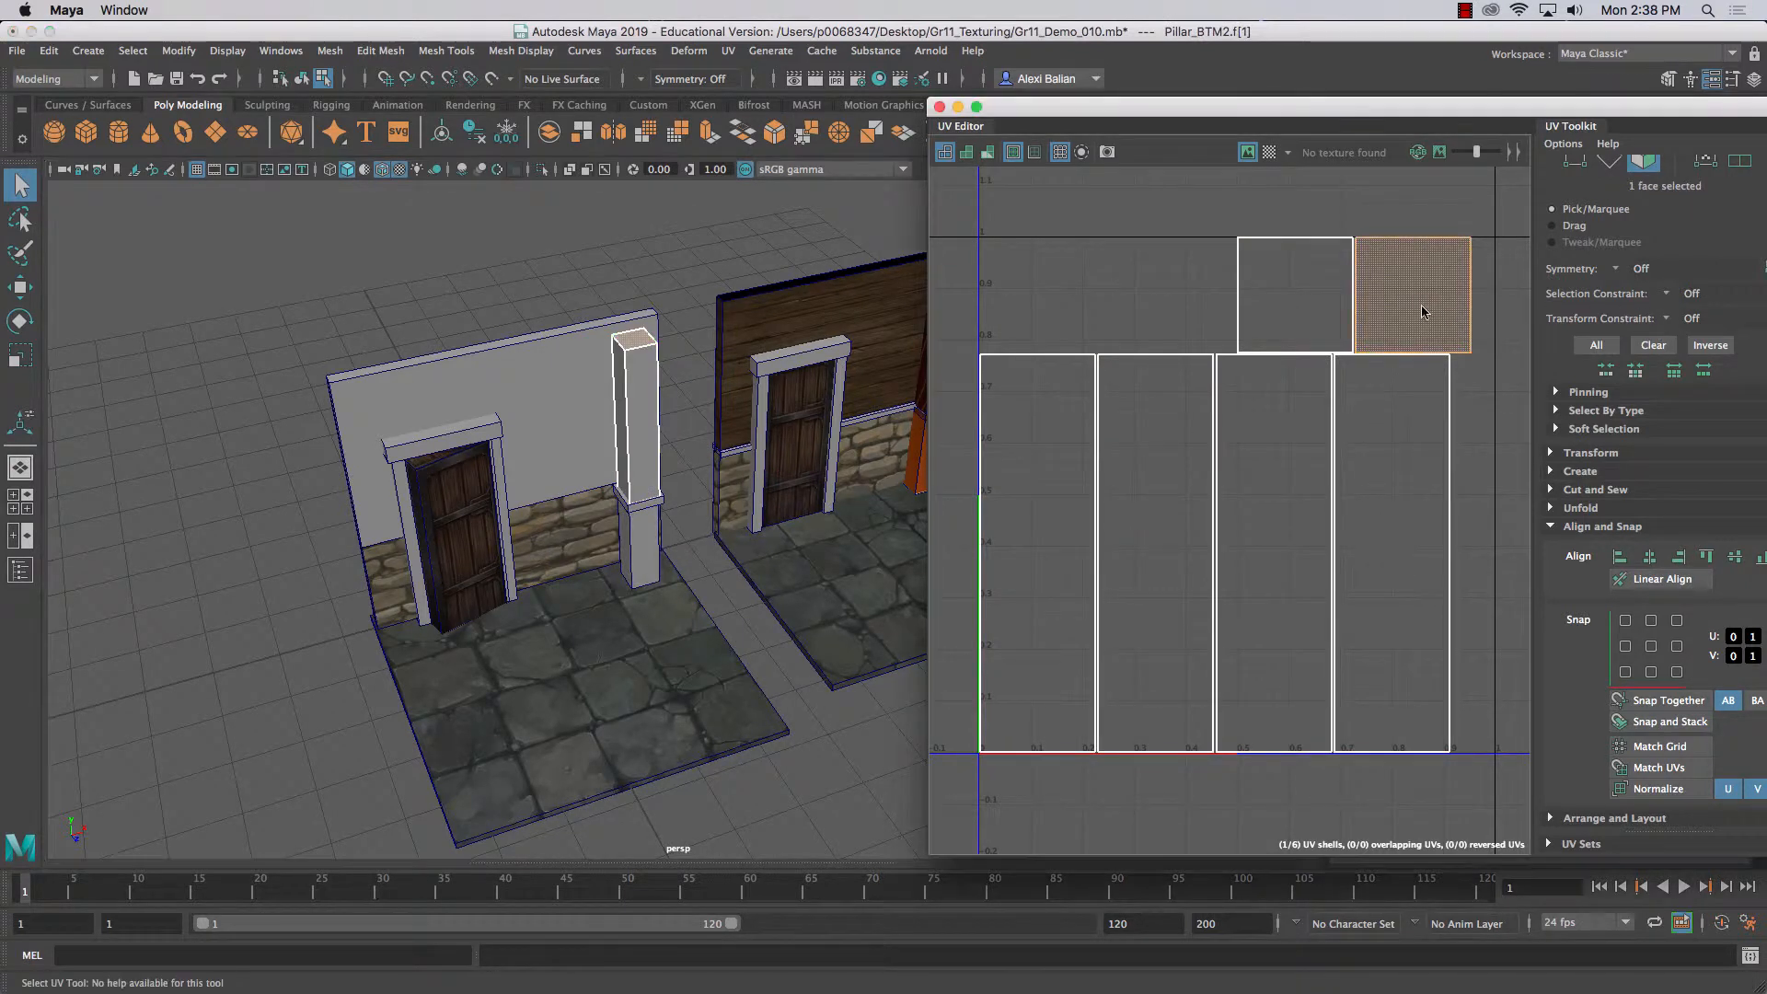
pyautogui.click(20, 287)
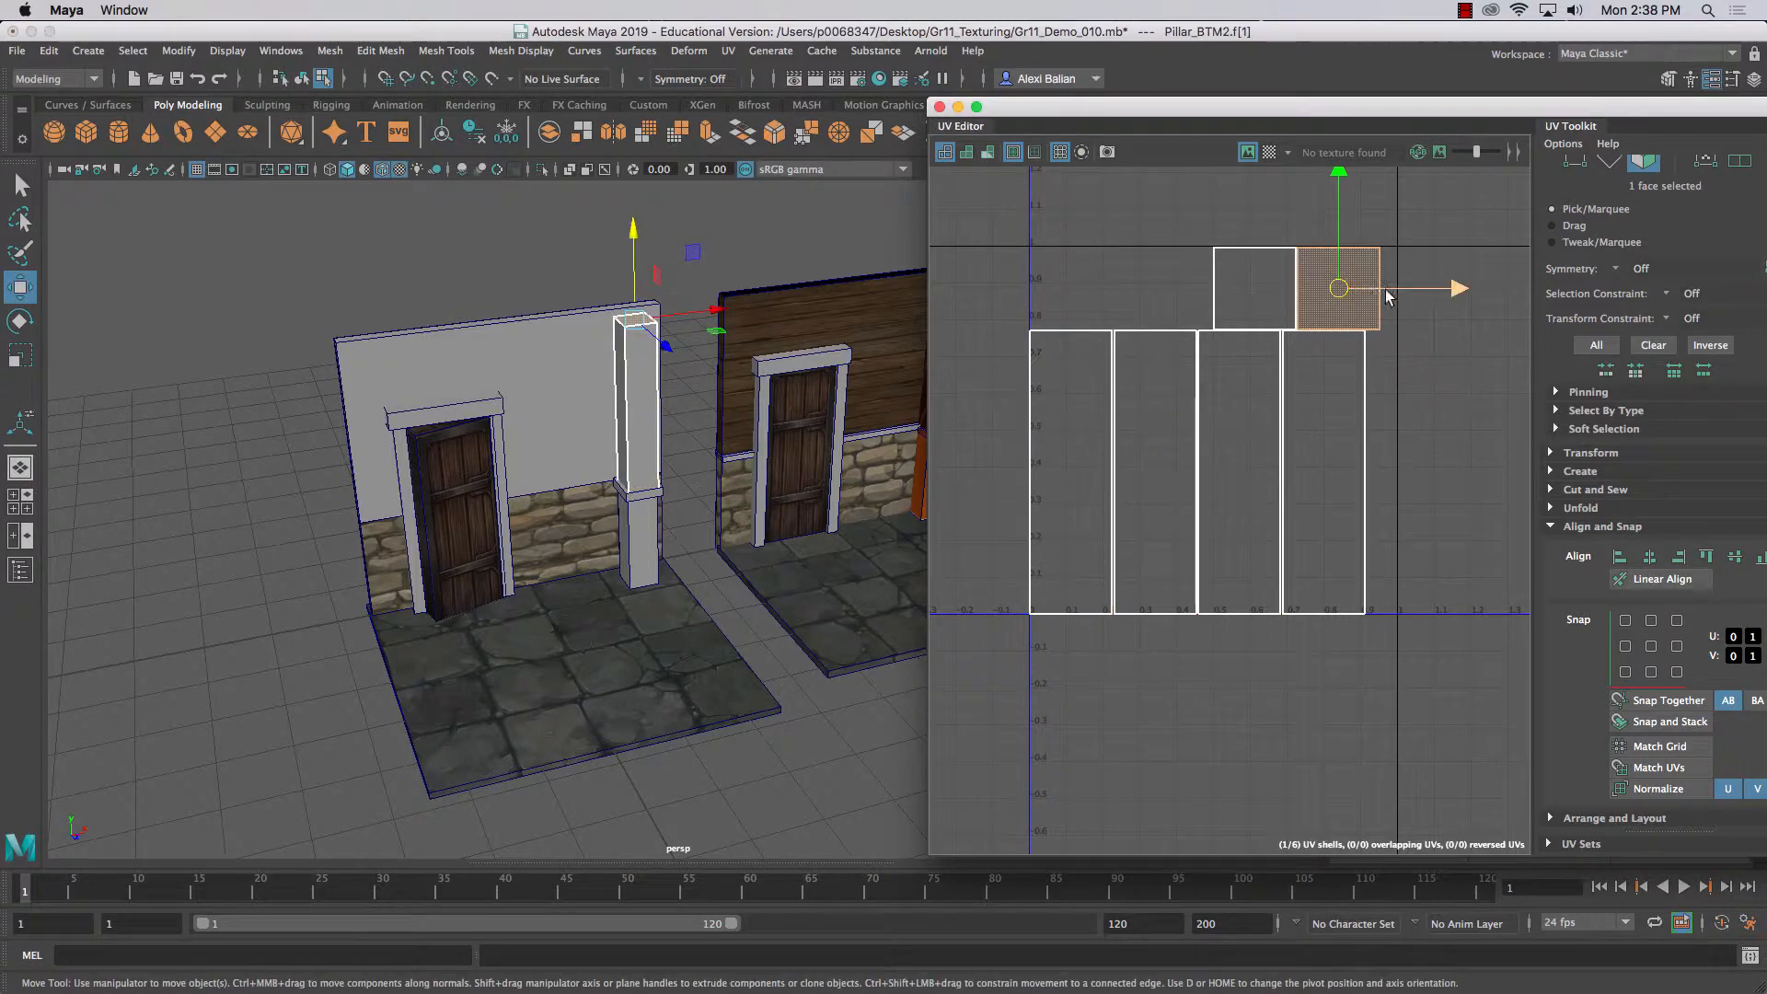
pyautogui.moveTo(1338, 289); pyautogui.dragTo(1071, 289)
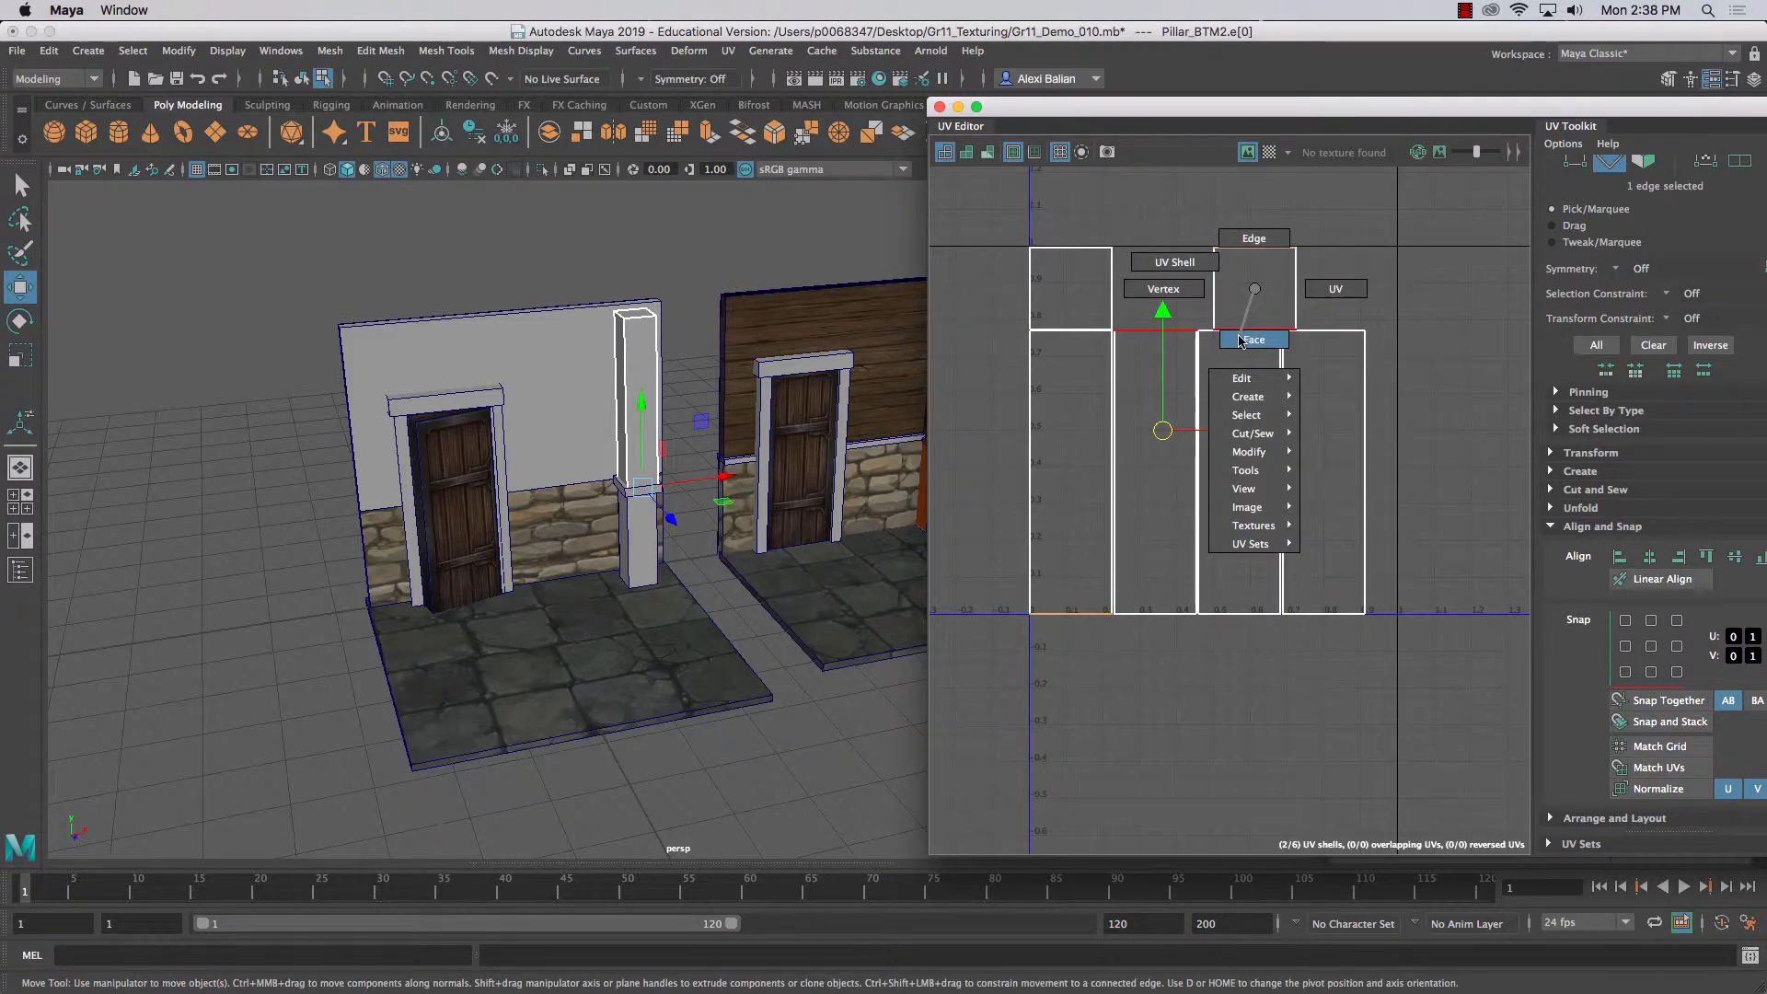
# - Place the second cap shell against the tall side strip and switch to edge selection
pyautogui.click(1252, 339)
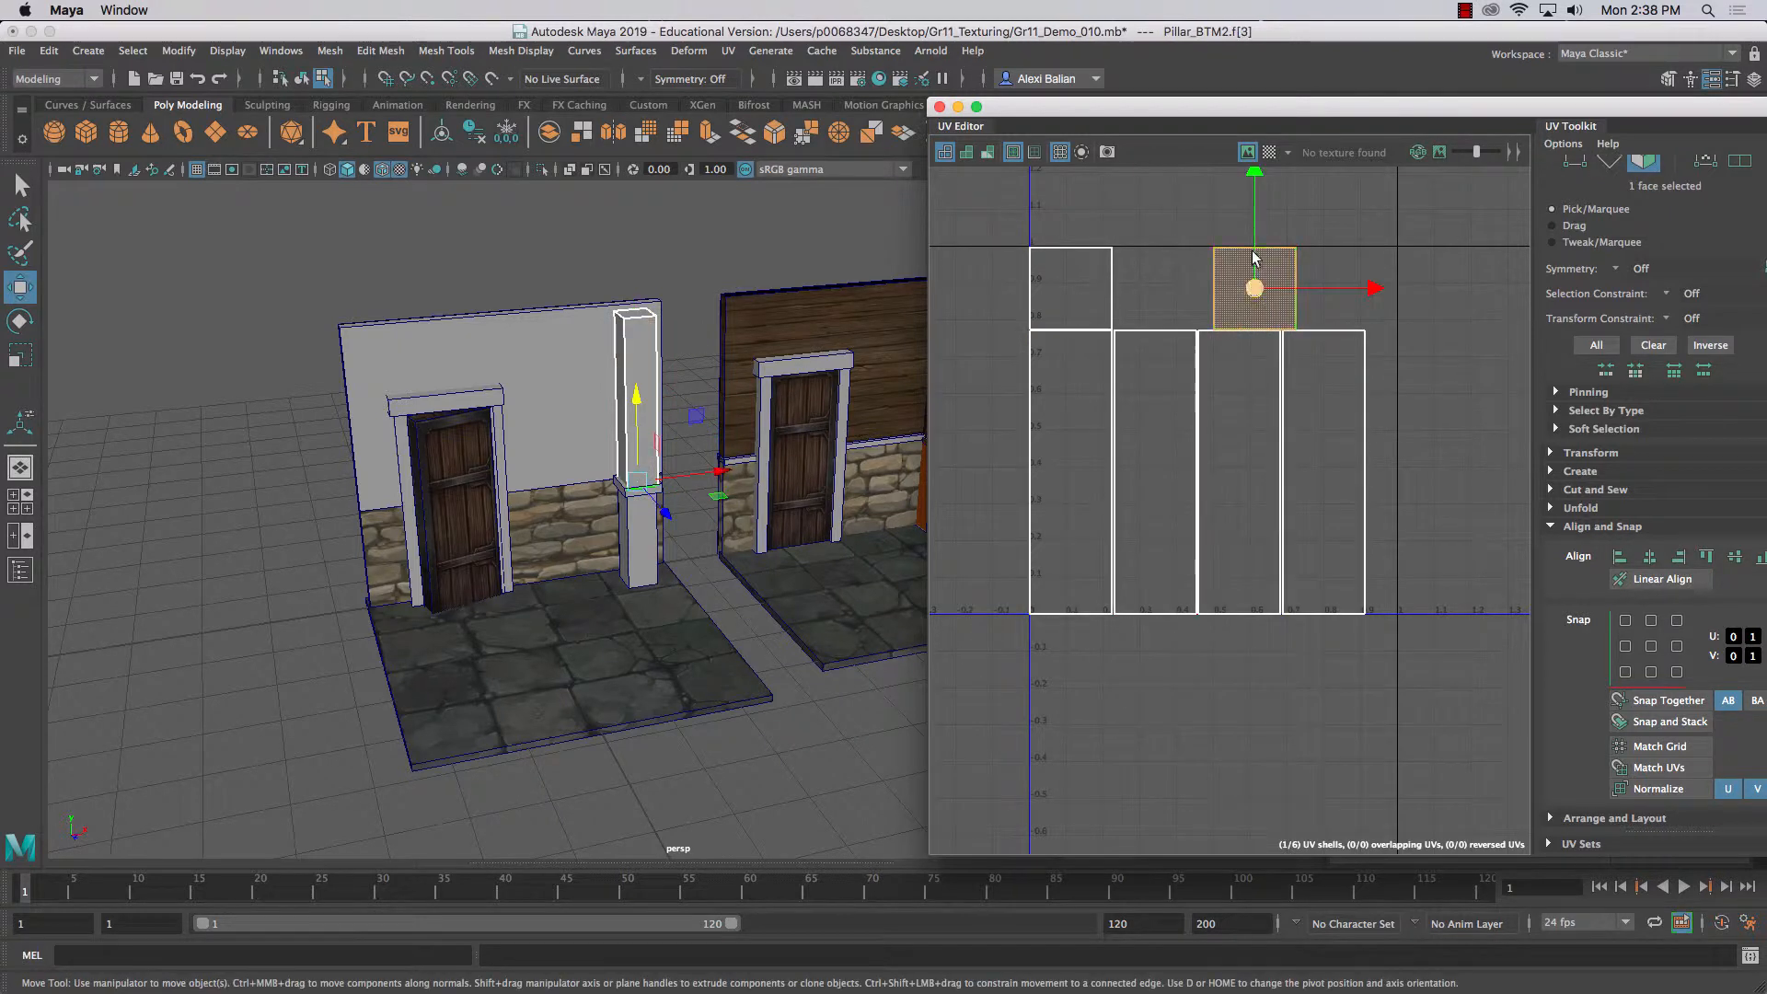
pyautogui.moveTo(1253, 287); pyautogui.dragTo(1253, 654)
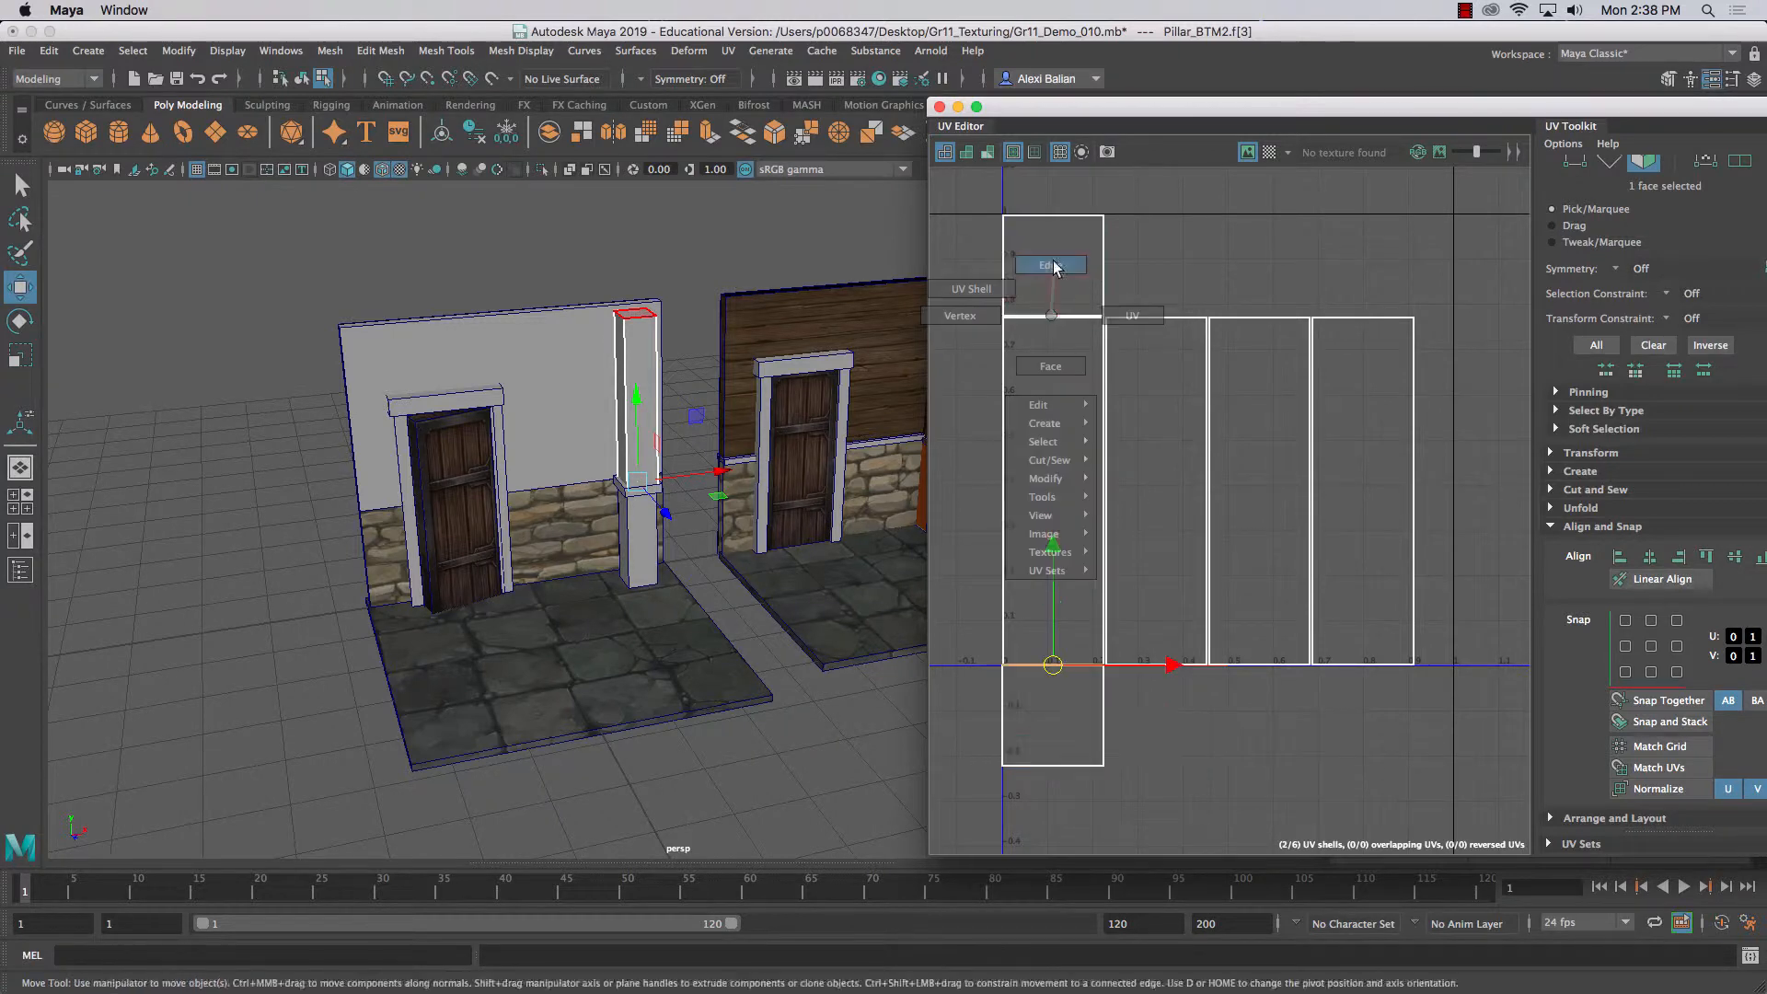
pyautogui.click(1047, 265)
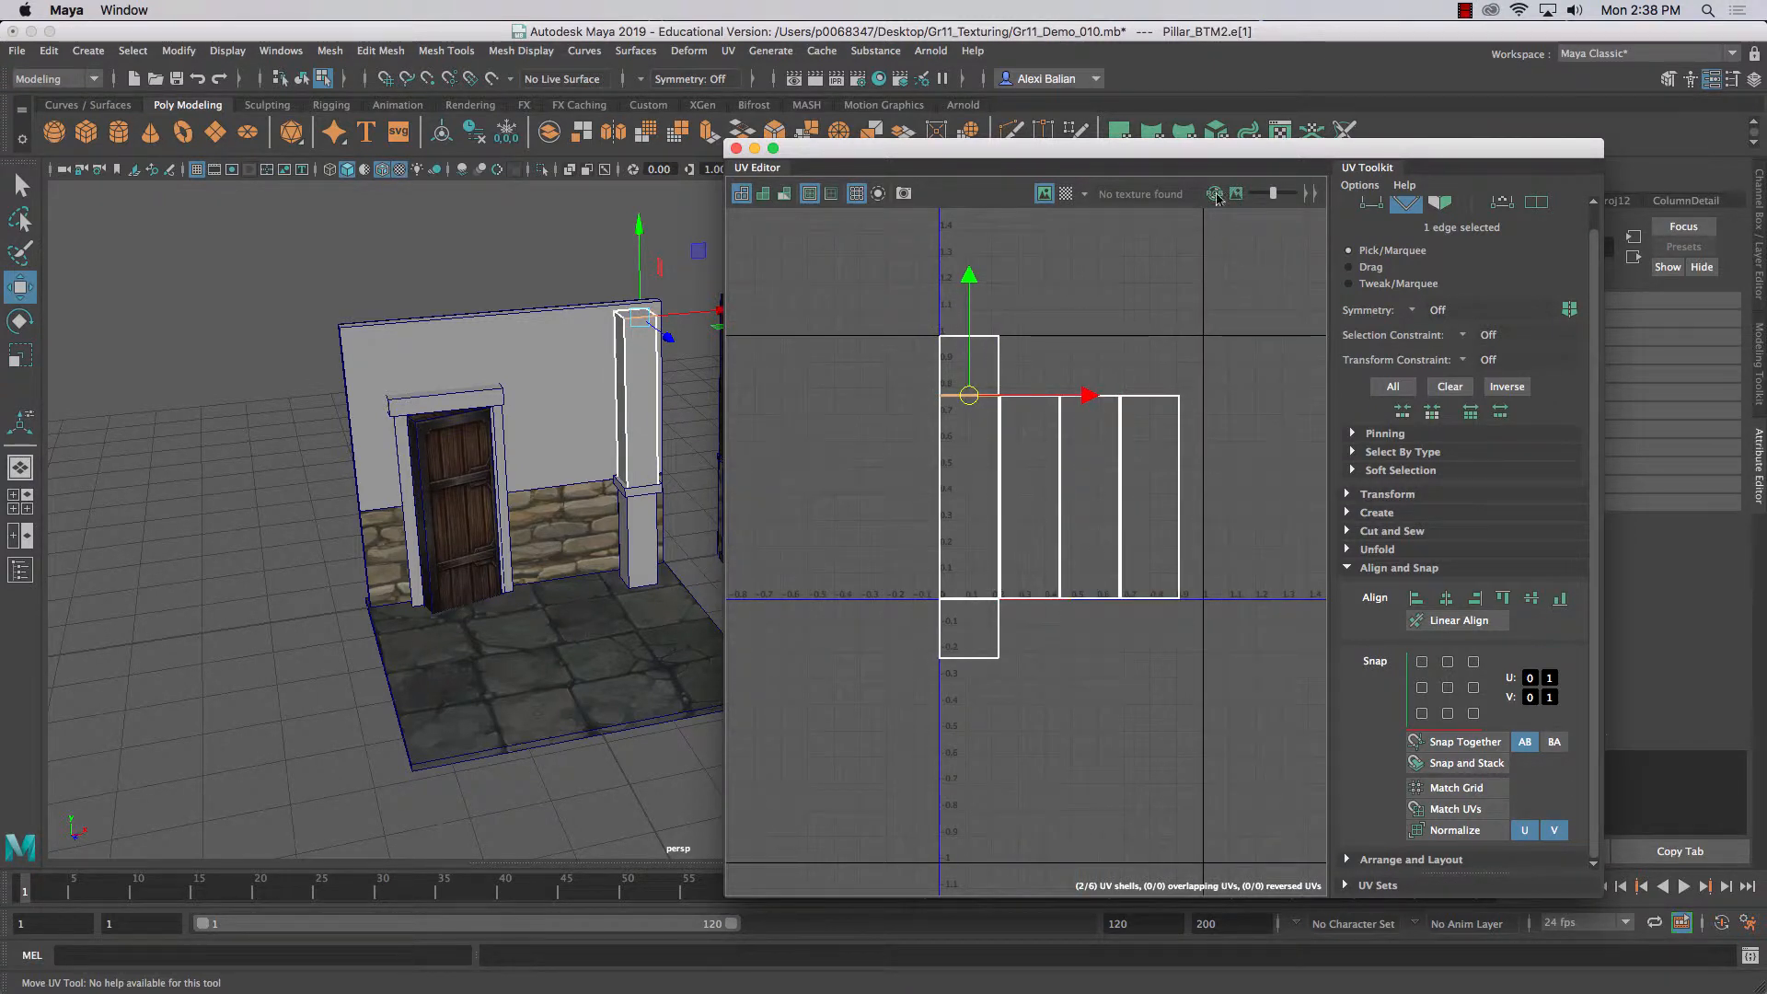
# - Move and Sew the first pair of Pillar_BTM2 strips along their shared edge
pyautogui.moveTo(756, 168); pyautogui.dragTo(738, 154)
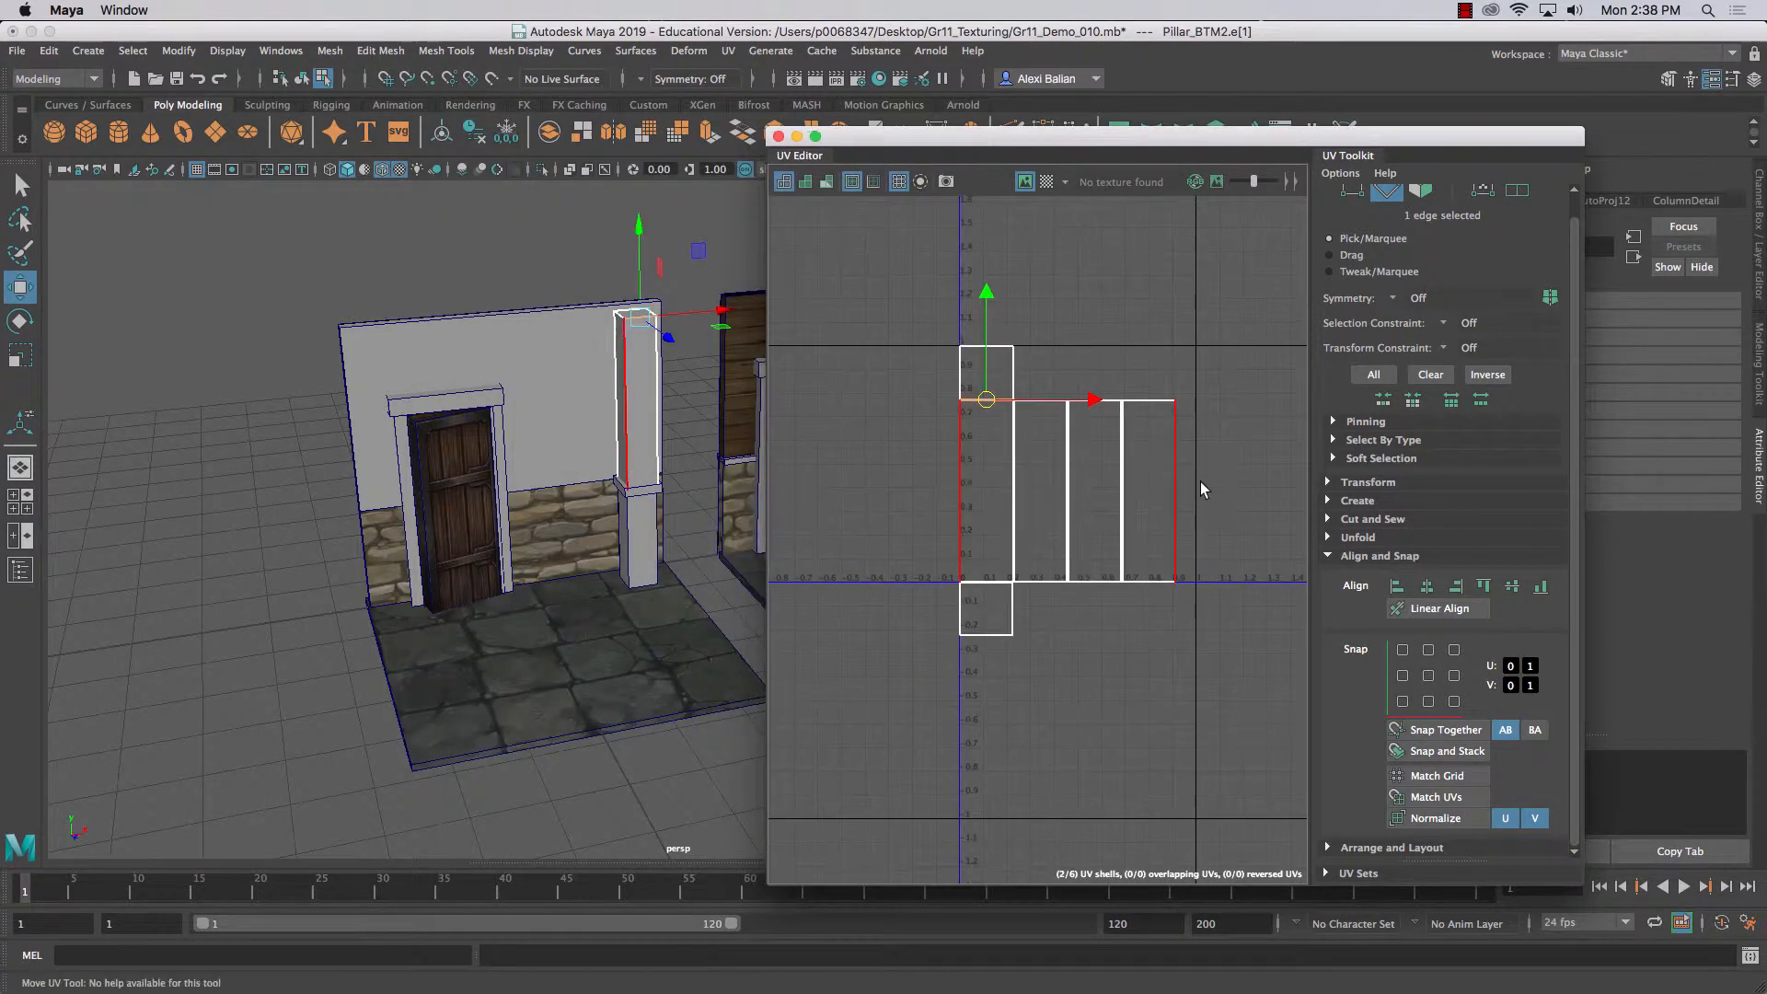
pyautogui.click(1373, 519)
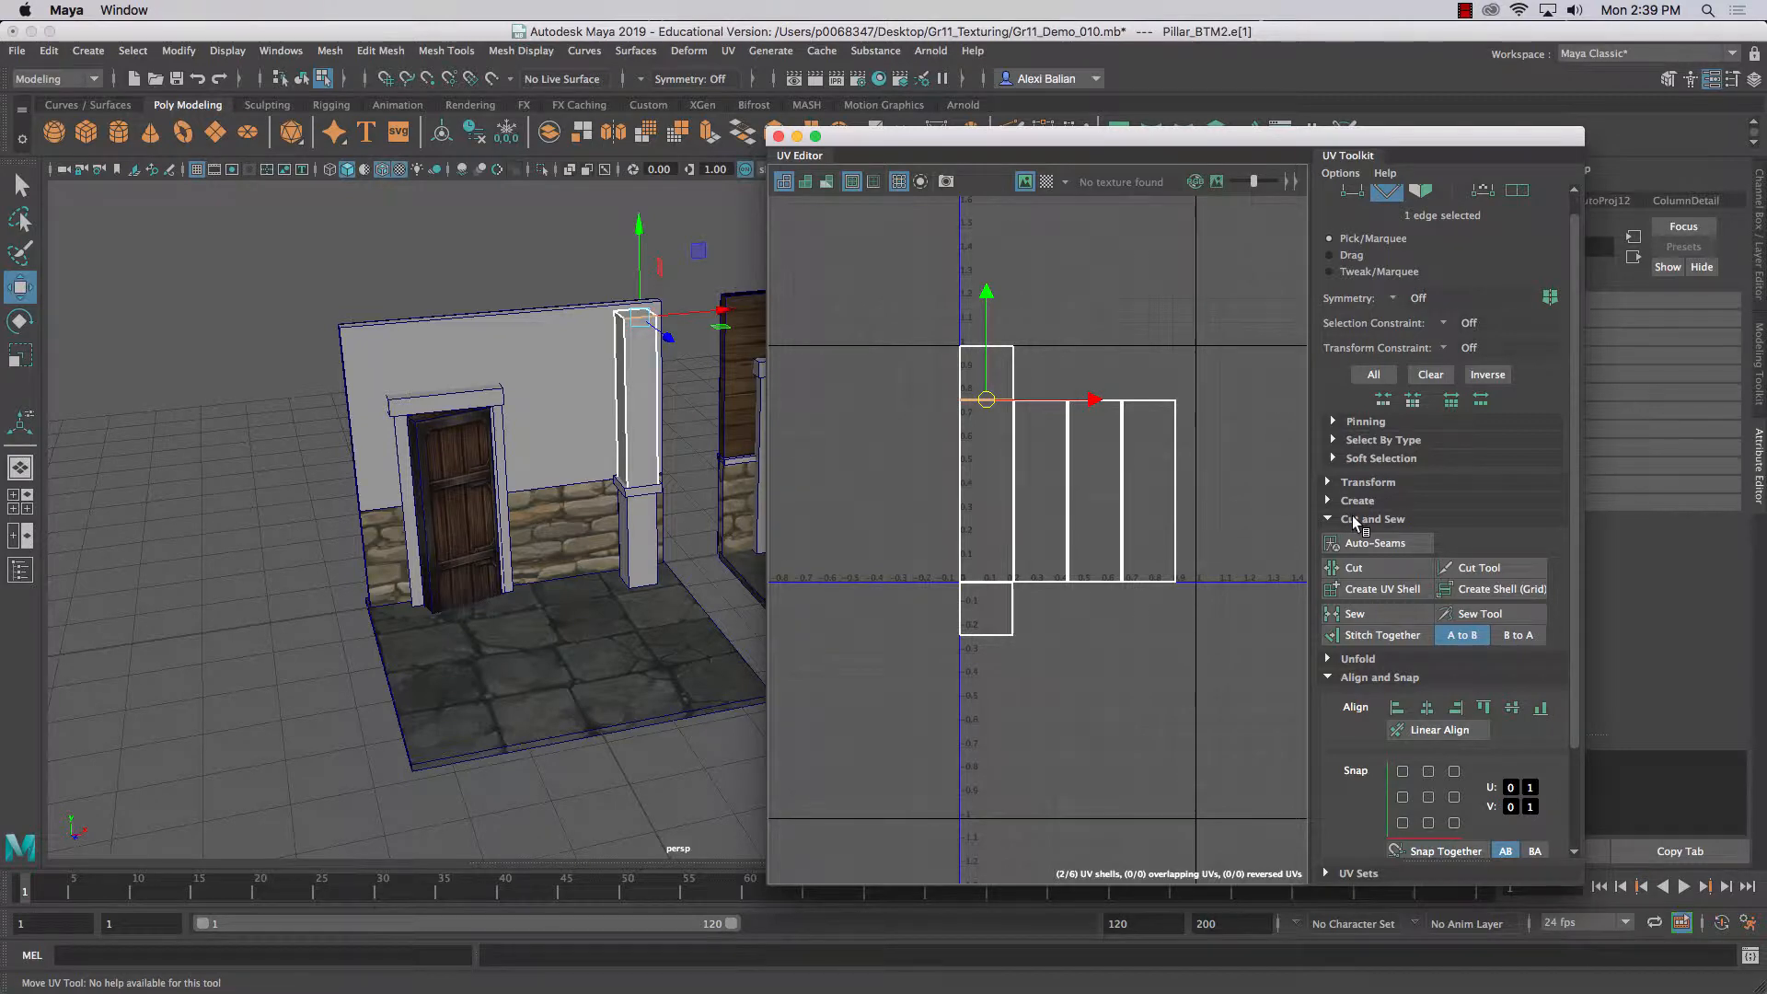
pyautogui.moveTo(1375, 541)
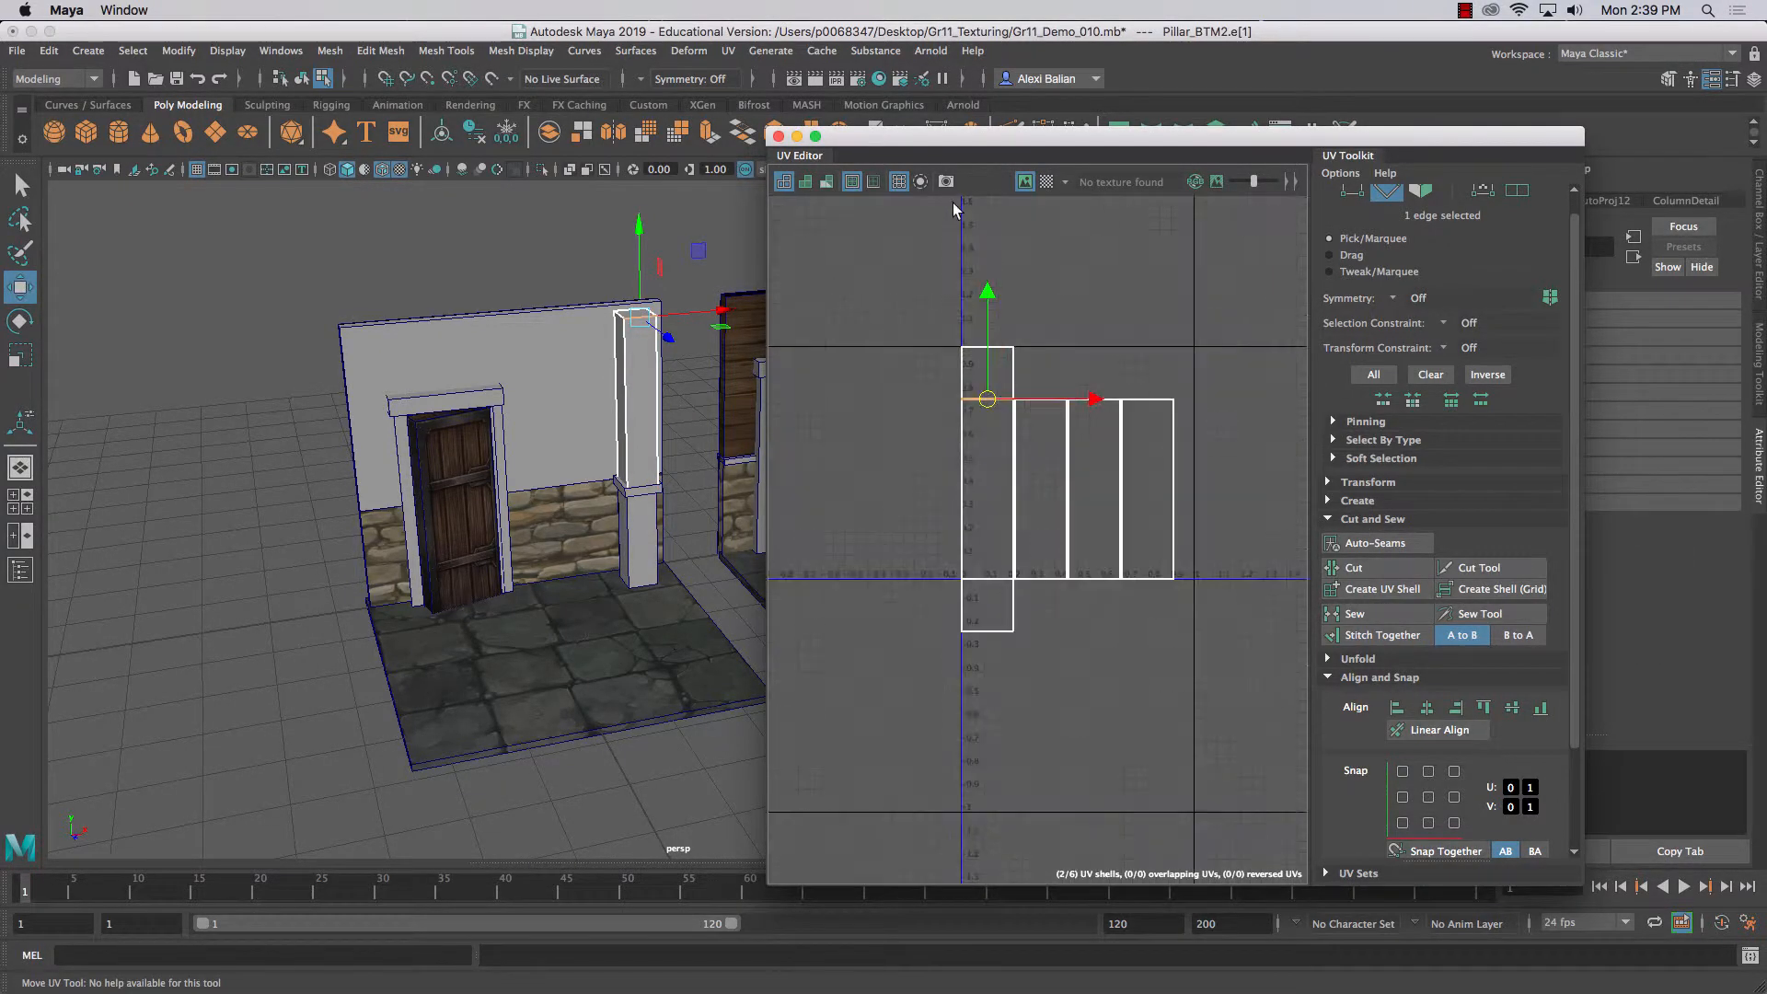
pyautogui.moveTo(920, 181)
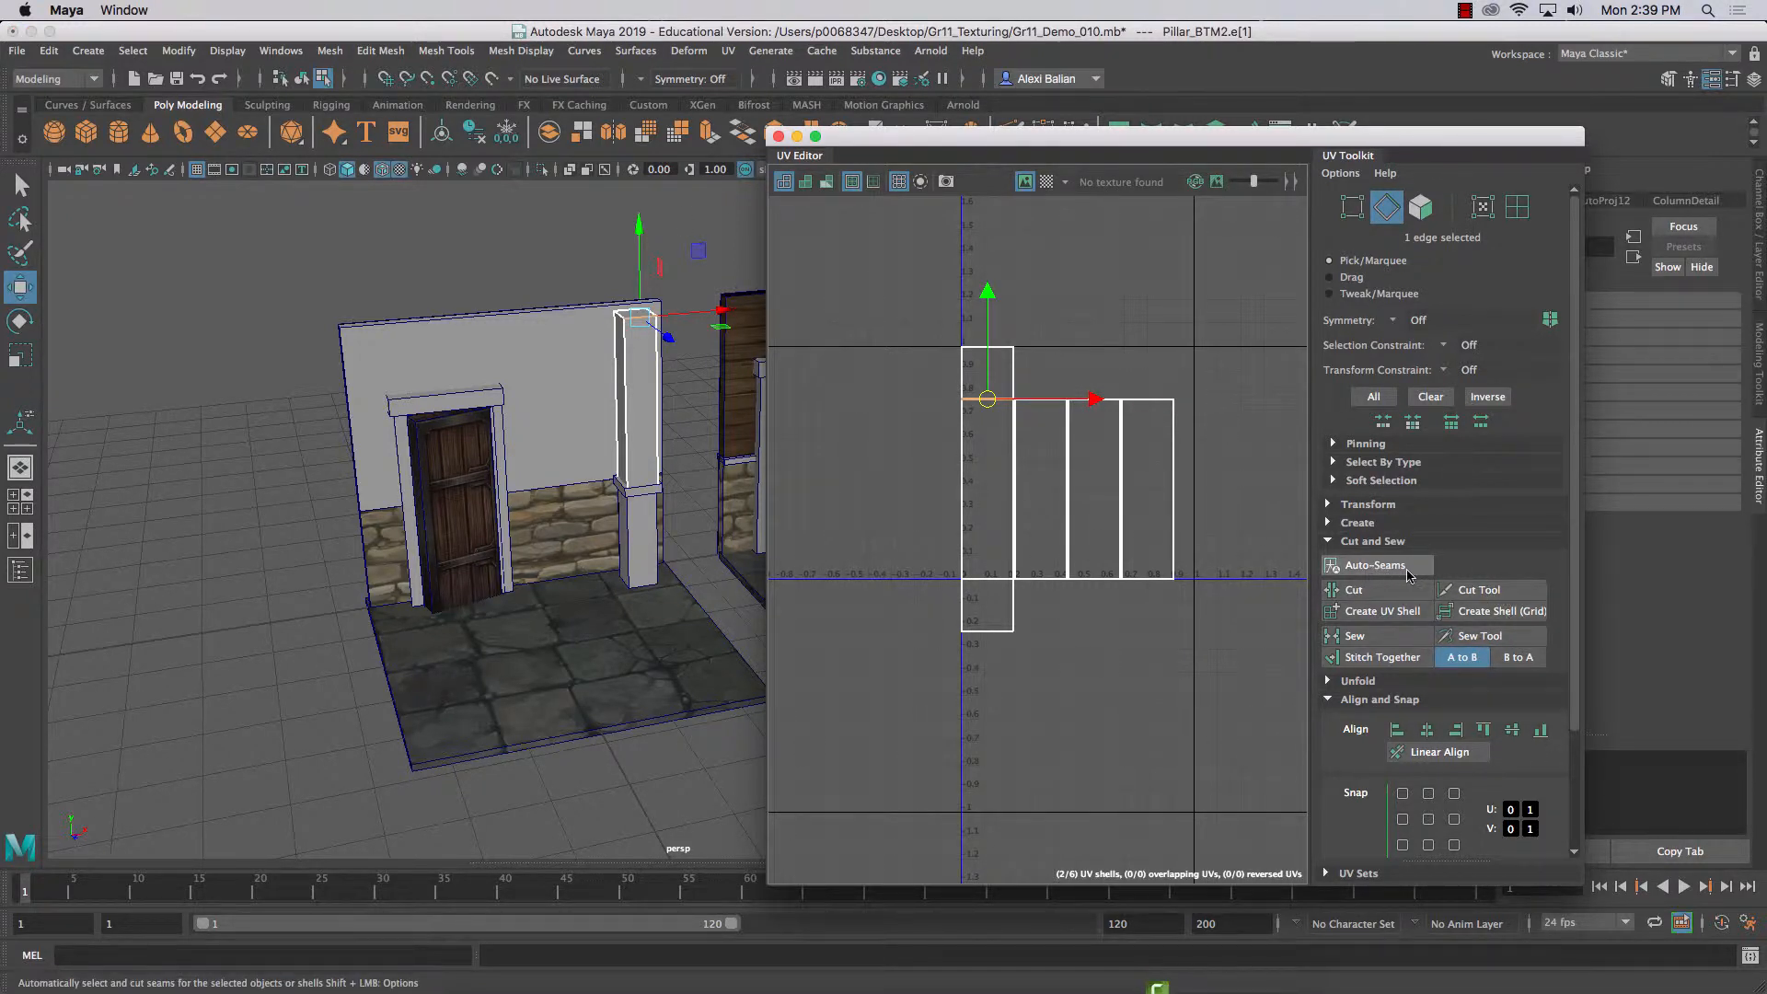
pyautogui.moveTo(1355, 635)
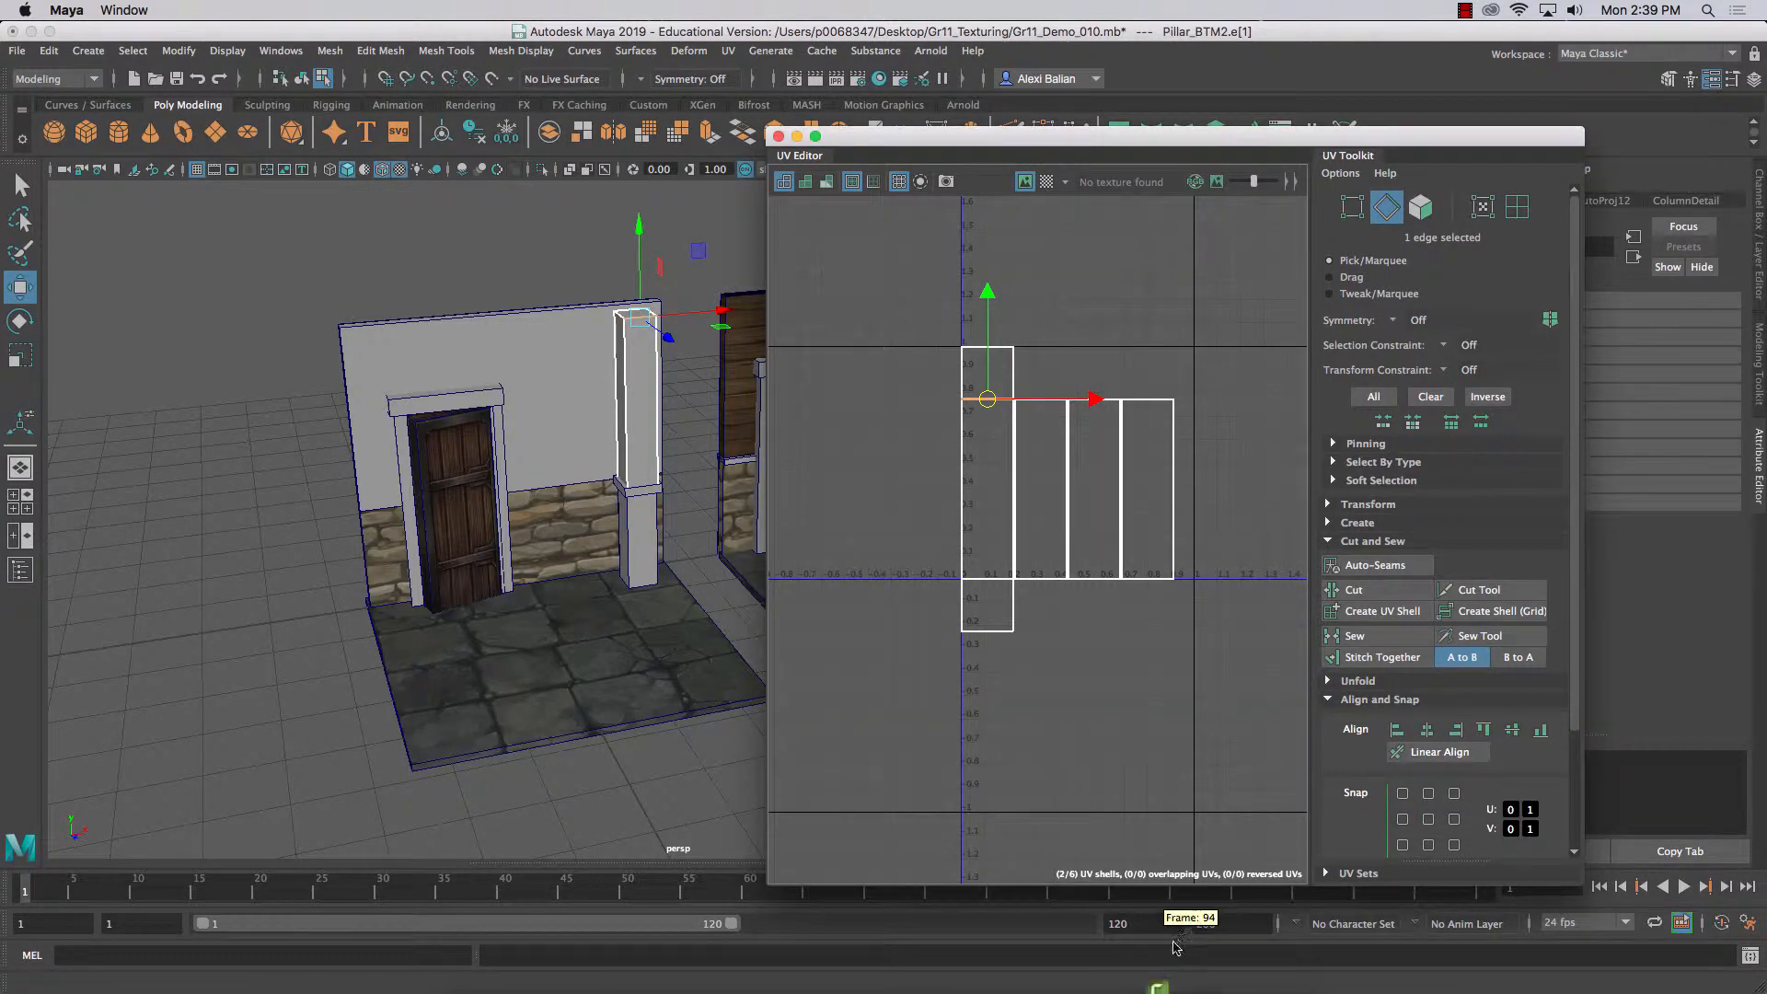
pyautogui.click(1466, 11)
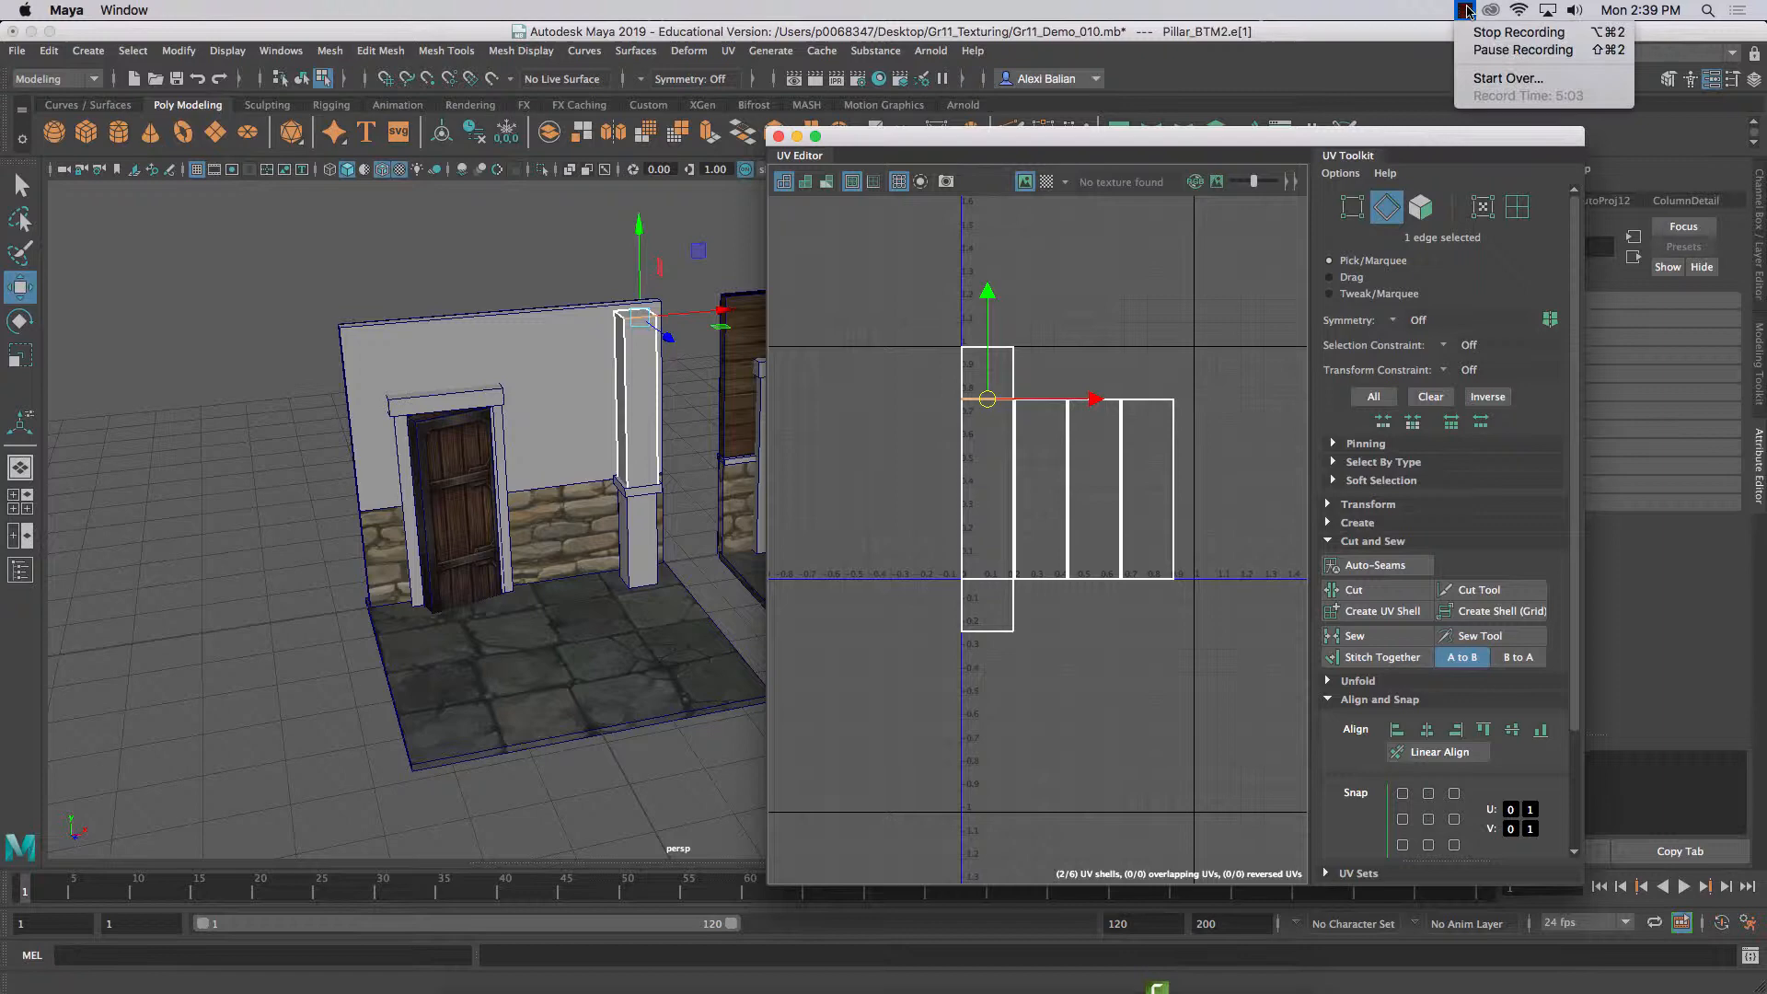
pyautogui.moveTo(1522, 50)
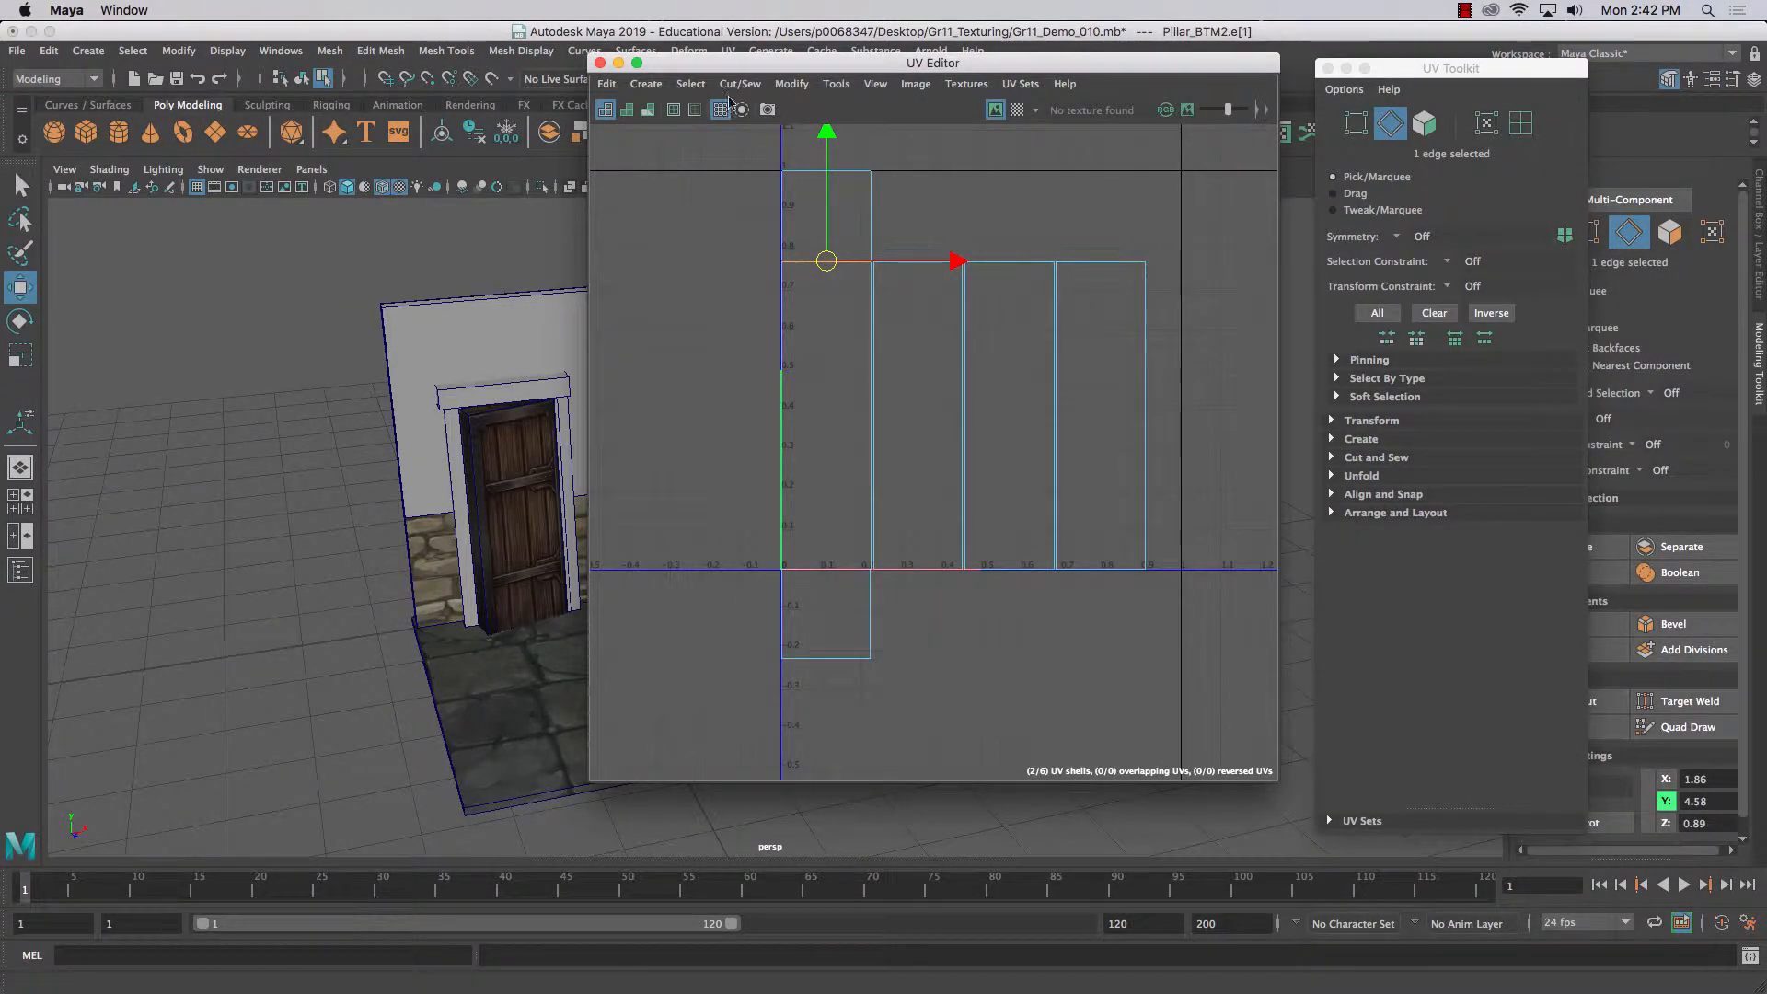
pyautogui.click(740, 83)
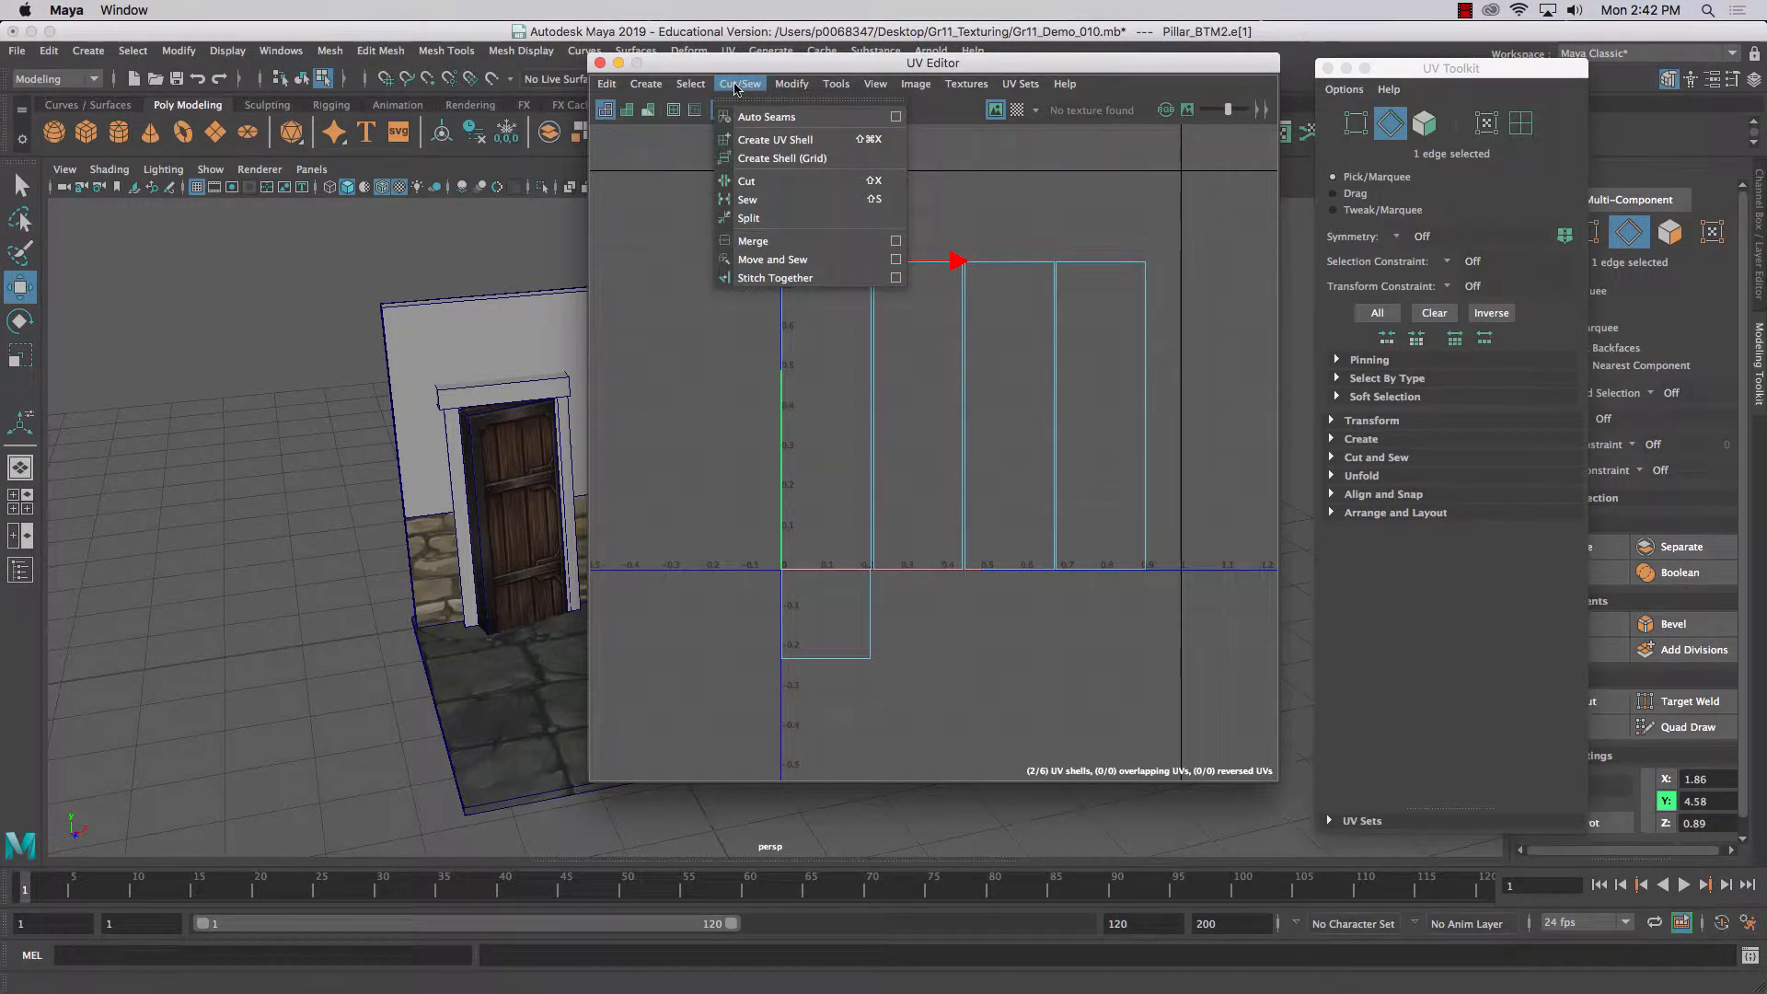
pyautogui.click(772, 259)
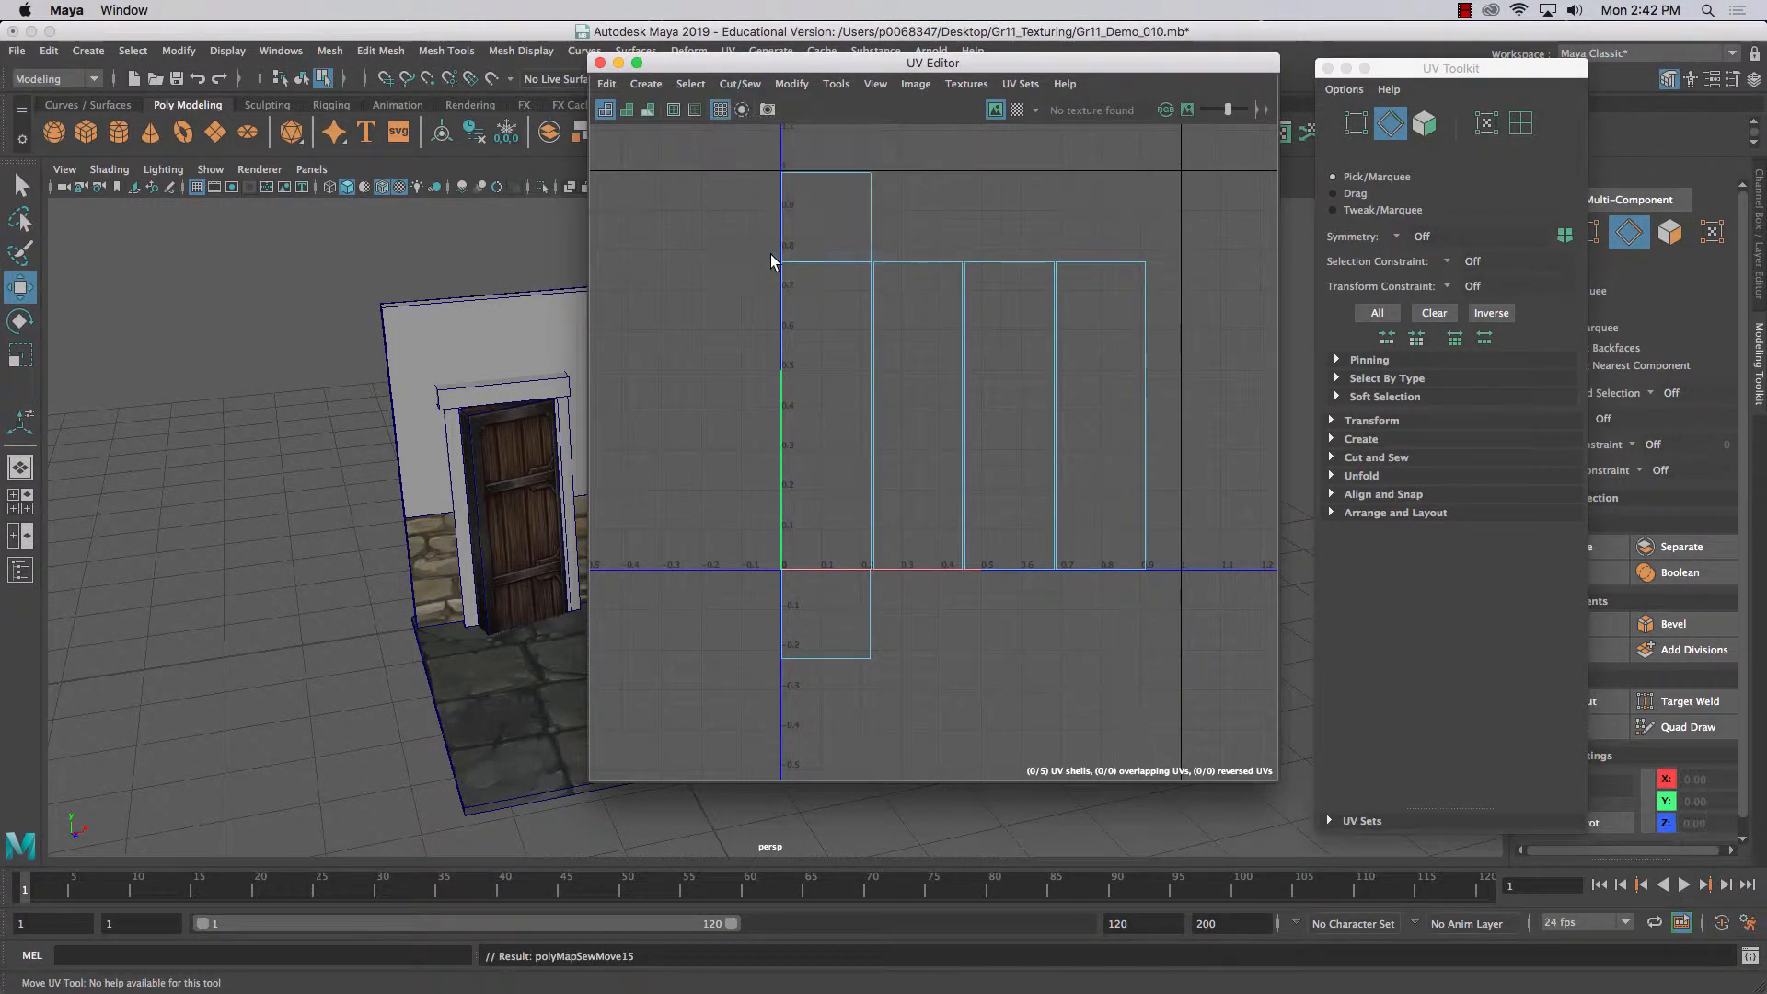
# - Sew the remaining strips and caps into one continuous UV shell
pyautogui.click(828, 569)
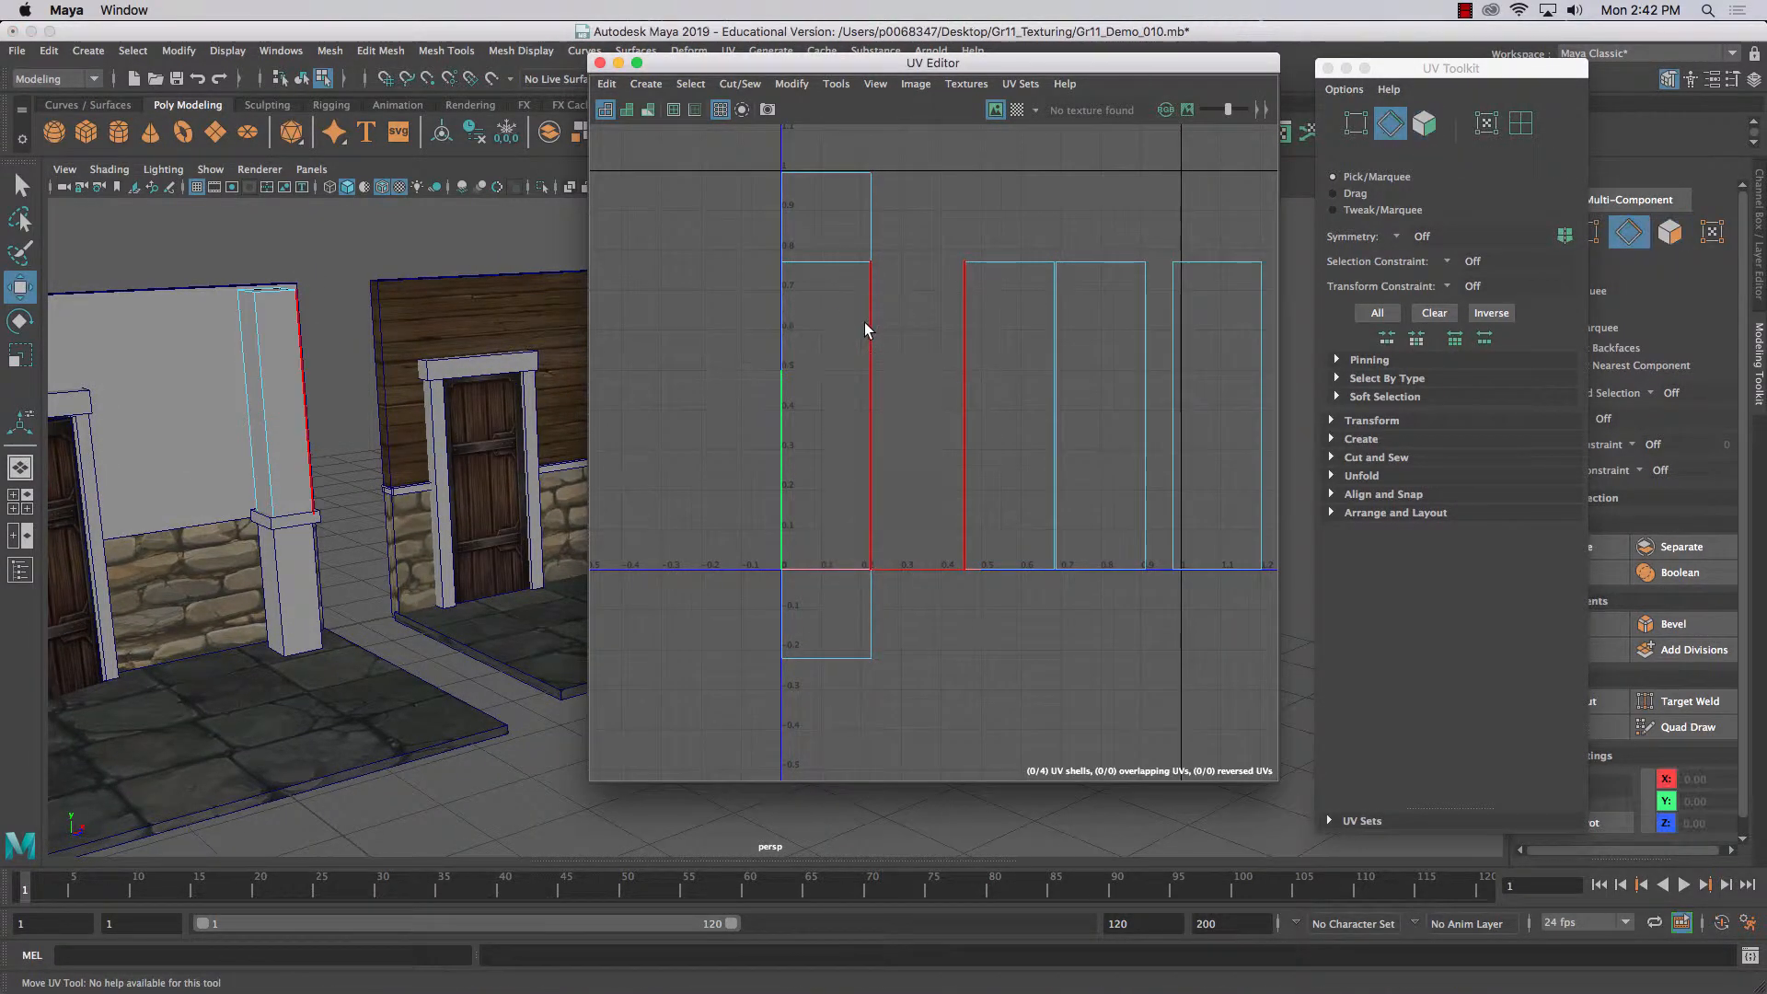
pyautogui.click(823, 261)
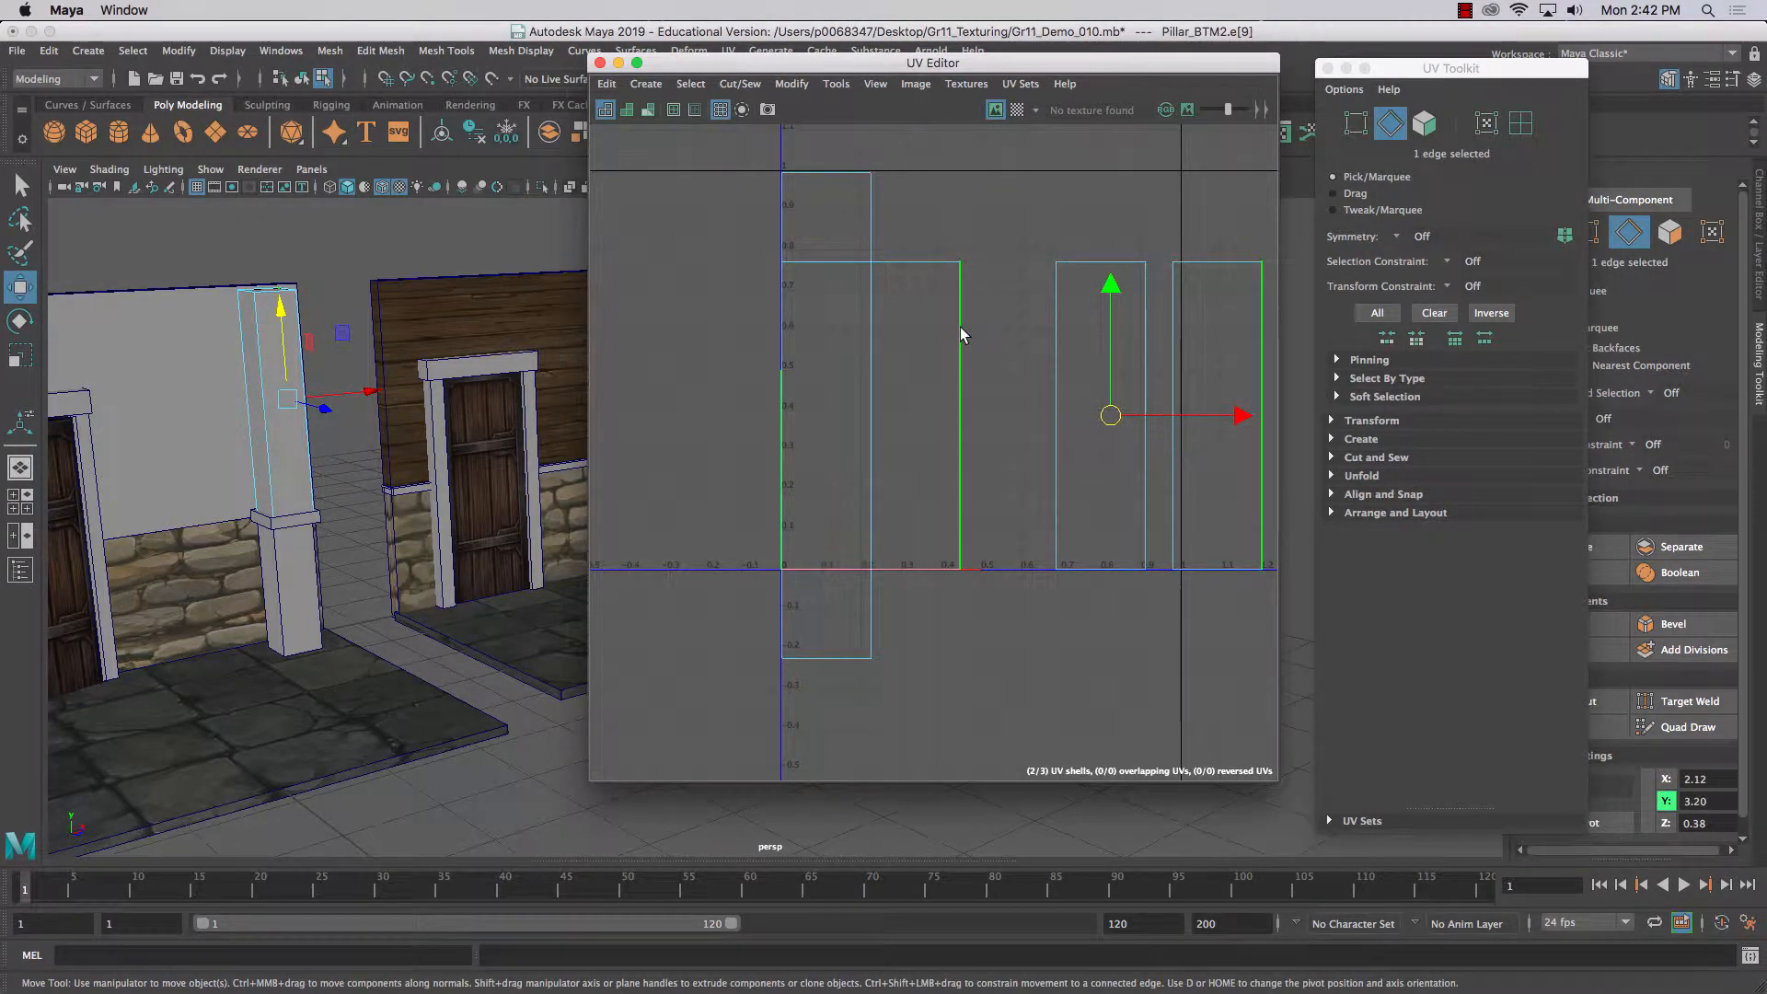
pyautogui.click(740, 83)
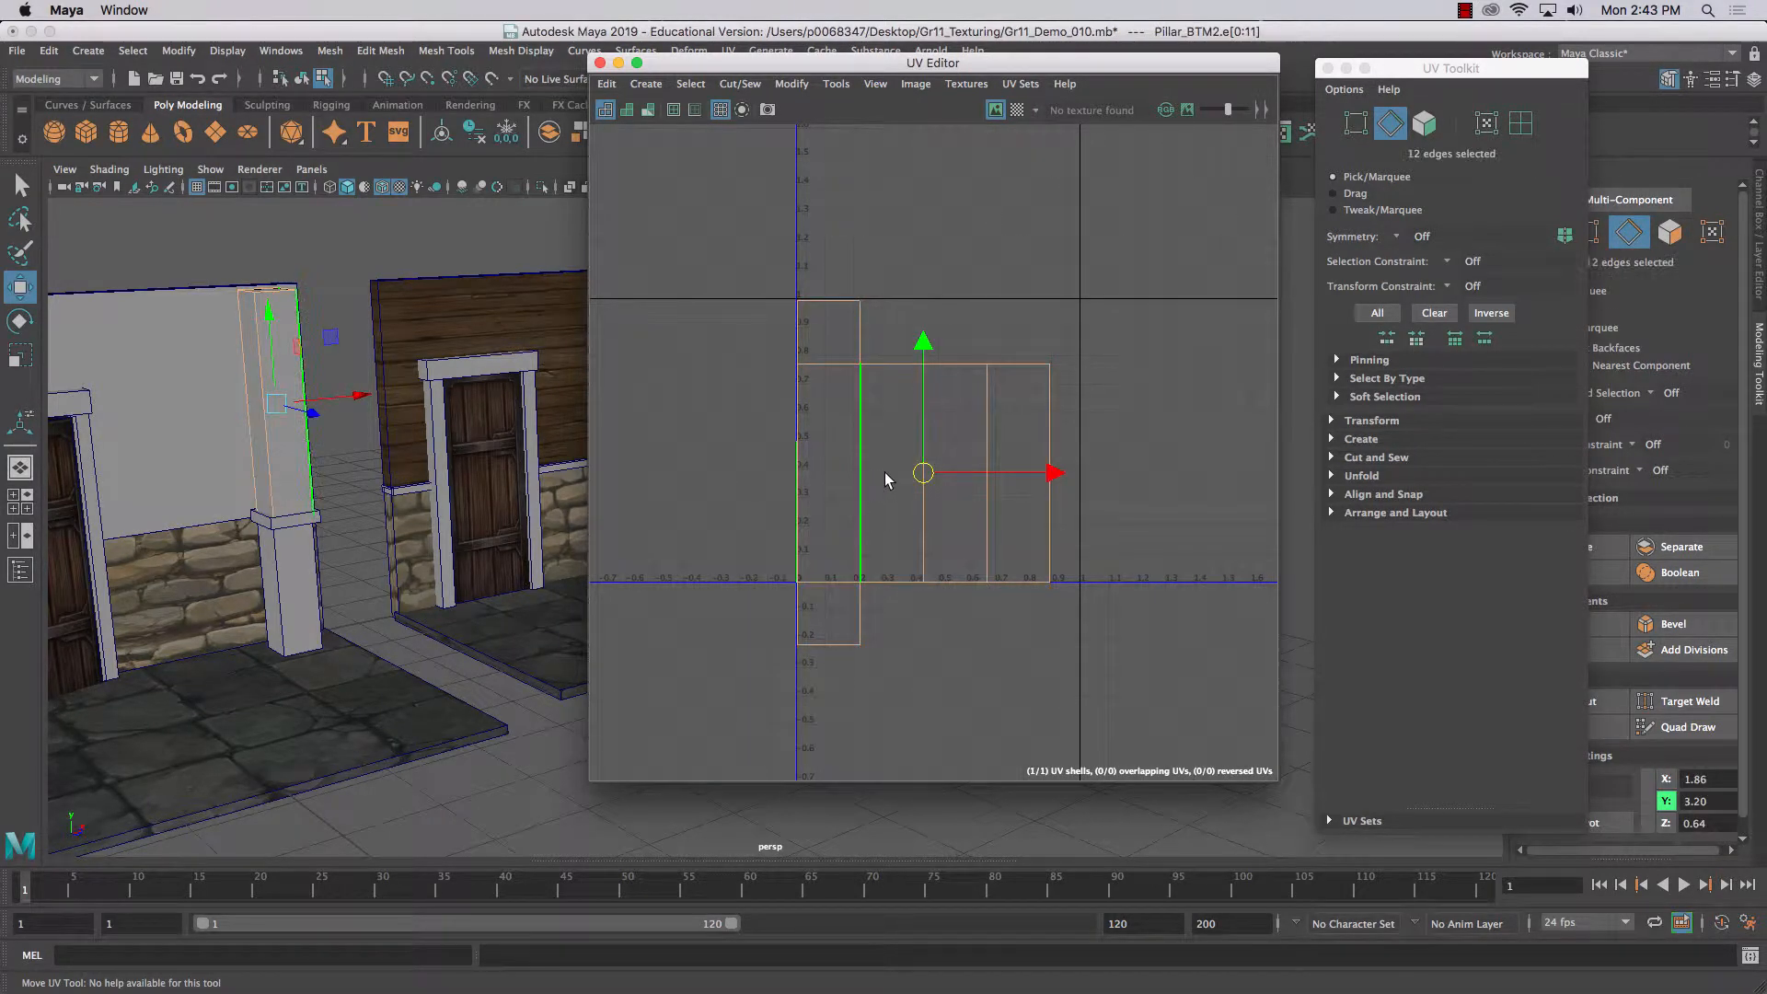
# - Scale the joined shell narrower, reshape its thin end strip's corner UVs, and move it above the 0–1 square
pyautogui.click(1519, 123)
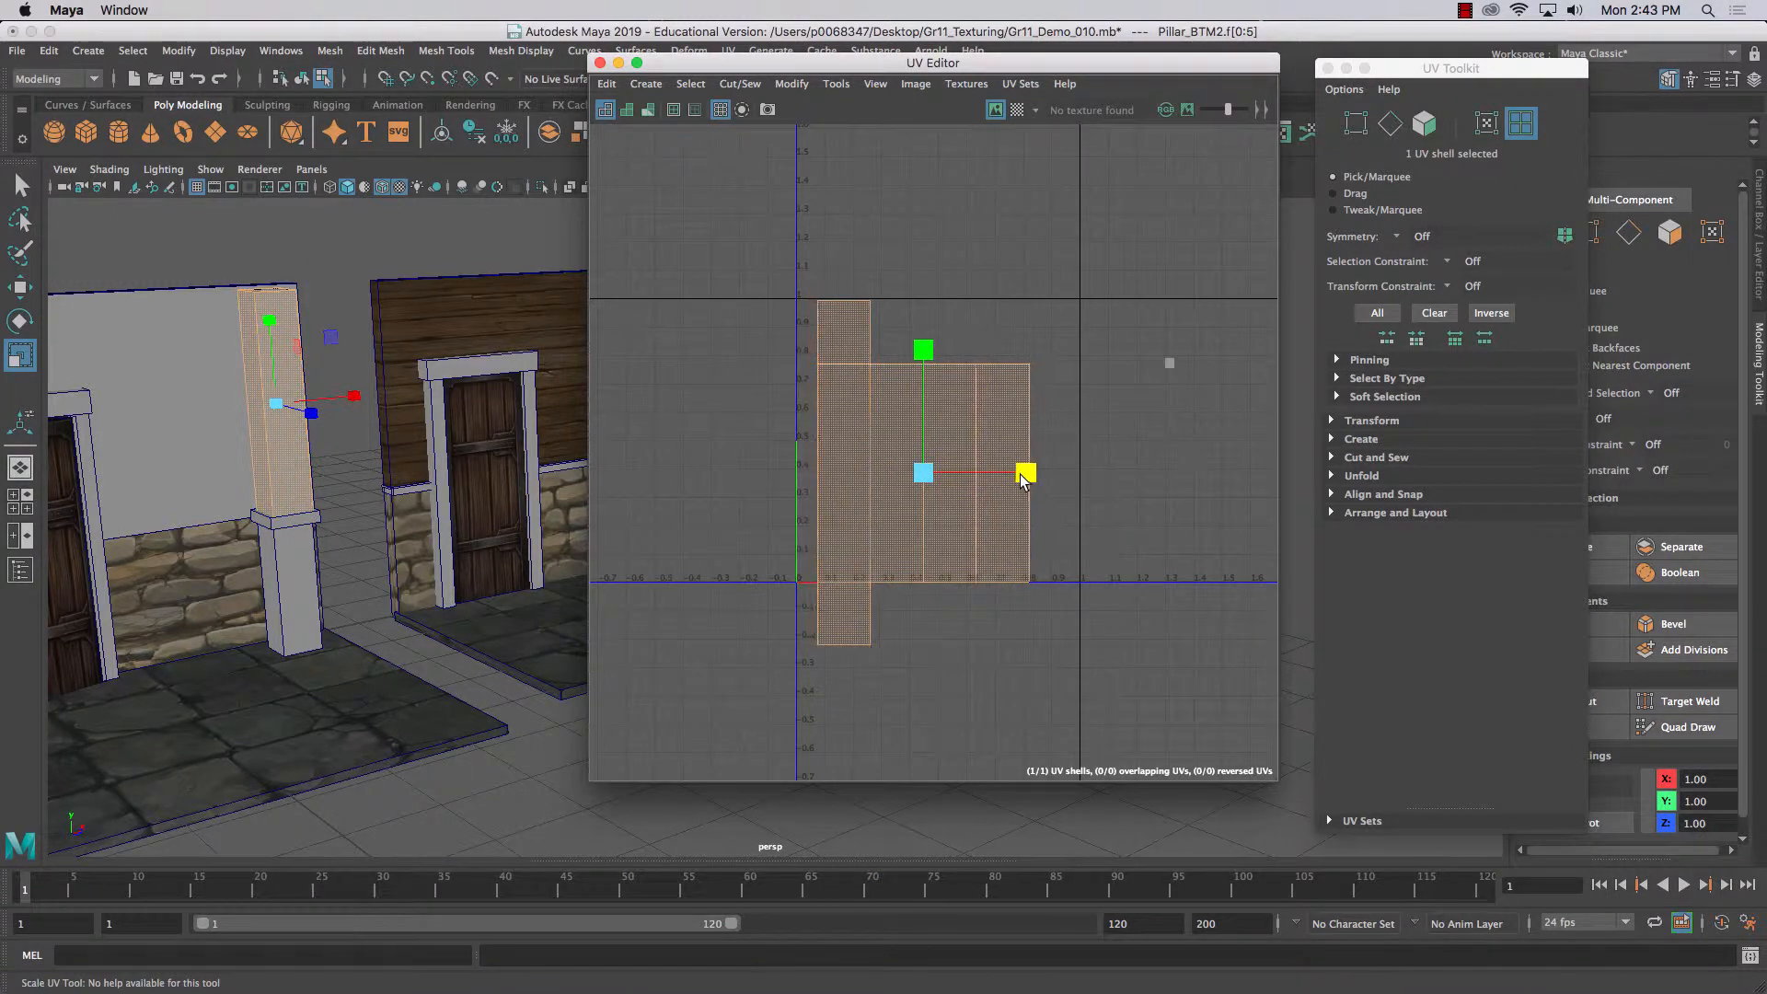
pyautogui.moveTo(1026, 473); pyautogui.dragTo(1003, 473)
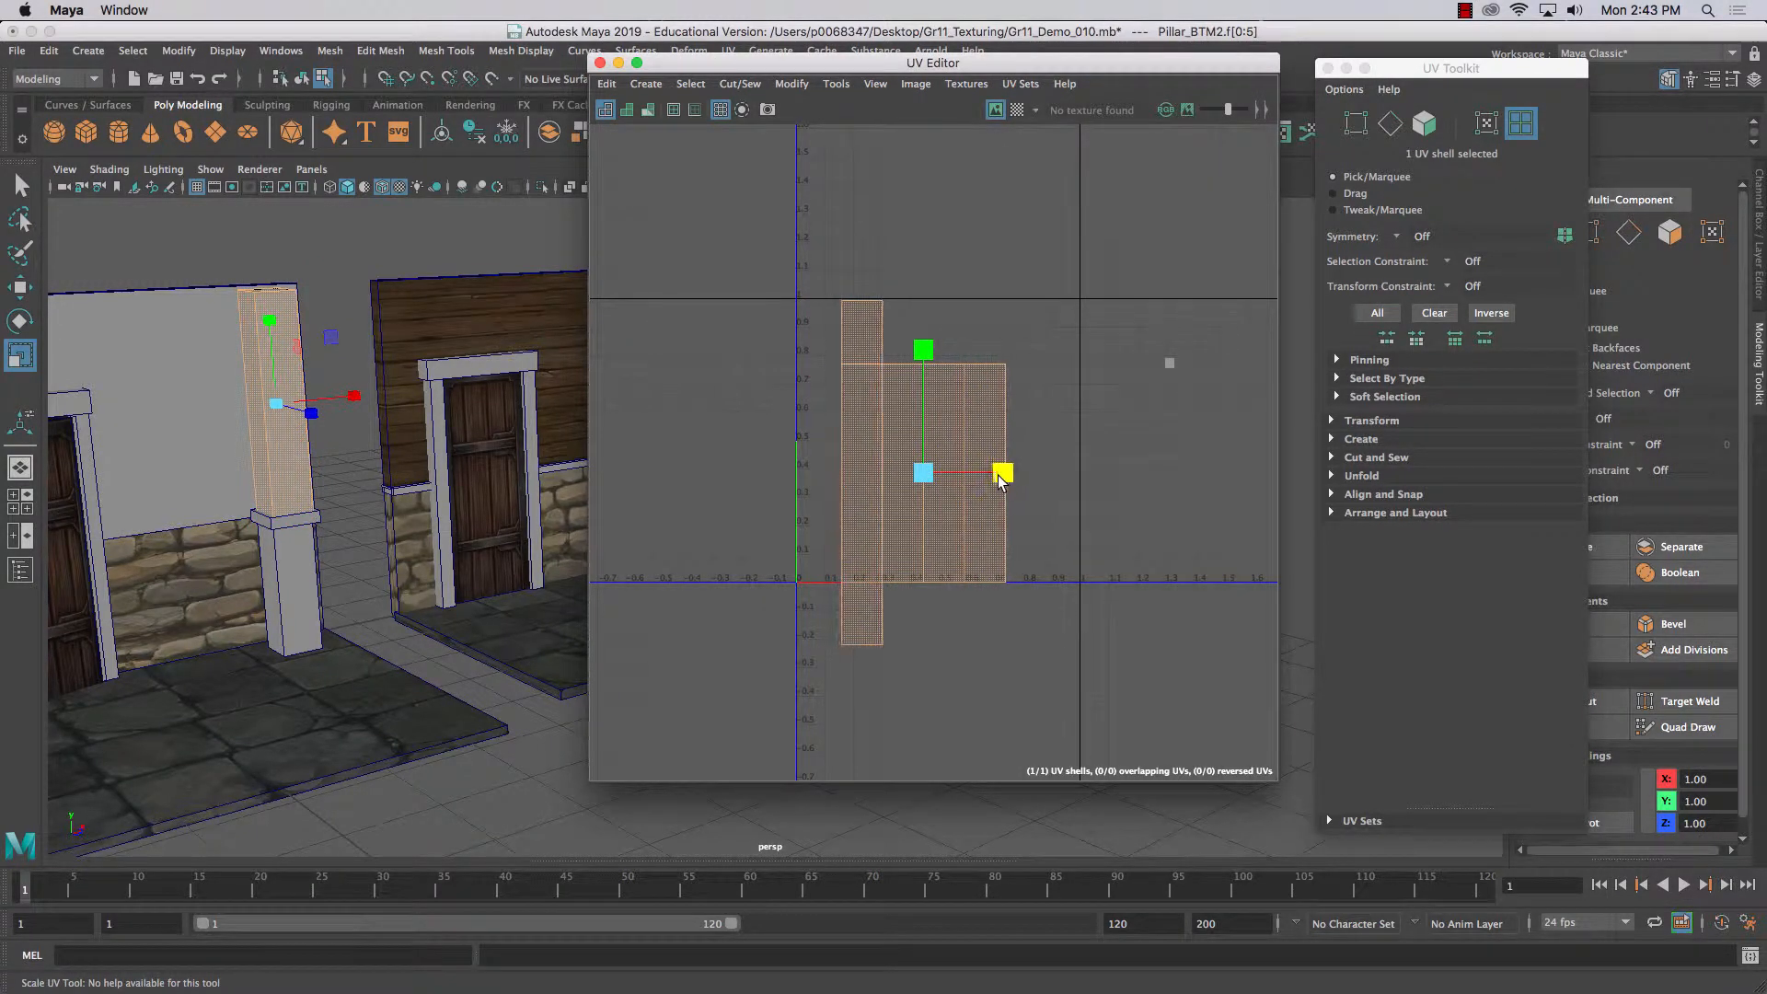
pyautogui.rightClick(923, 473)
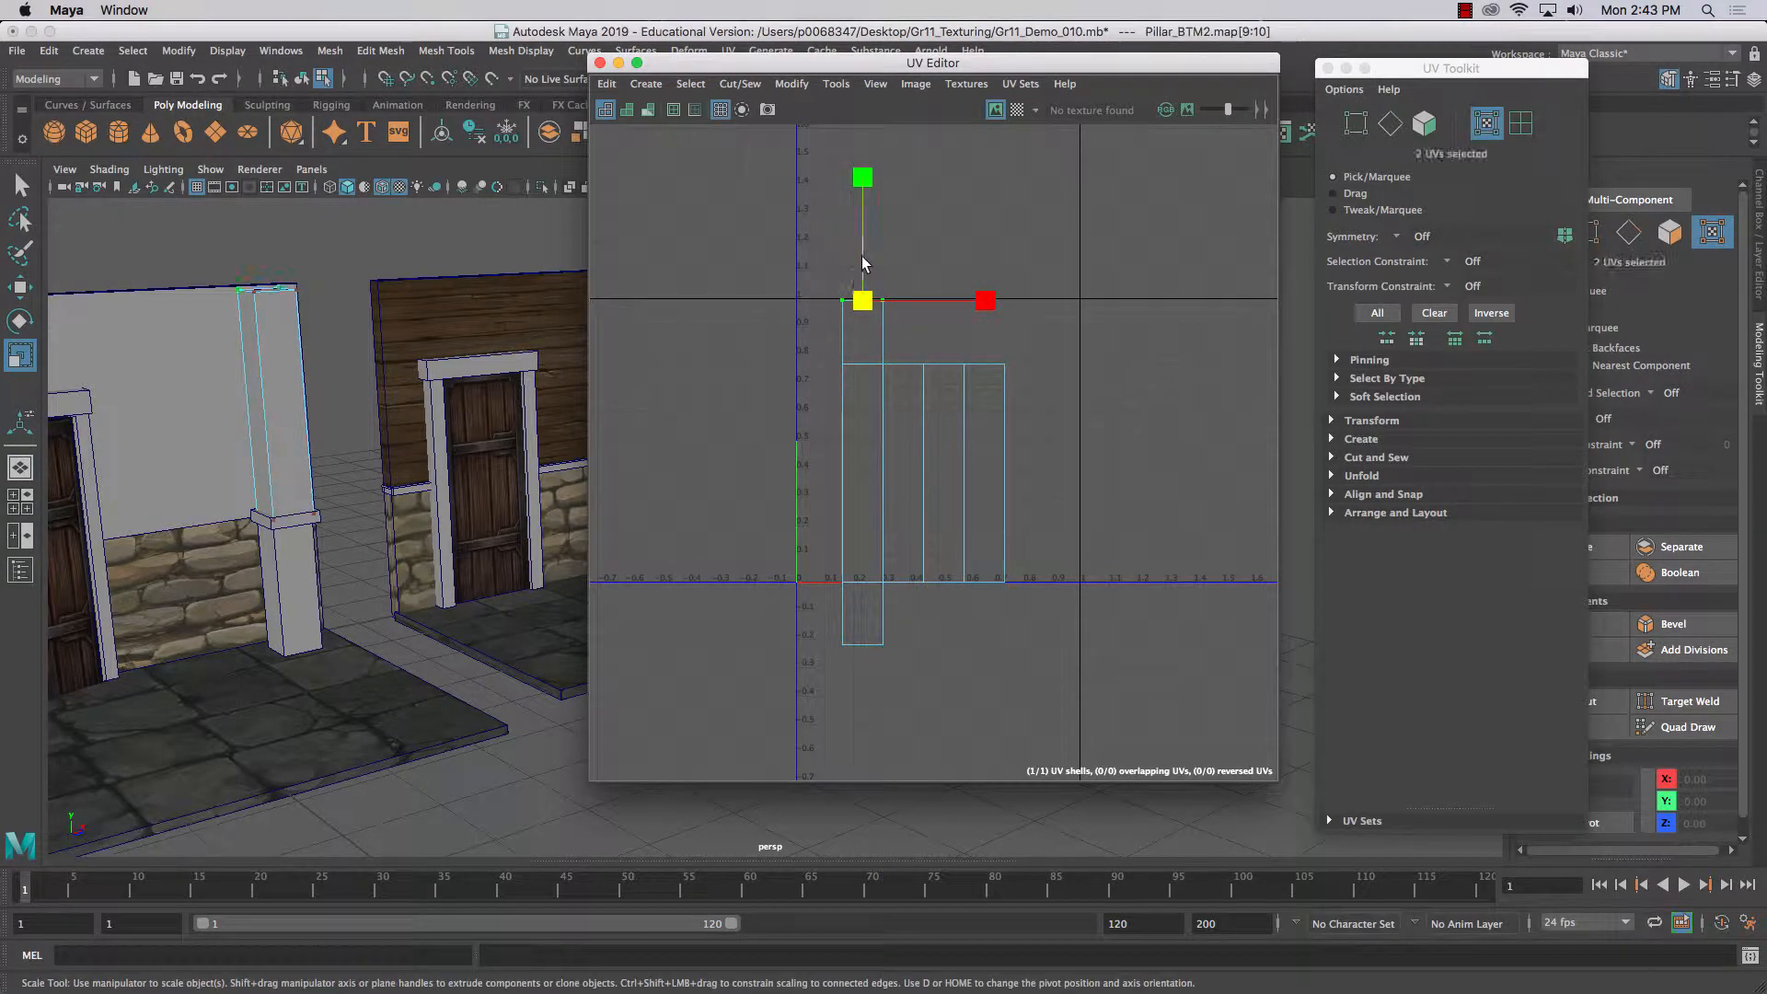
pyautogui.click(18, 285)
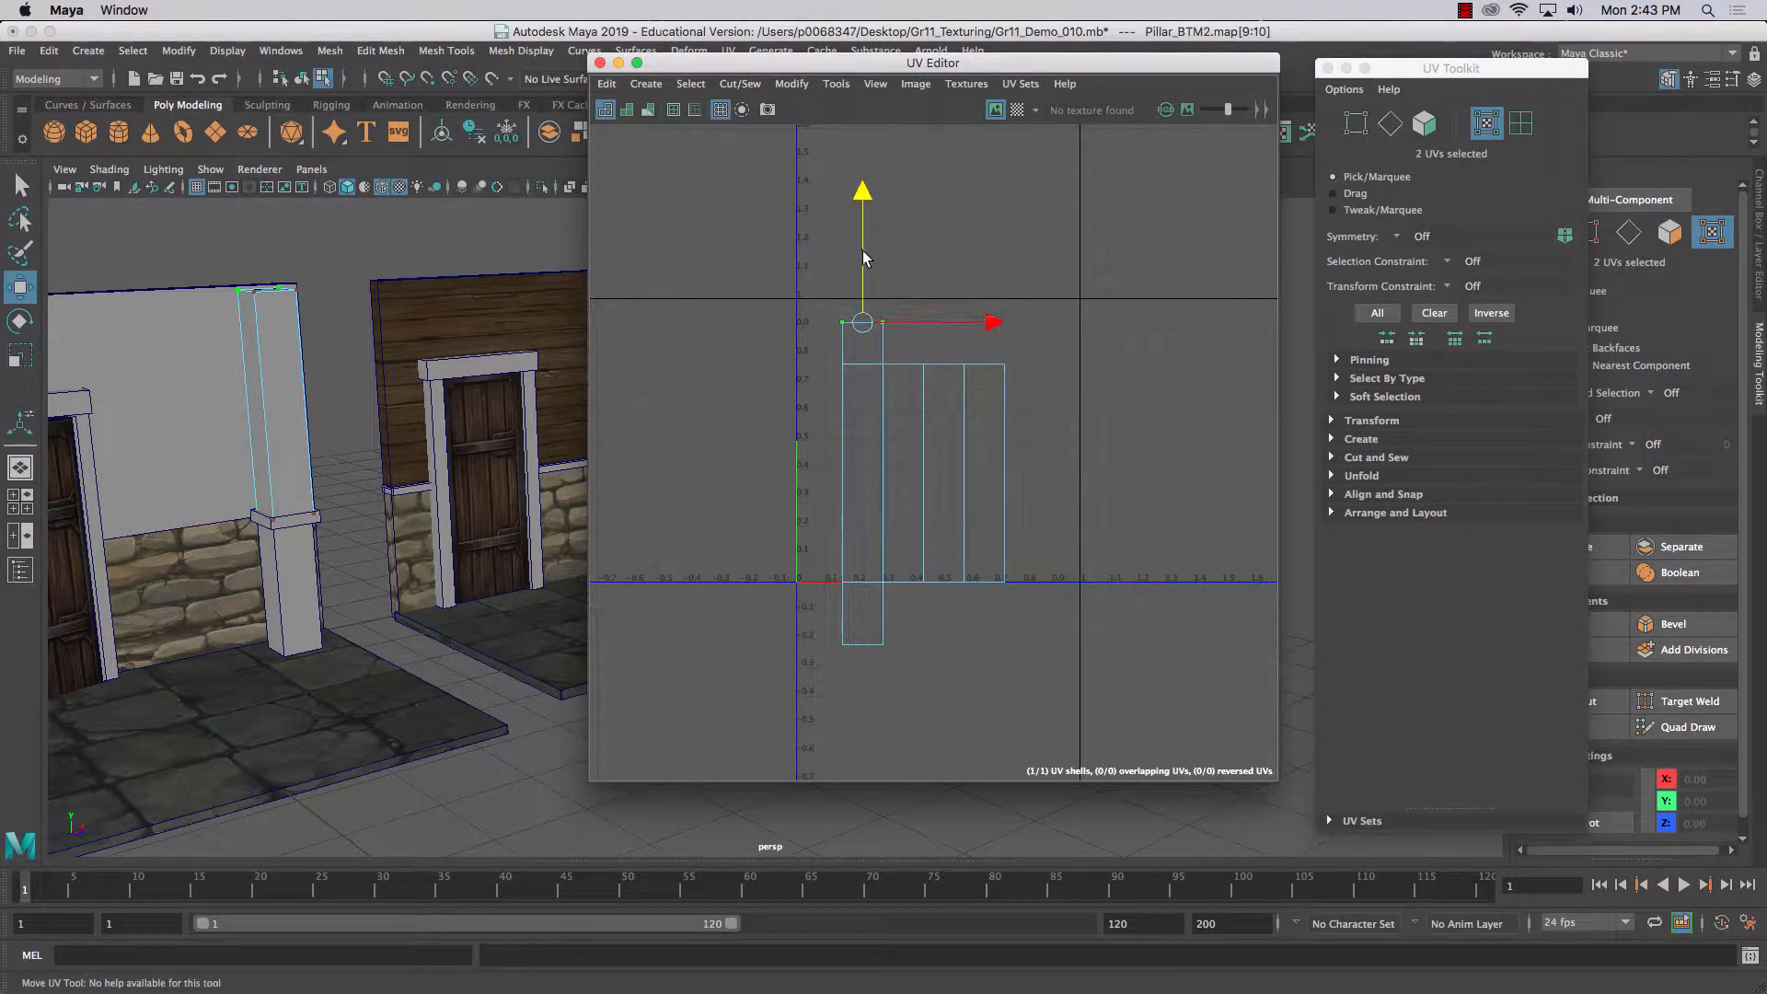
pyautogui.moveTo(861, 320); pyautogui.dragTo(861, 644)
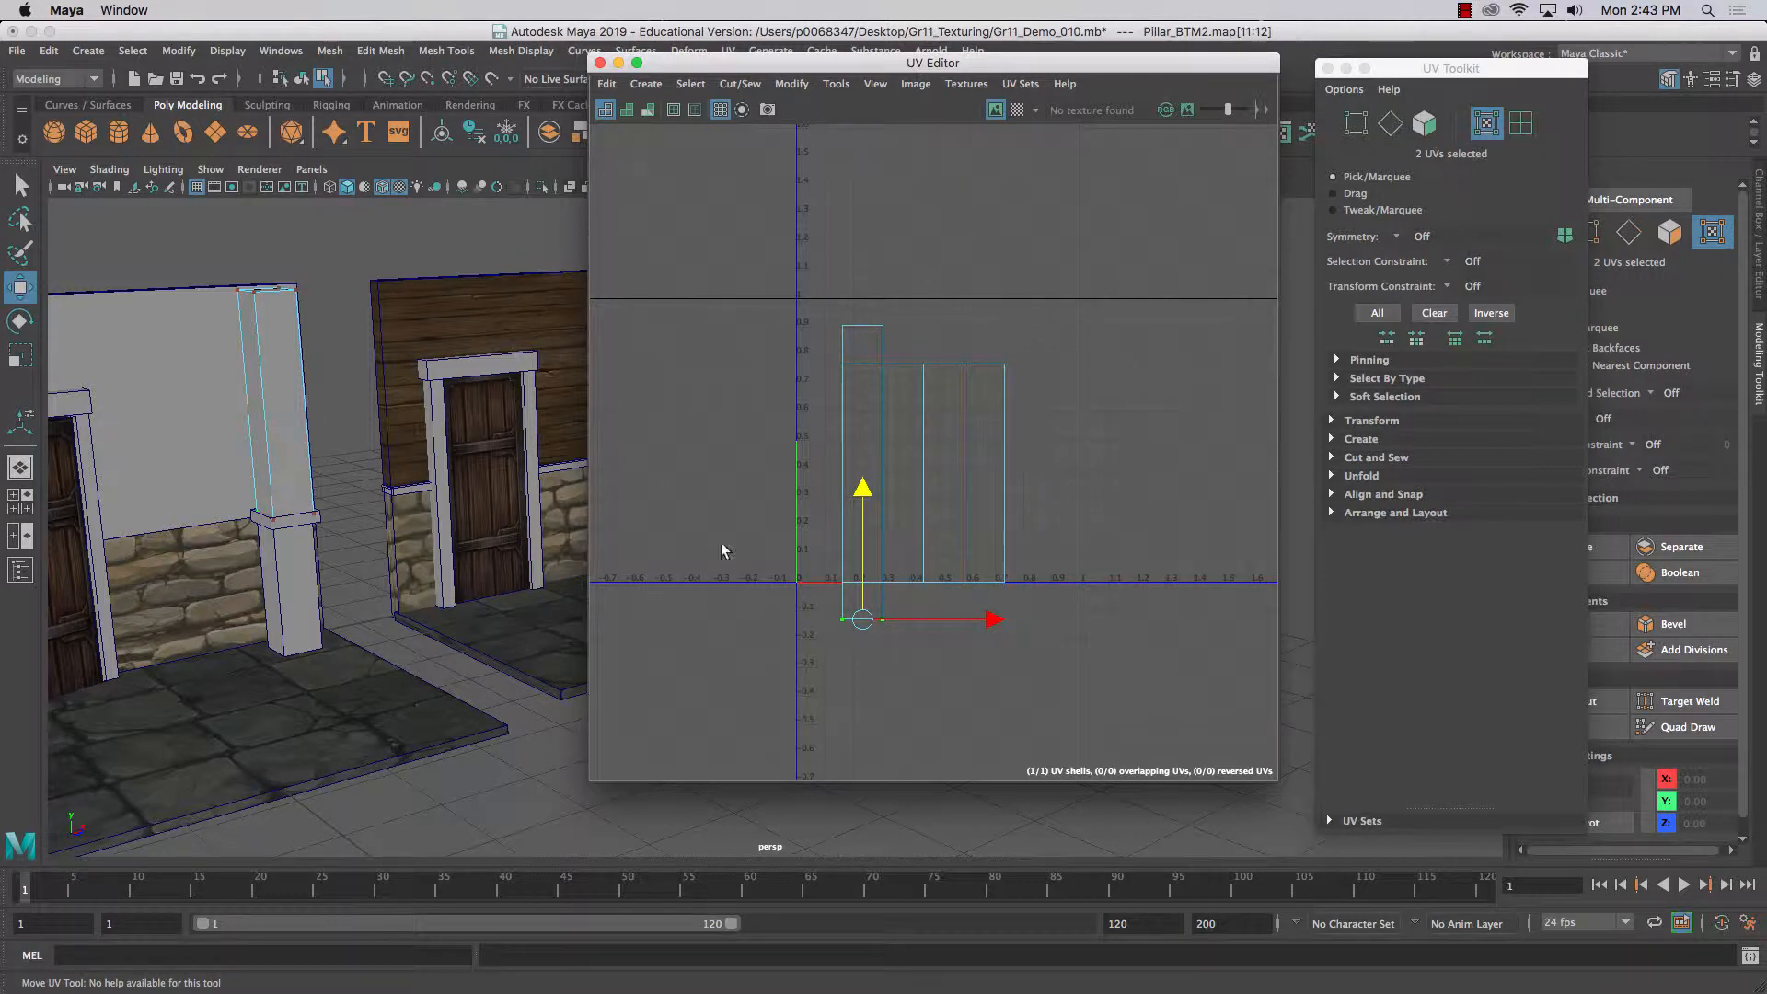
pyautogui.rightClick(902, 400)
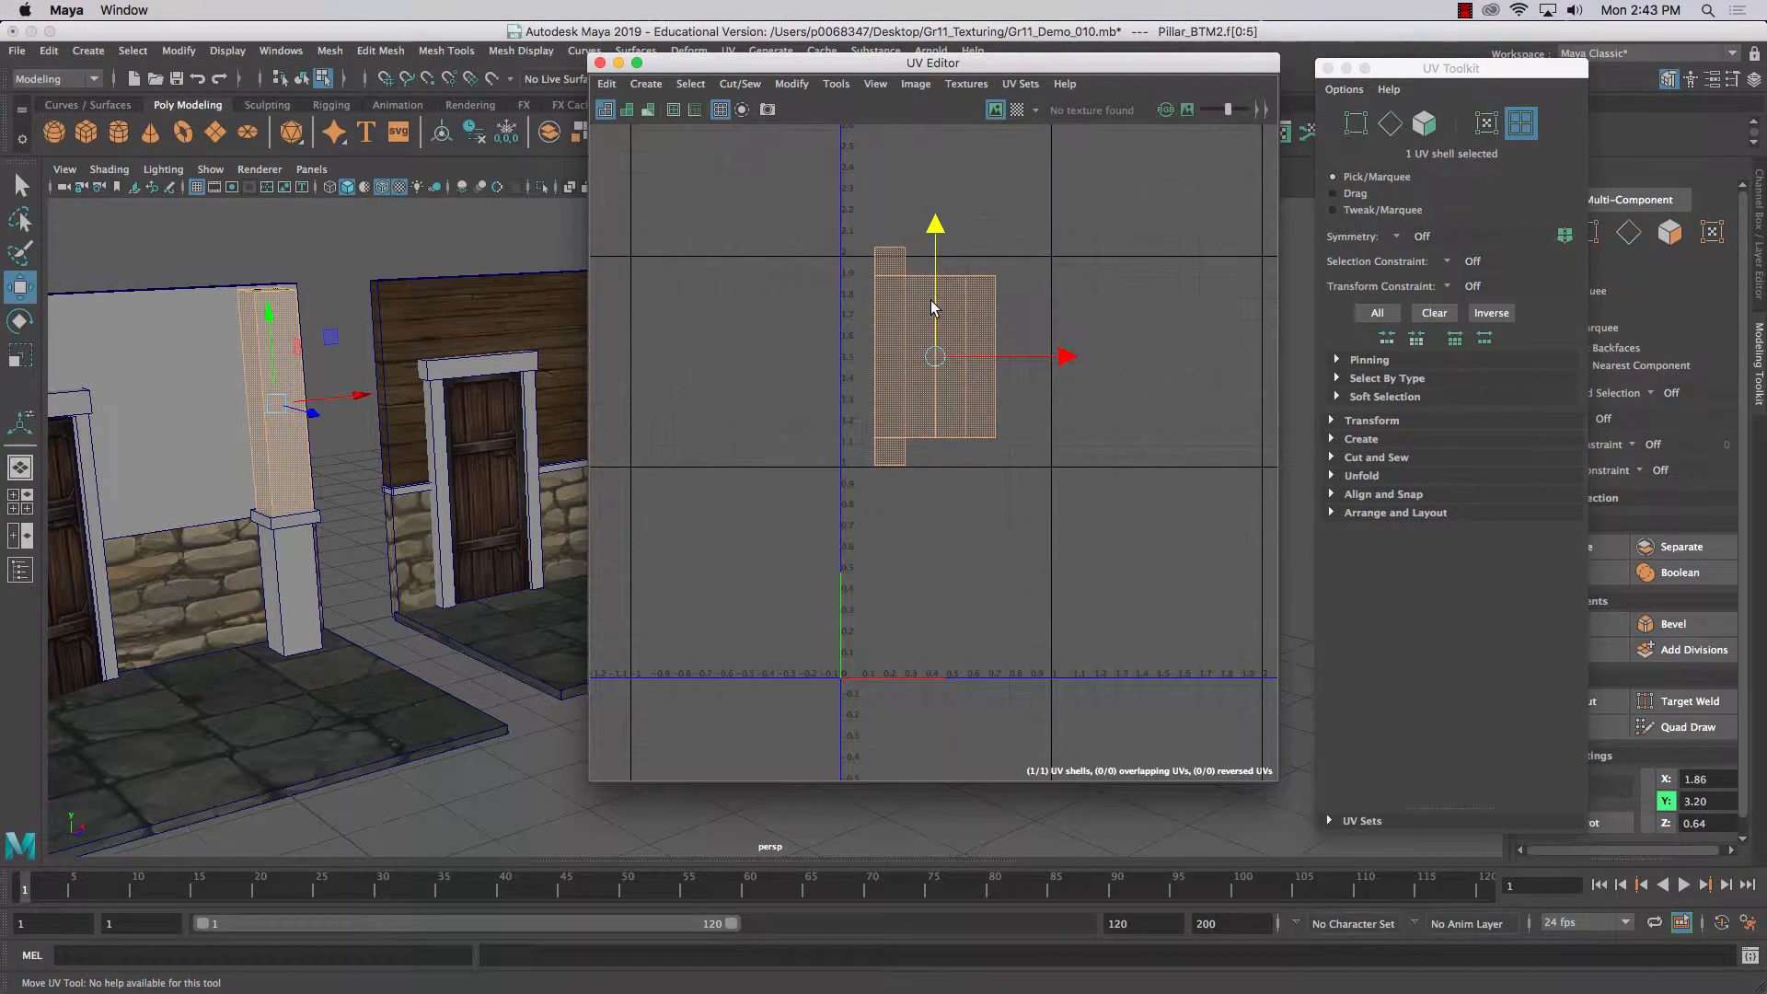
pyautogui.click(1463, 11)
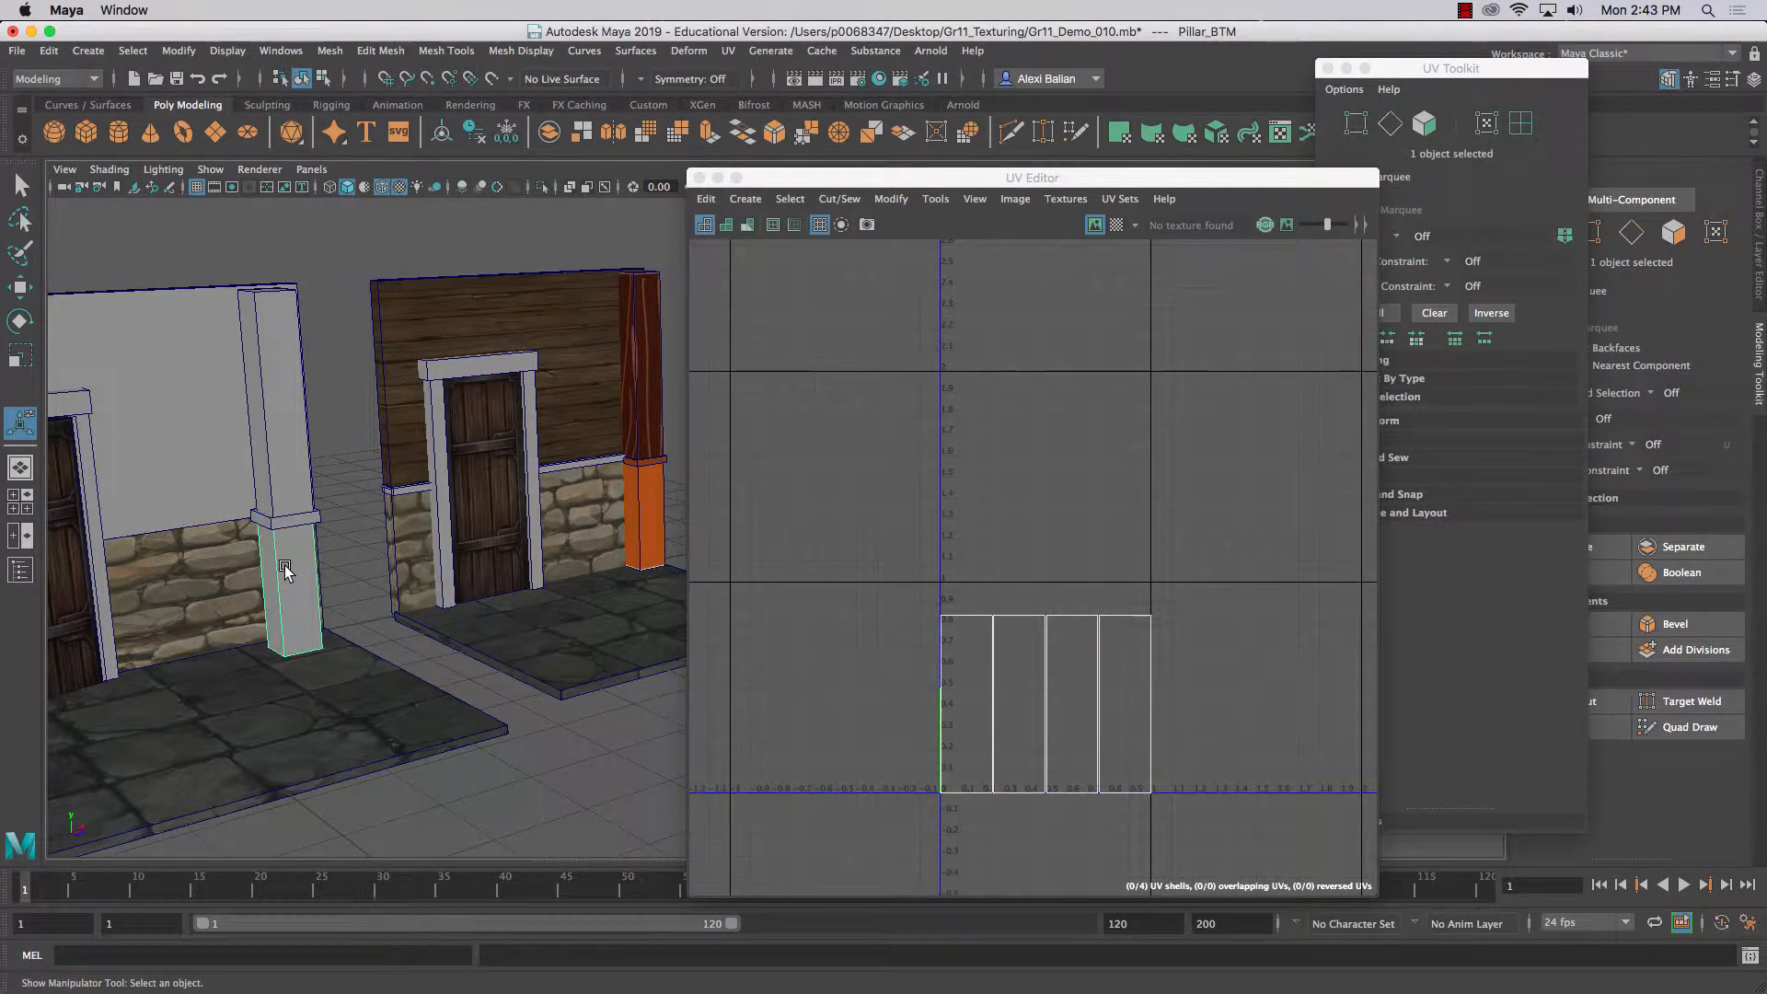
# - Select Pillar_BTM and pick the shared edges between its UV strips
pyautogui.click(1423, 123)
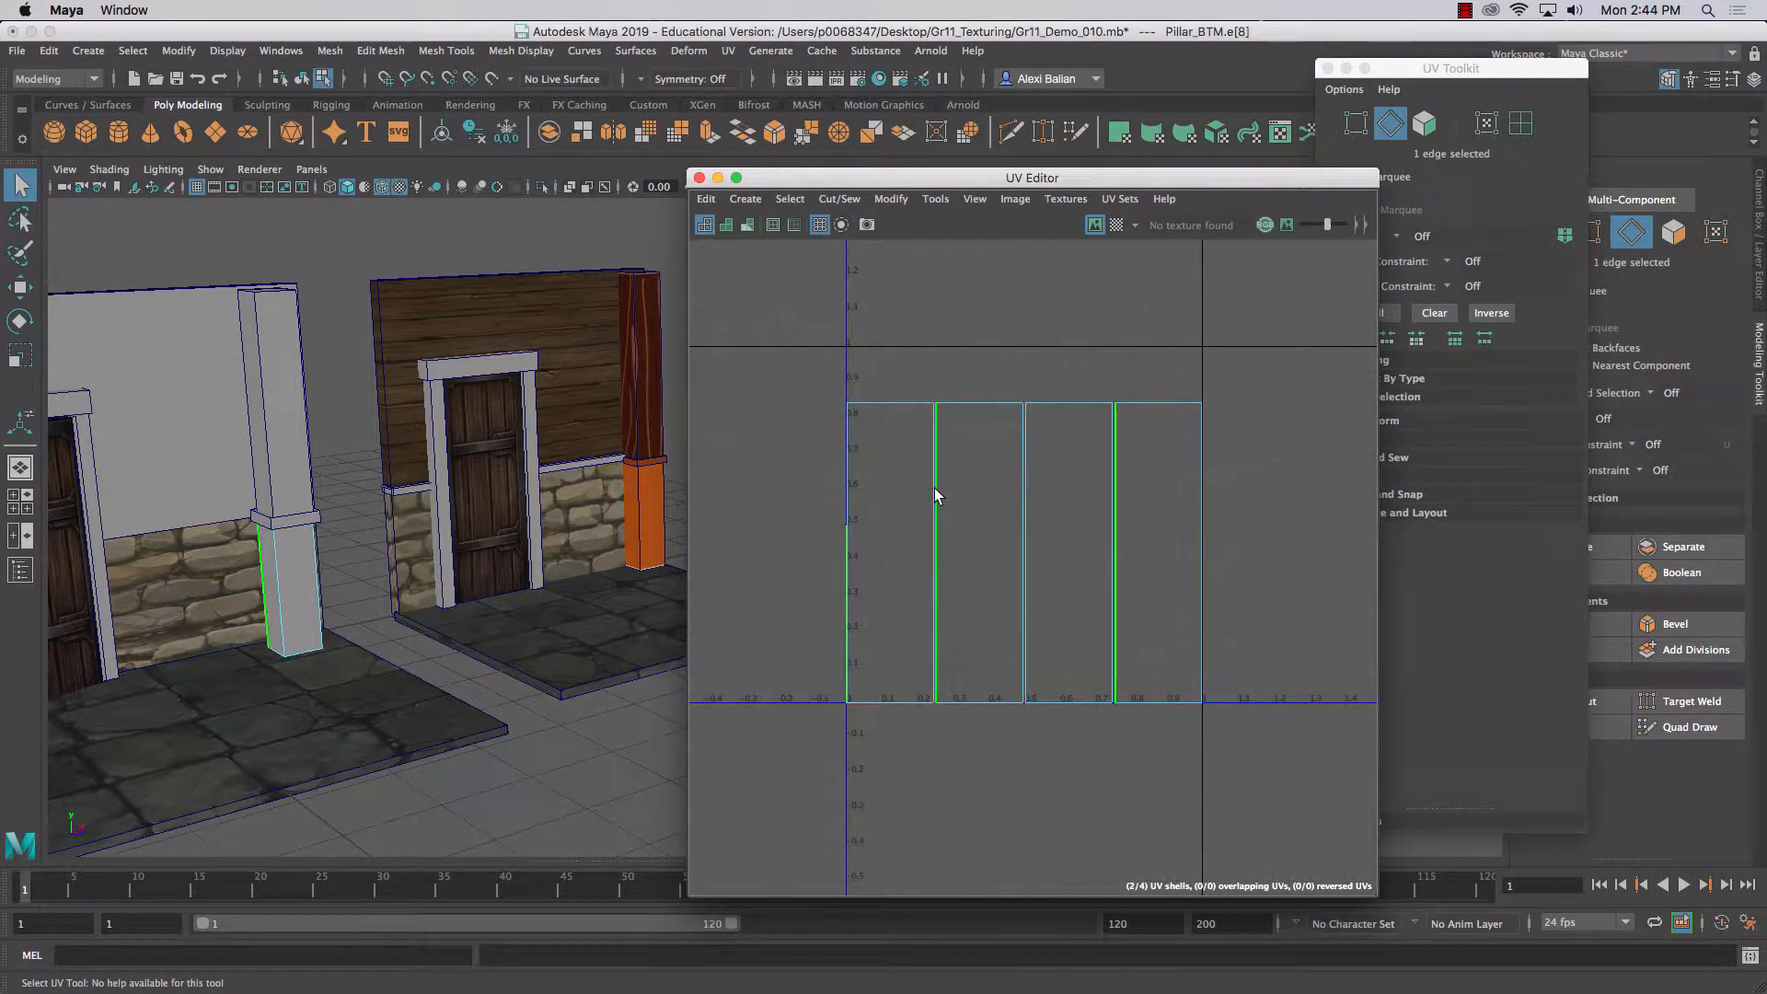
pyautogui.click(839, 198)
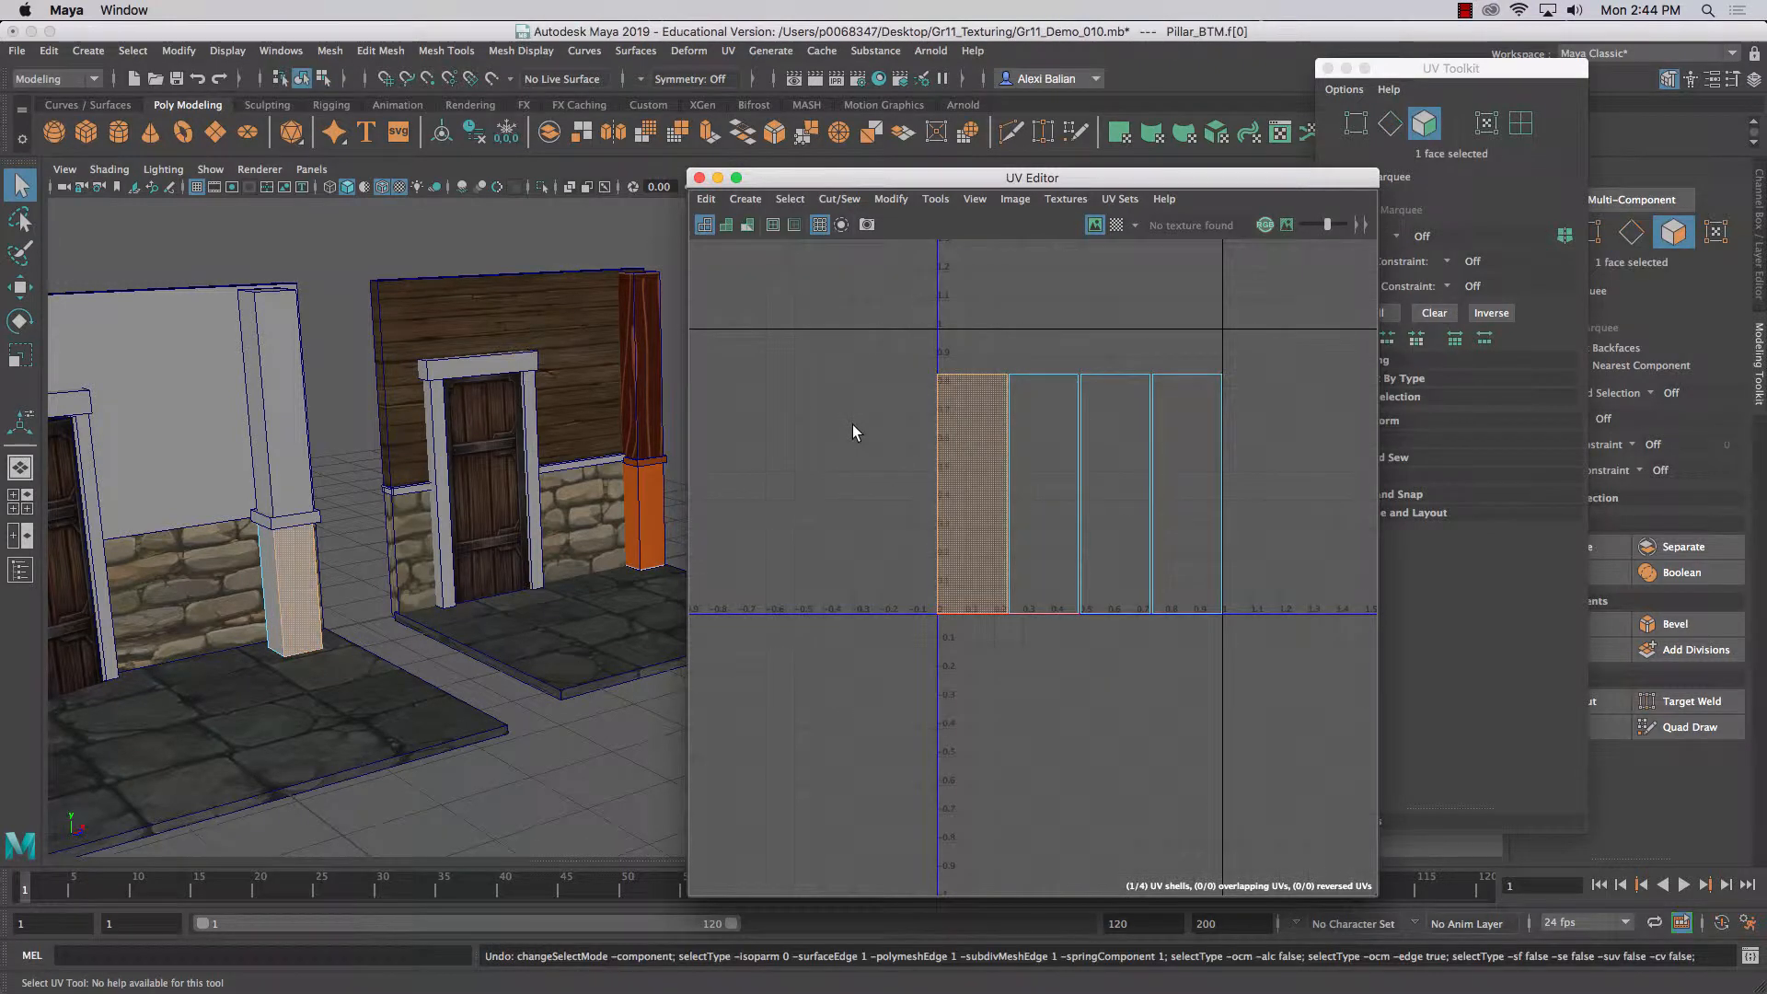
pyautogui.click(972, 494)
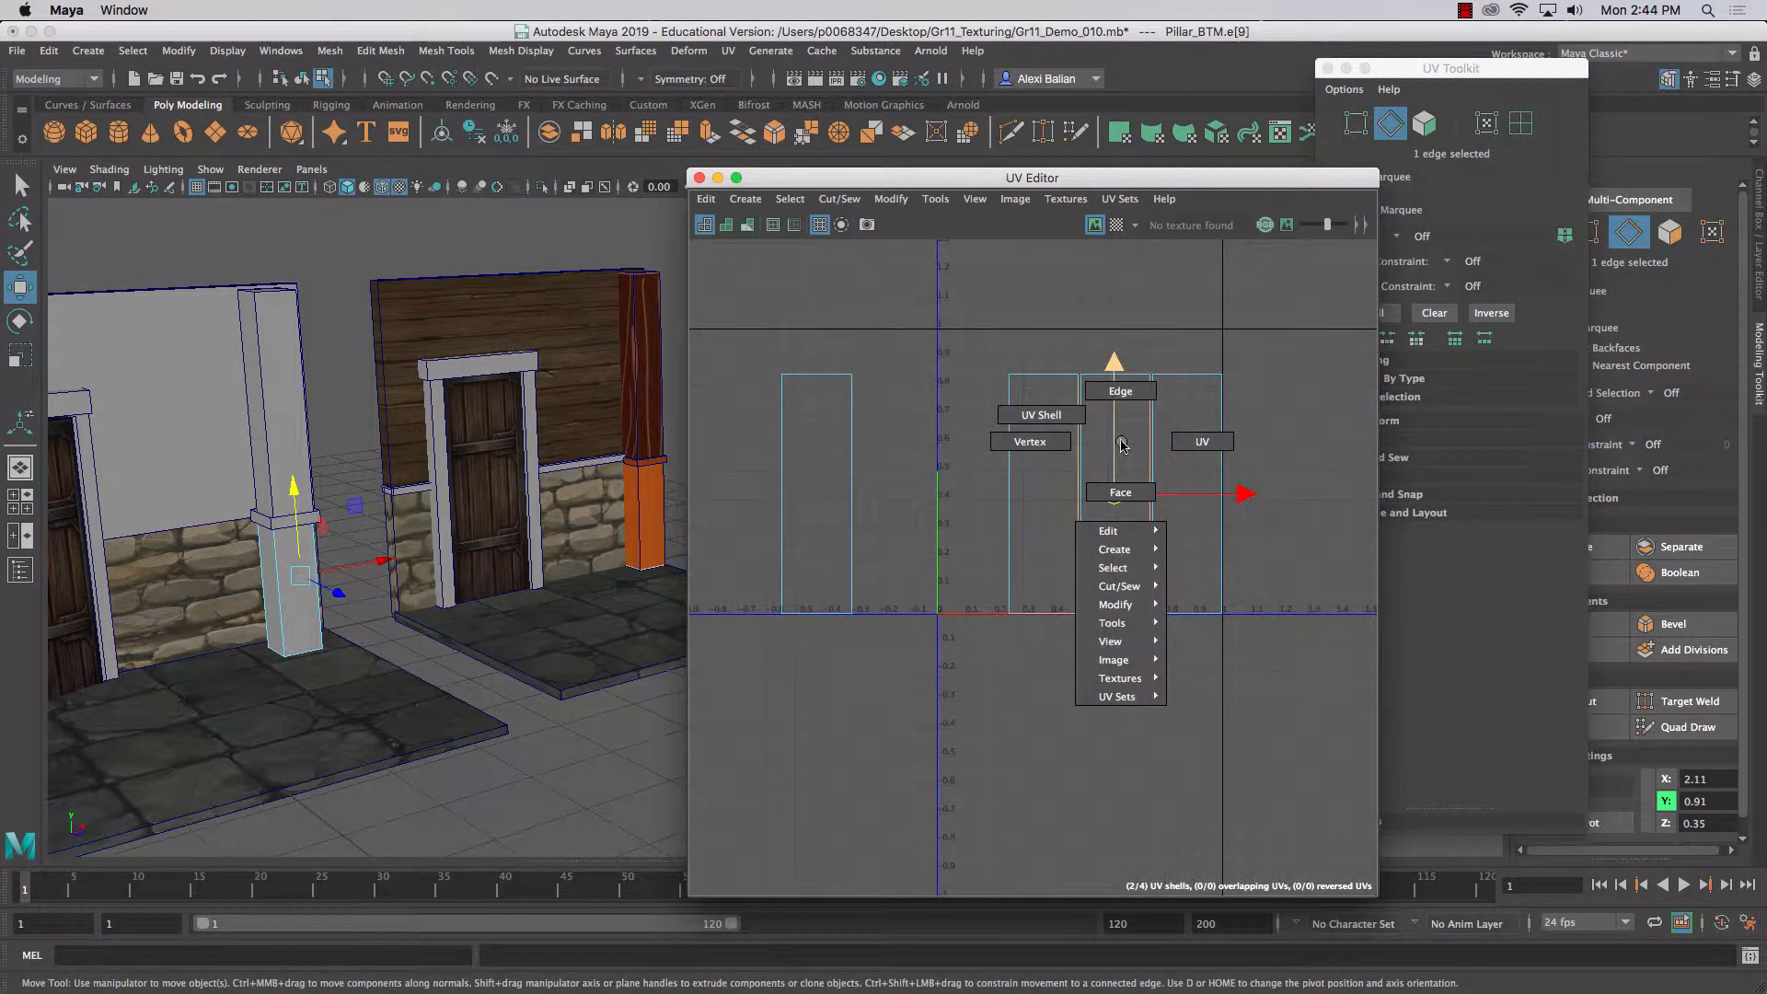
pyautogui.click(1119, 493)
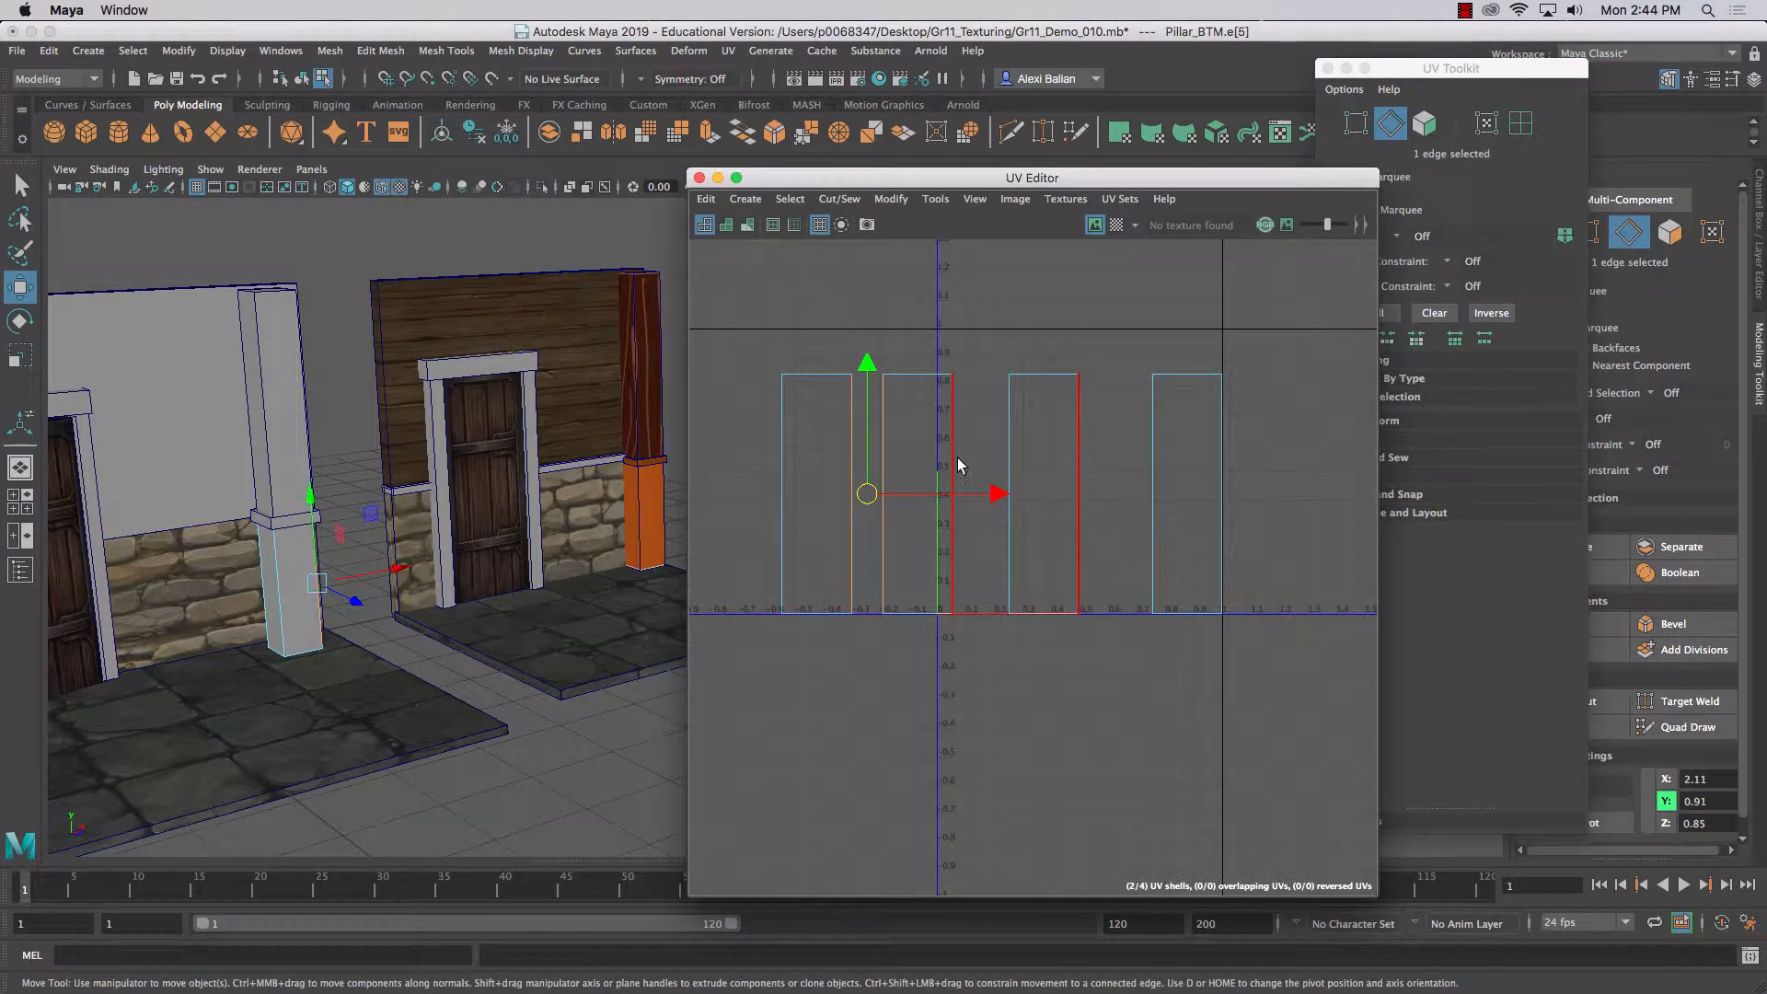
# - Reposition the strips and Move and Sew them into one shell
pyautogui.moveTo(867, 493); pyautogui.dragTo(1015, 493)
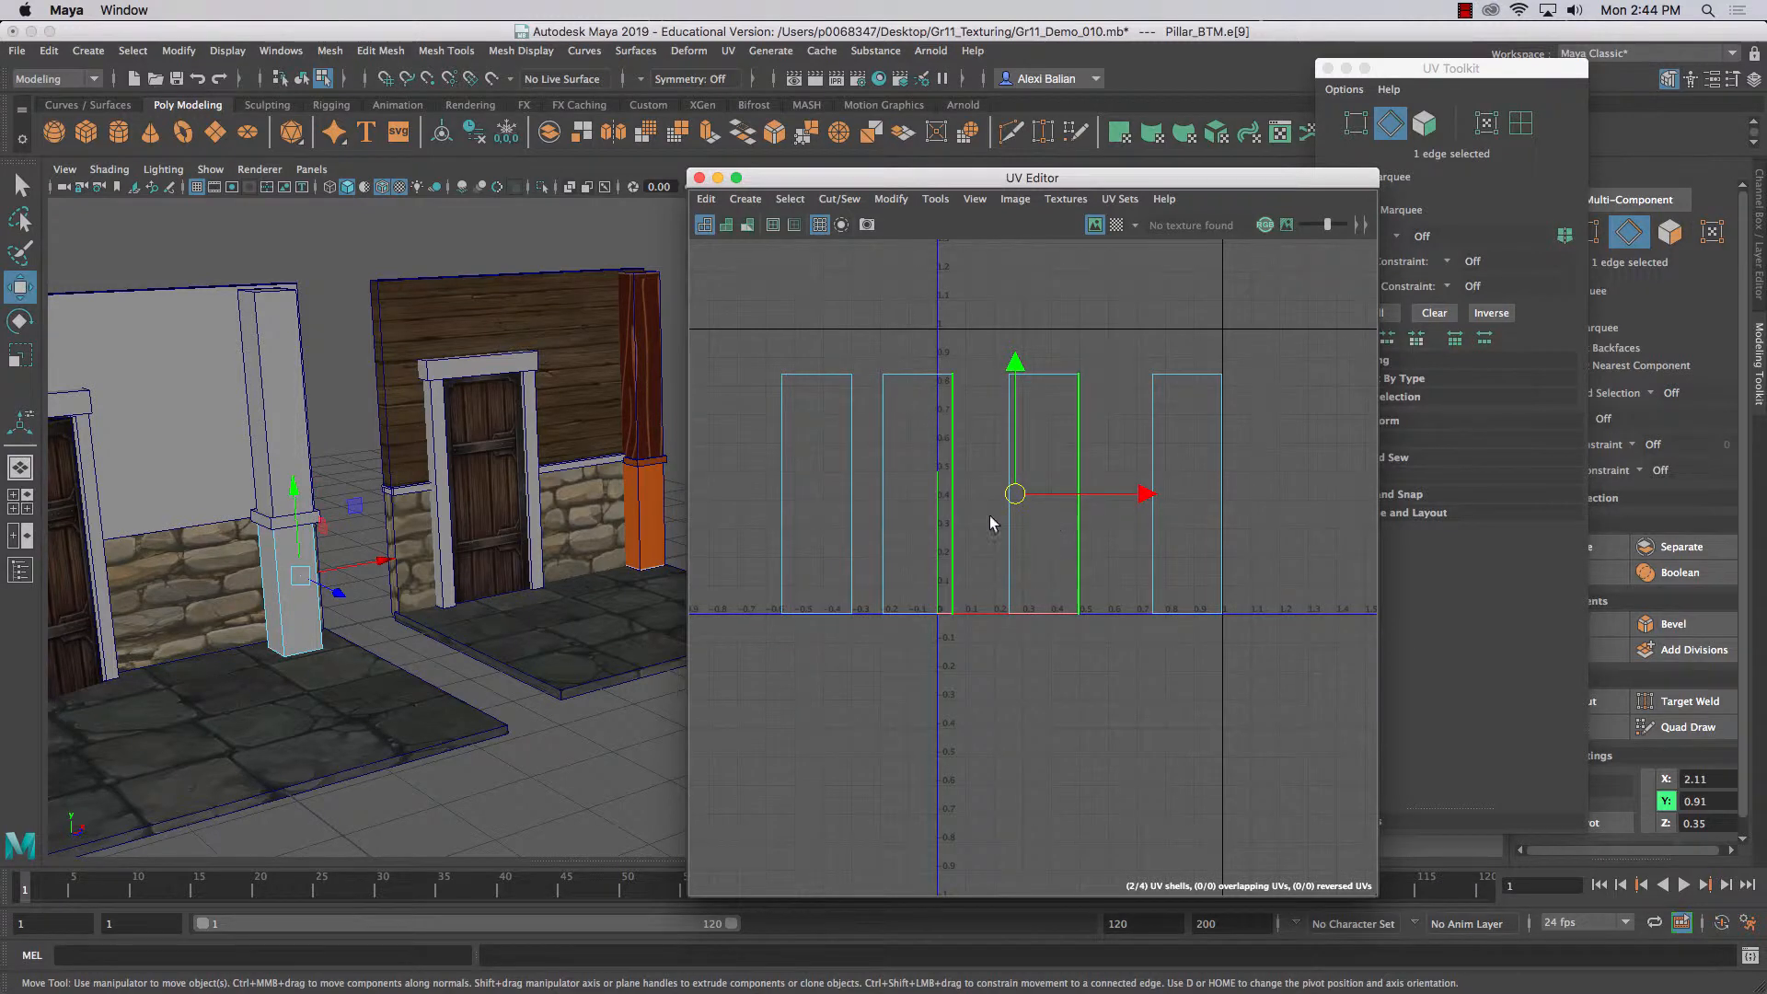
pyautogui.moveTo(1014, 494); pyautogui.dragTo(867, 494)
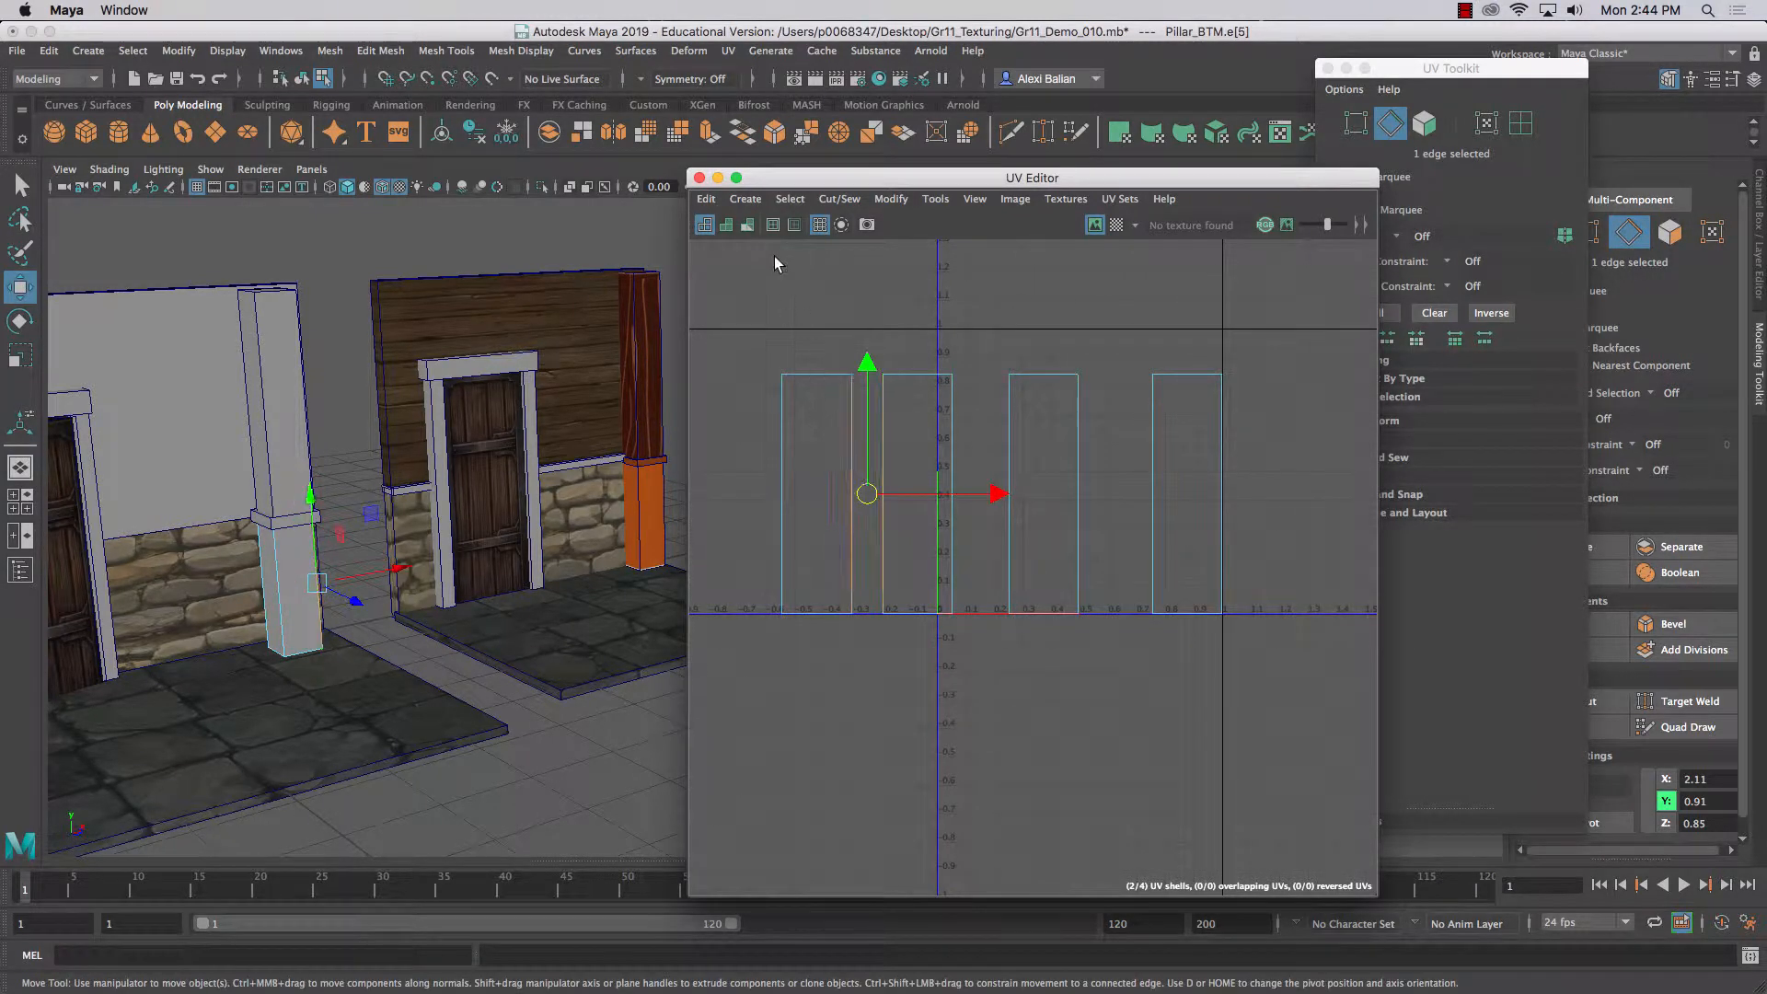
pyautogui.click(839, 199)
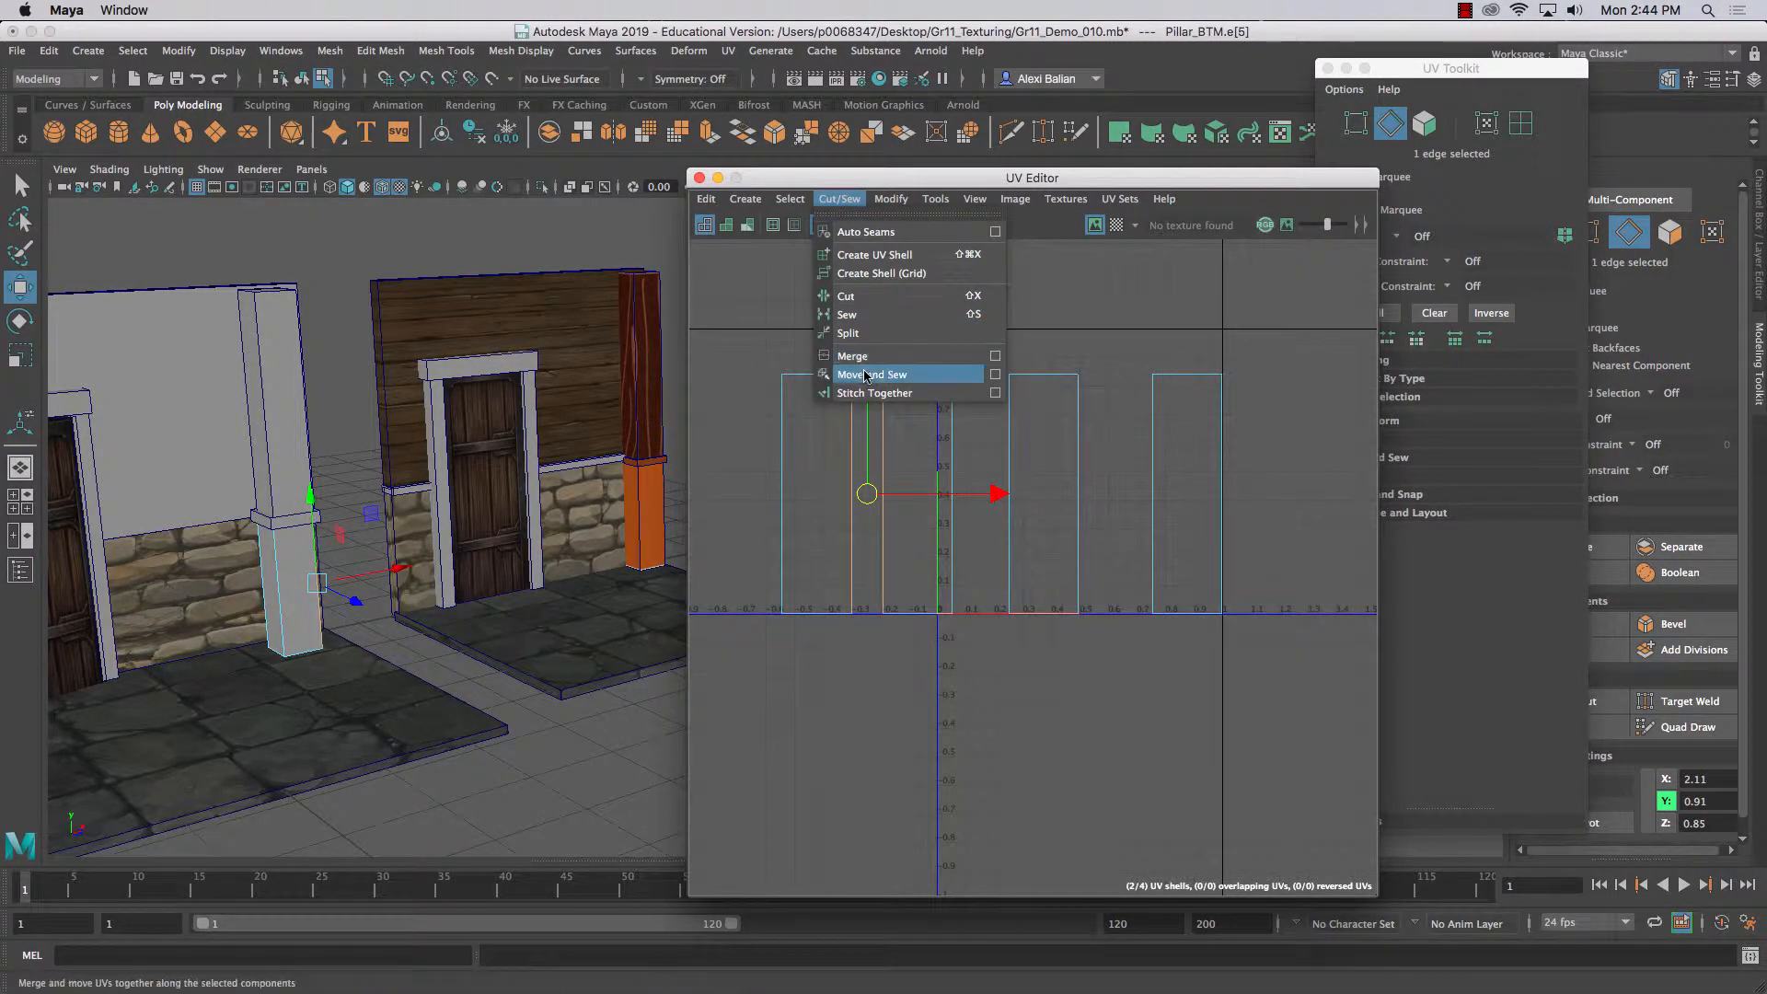
pyautogui.click(872, 374)
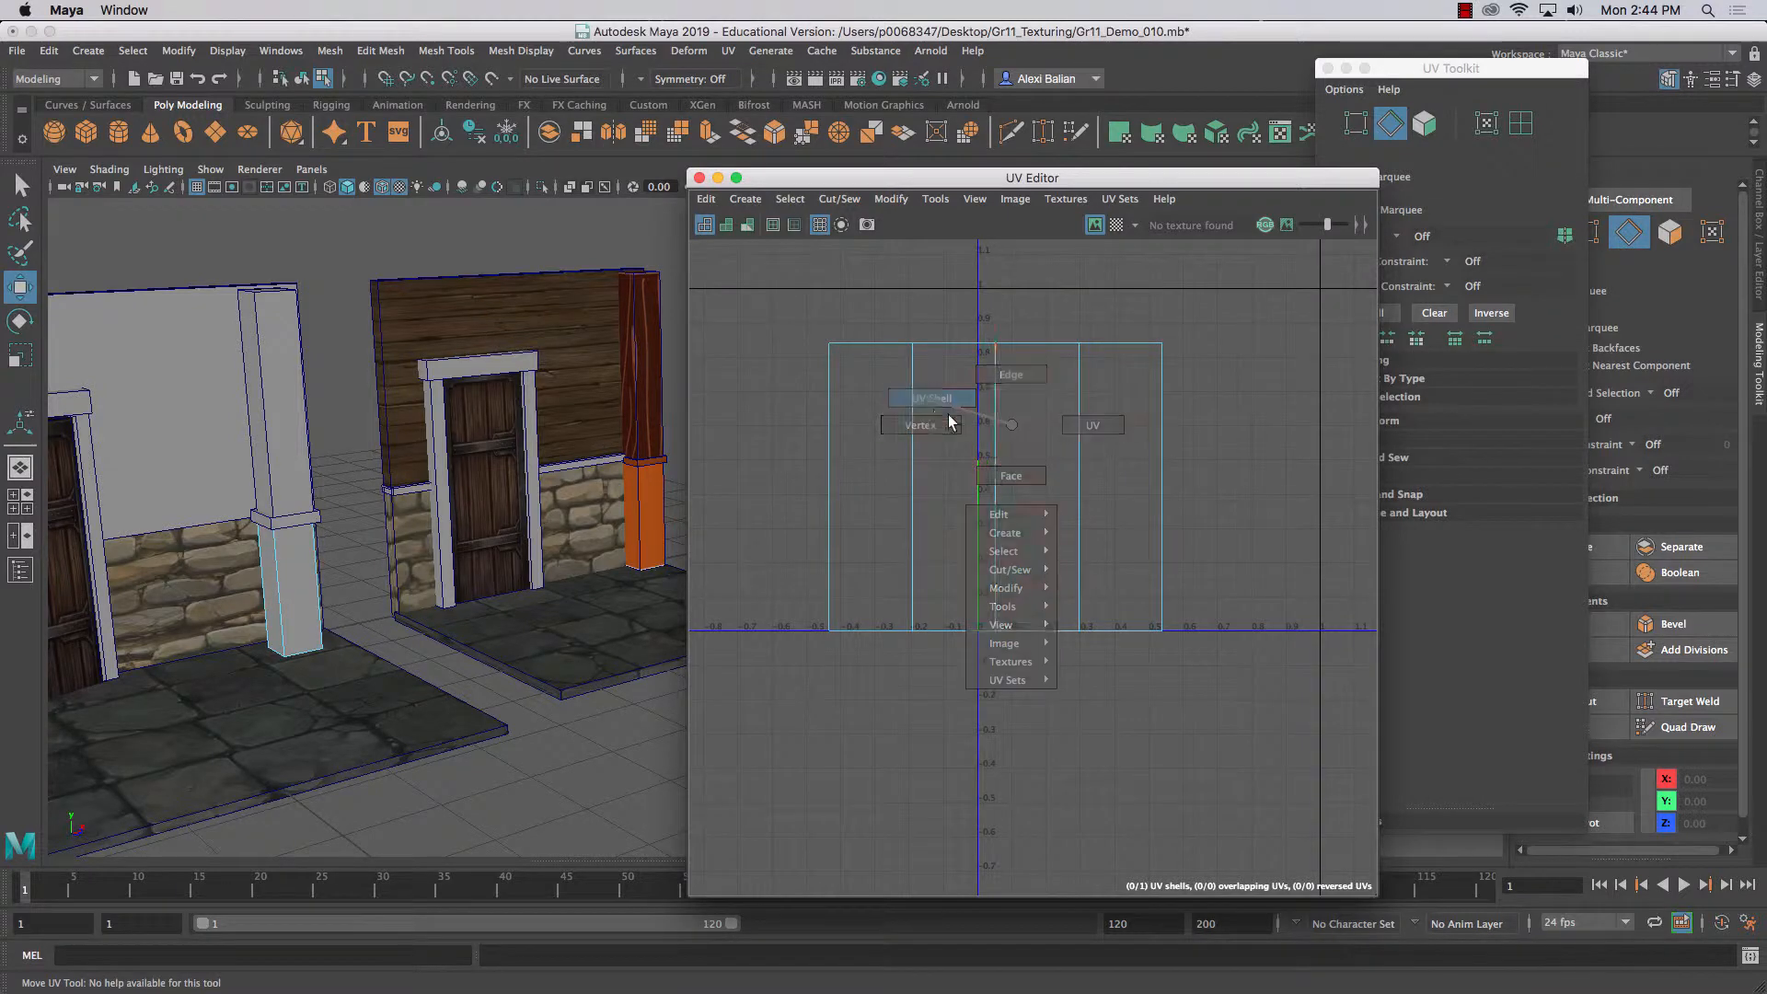
# - Scale down Pillar_BTM's sewn shell and move it right of the 0–1 square
pyautogui.click(929, 397)
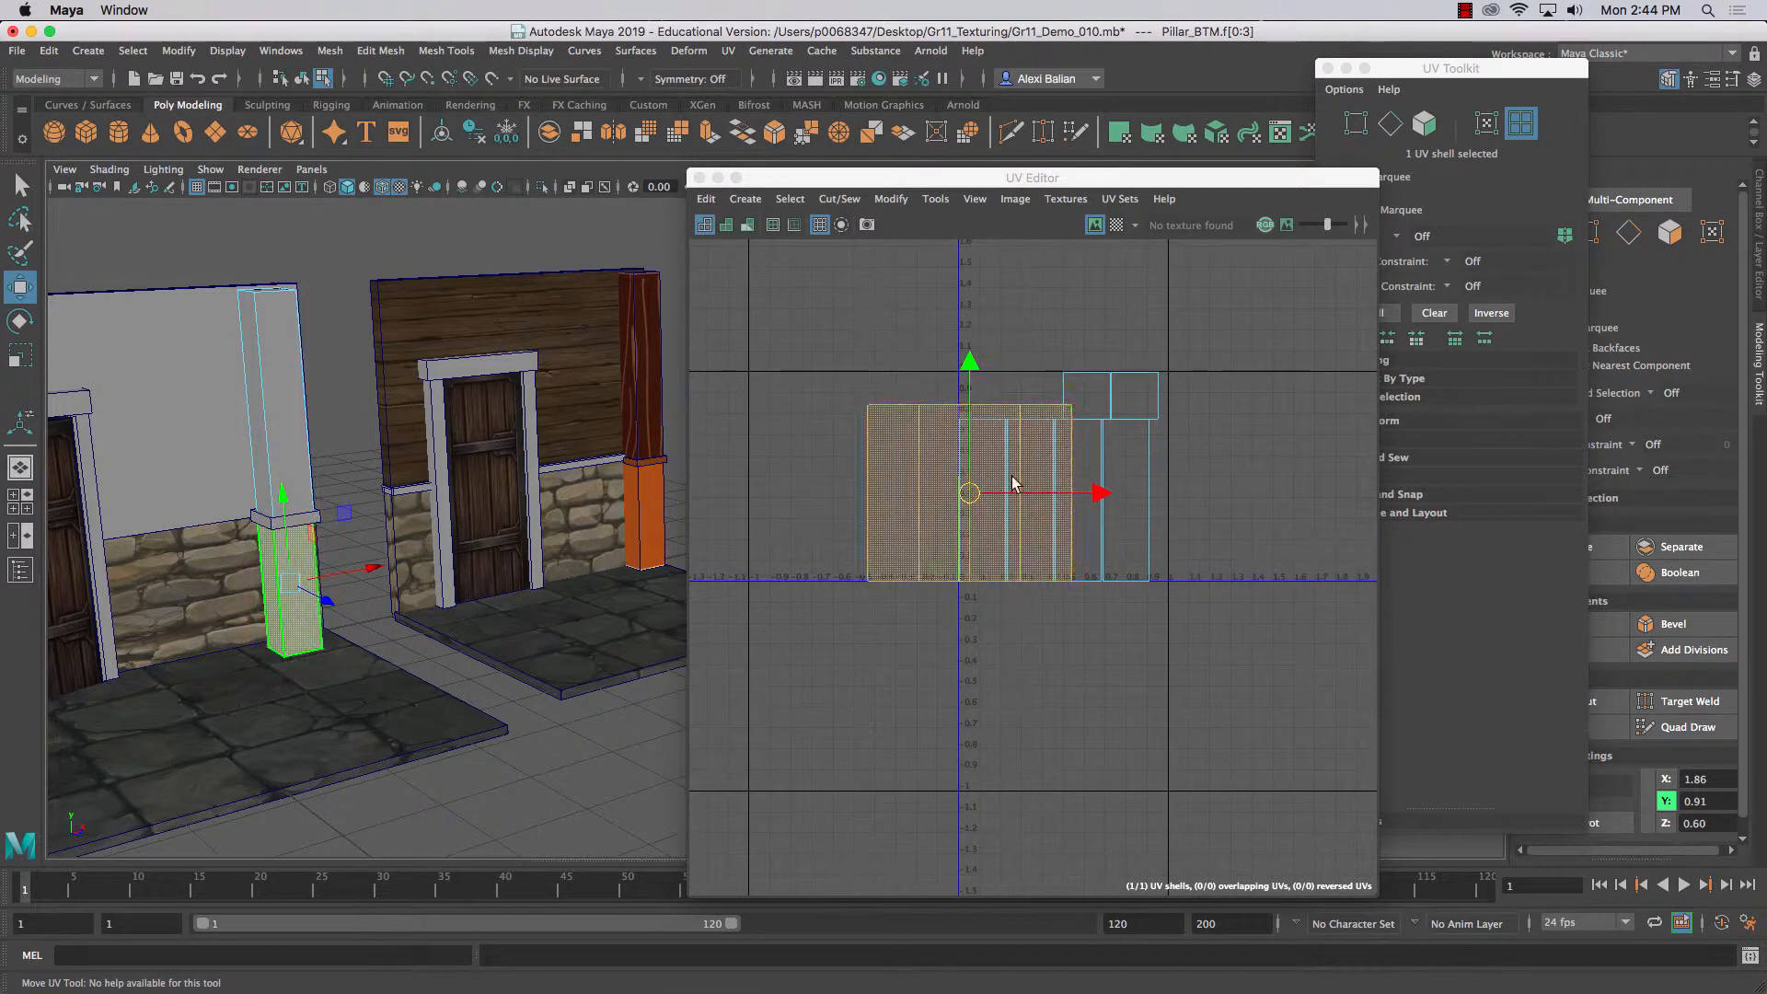
pyautogui.rightClick(269, 401)
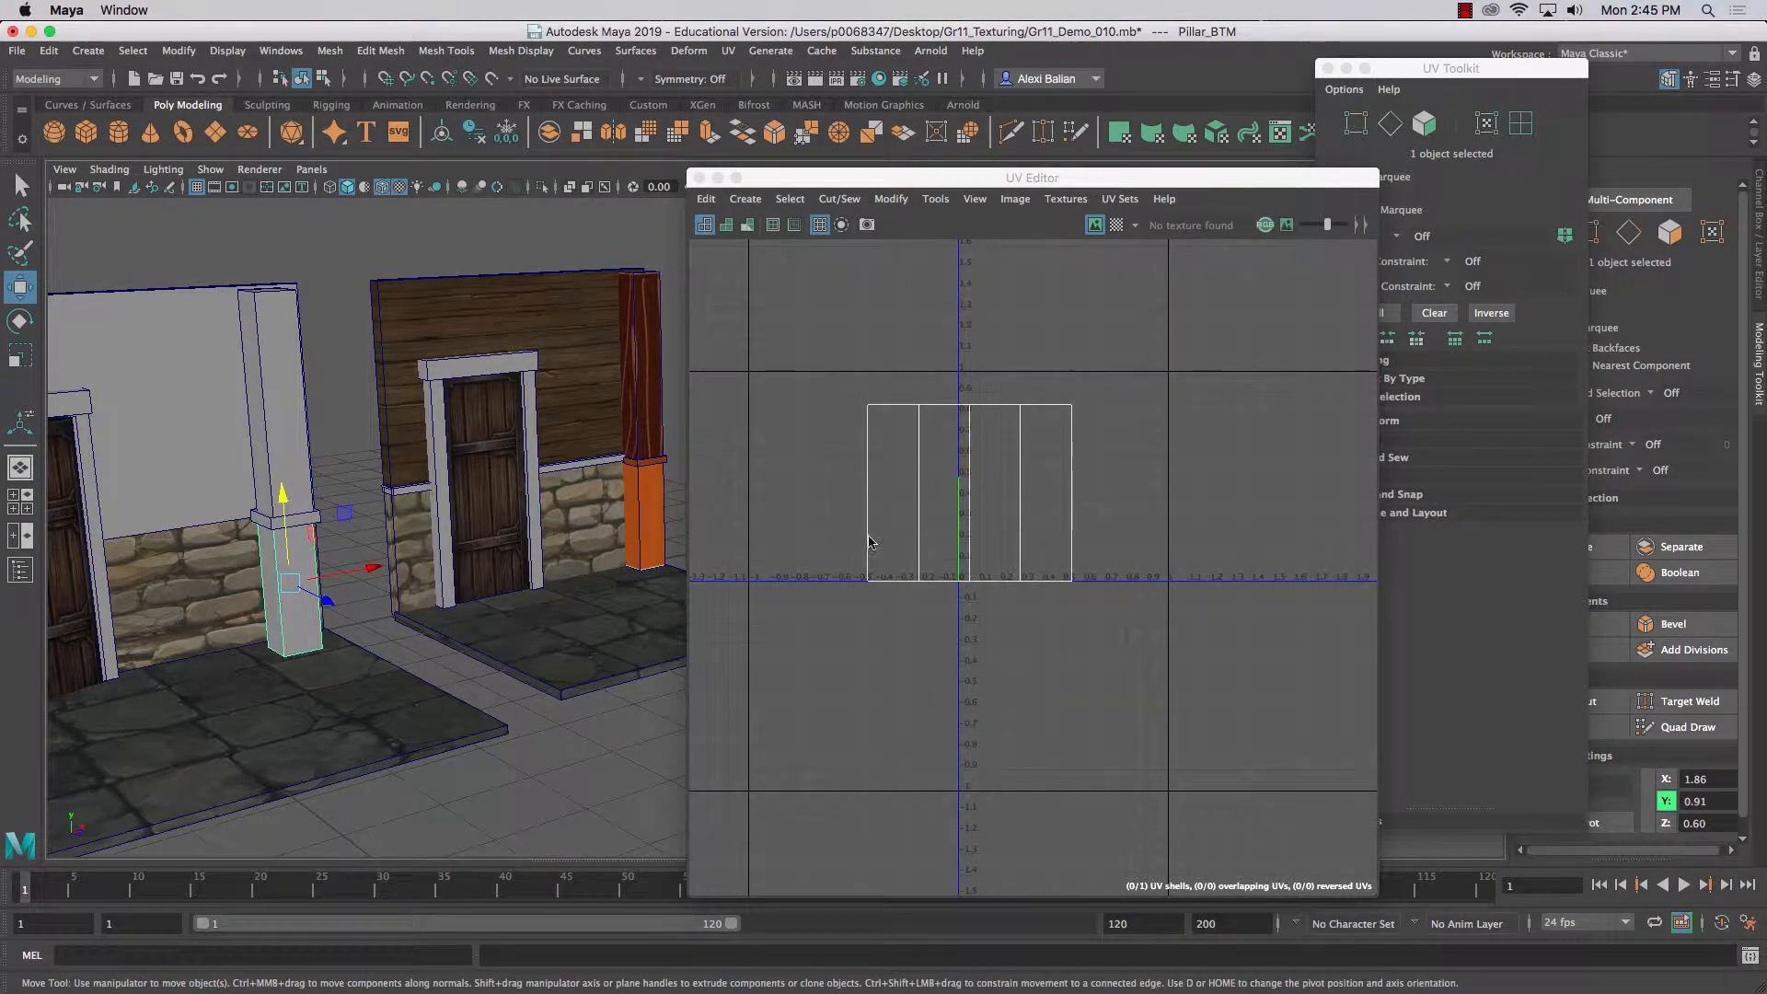
pyautogui.rightClick(931, 499)
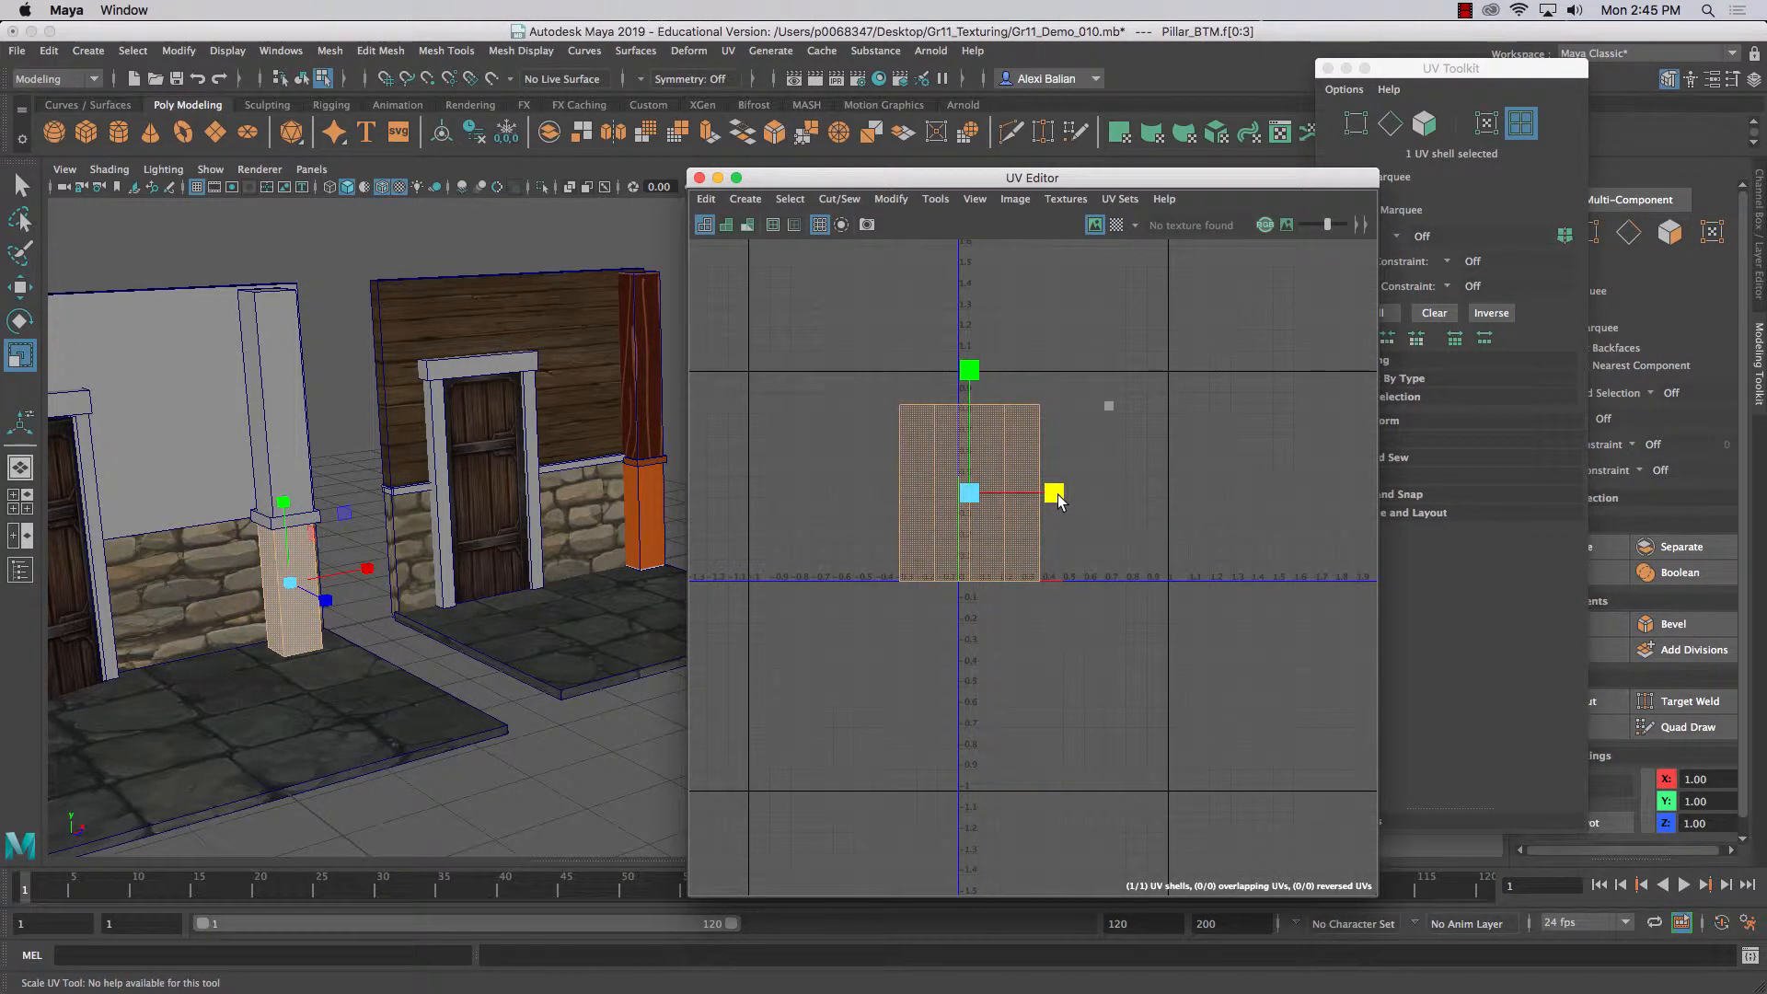
pyautogui.moveTo(1053, 497); pyautogui.dragTo(972, 394)
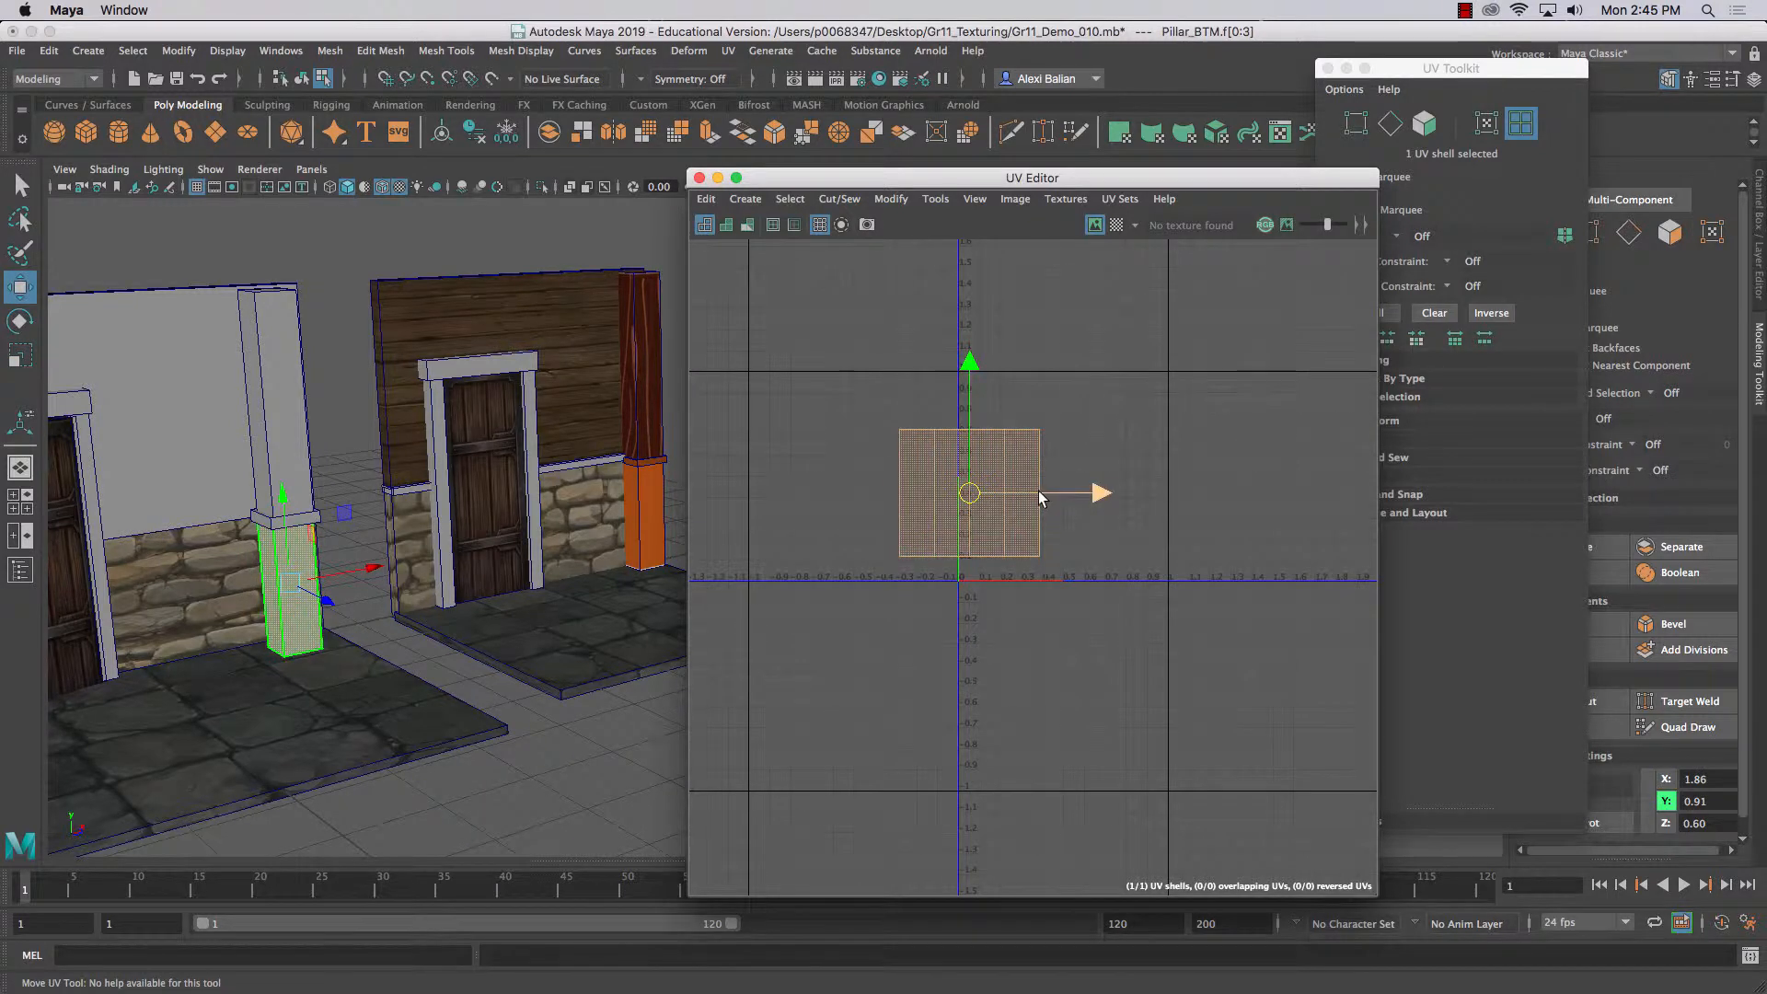
pyautogui.moveTo(970, 493); pyautogui.dragTo(1236, 493)
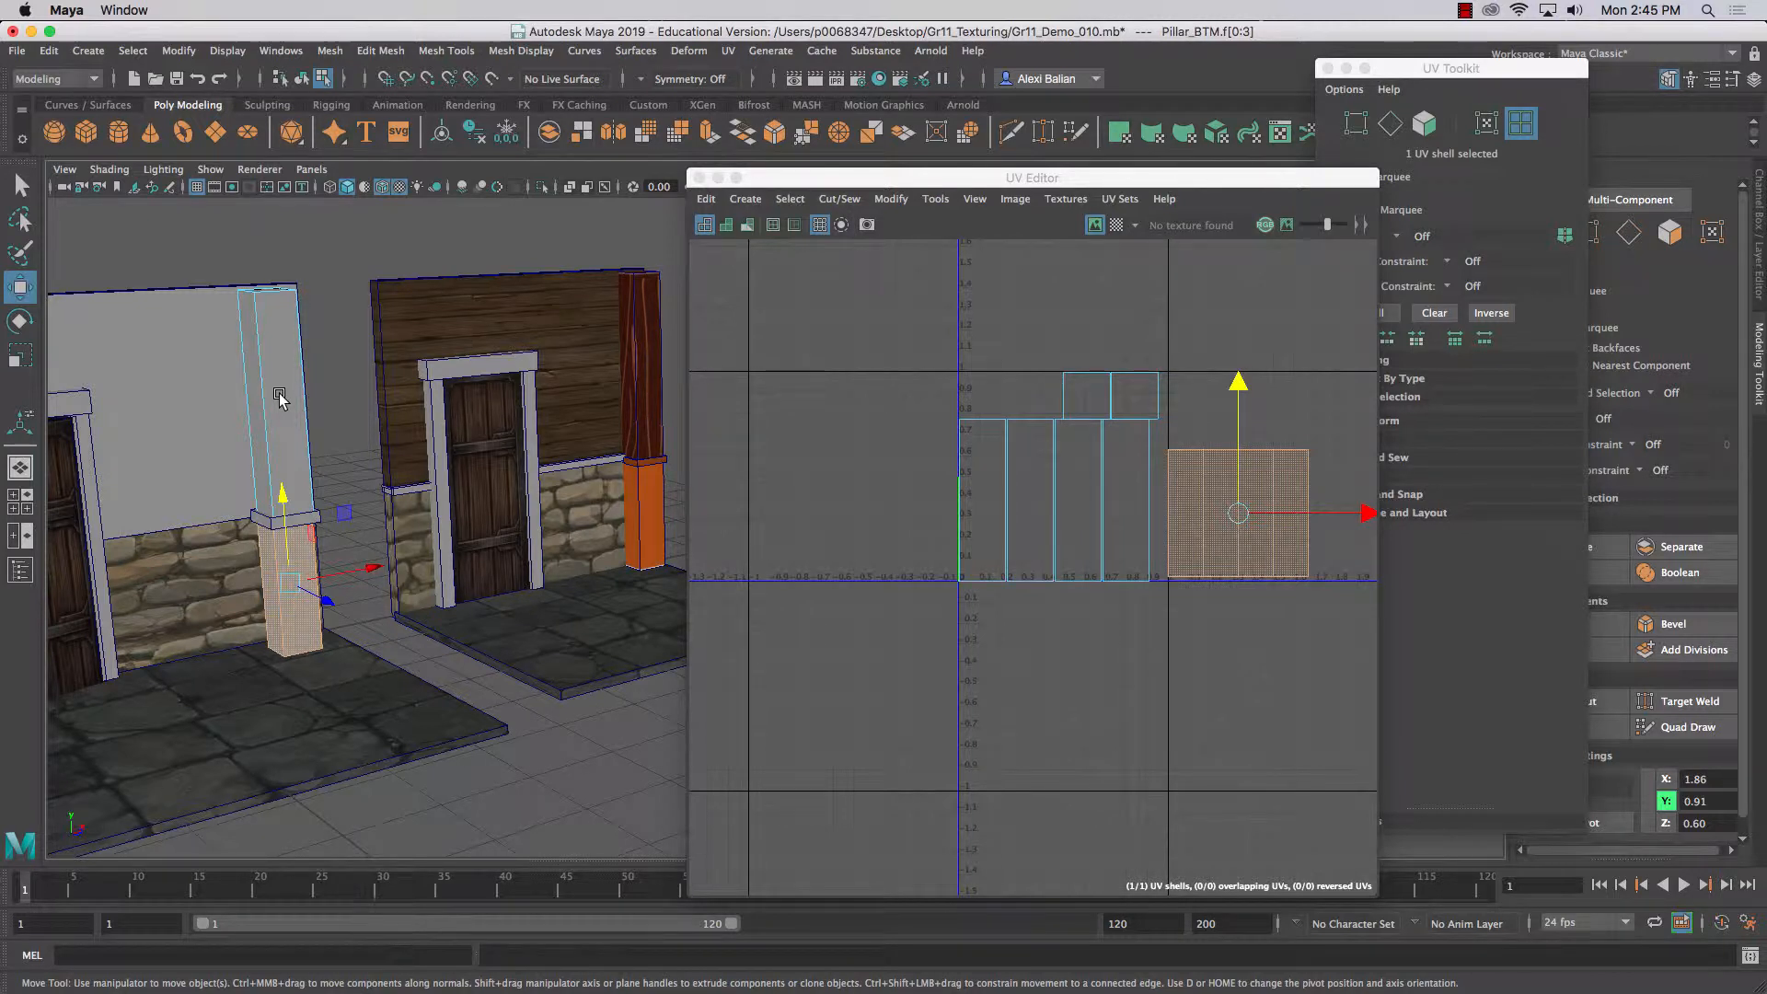
pyautogui.moveTo(966, 425)
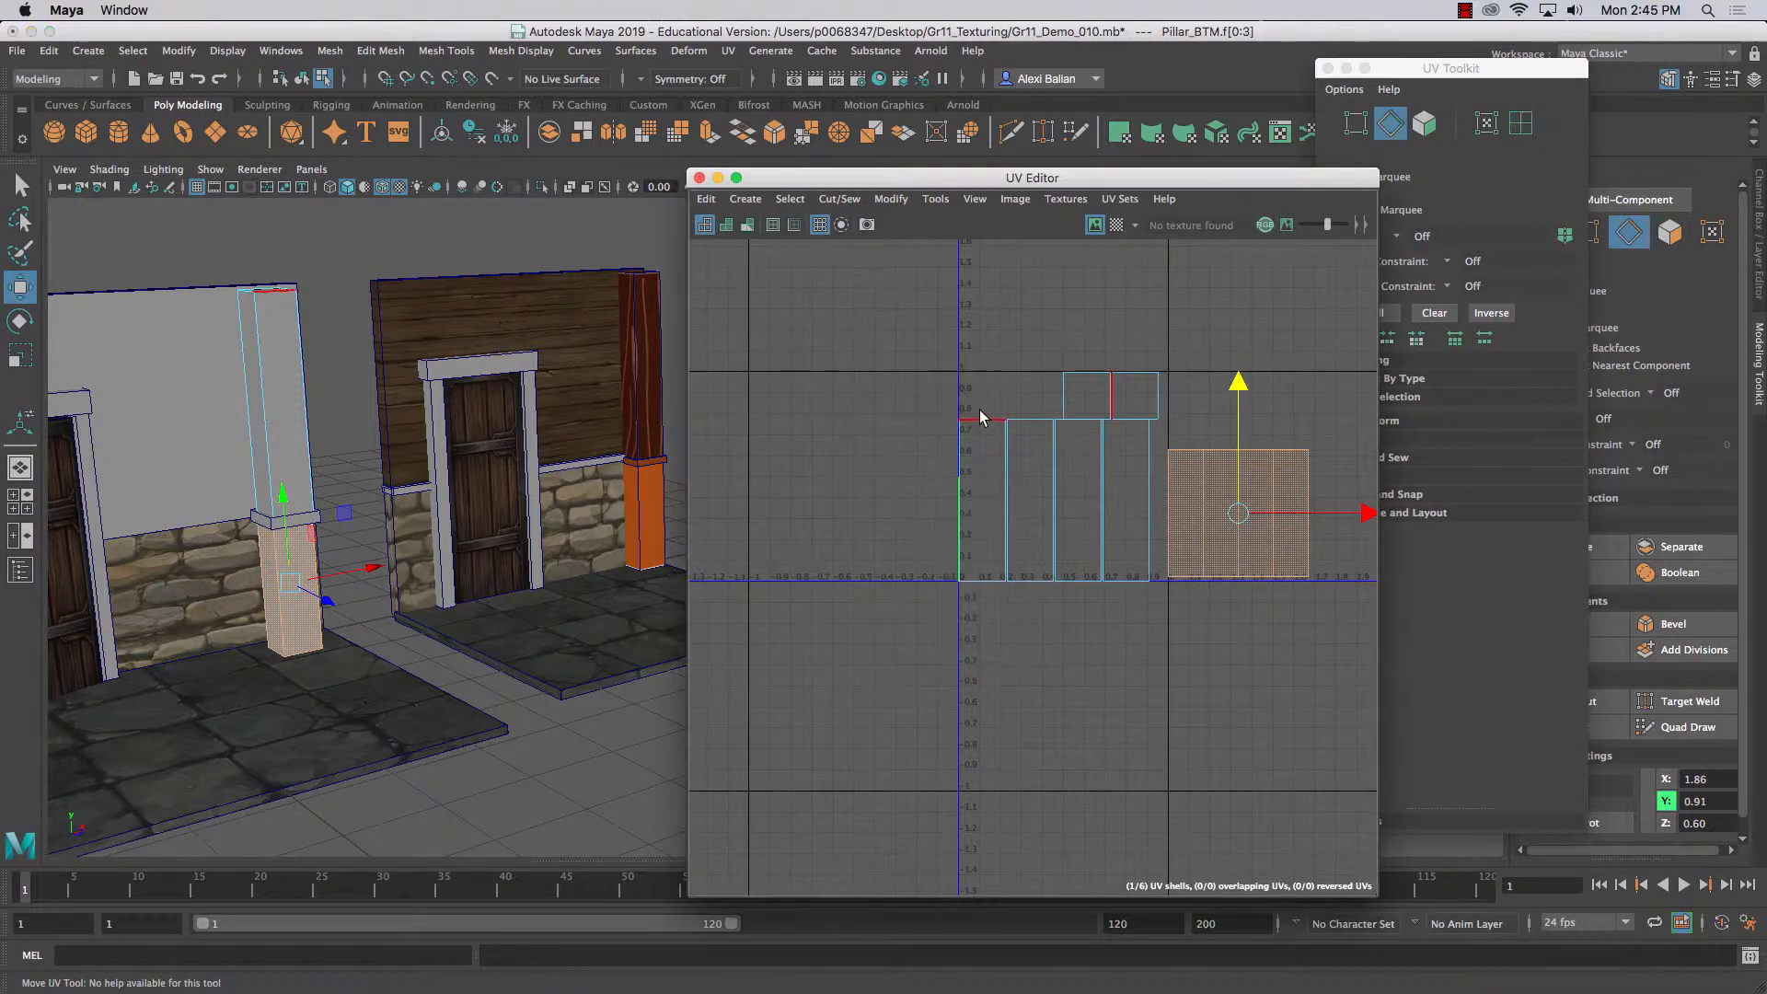
# - Sew the first cap onto the upper pillar's side strip along the selected edge with Move and Sew
pyautogui.click(839, 199)
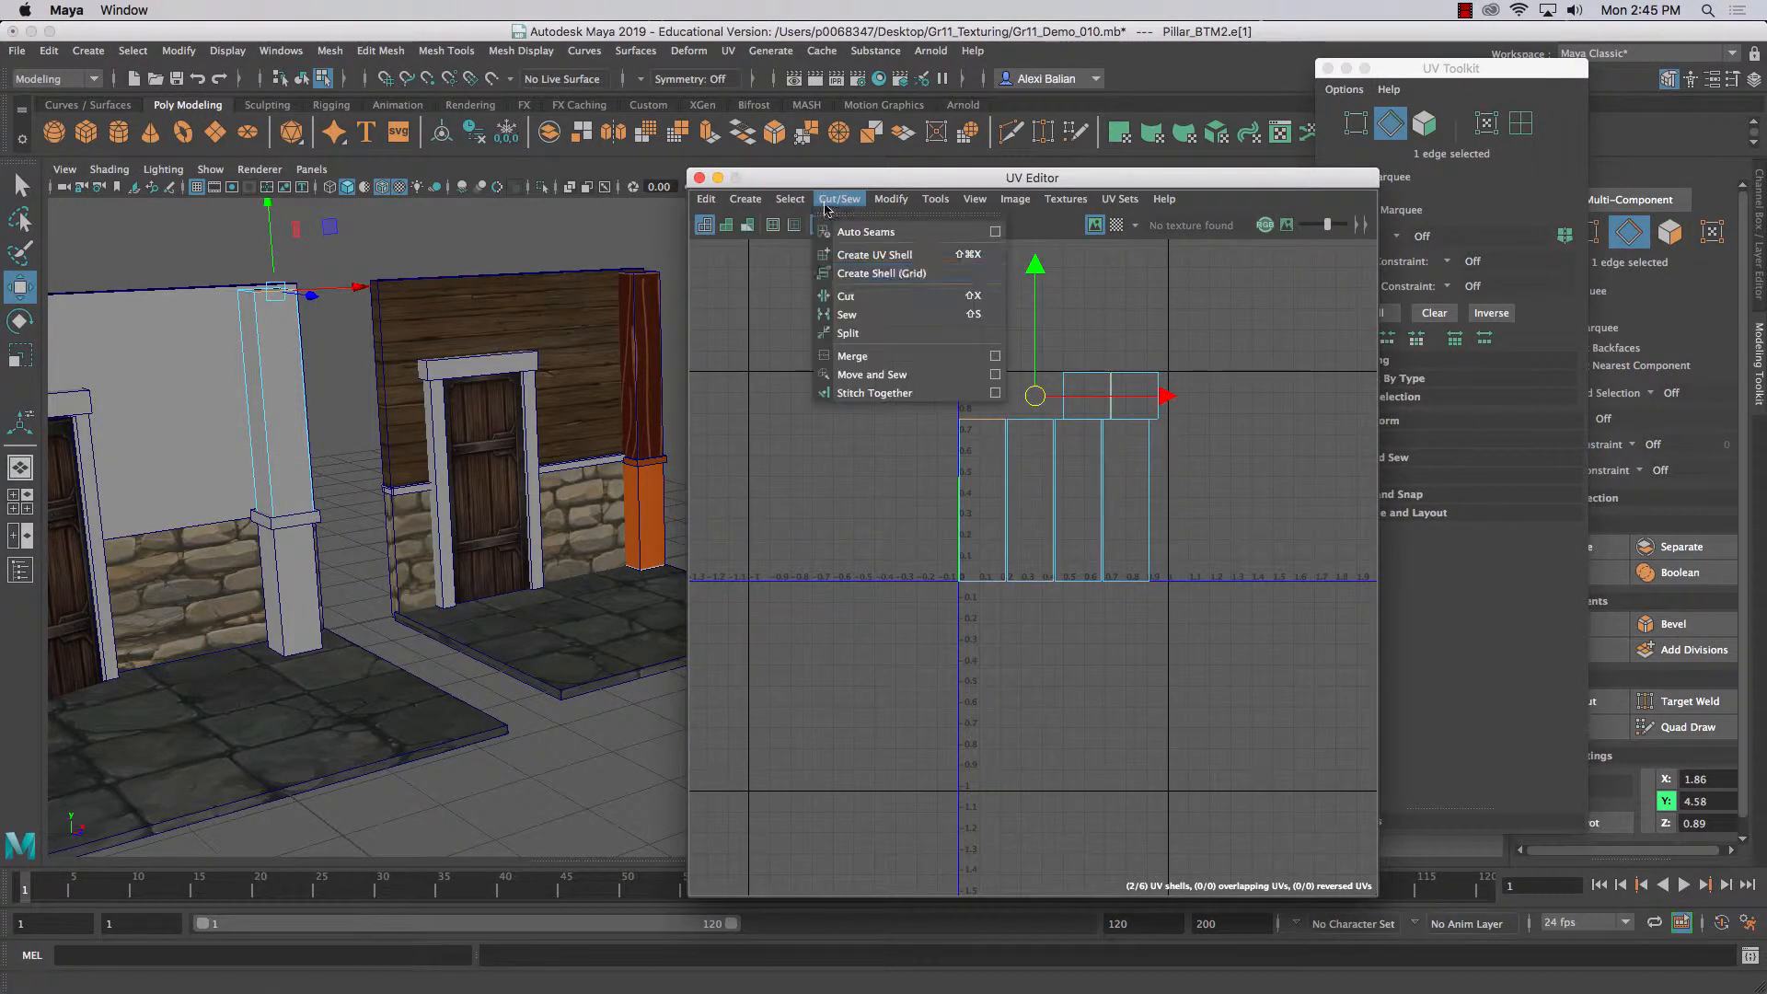
pyautogui.click(871, 374)
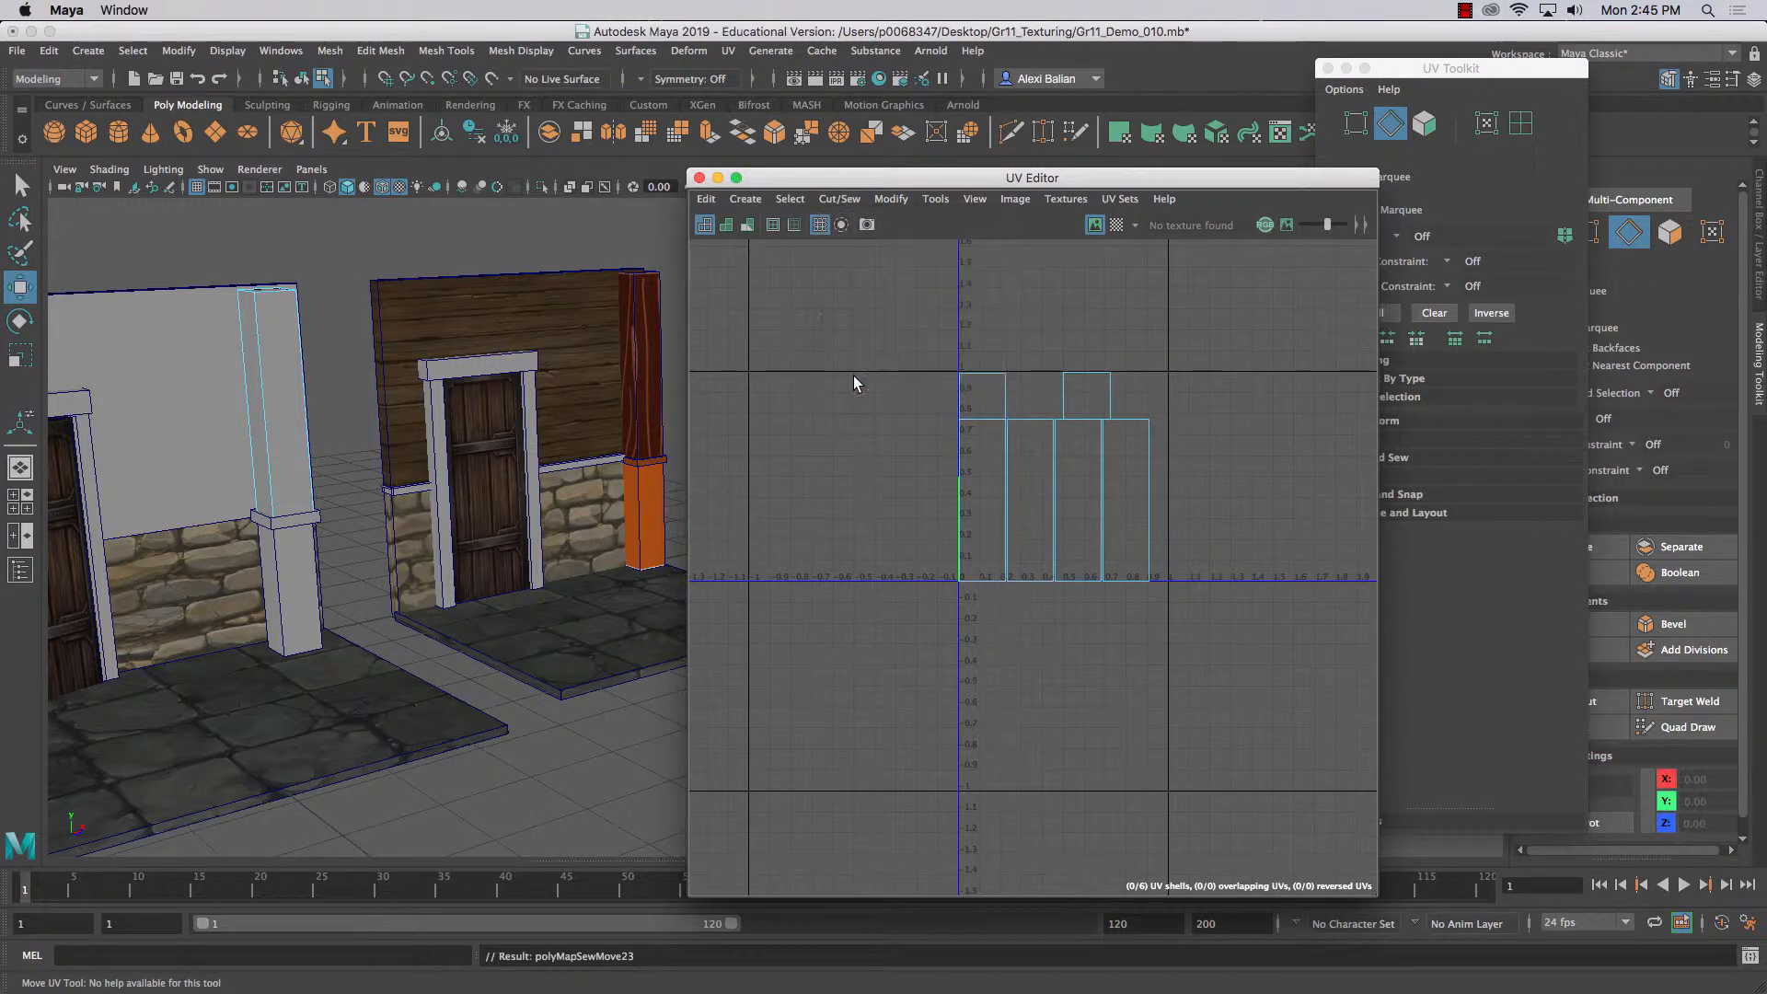
pyautogui.click(983, 576)
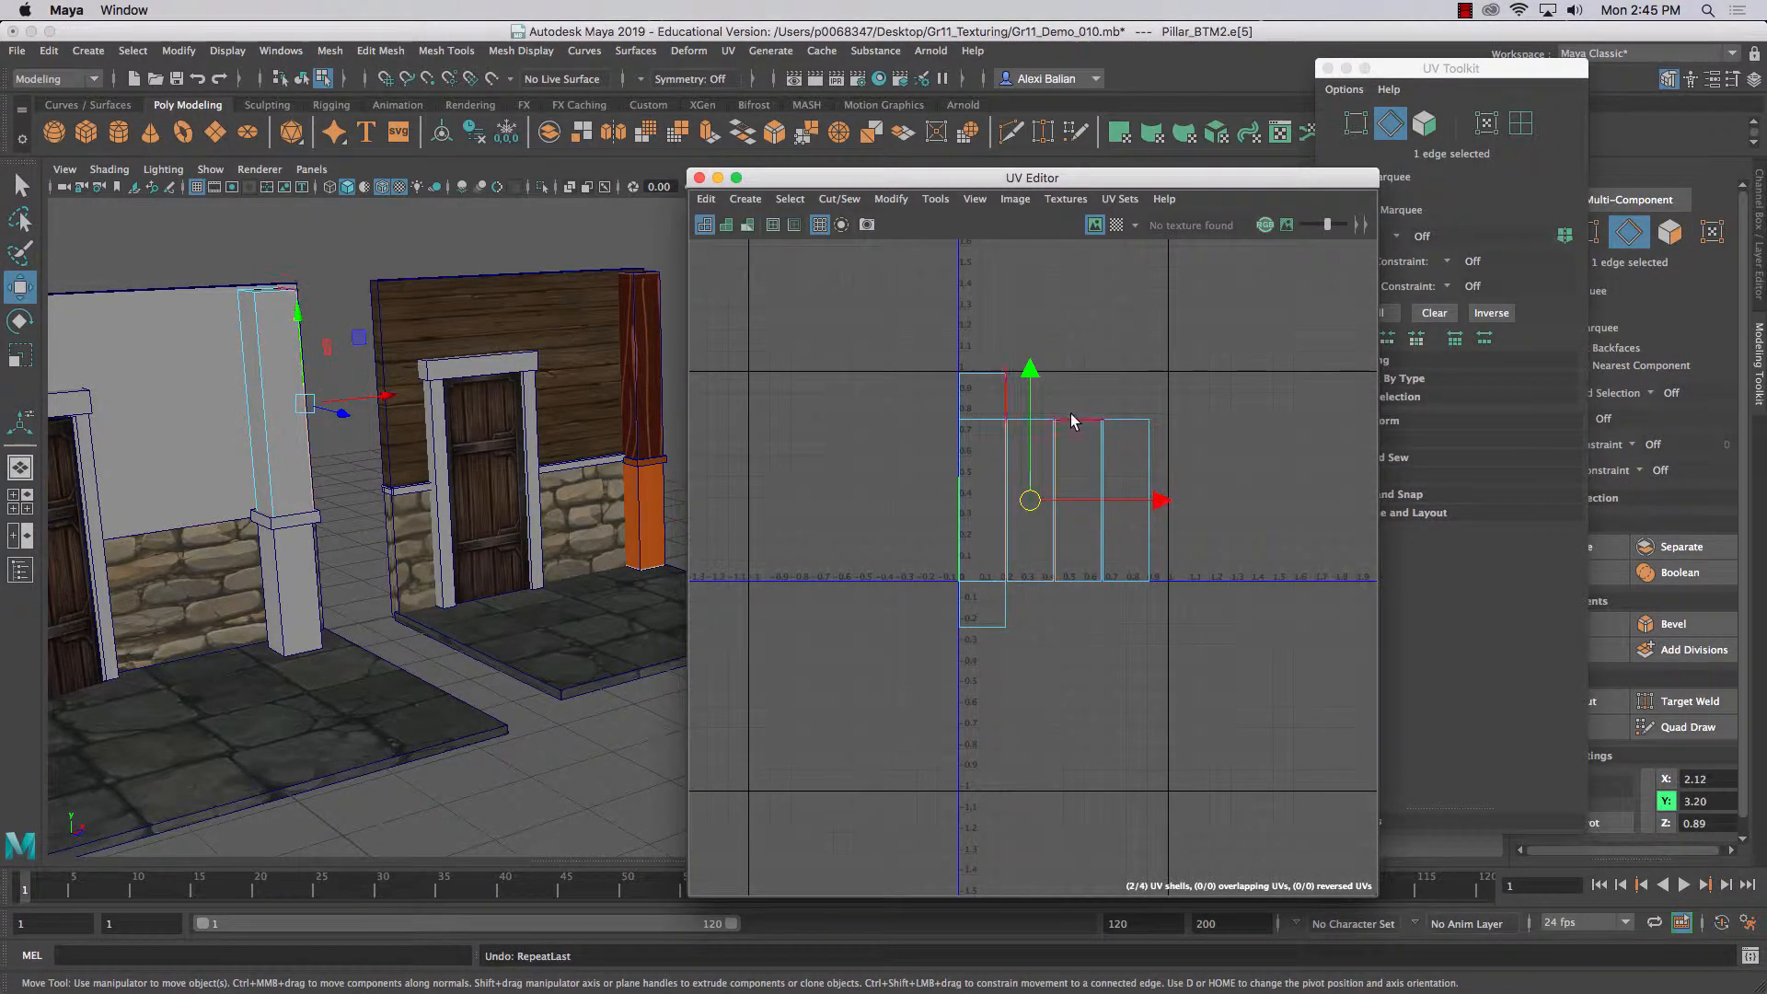
pyautogui.rightClick(1030, 499)
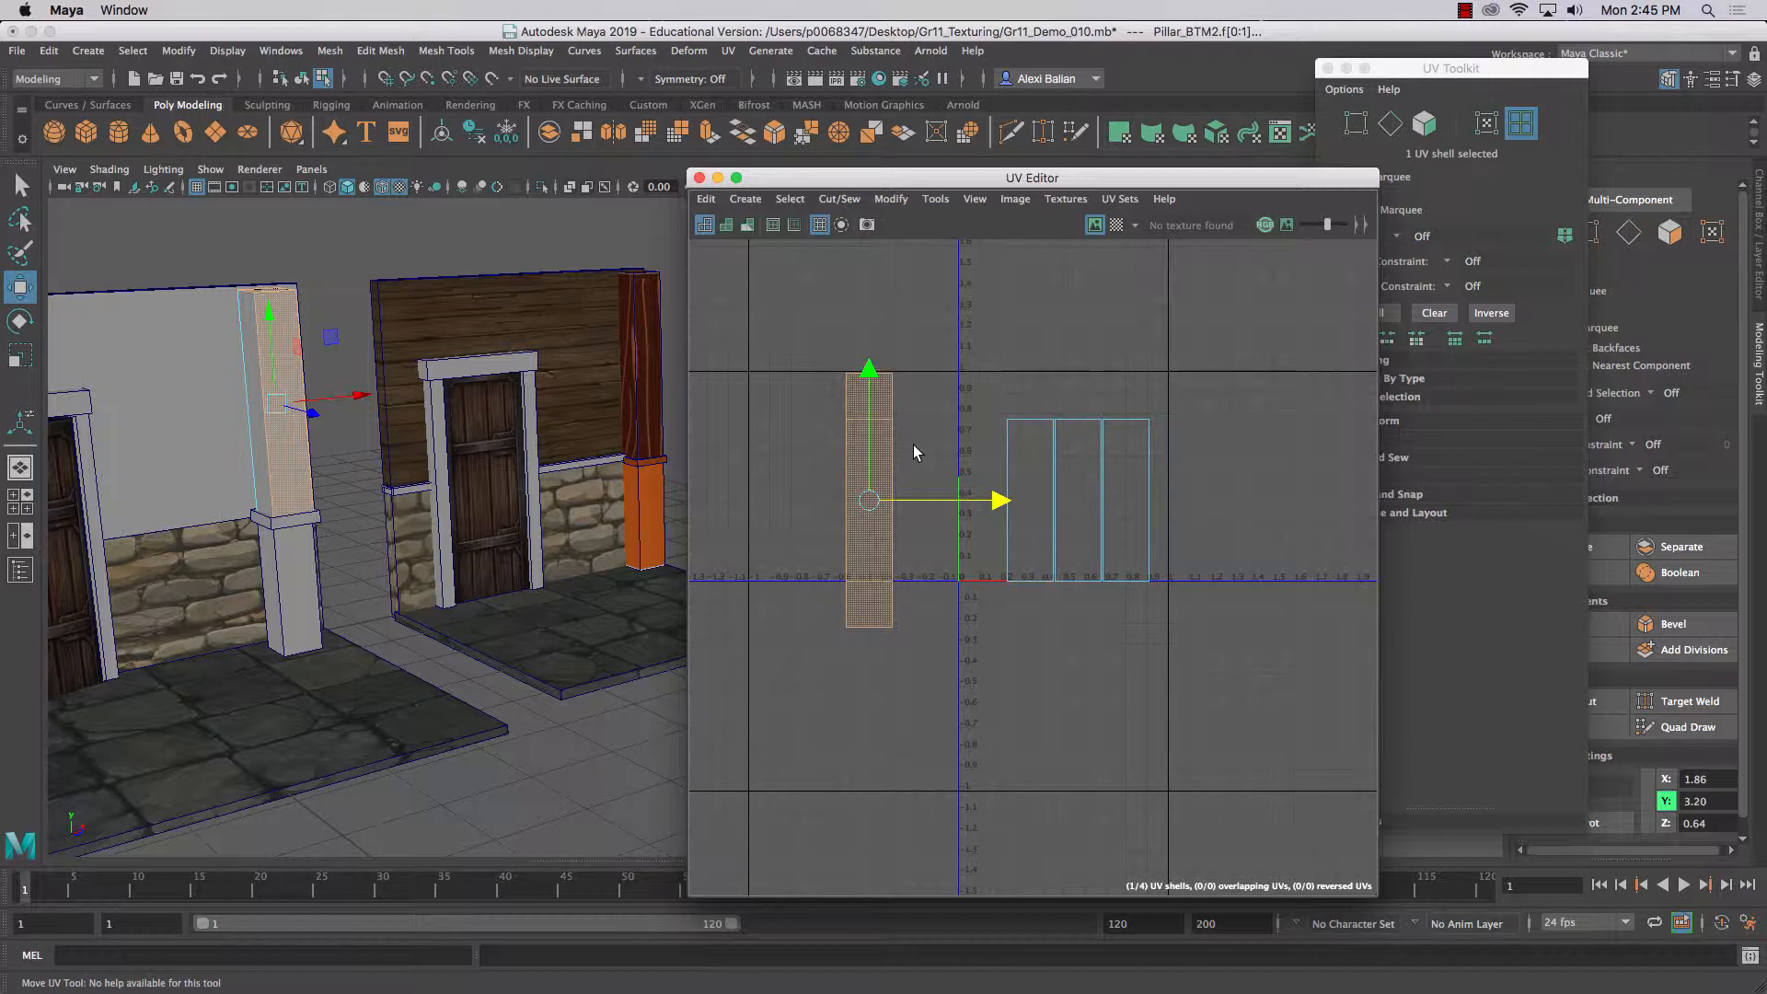
pyautogui.rightClick(913, 453)
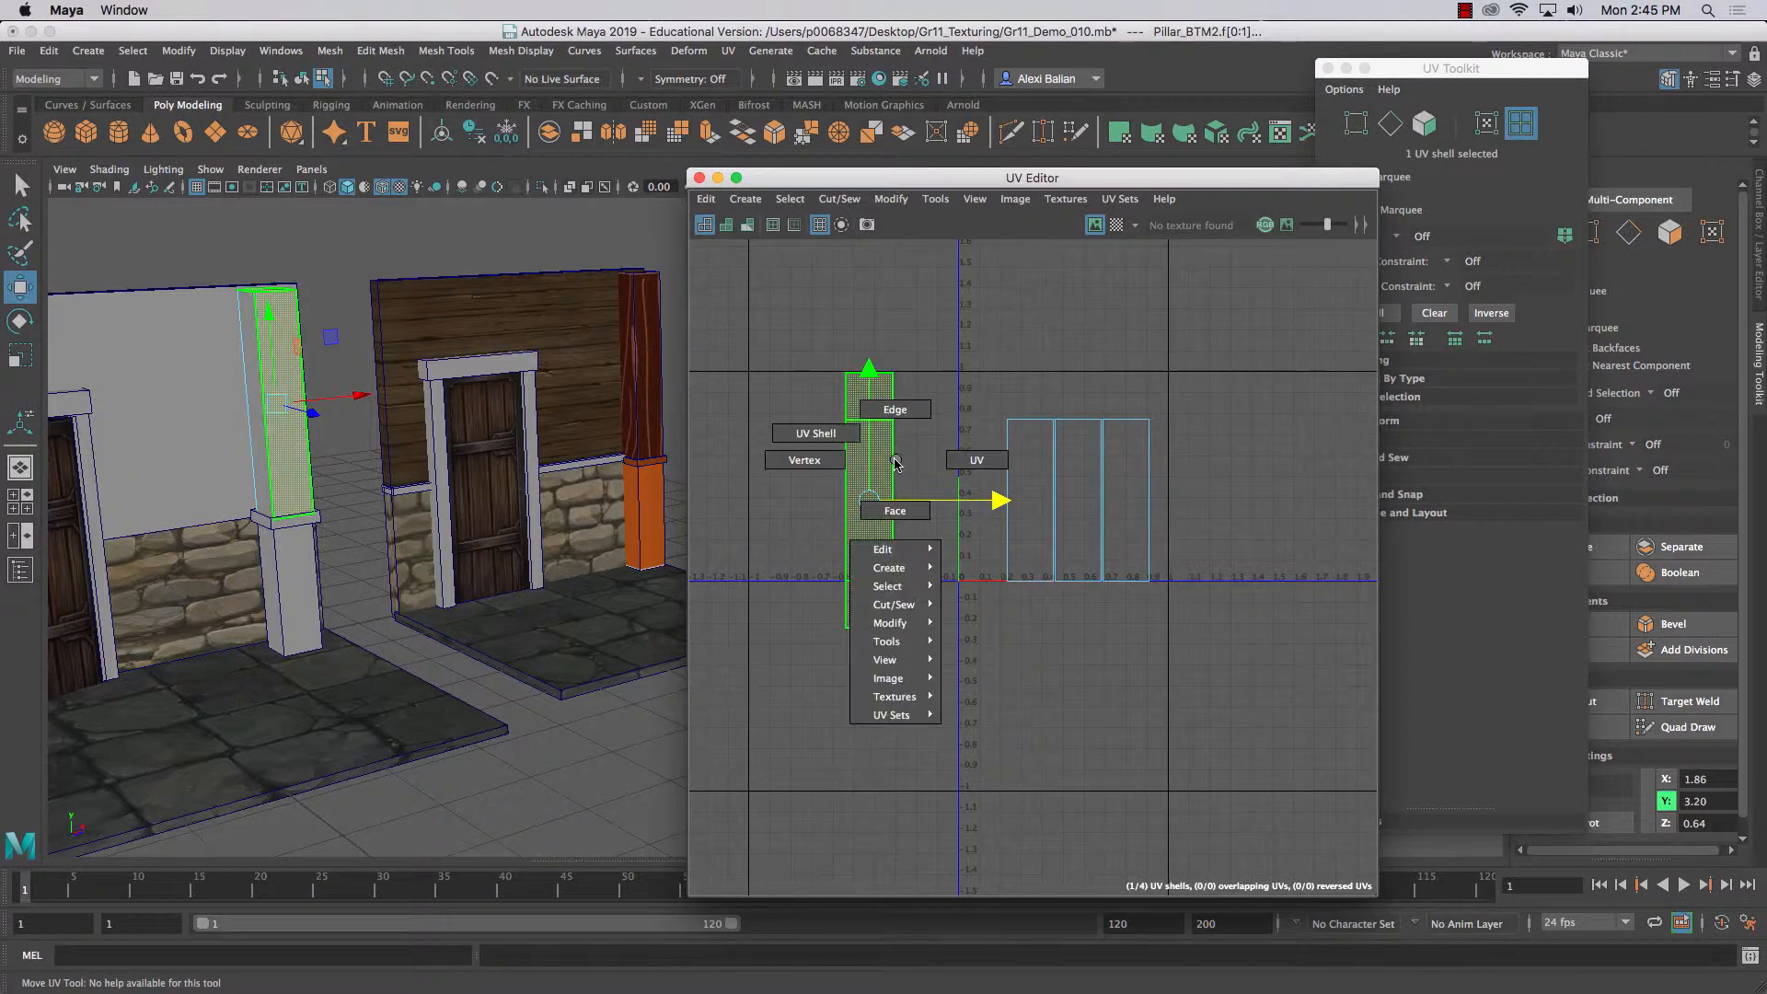
pyautogui.click(897, 409)
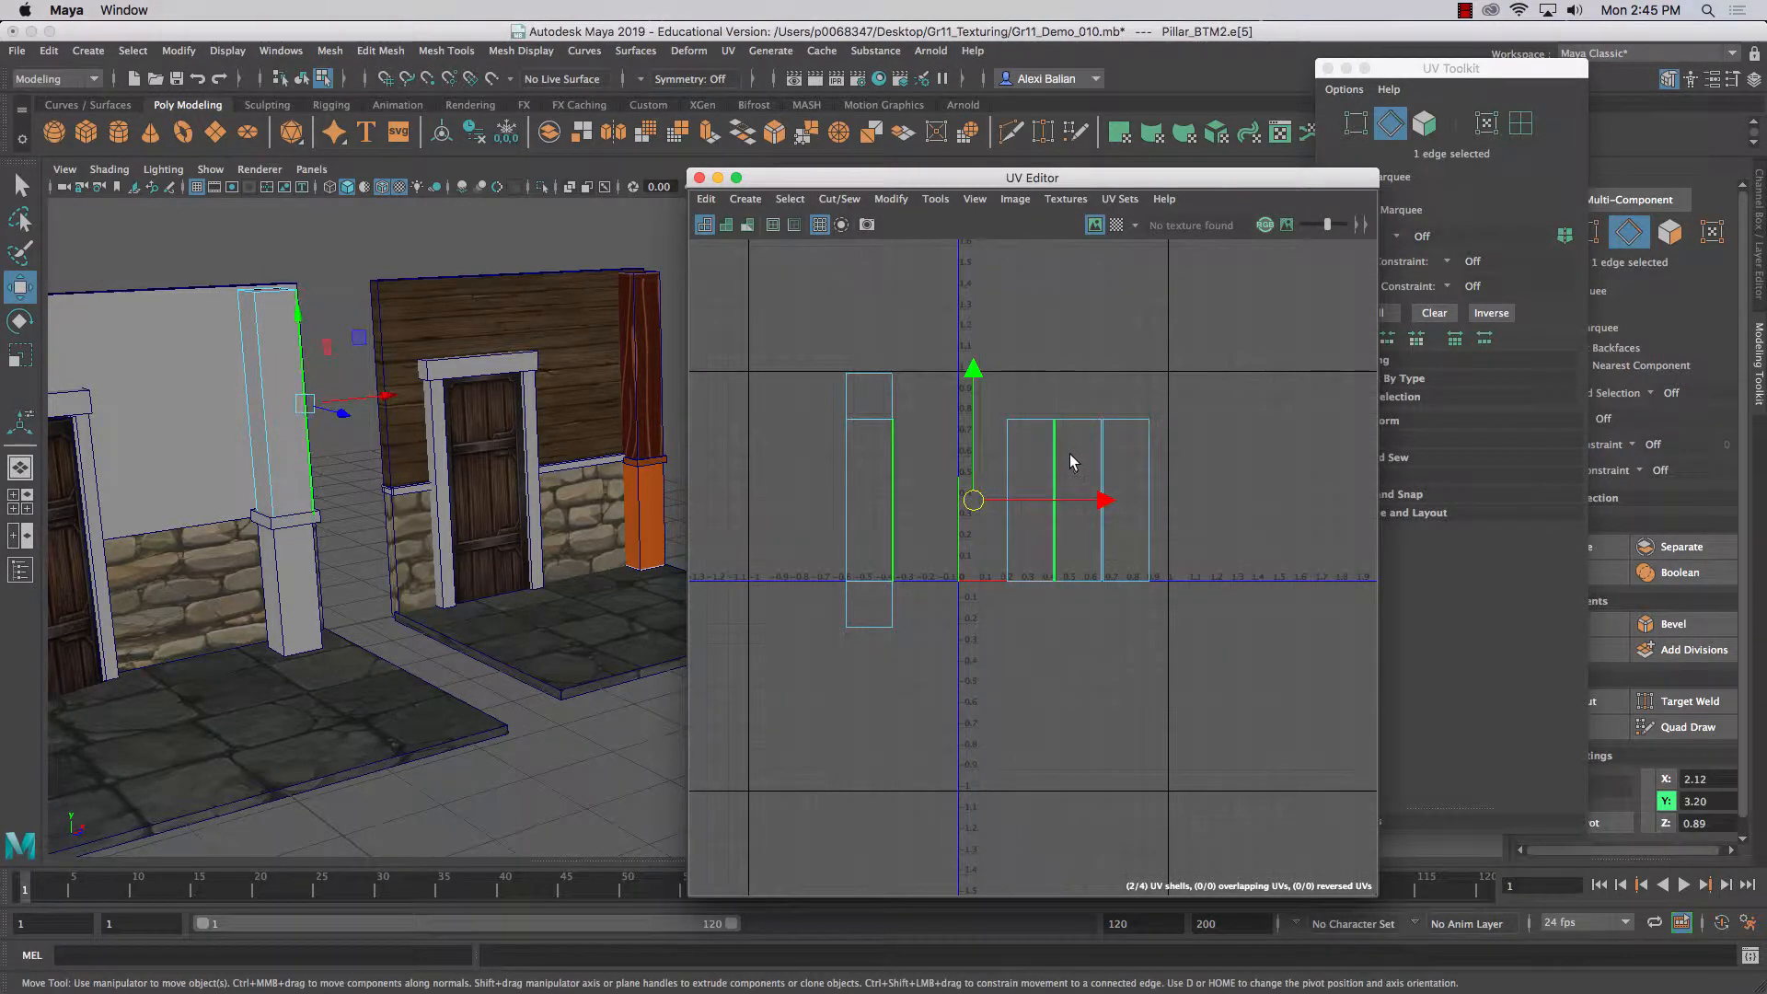
# - Shift a side strip left and sew it to the neighbouring strip along the shared edge
pyautogui.click(1422, 124)
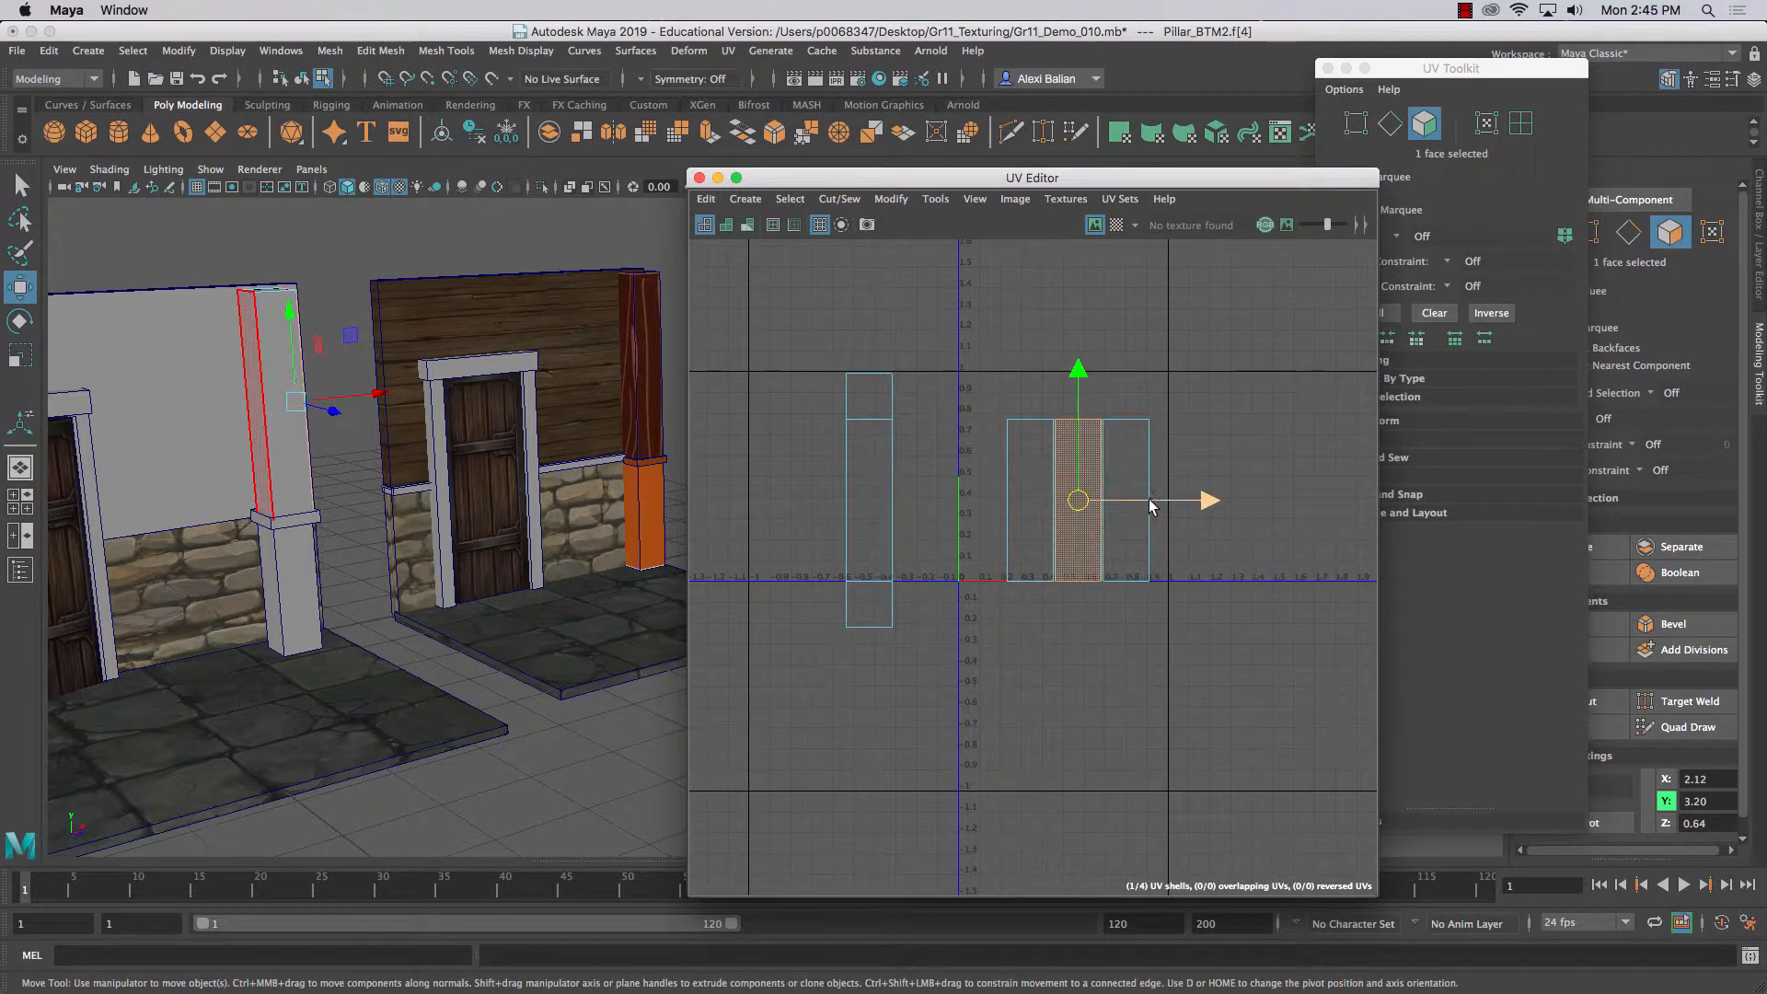
pyautogui.moveTo(1211, 501); pyautogui.dragTo(1060, 501)
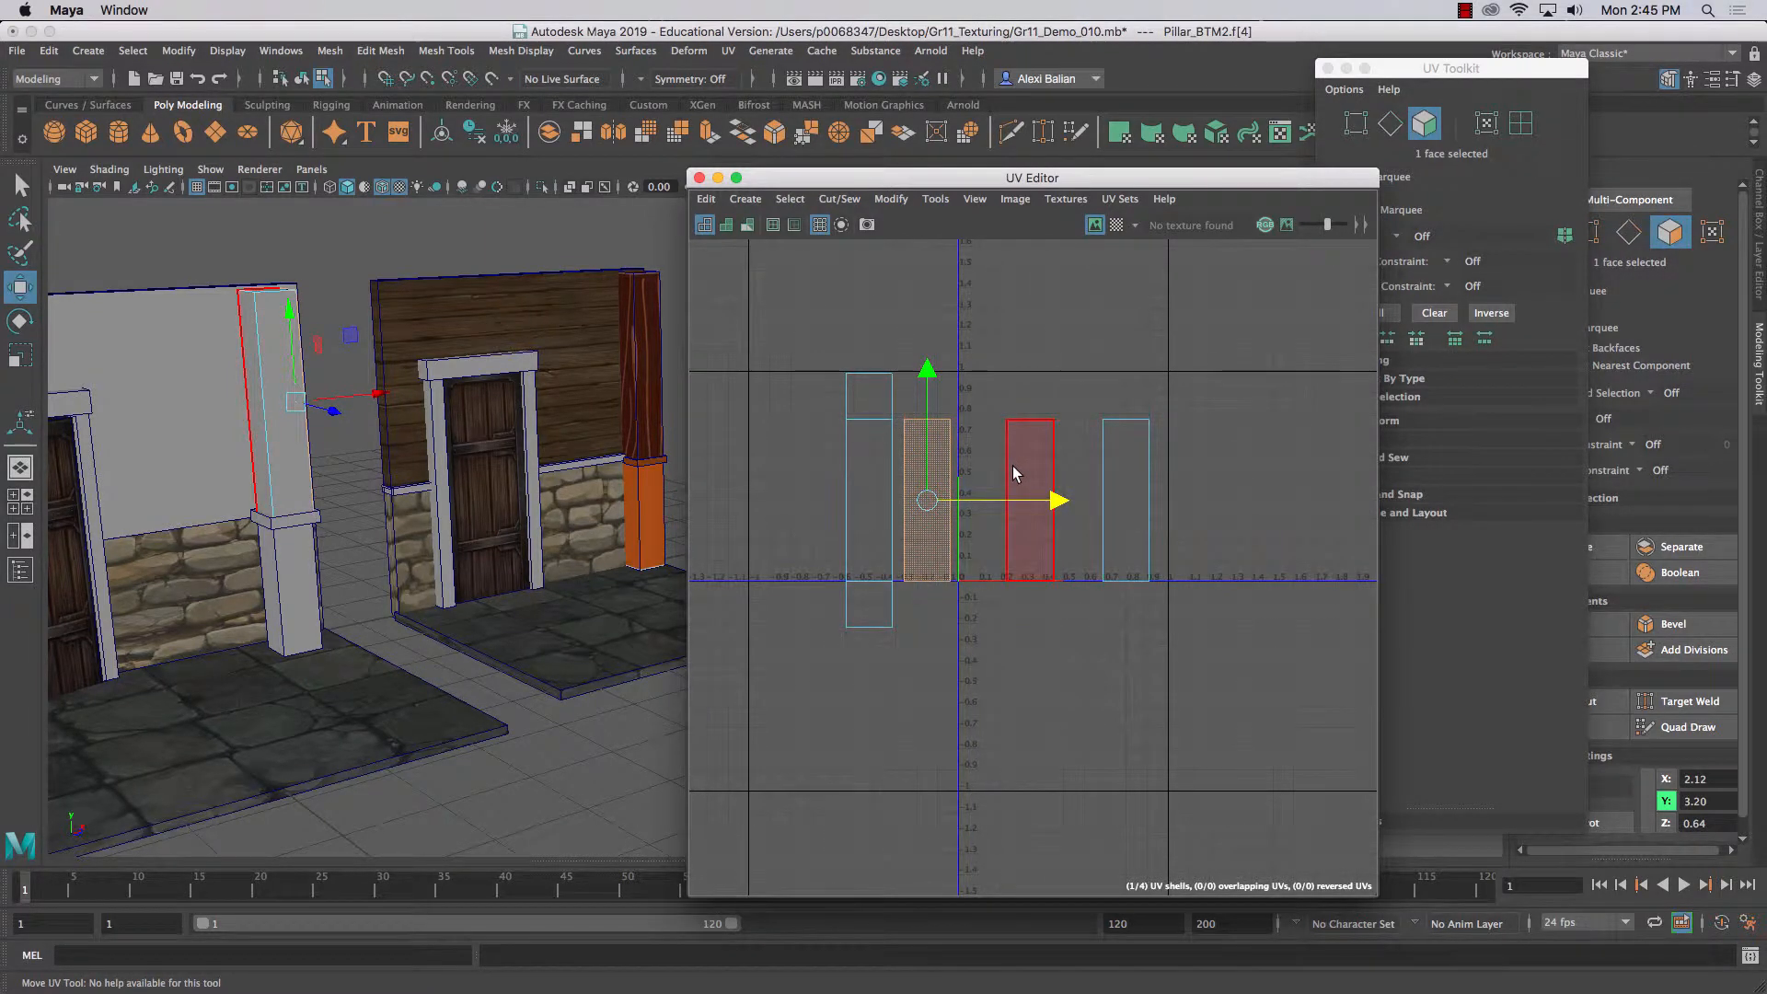
pyautogui.click(1390, 124)
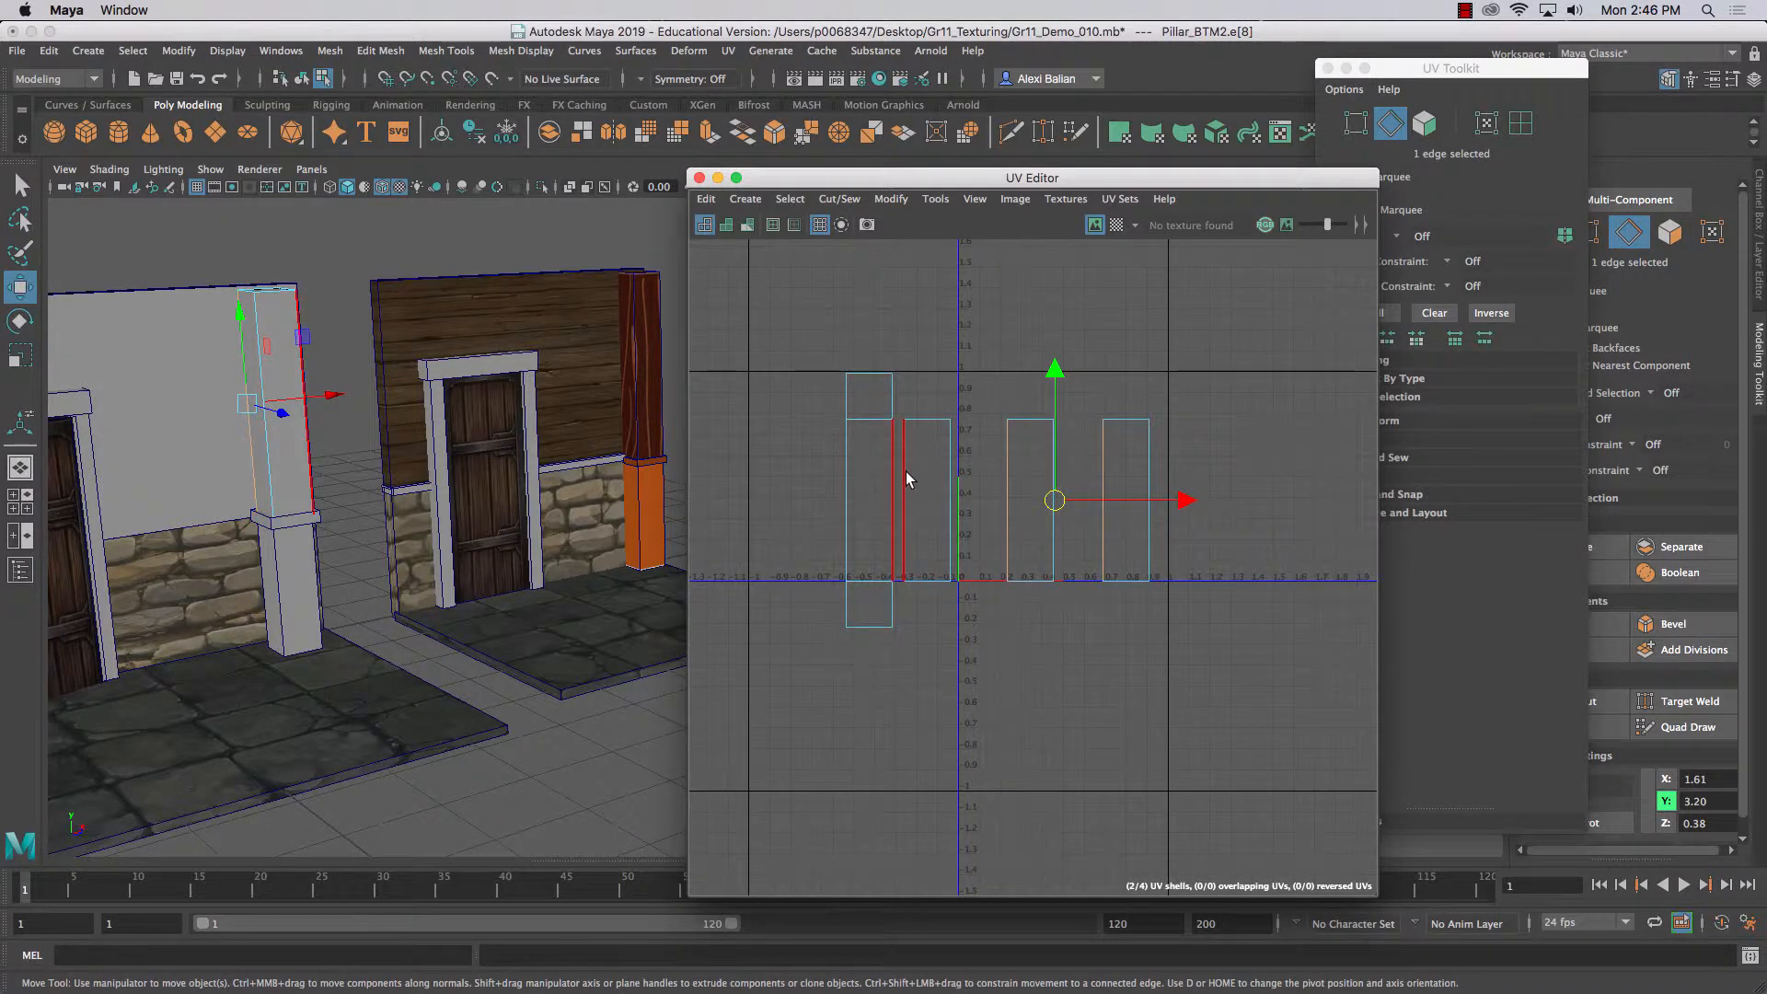
pyautogui.click(839, 199)
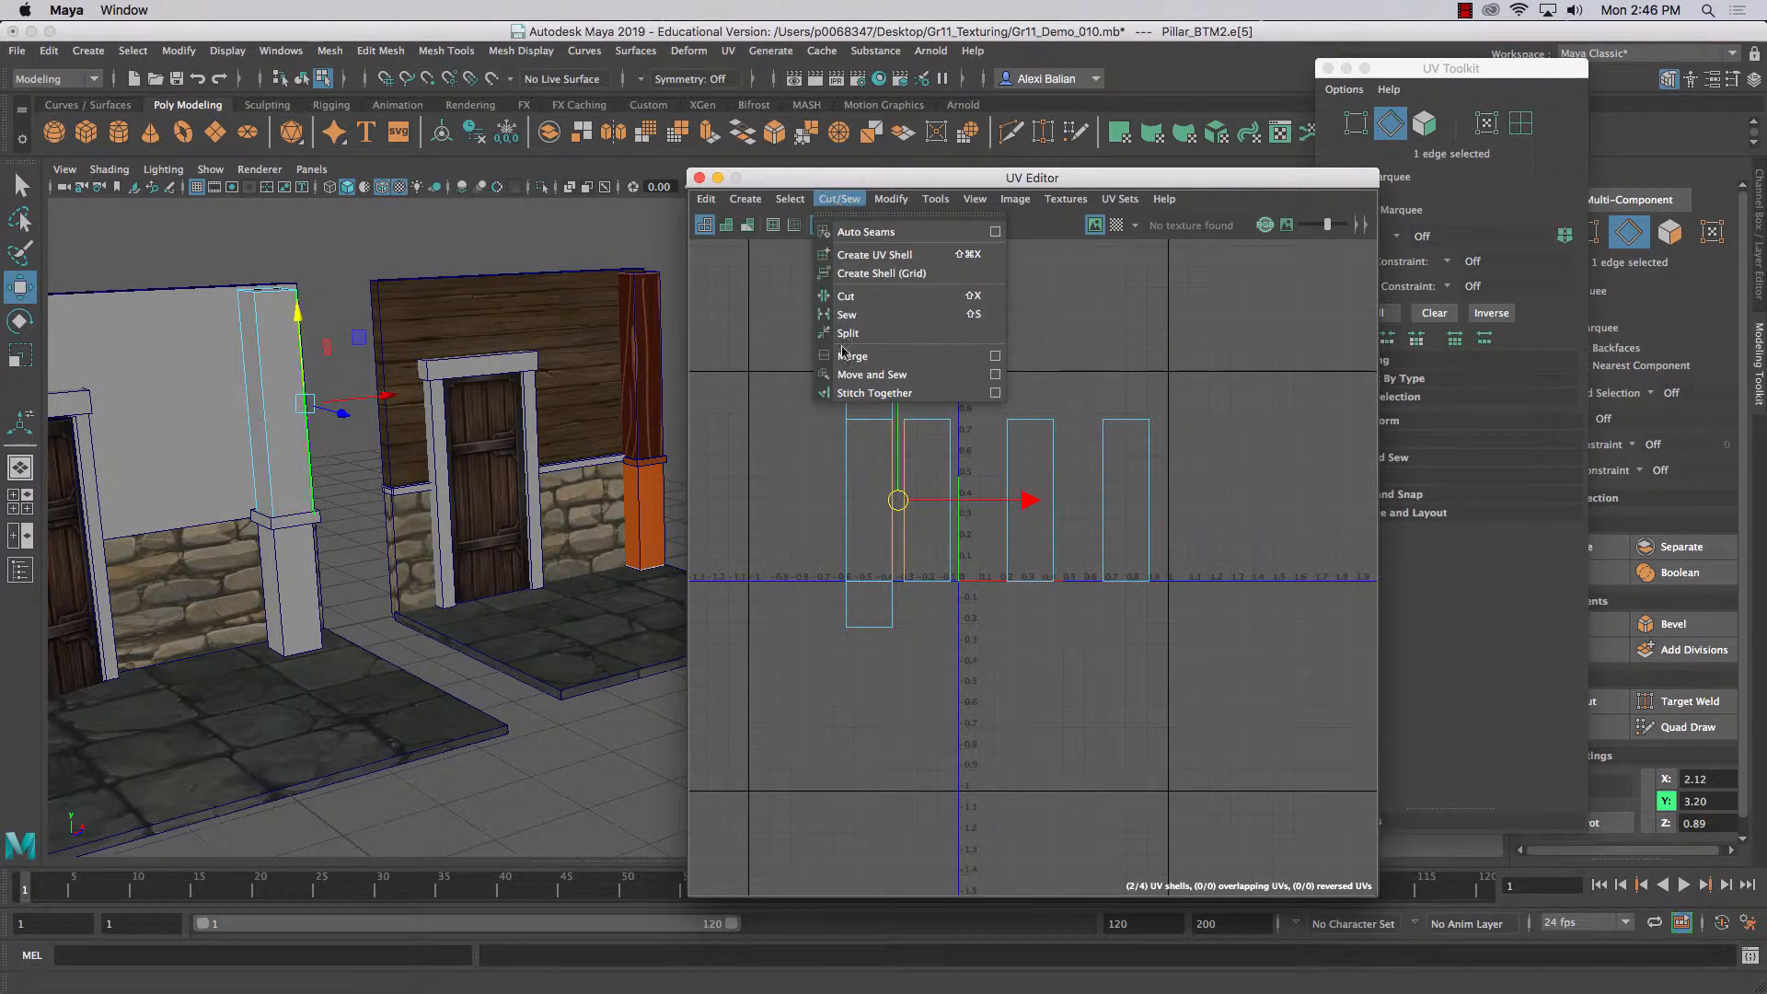
pyautogui.click(844, 294)
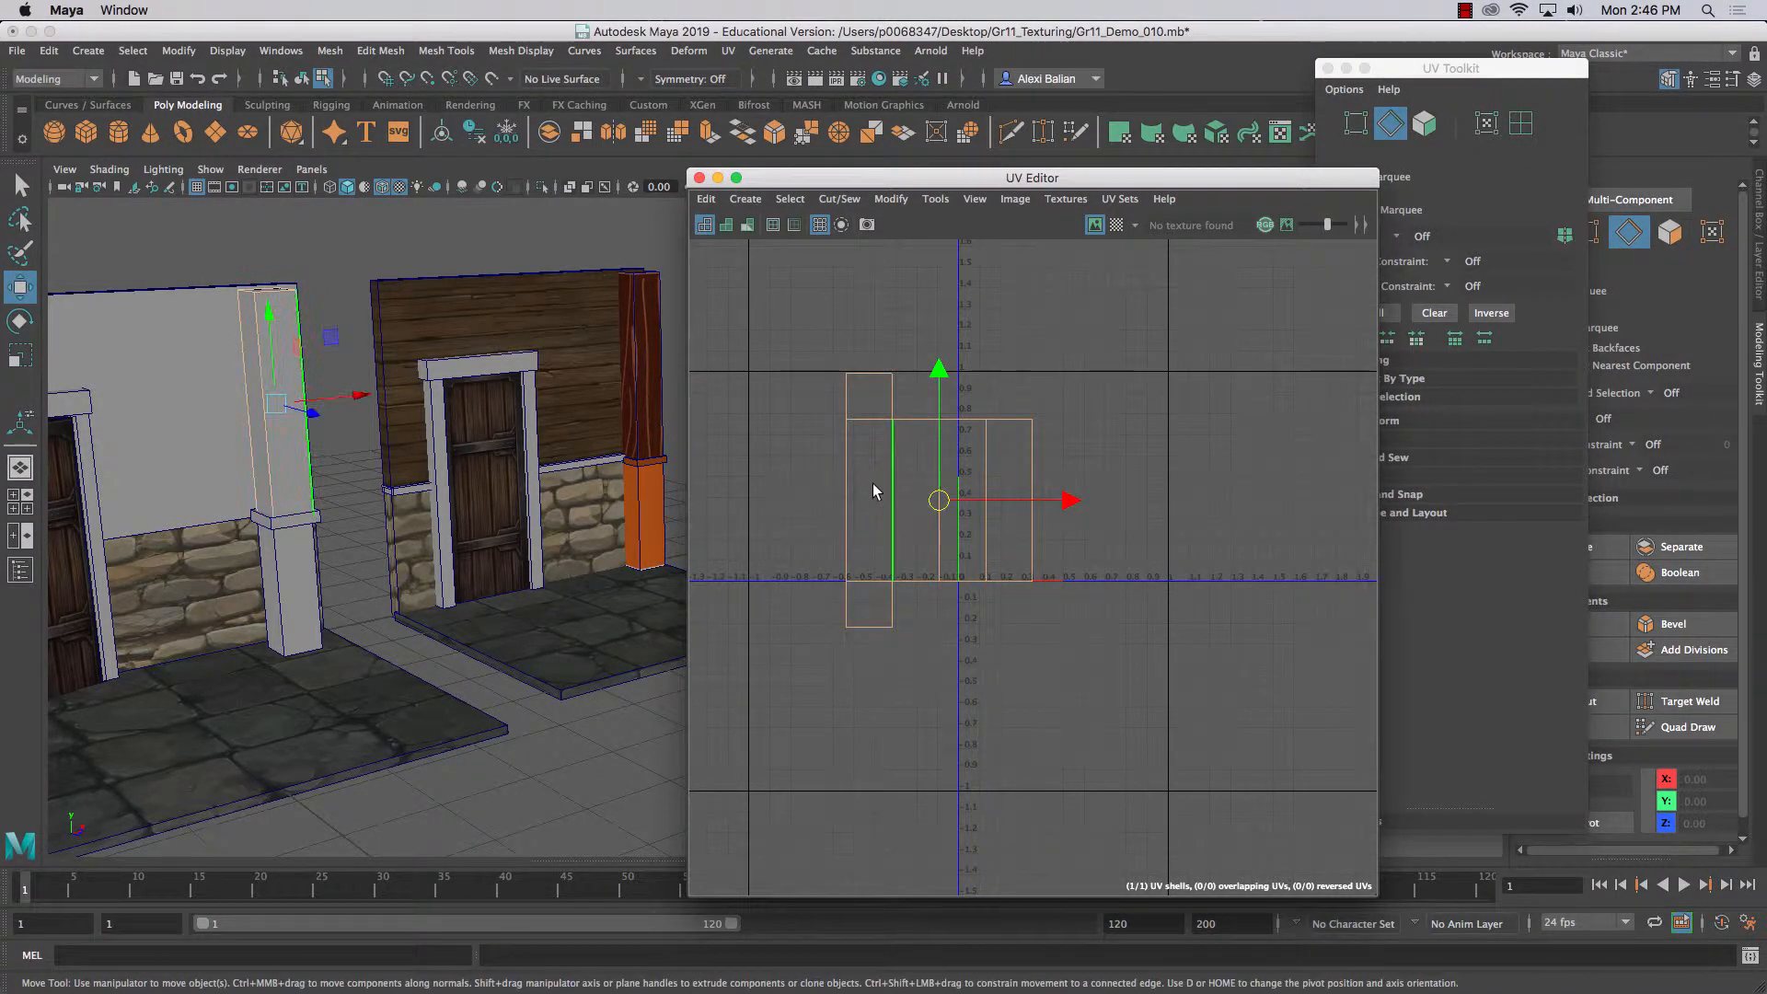
# - Pull the selected UV points of the joined strip downward to even it out
pyautogui.rightClick(876, 500)
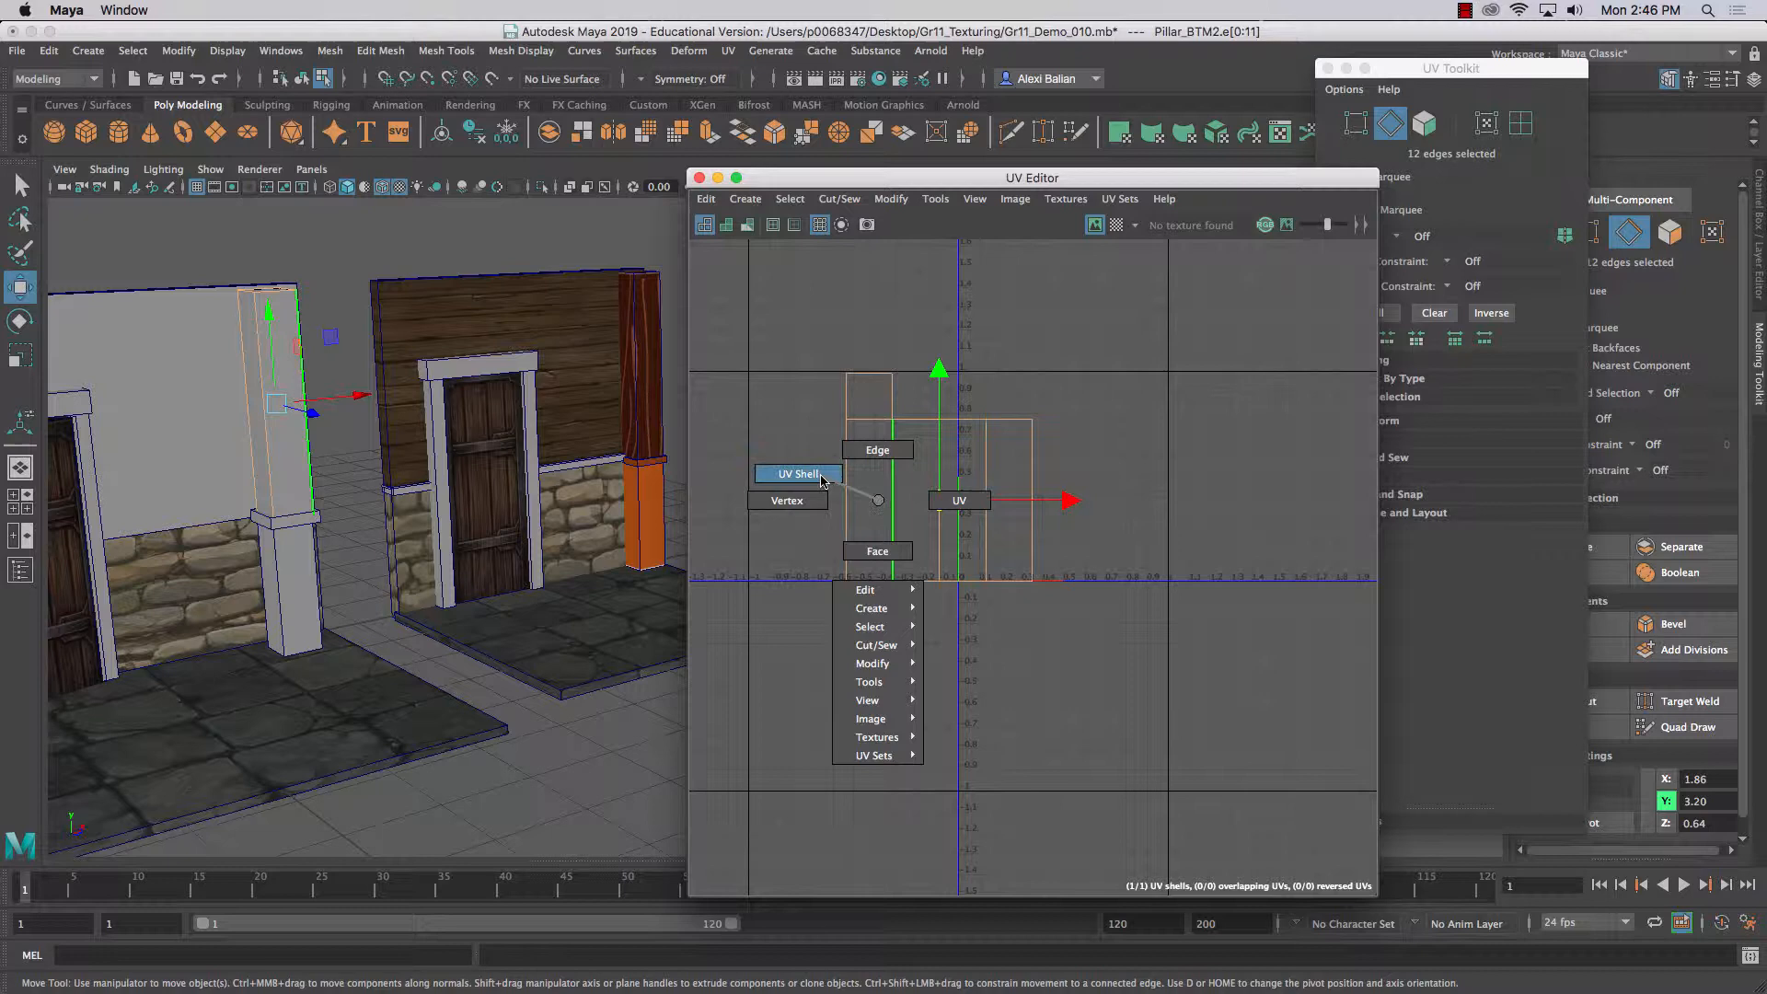
pyautogui.click(797, 473)
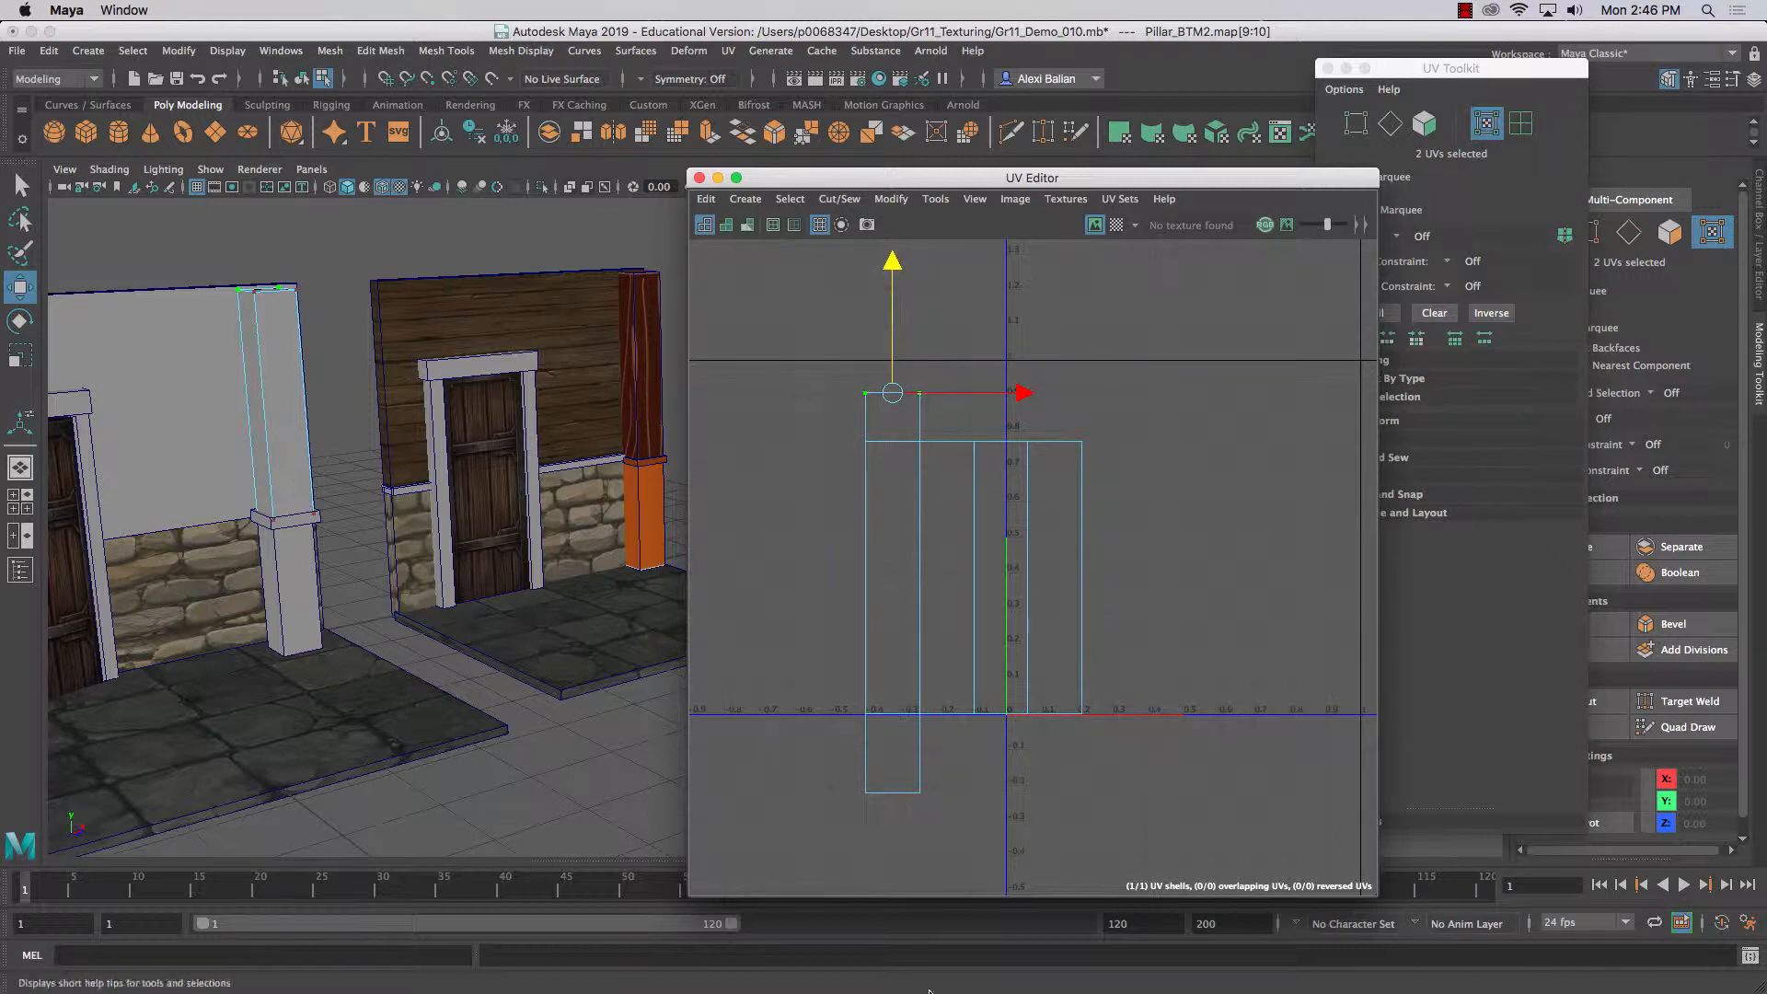
pyautogui.moveTo(893, 392); pyautogui.dragTo(892, 762)
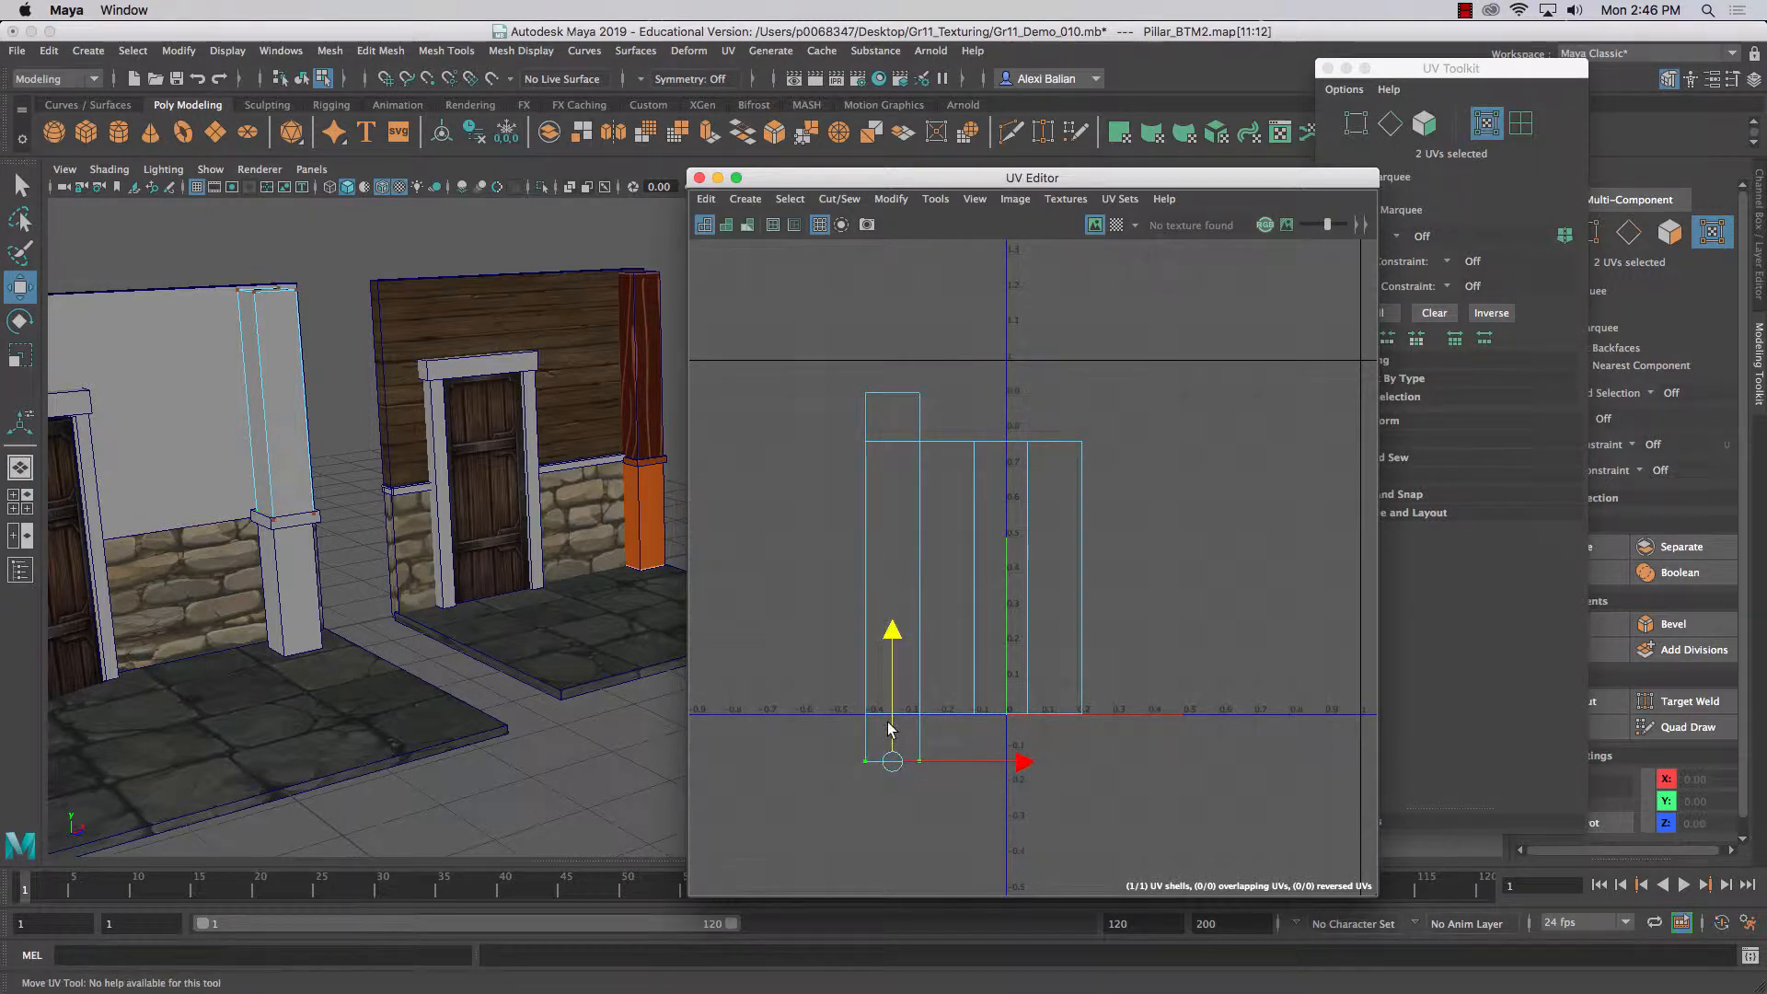
# - Move the combined upper-pillar shell above the 0–1 square and the base's shell below it
pyautogui.rightClick(890, 727)
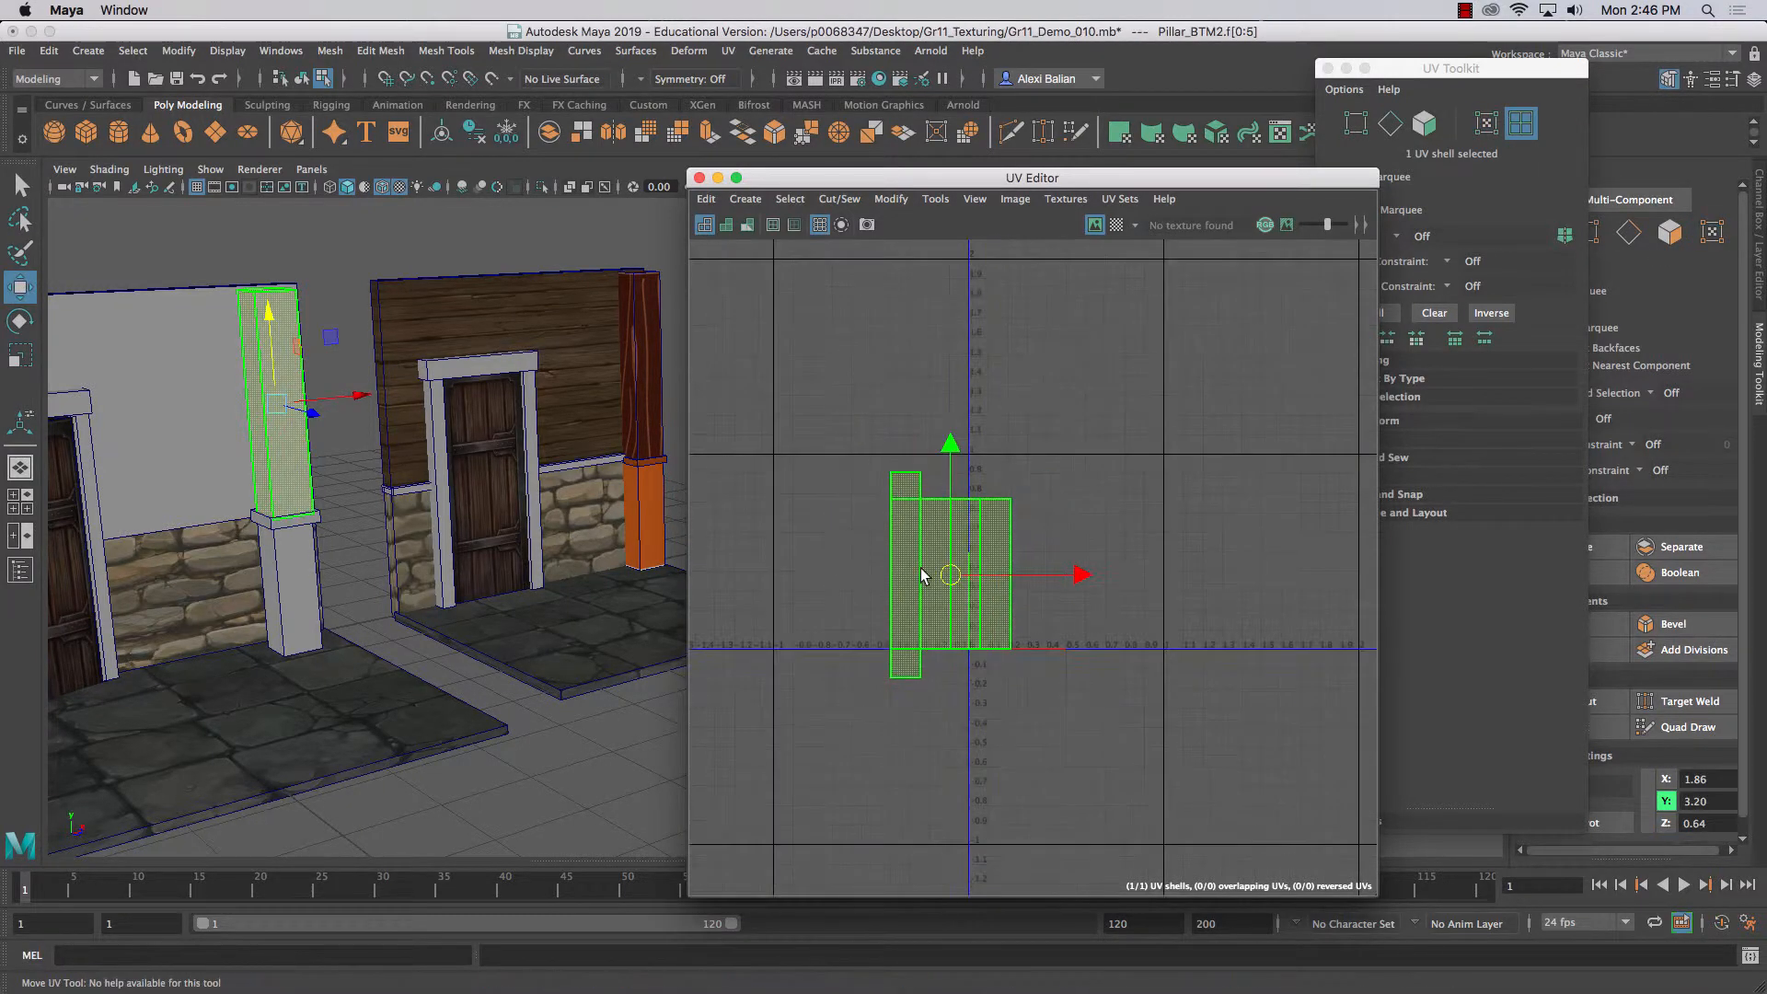
pyautogui.moveTo(950, 574); pyautogui.dragTo(946, 381)
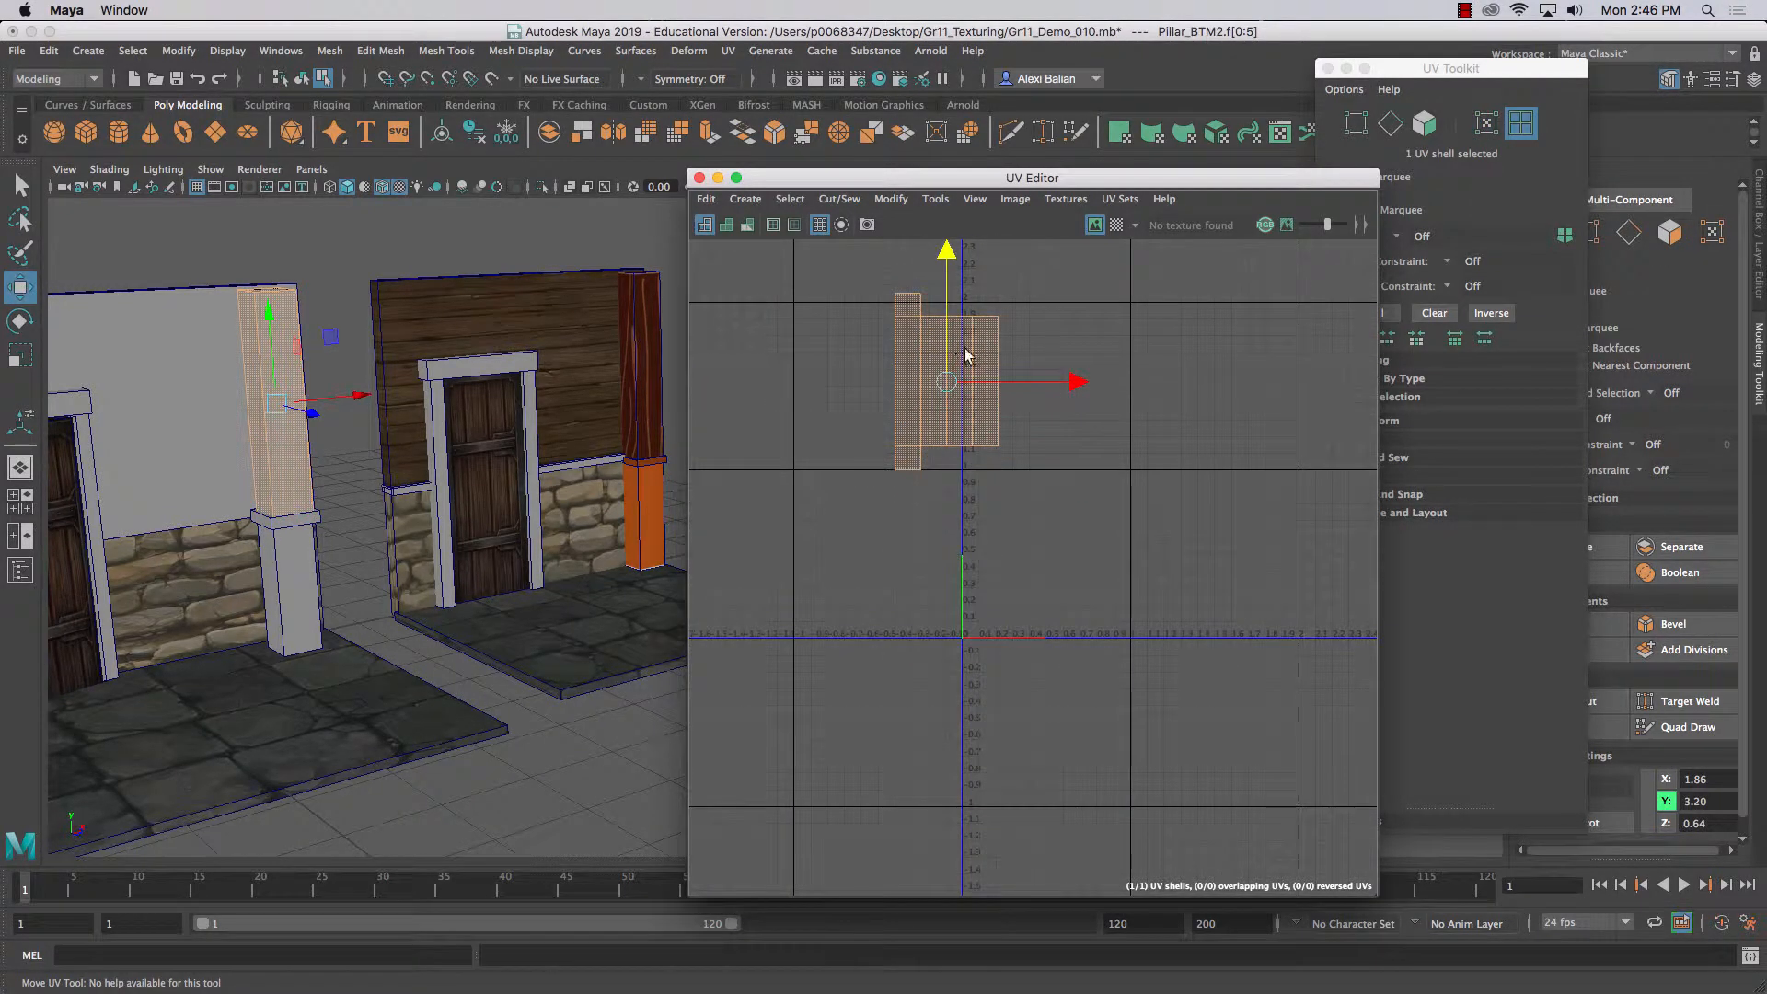
pyautogui.moveTo(947, 381); pyautogui.dragTo(1018, 381)
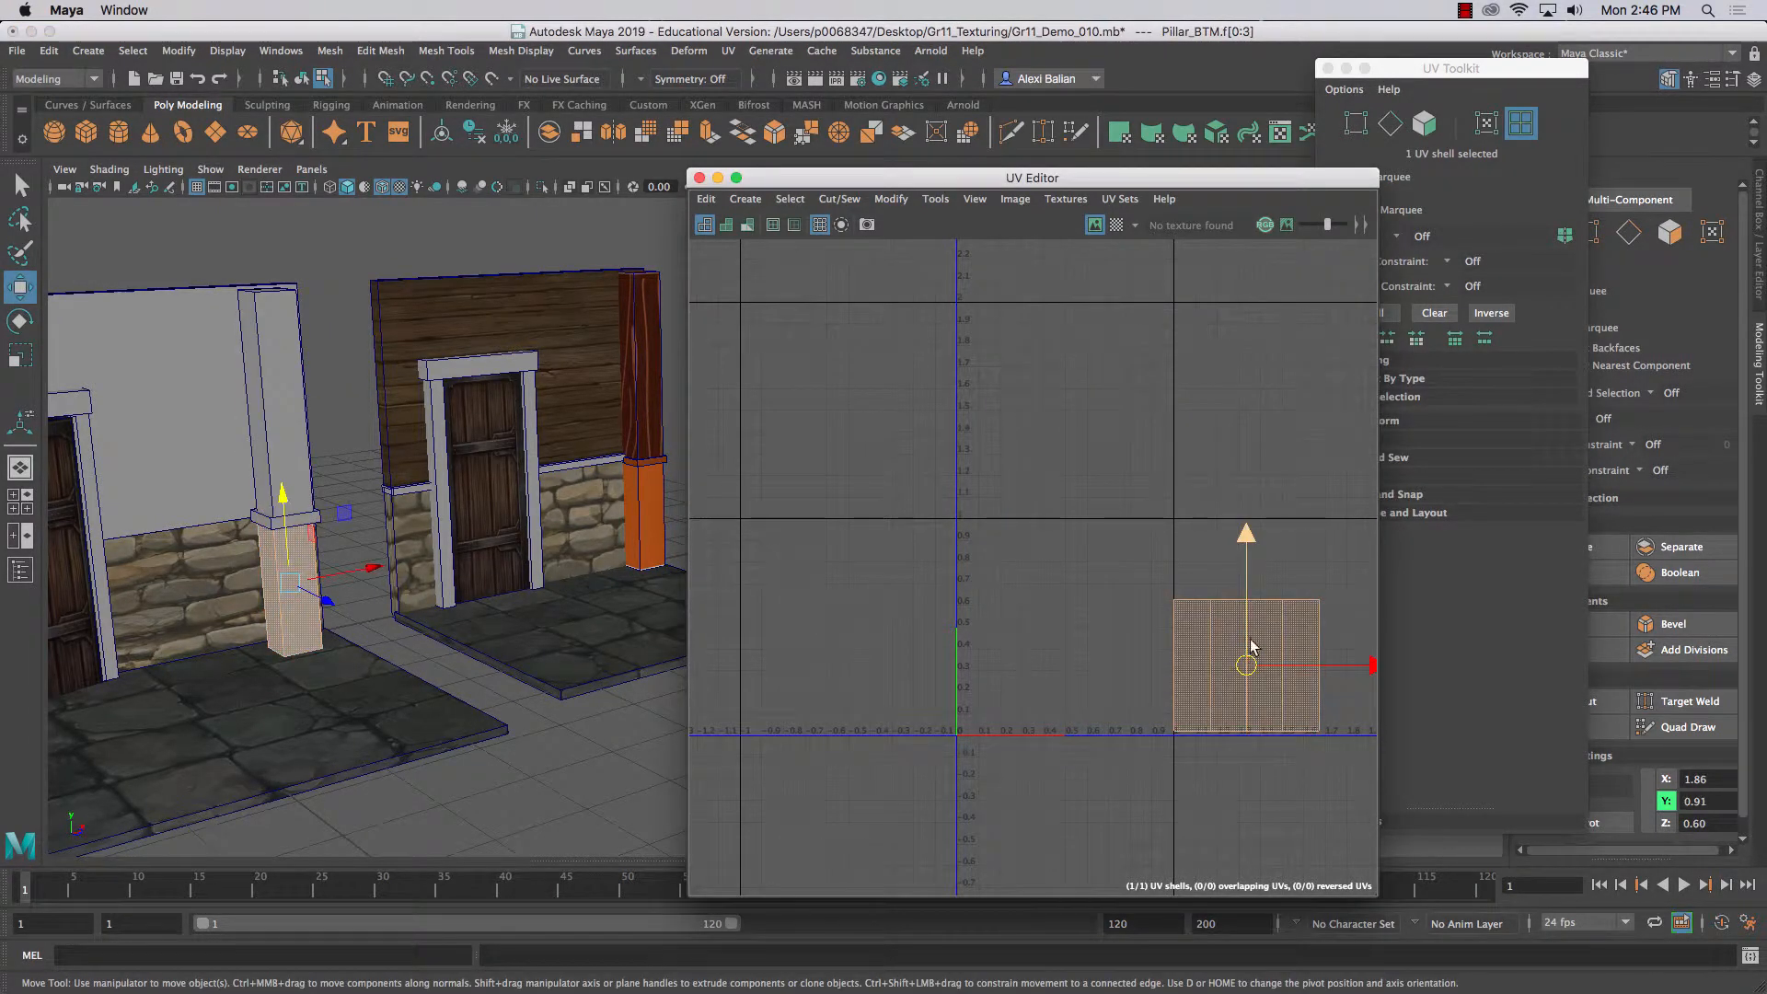
pyautogui.moveTo(1246, 664); pyautogui.dragTo(1037, 705)
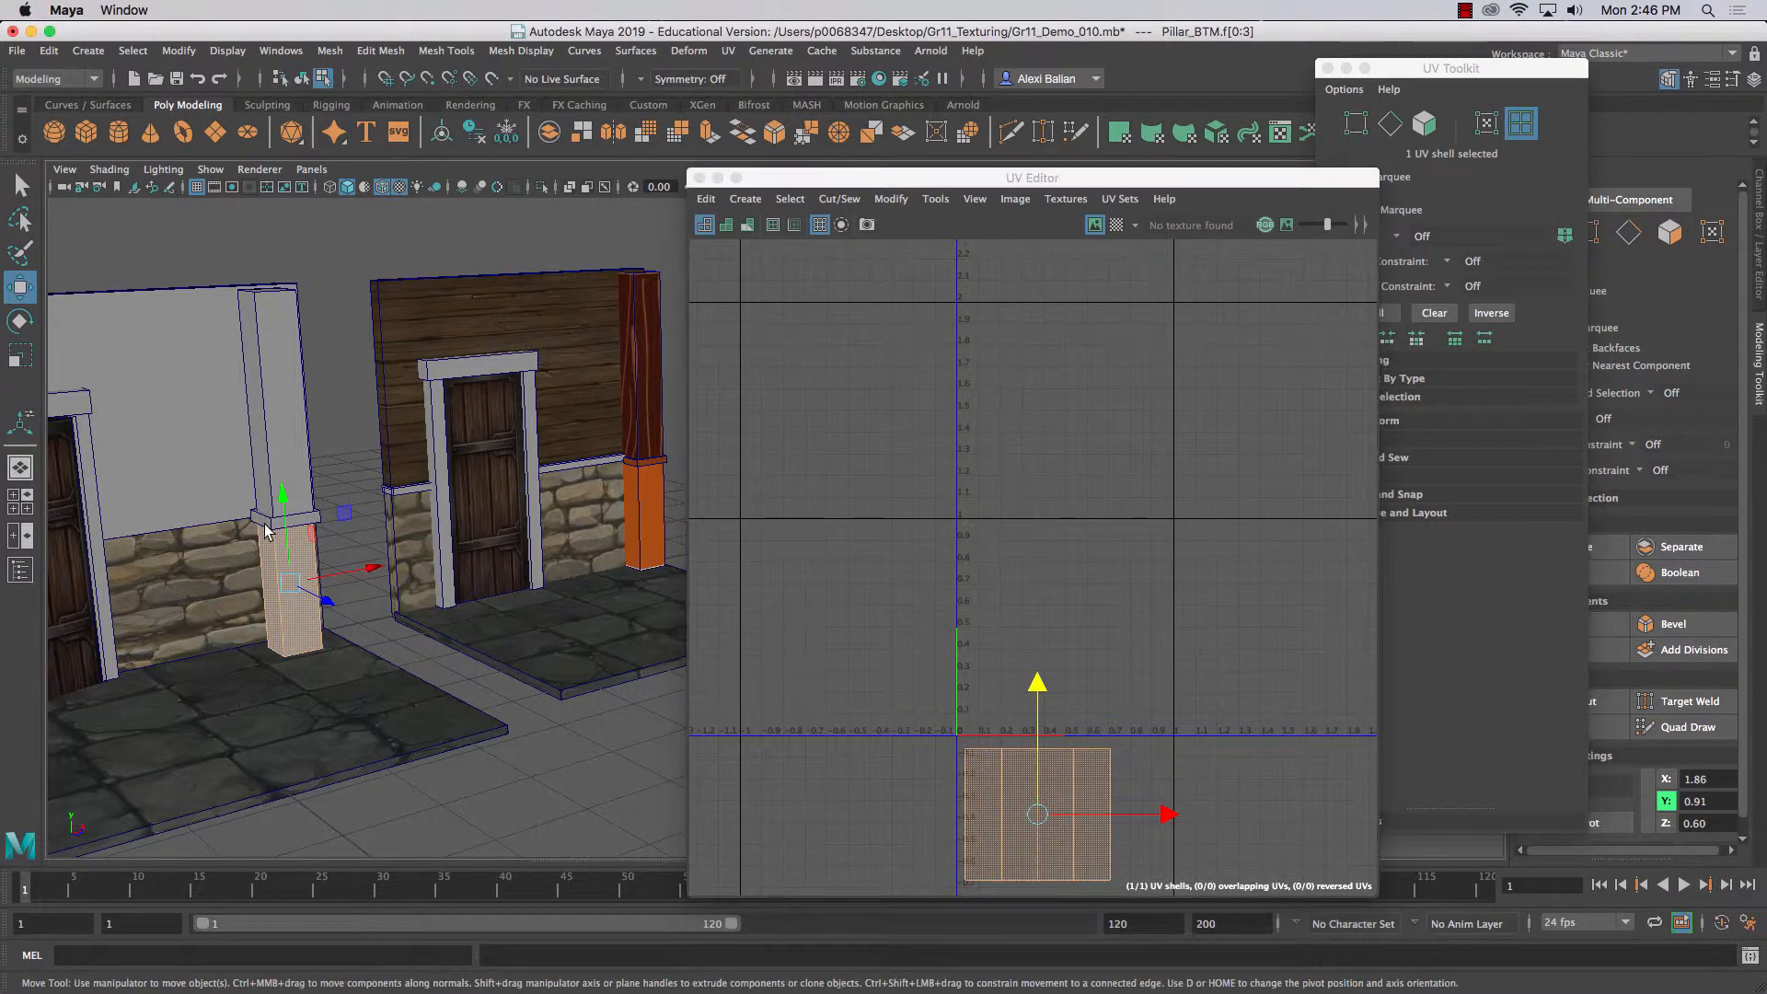
pyautogui.rightClick(271, 530)
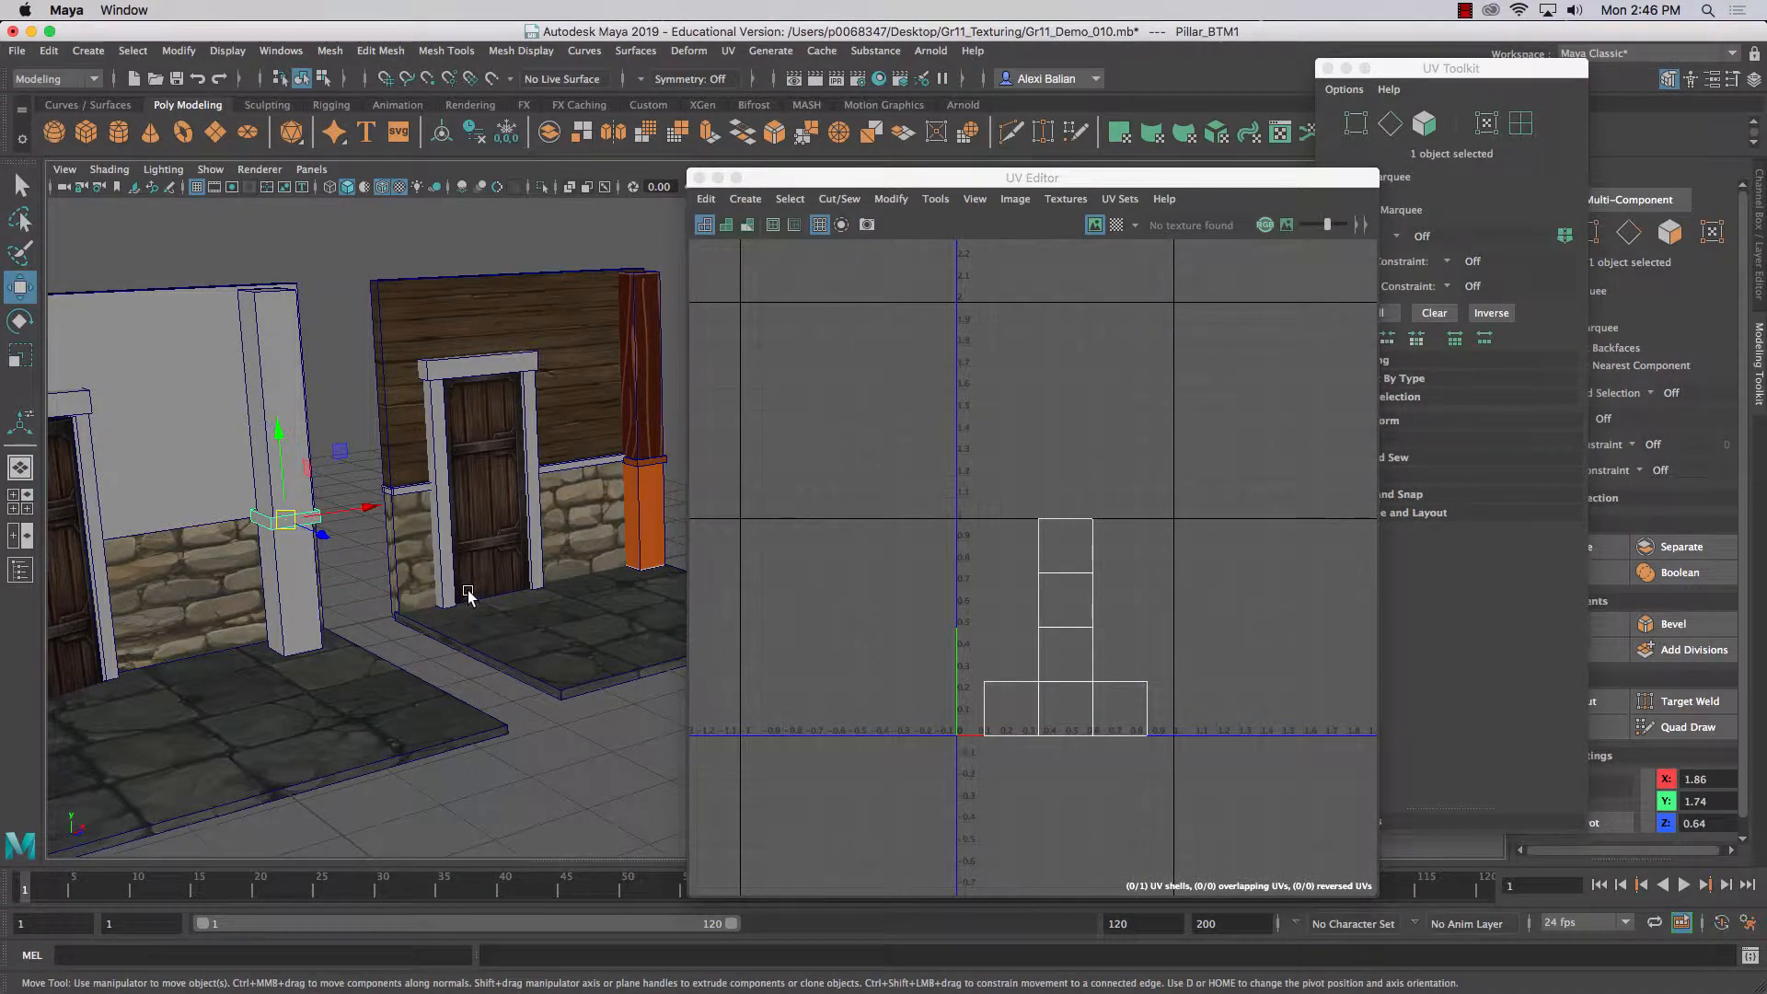
# - Select the Pillar_BTM1 trim band and one of its tall UV strips, ready to turn it sideways
pyautogui.click(1215, 133)
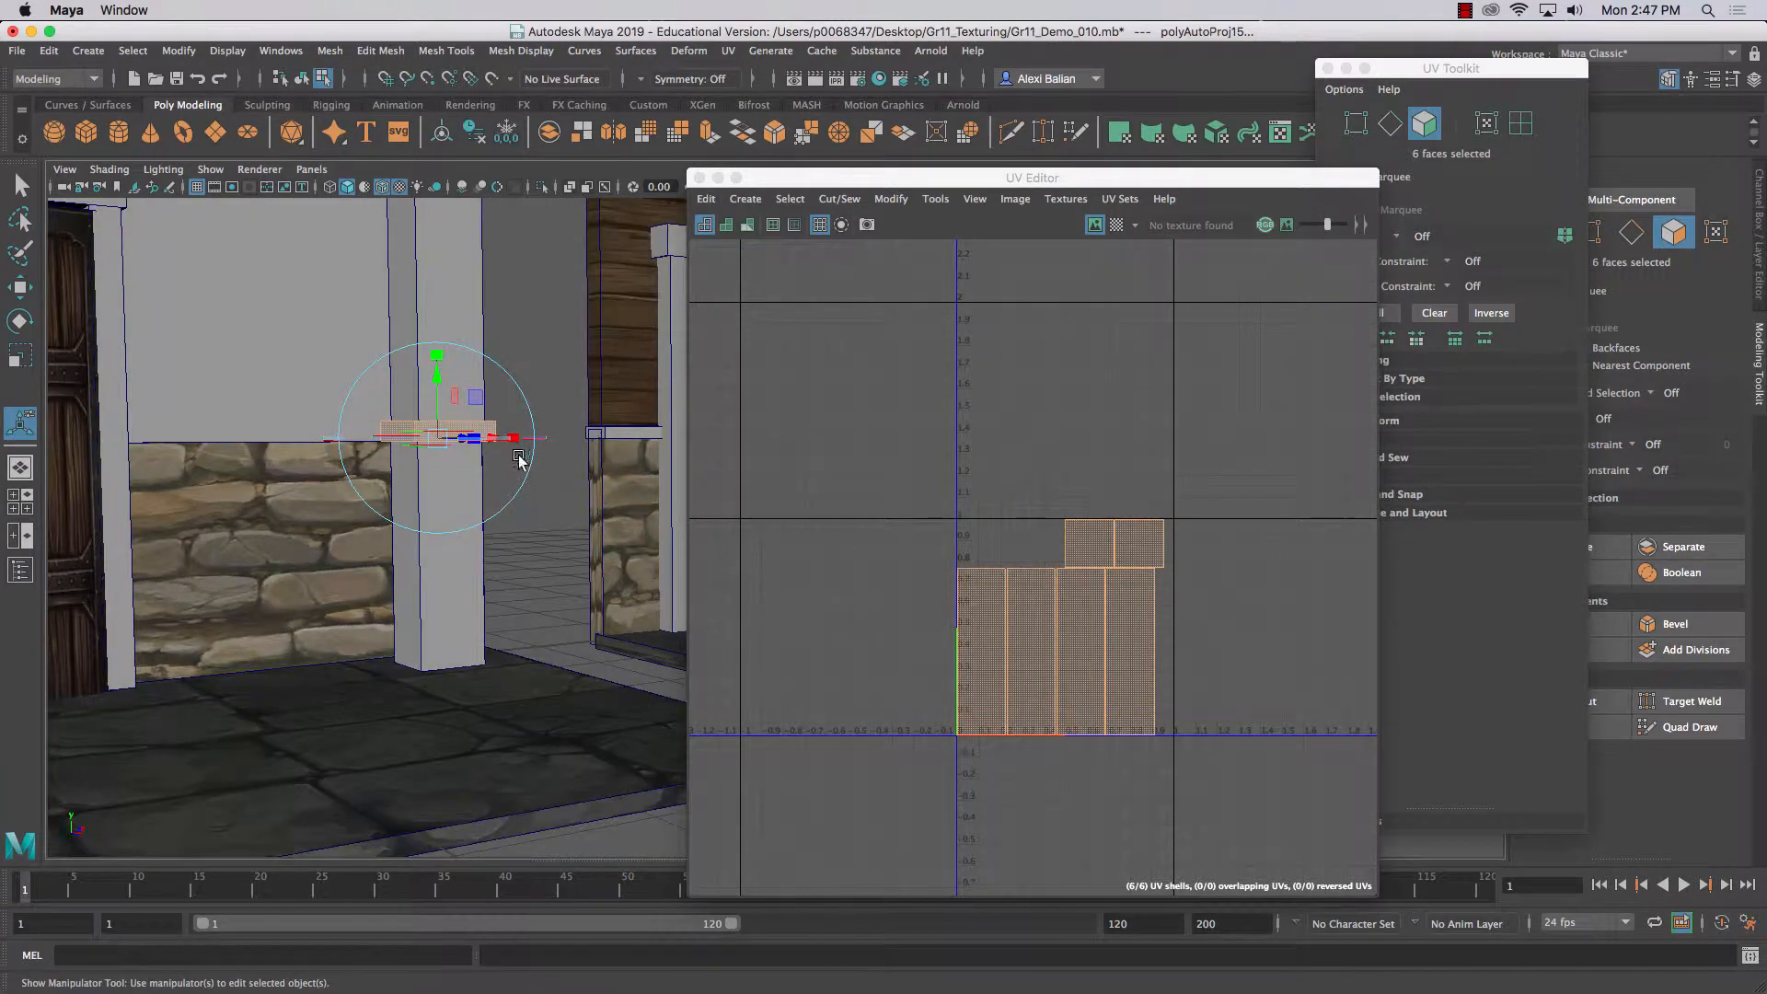
pyautogui.rightClick(519, 460)
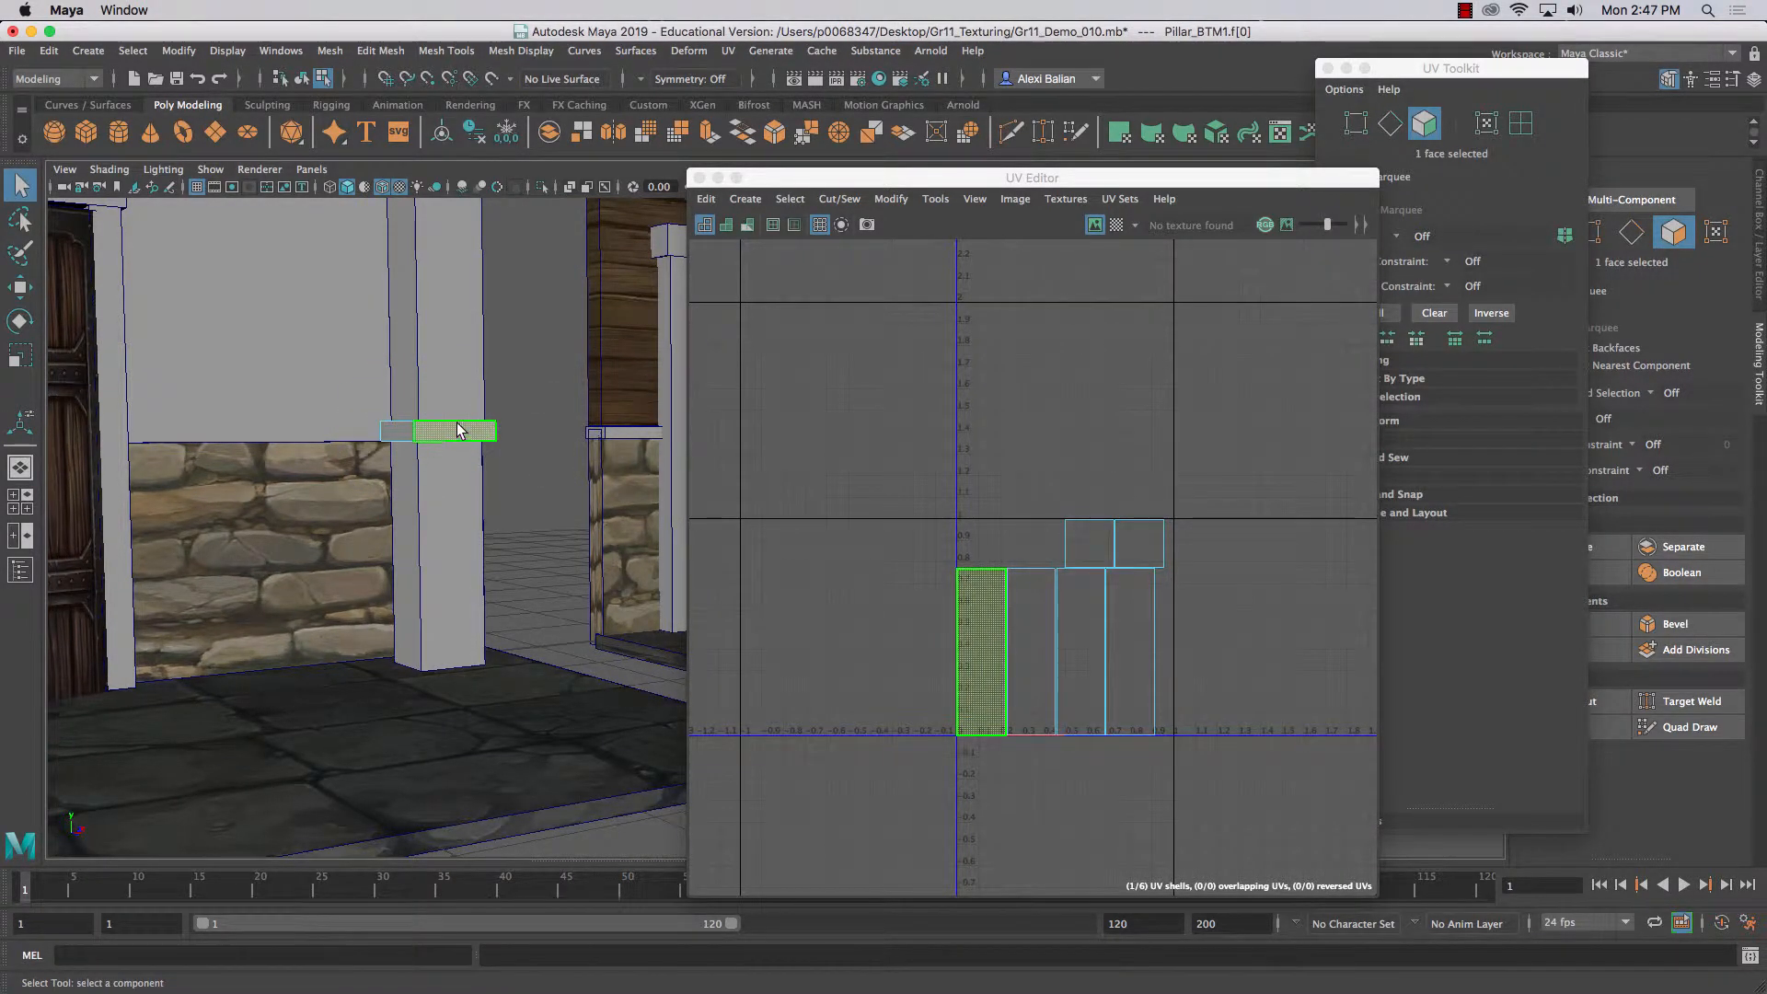
pyautogui.click(1391, 124)
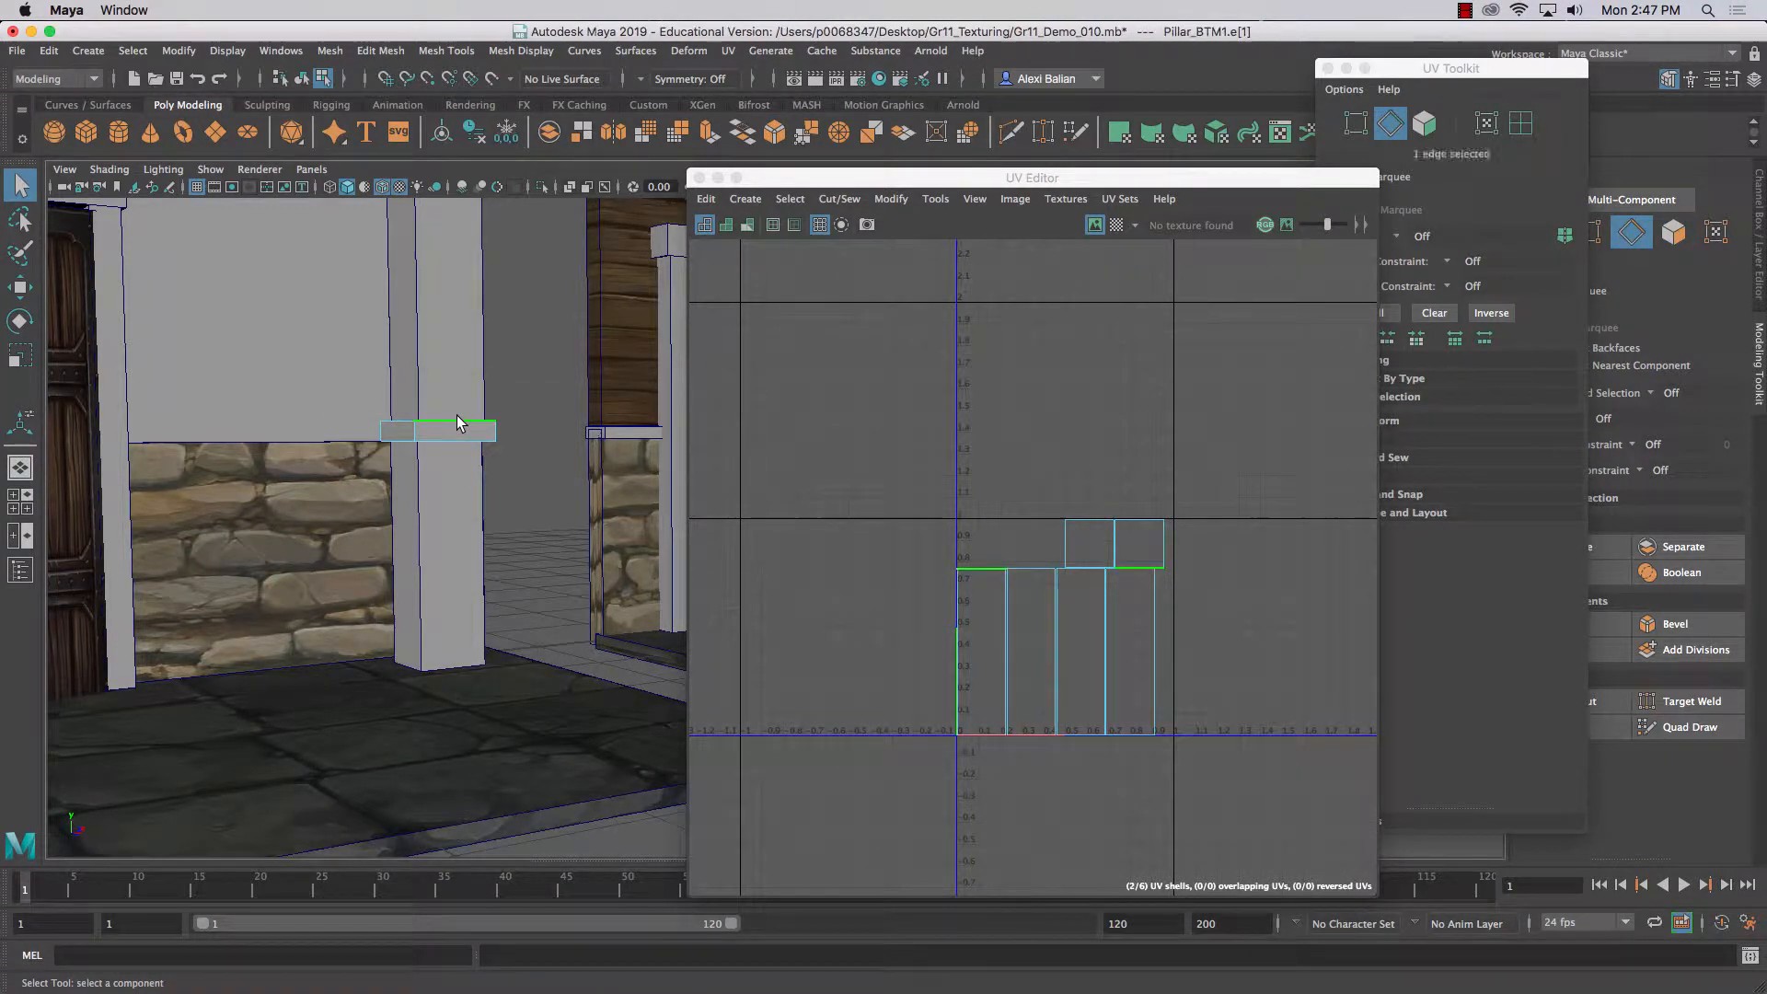
pyautogui.click(976, 574)
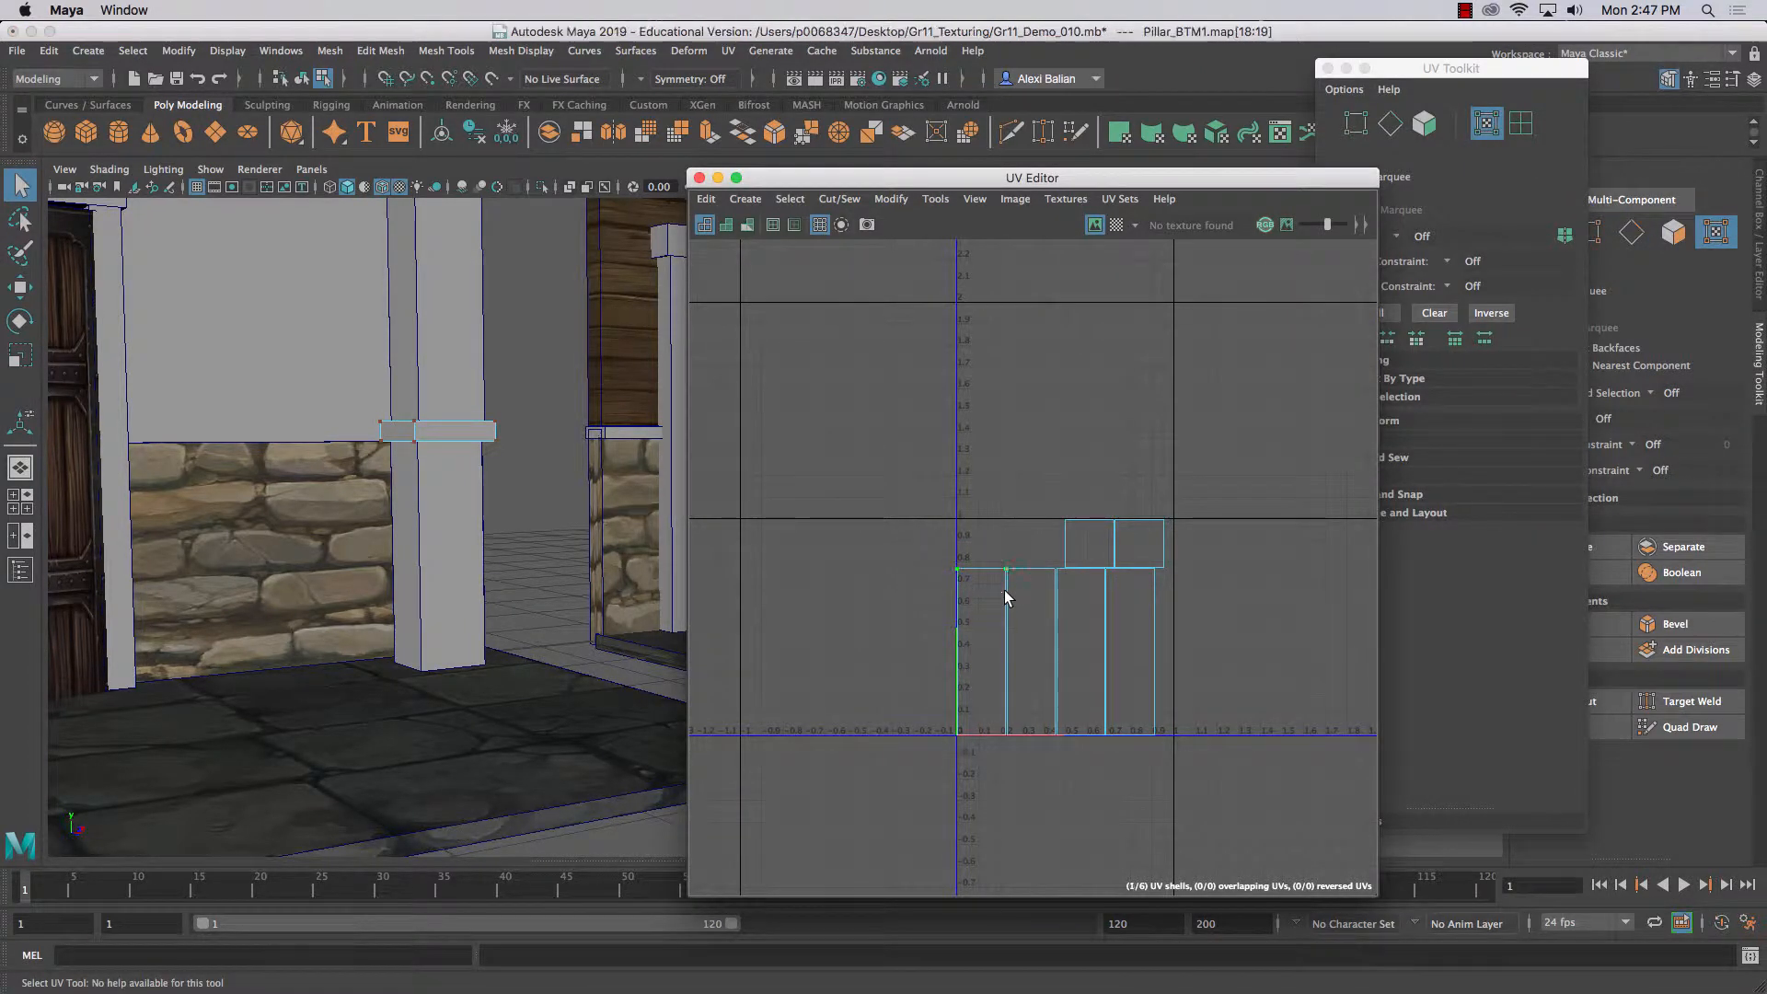
pyautogui.rightClick(963, 596)
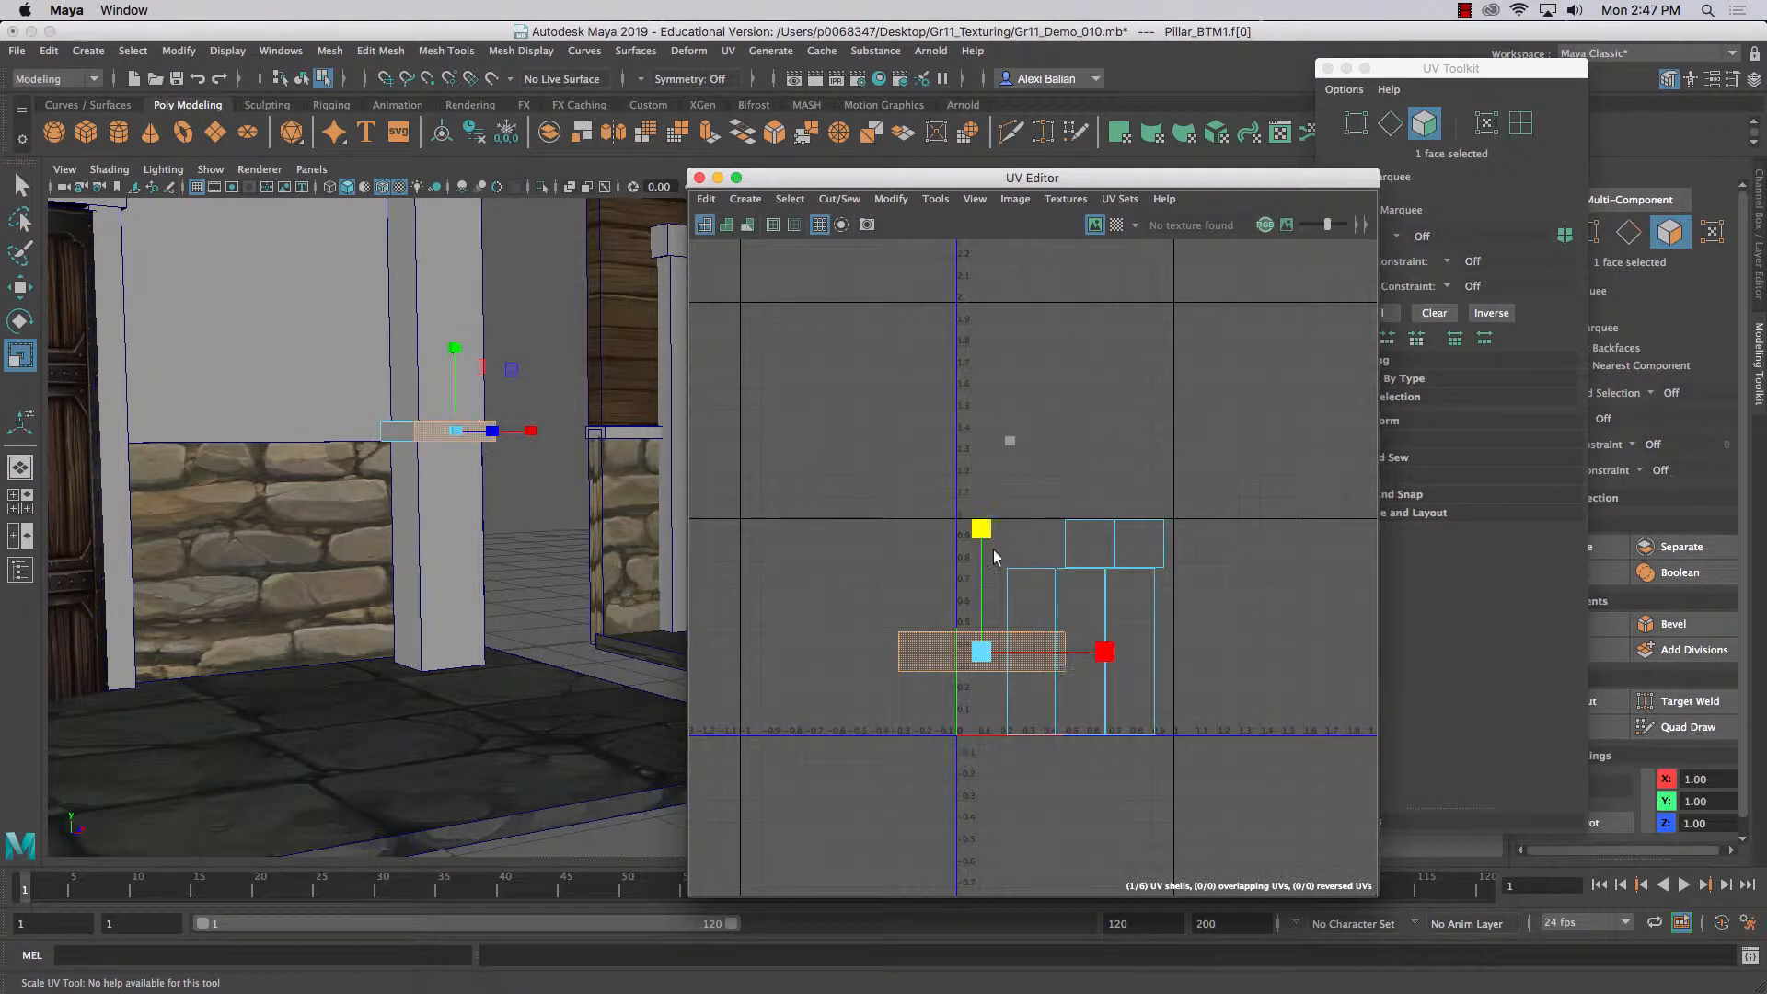
# - Shrink the horizontal trim strip and move it below the 0–1 square
pyautogui.moveTo(981, 530); pyautogui.dragTo(981, 589)
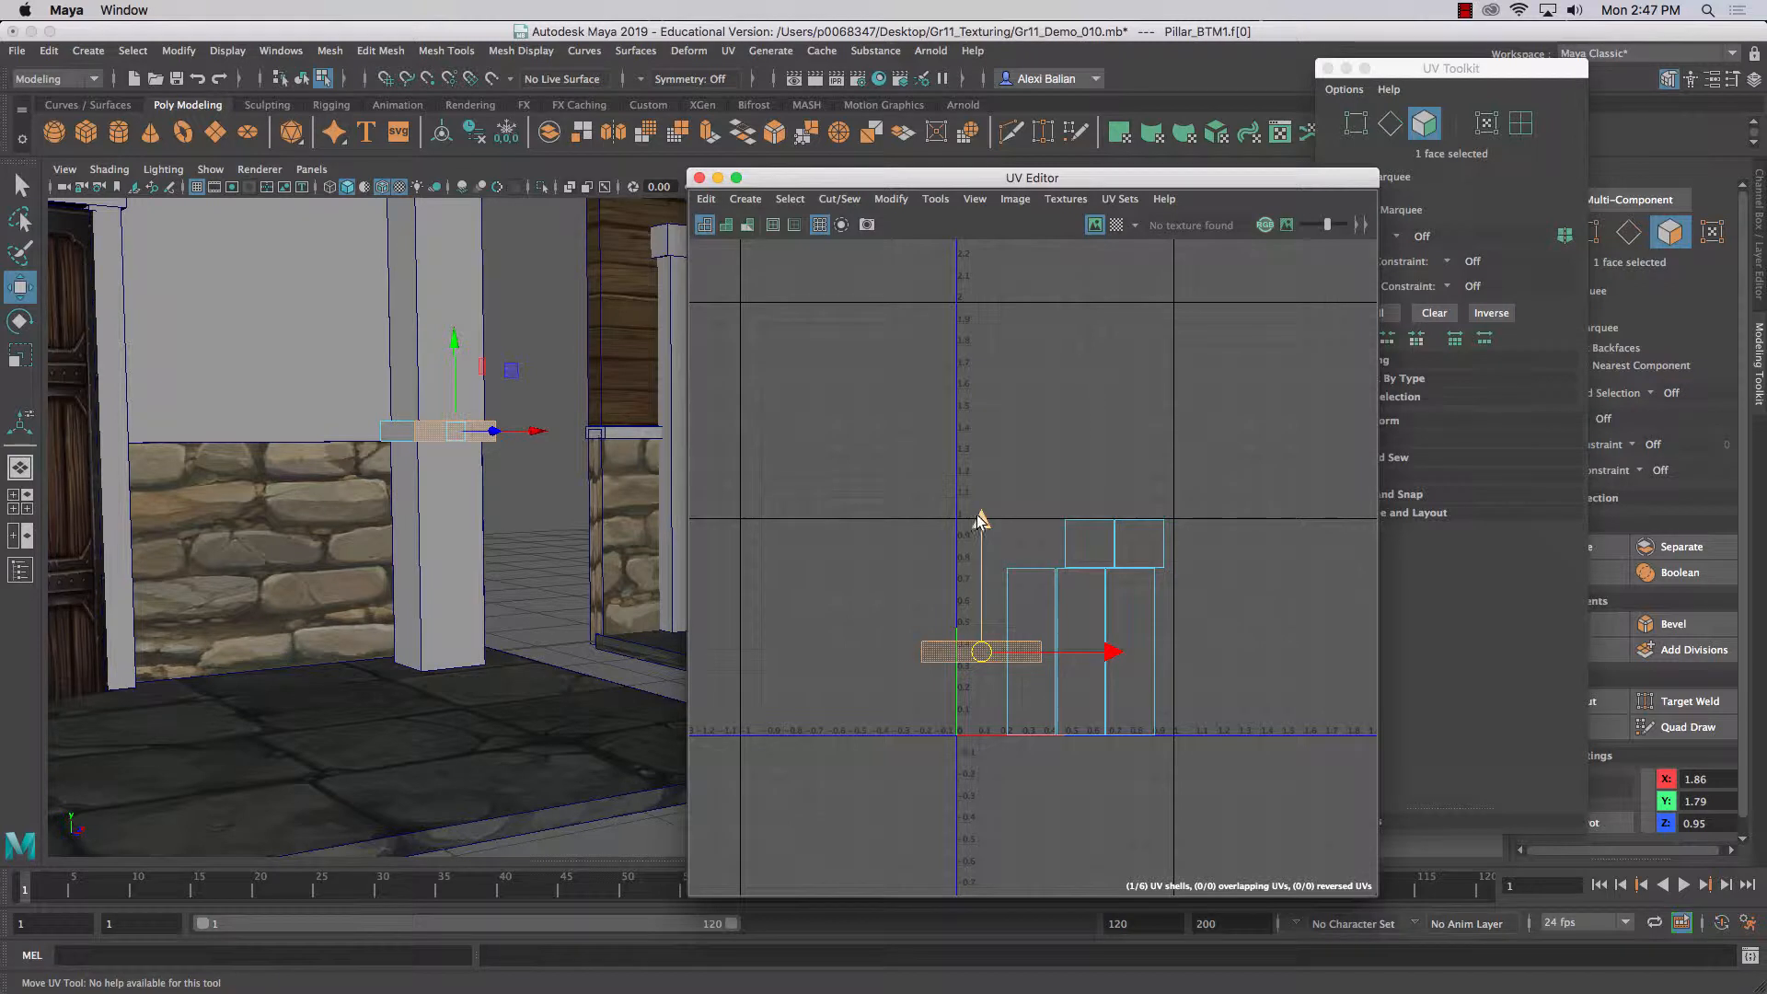
pyautogui.moveTo(981, 651); pyautogui.dragTo(981, 806)
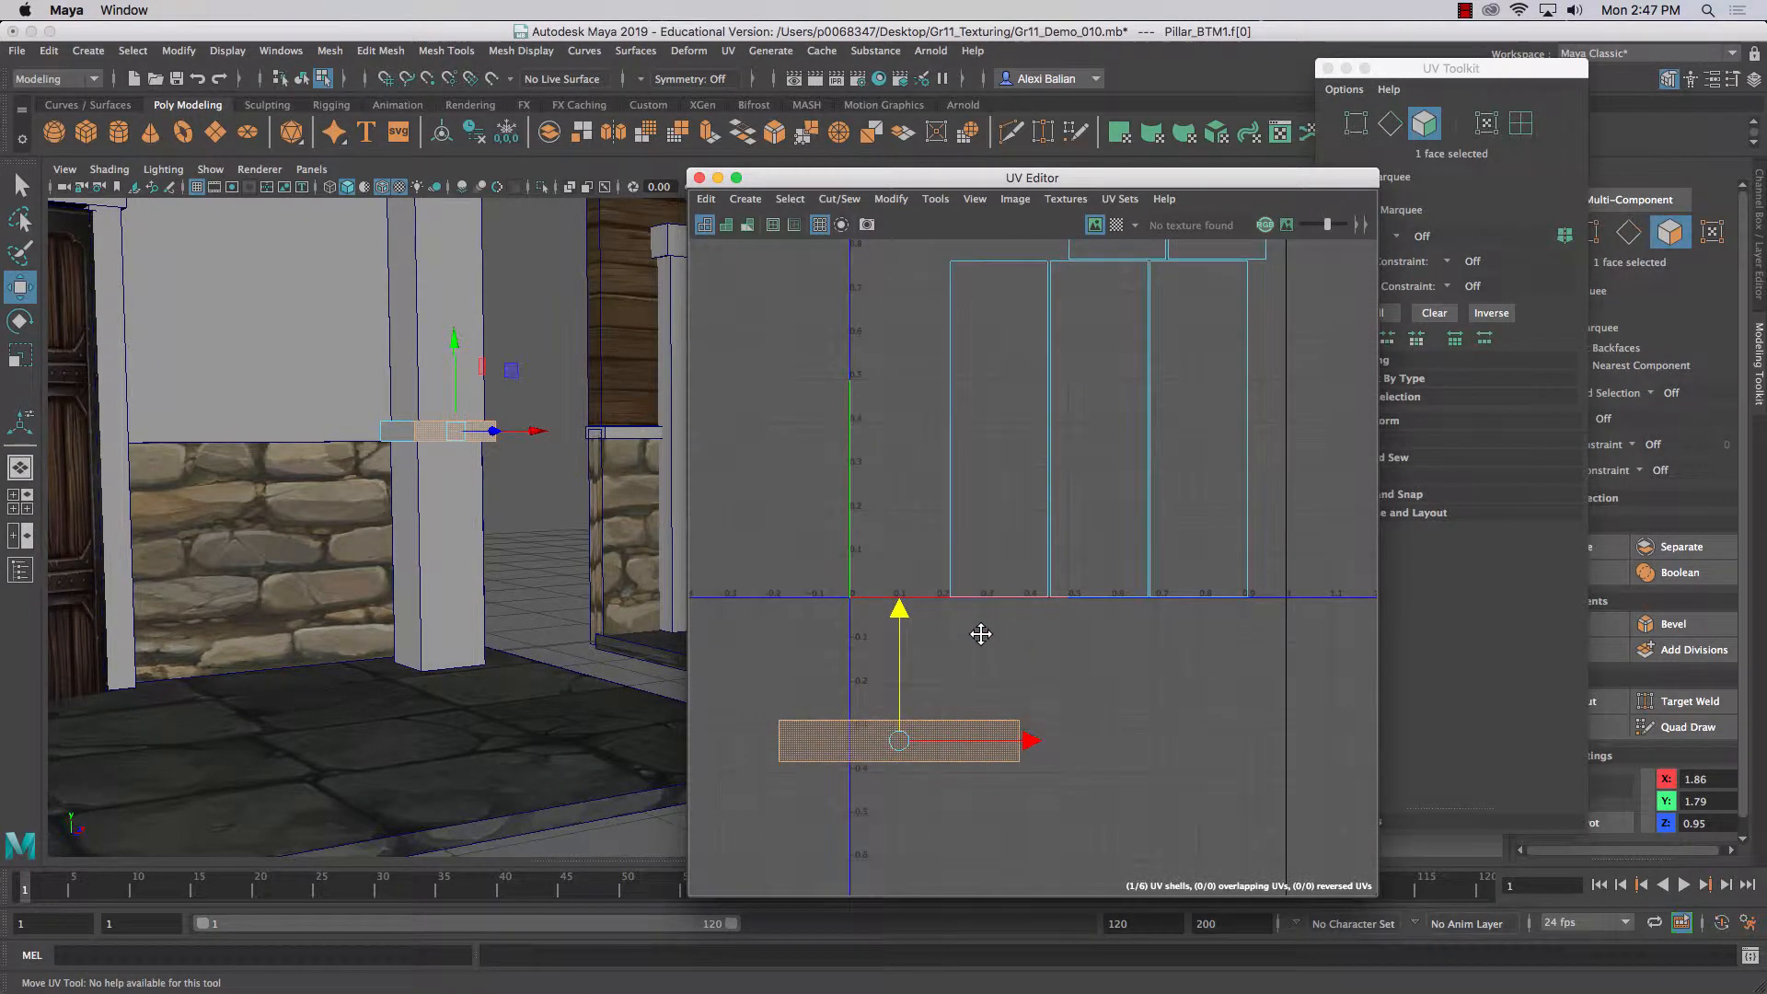
pyautogui.rightClick(981, 732)
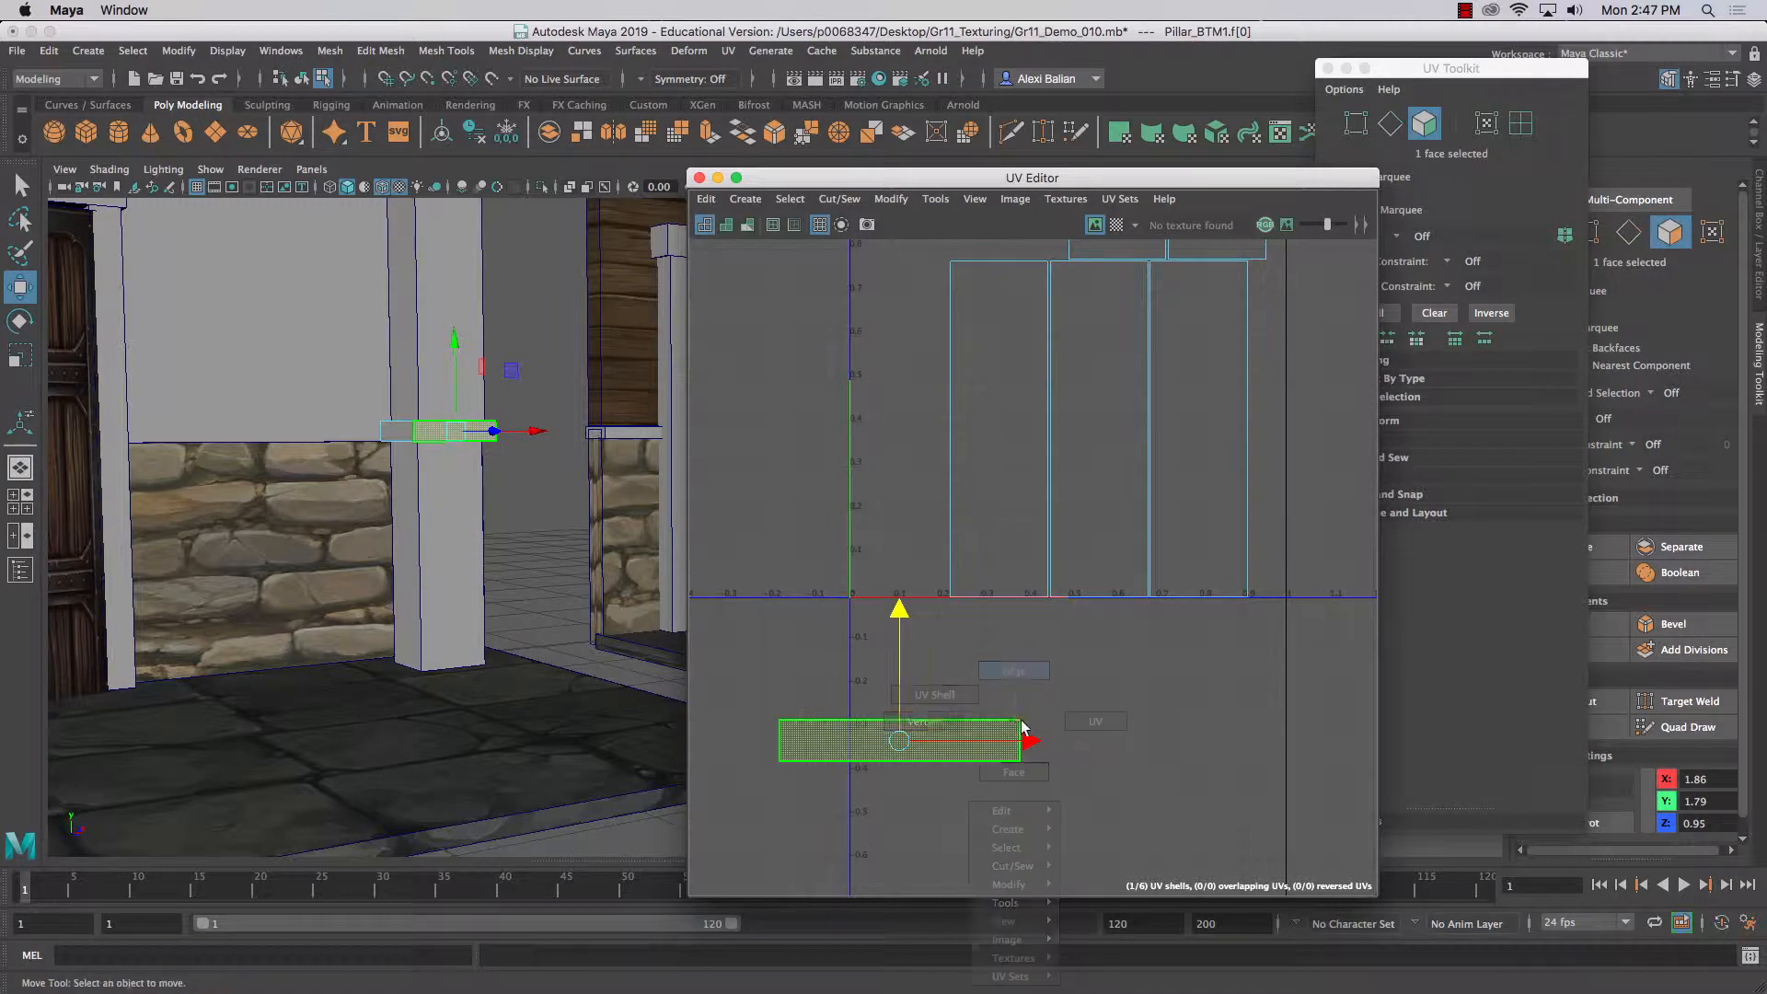
pyautogui.click(1012, 670)
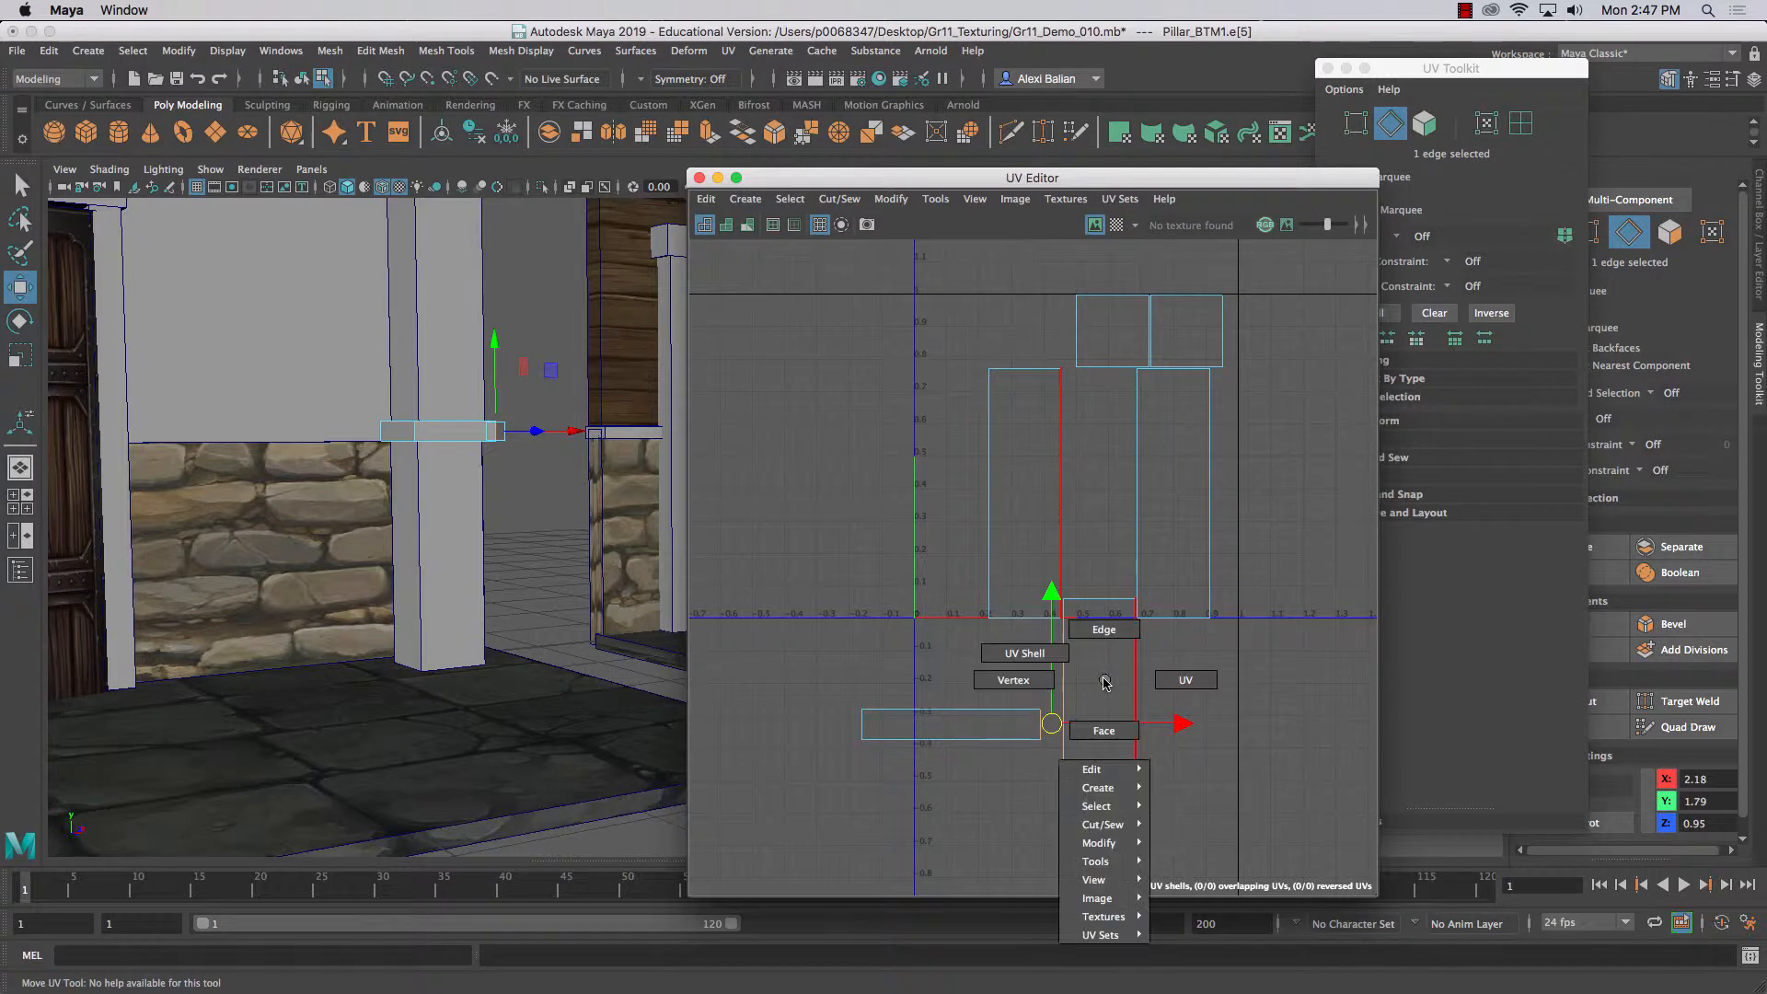
pyautogui.click(1103, 731)
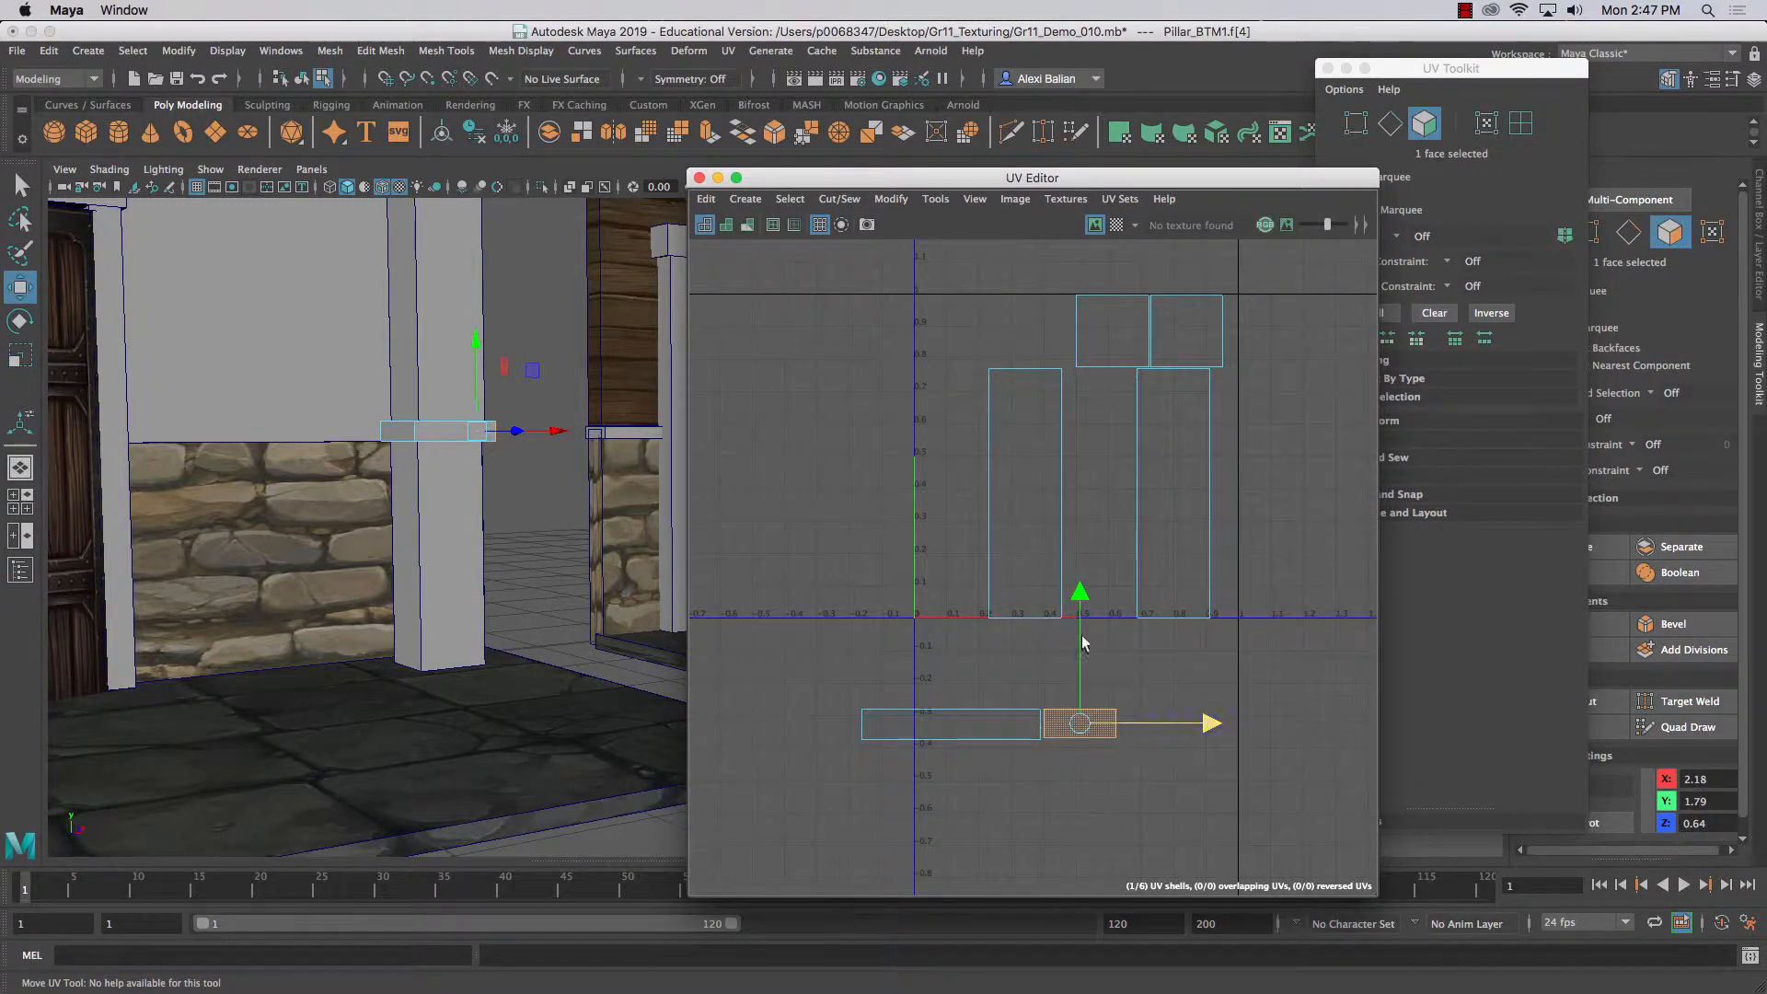
# - Move the narrow middle shell down into the row beside the long strip
pyautogui.rightClick(946, 723)
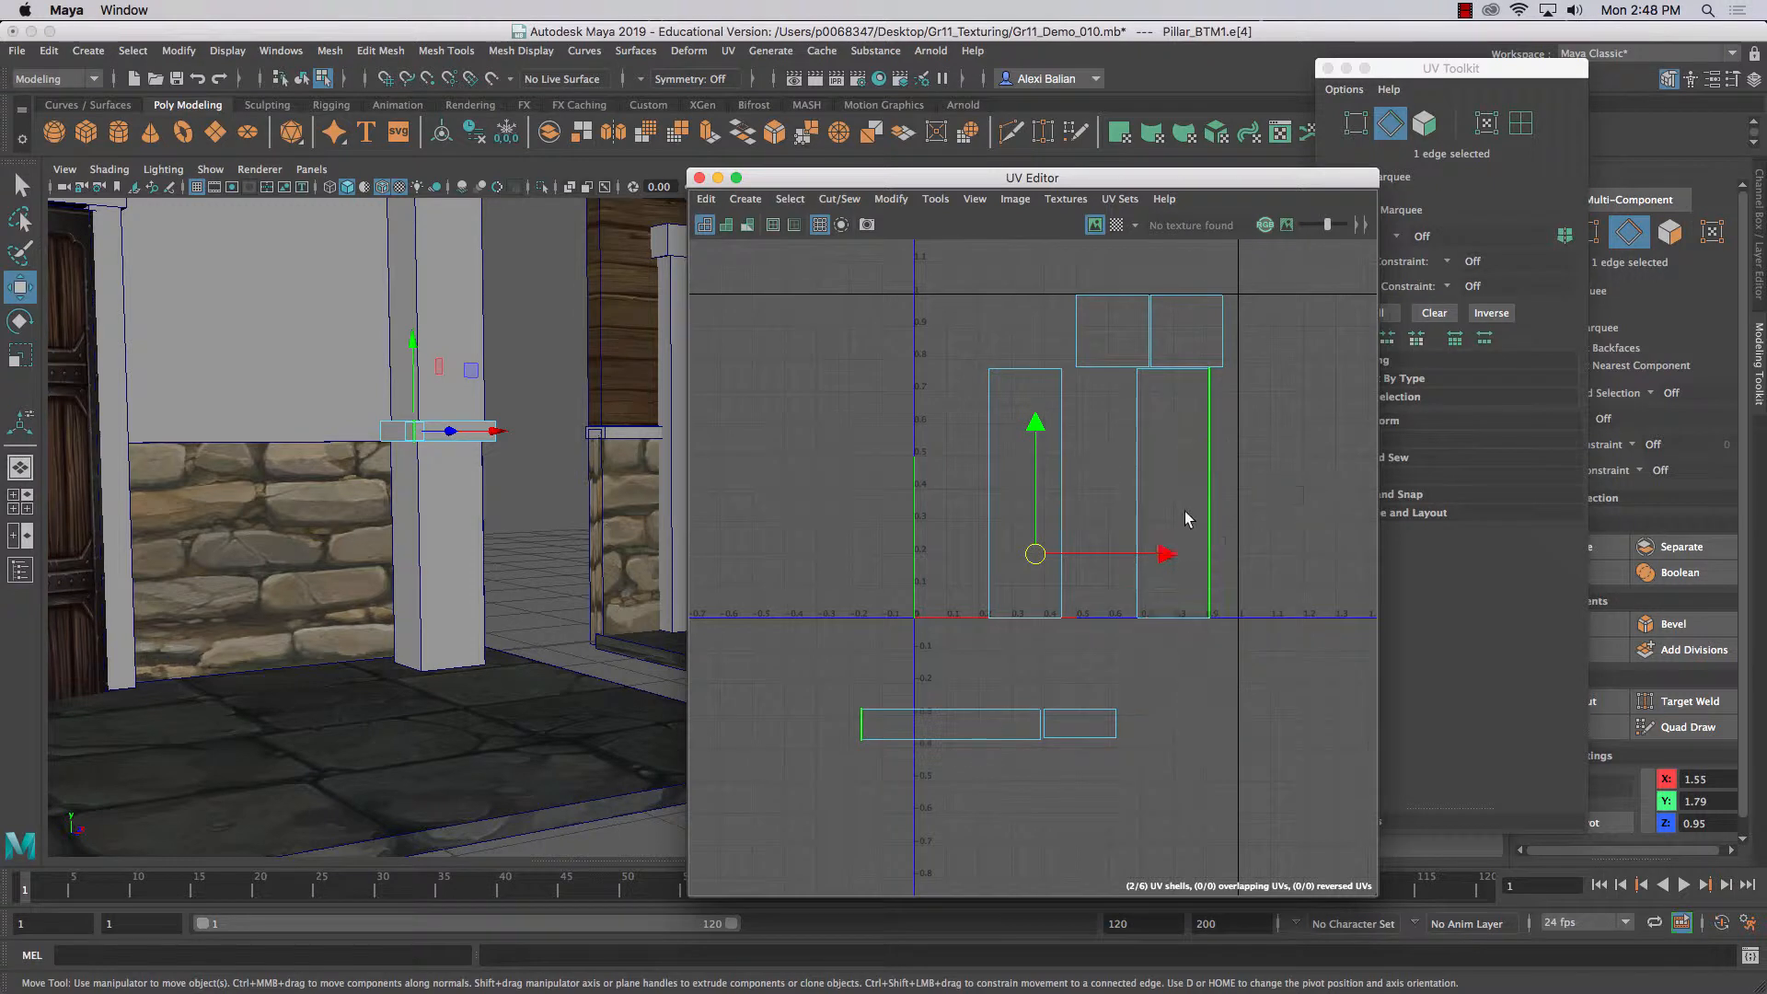
pyautogui.click(1422, 124)
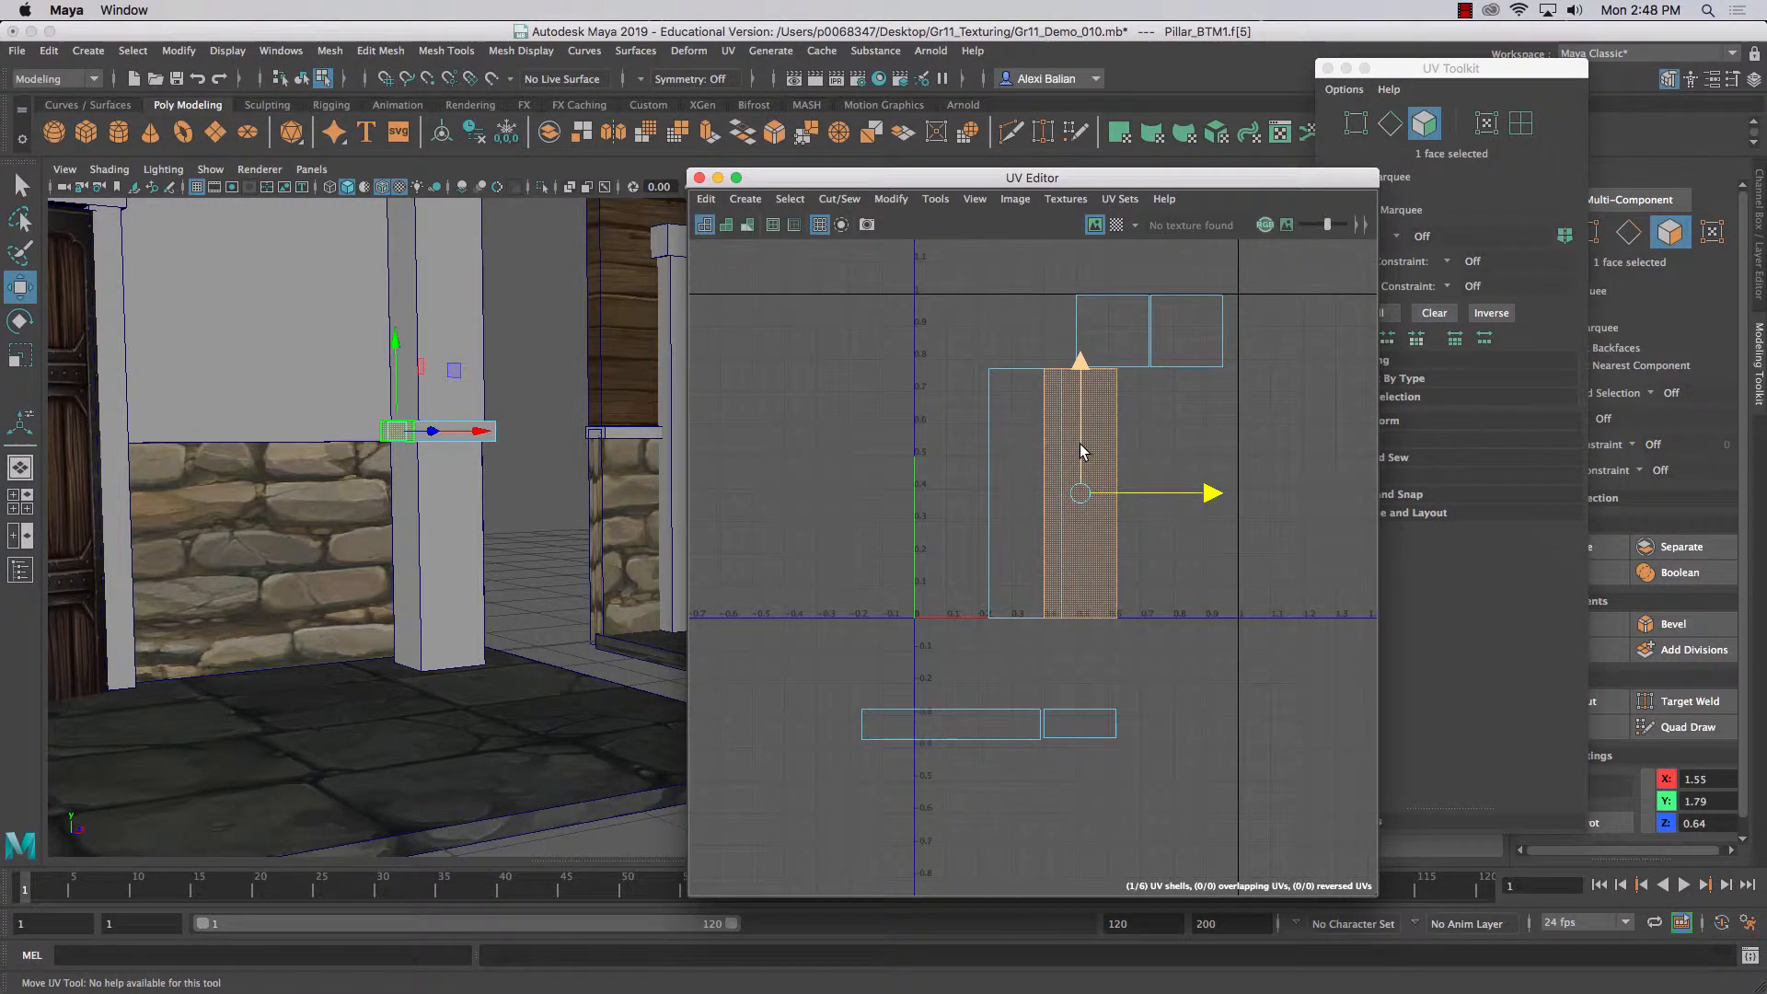
pyautogui.moveTo(1080, 493); pyautogui.dragTo(1080, 716)
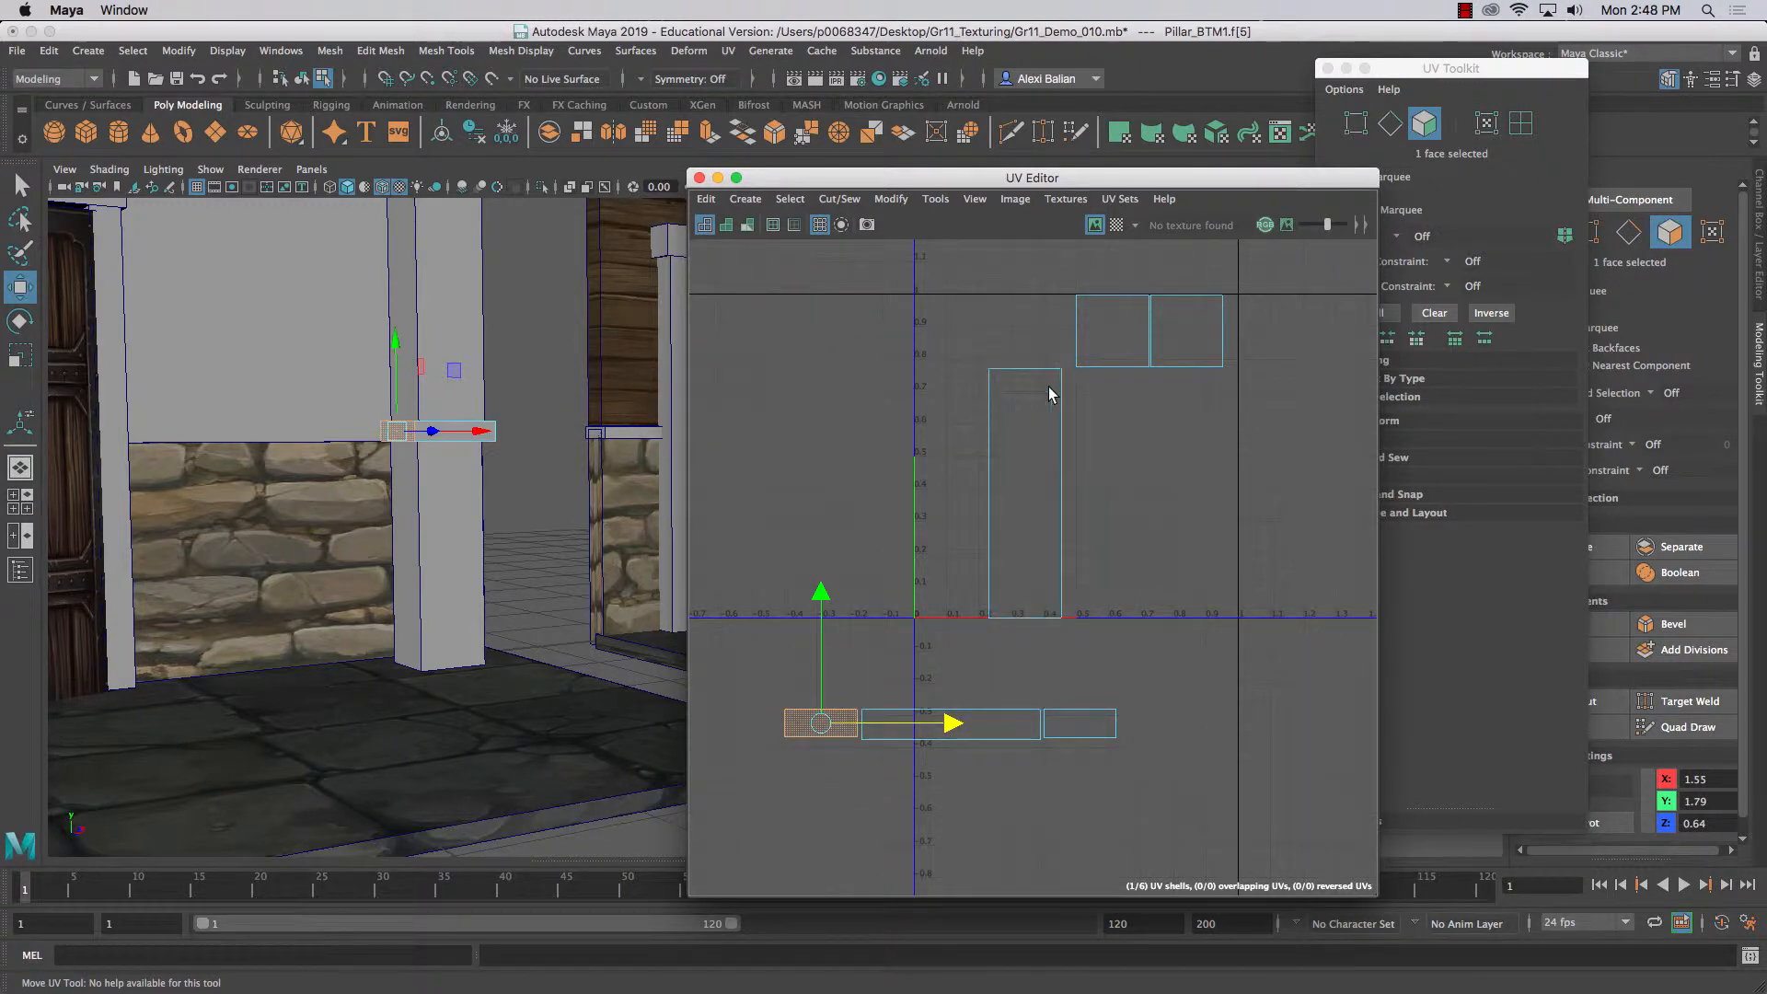
# - Place the first square cap shell below the row and stretch it to the row's width
pyautogui.rightClick(972, 721)
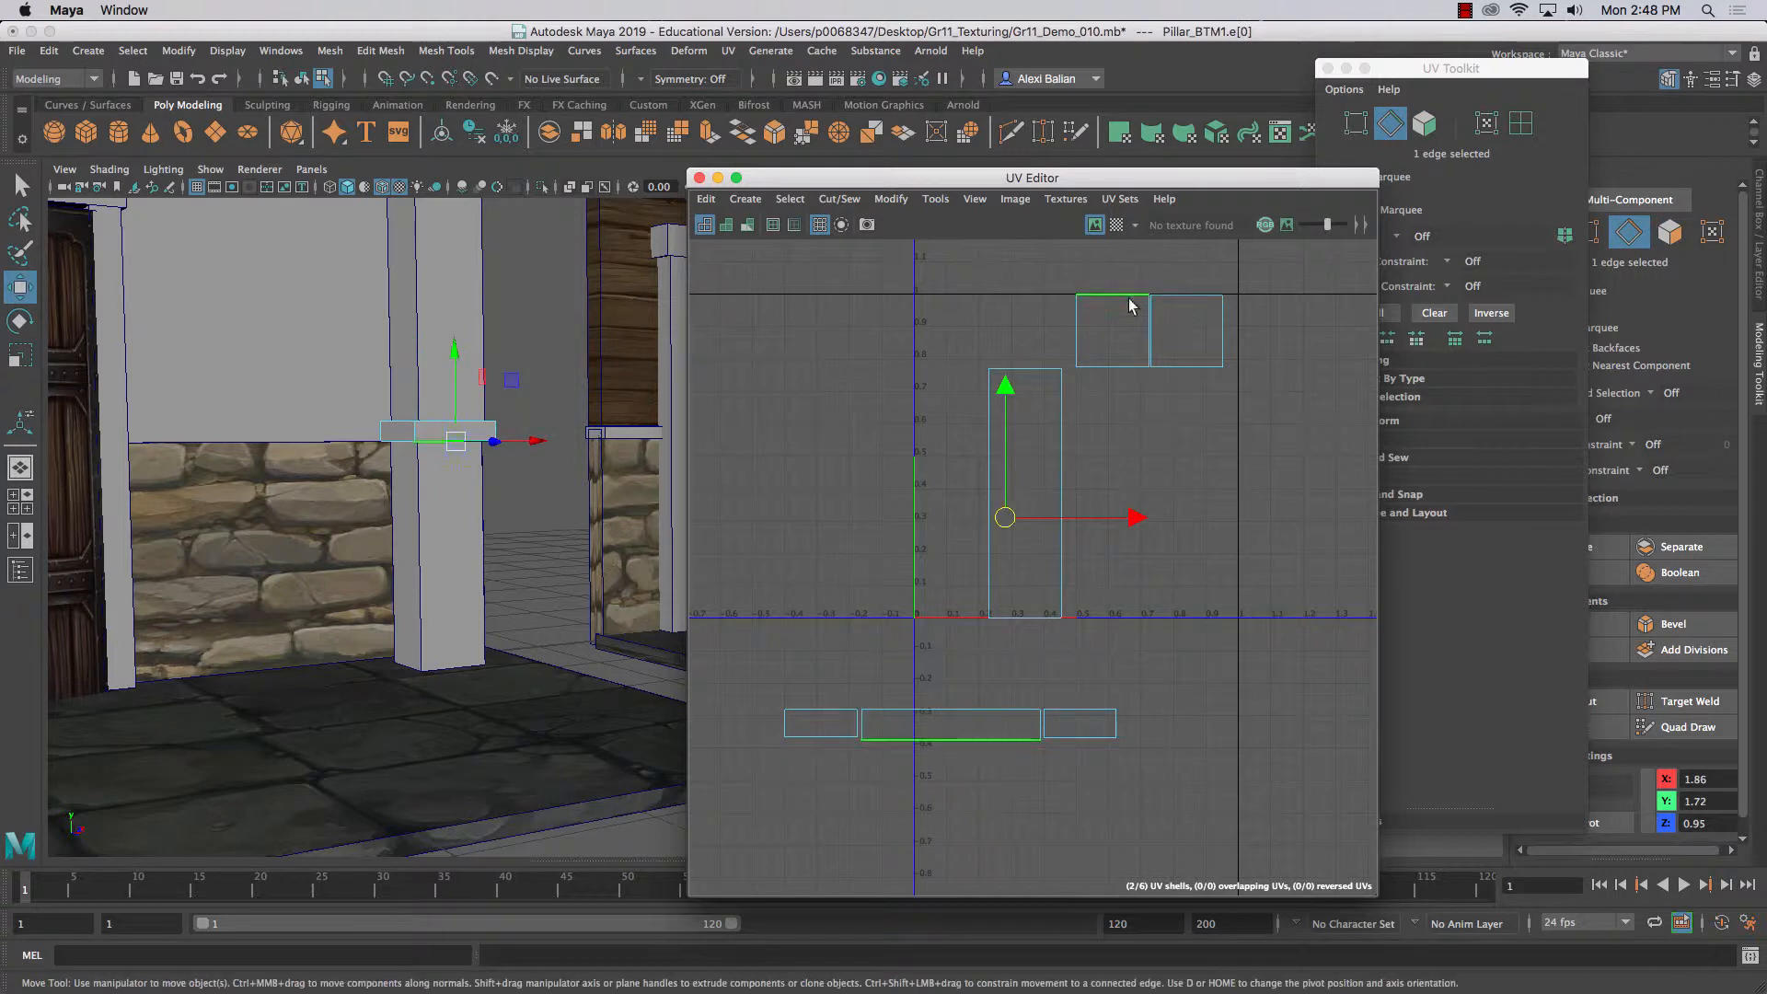
pyautogui.click(1422, 124)
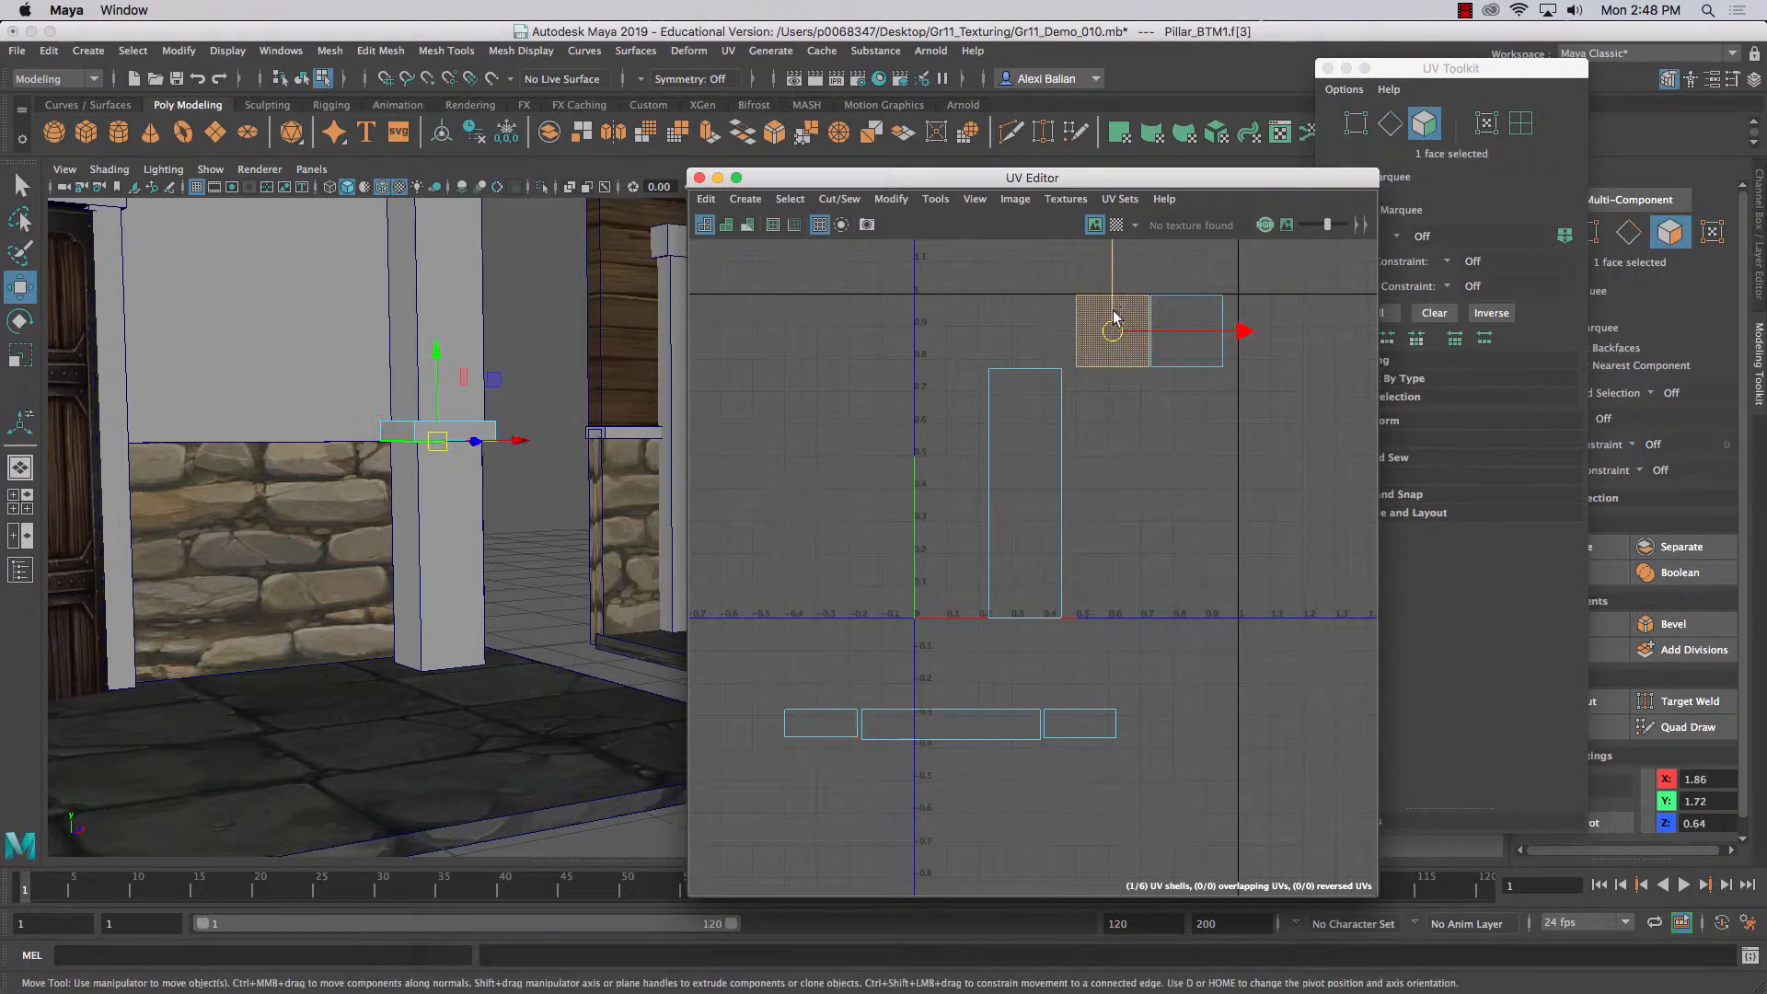
pyautogui.moveTo(1109, 330); pyautogui.dragTo(941, 780)
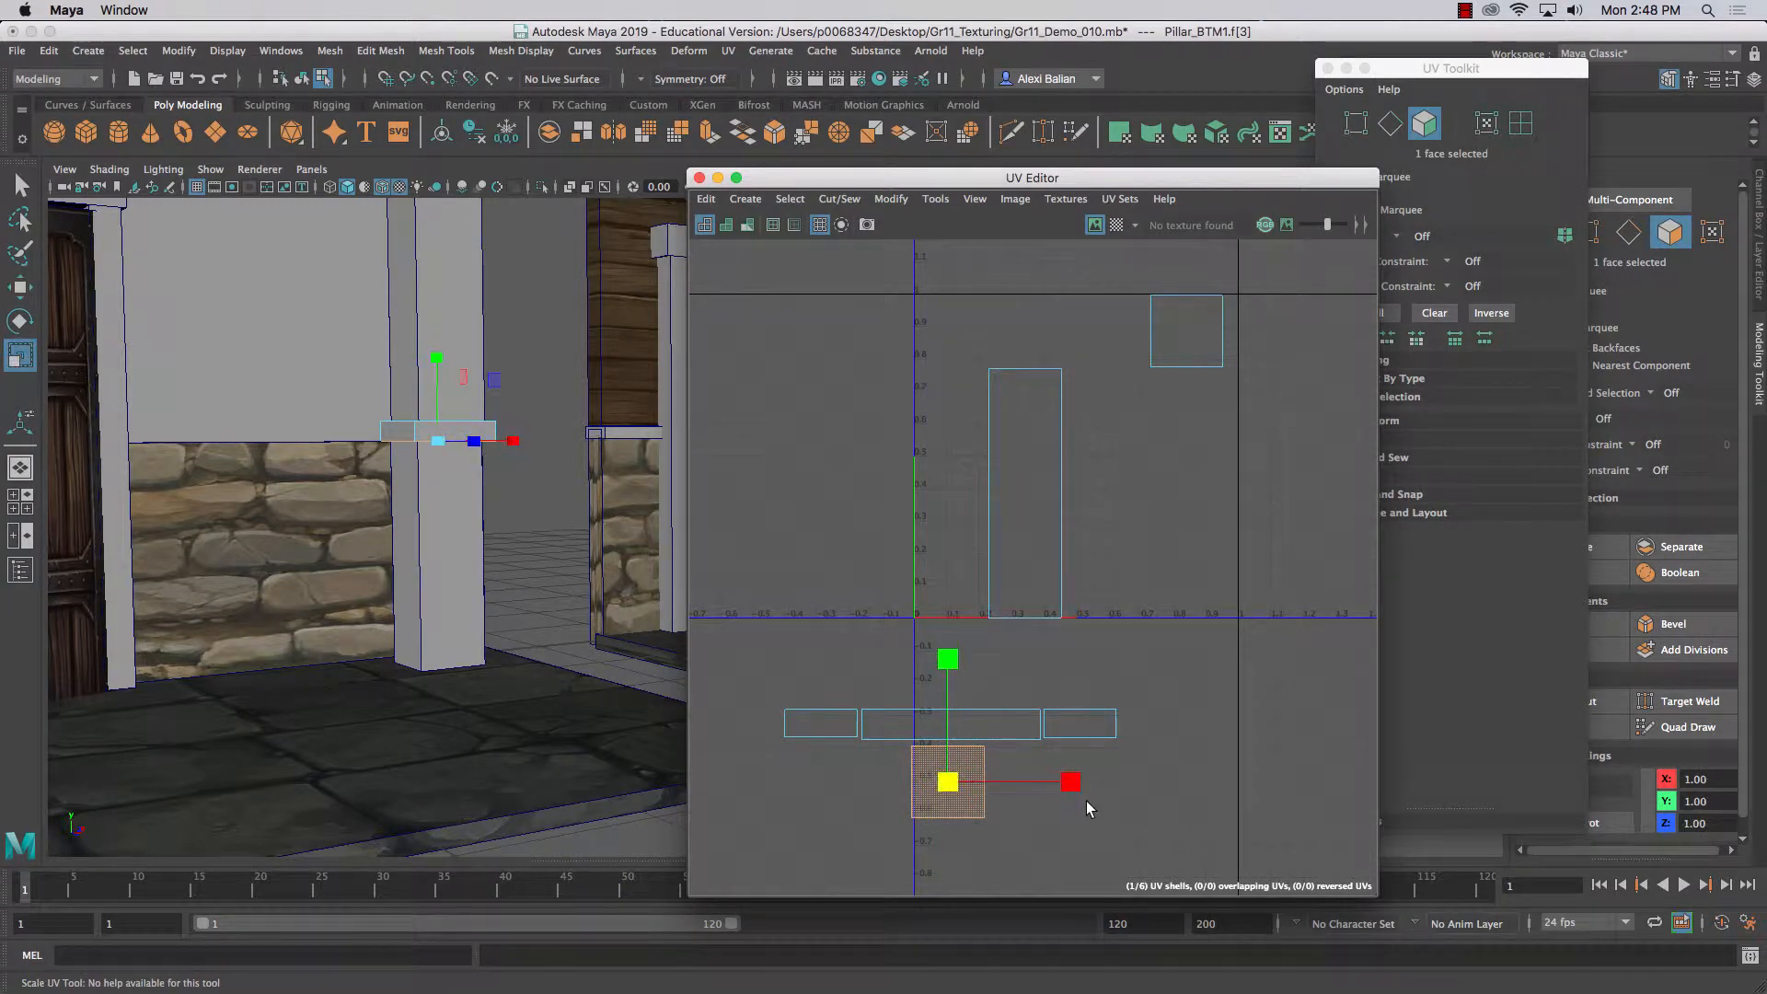
pyautogui.moveTo(1069, 780); pyautogui.dragTo(1259, 780)
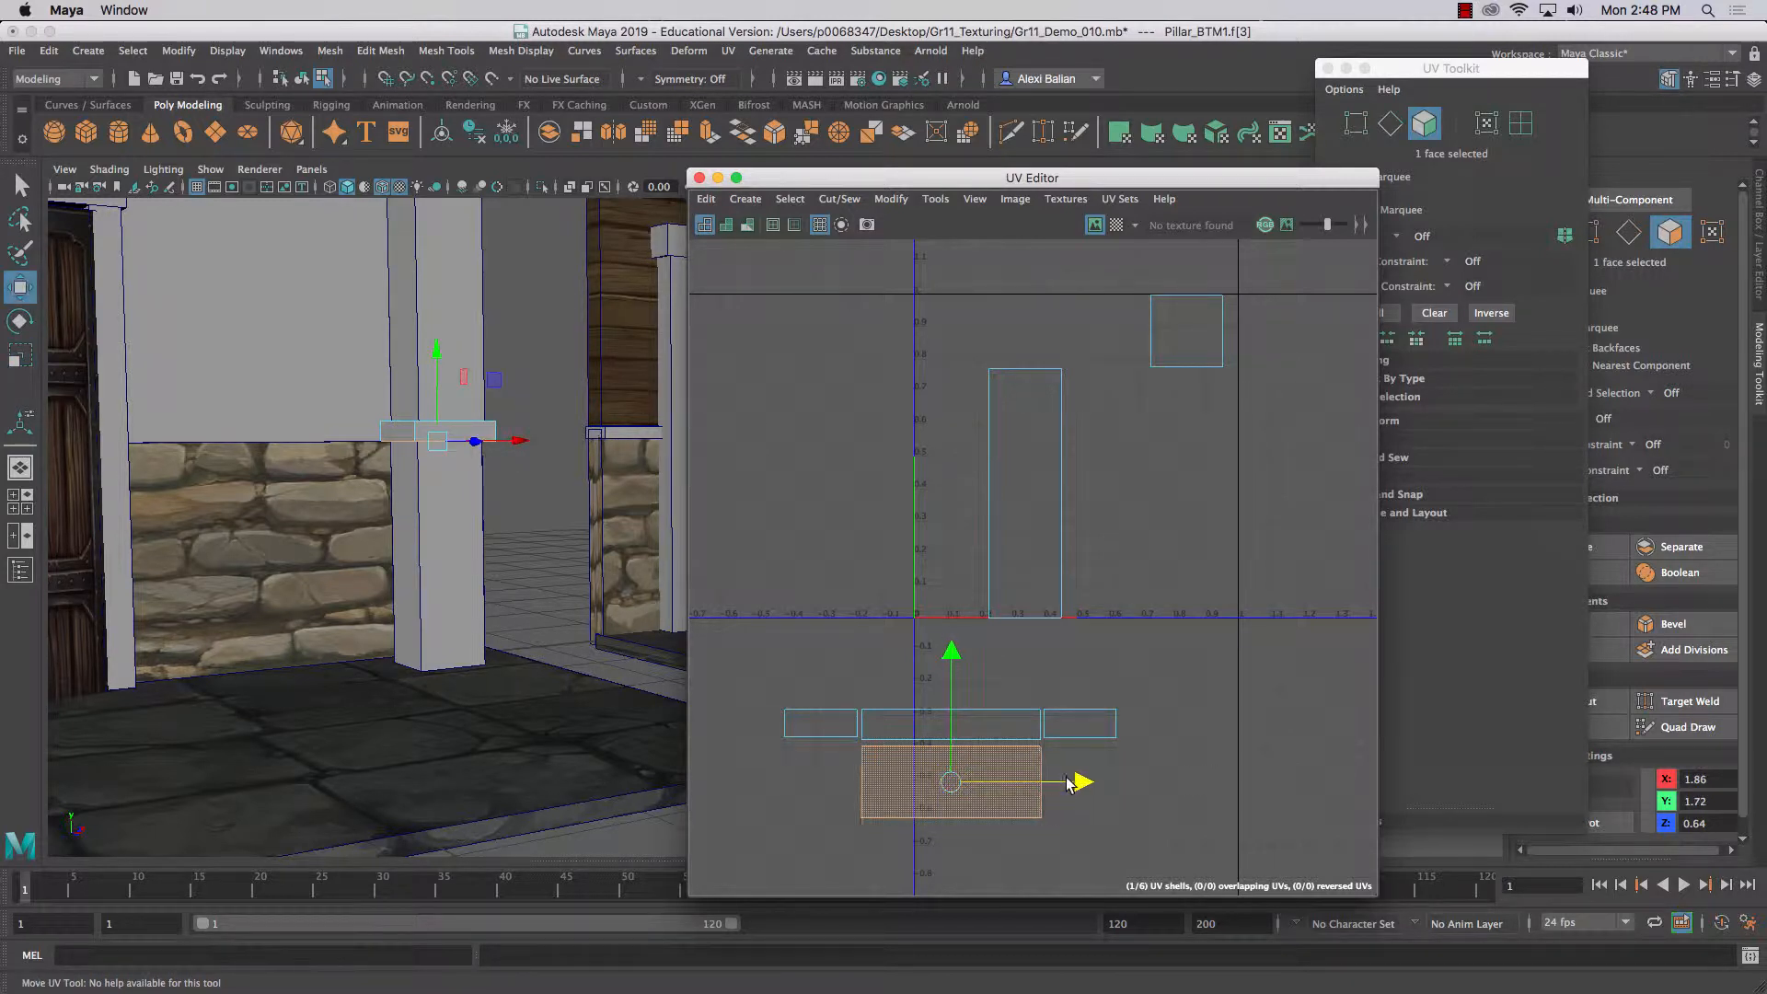
pyautogui.moveTo(949, 699)
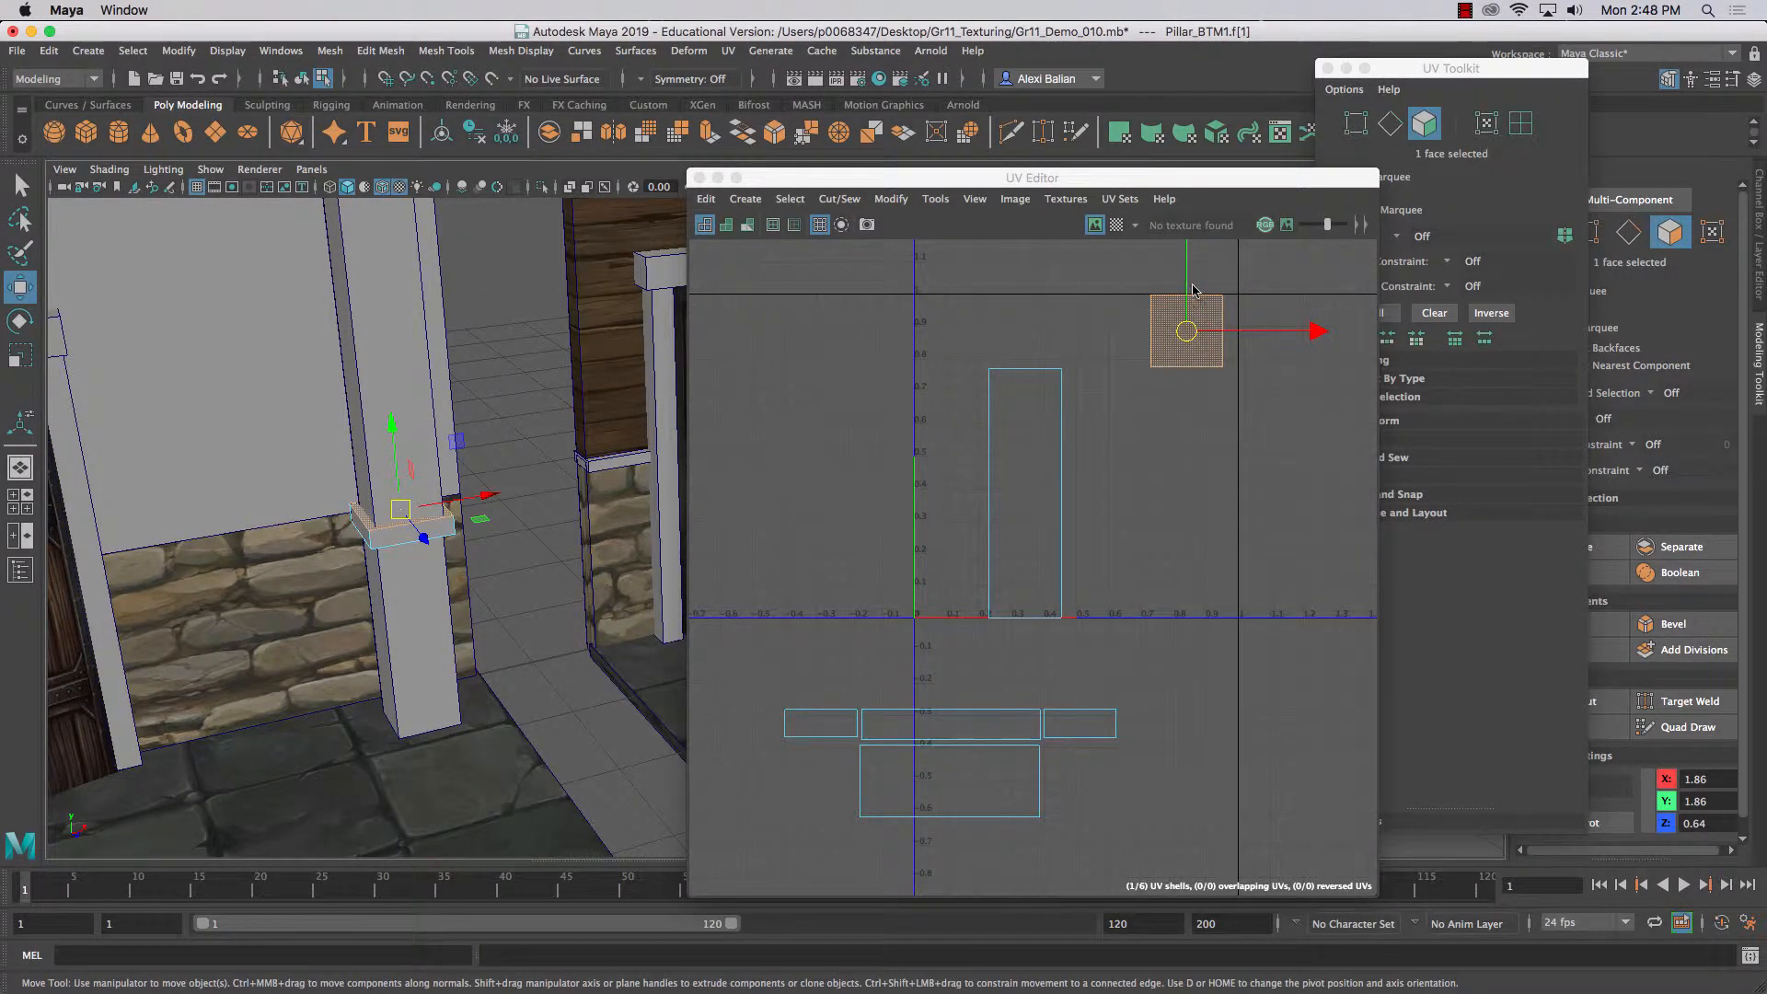
# - Place the second square cap shell above the row and stretch it to the row's width
pyautogui.moveTo(1185, 329); pyautogui.dragTo(1185, 674)
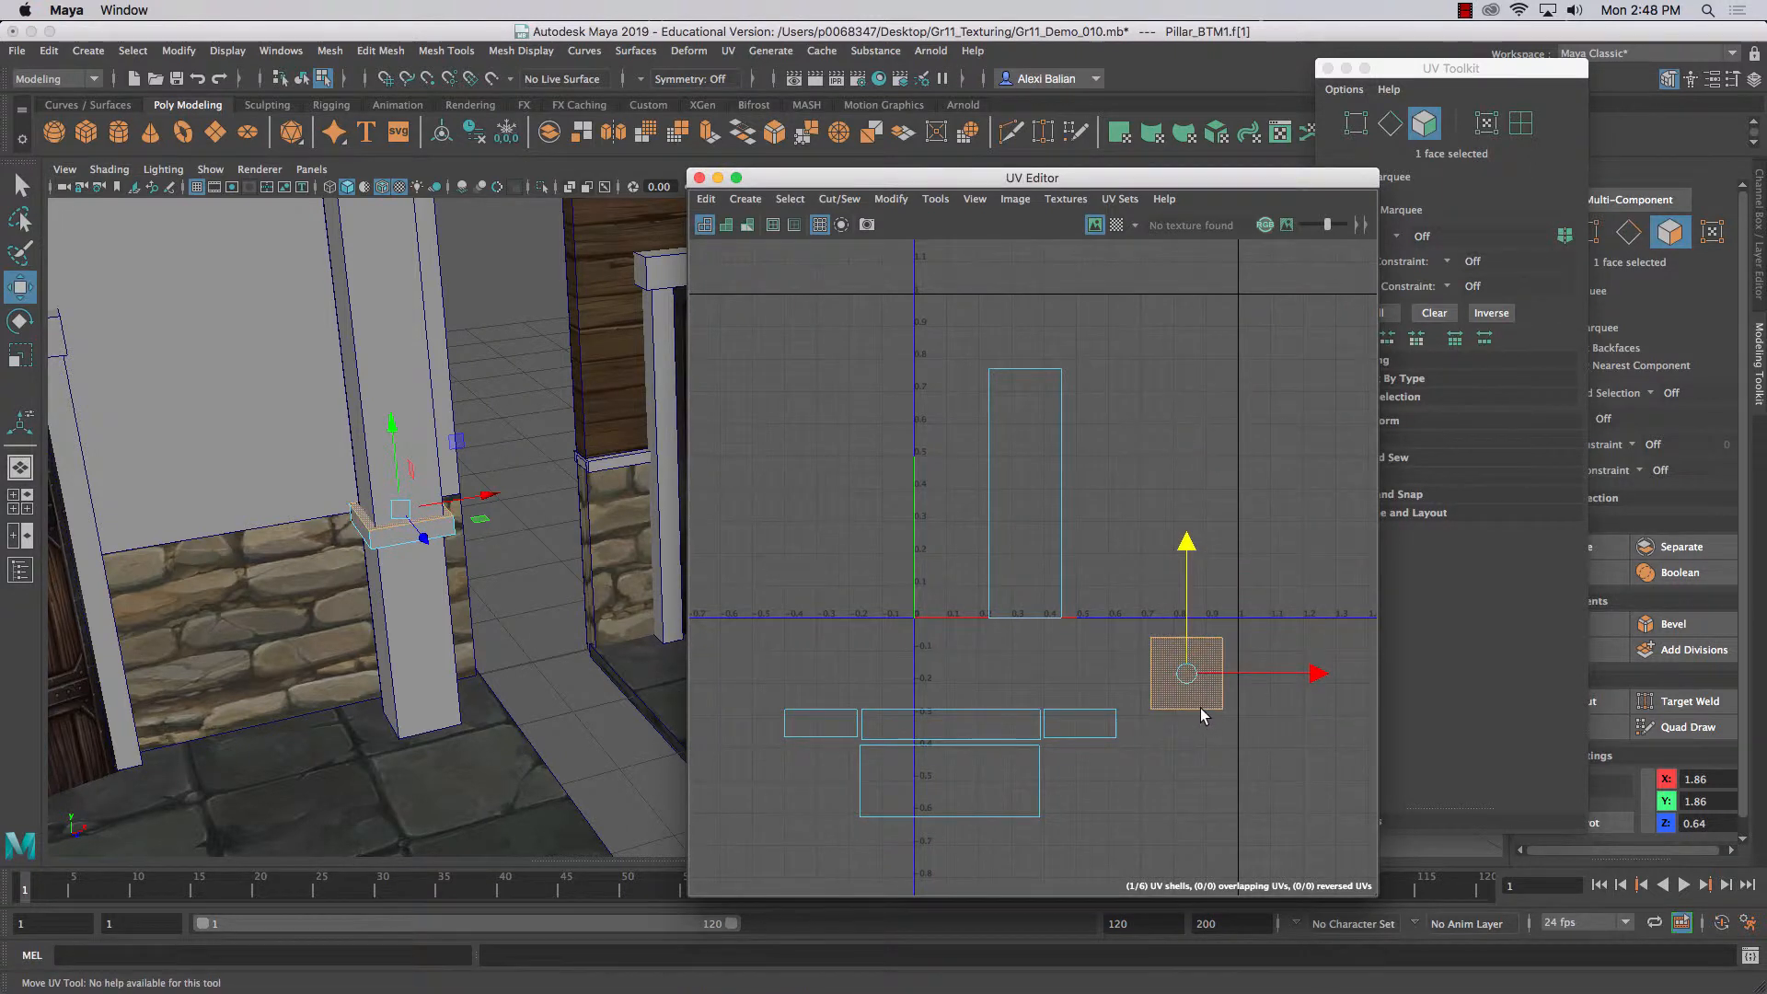
pyautogui.click(1390, 124)
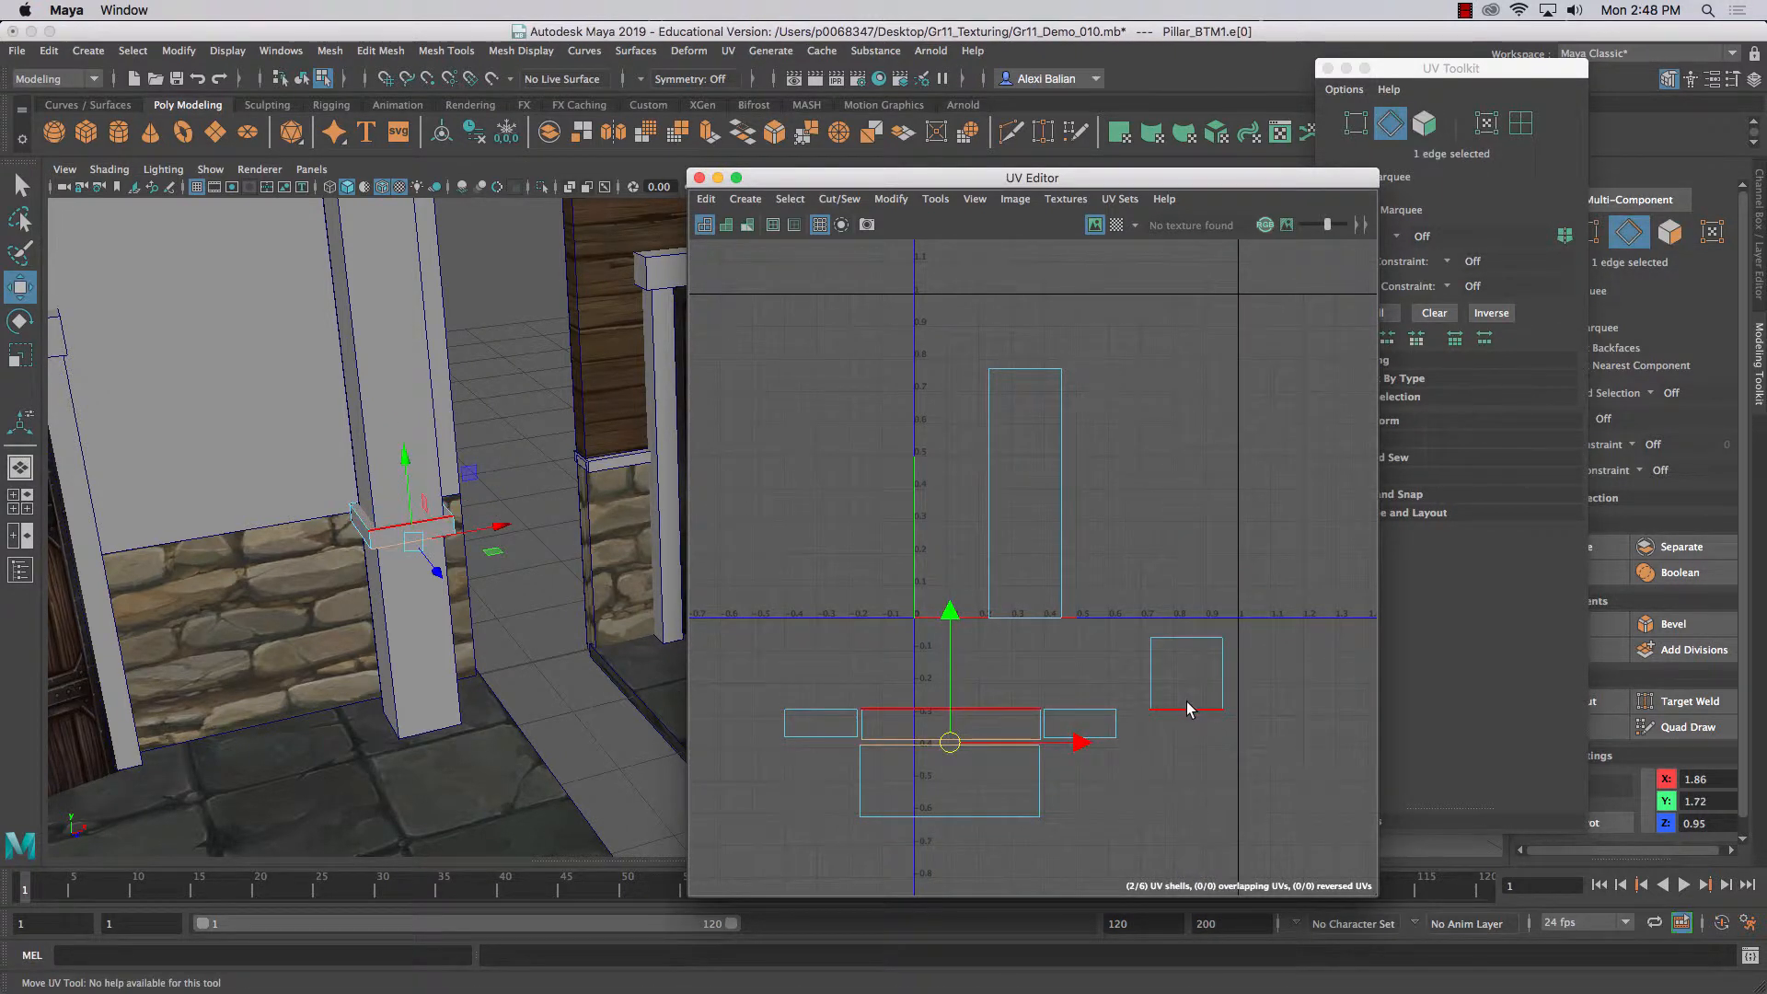
pyautogui.rightClick(1187, 659)
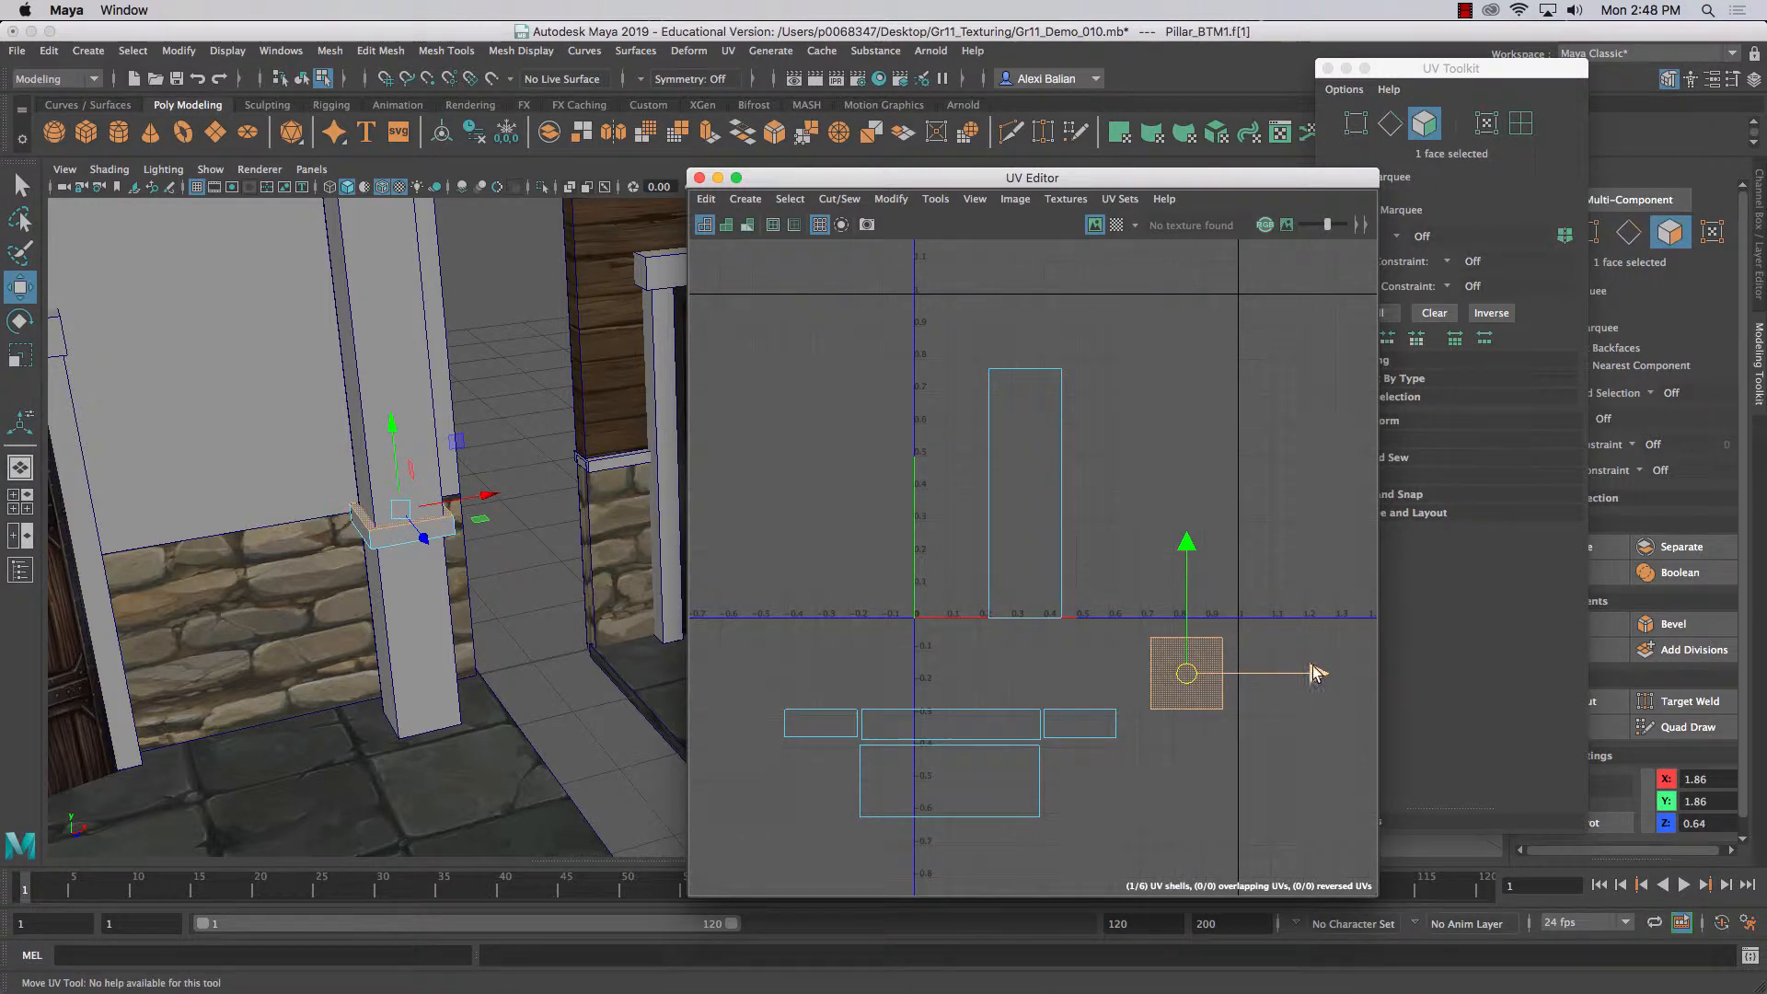
pyautogui.moveTo(1188, 674); pyautogui.dragTo(955, 674)
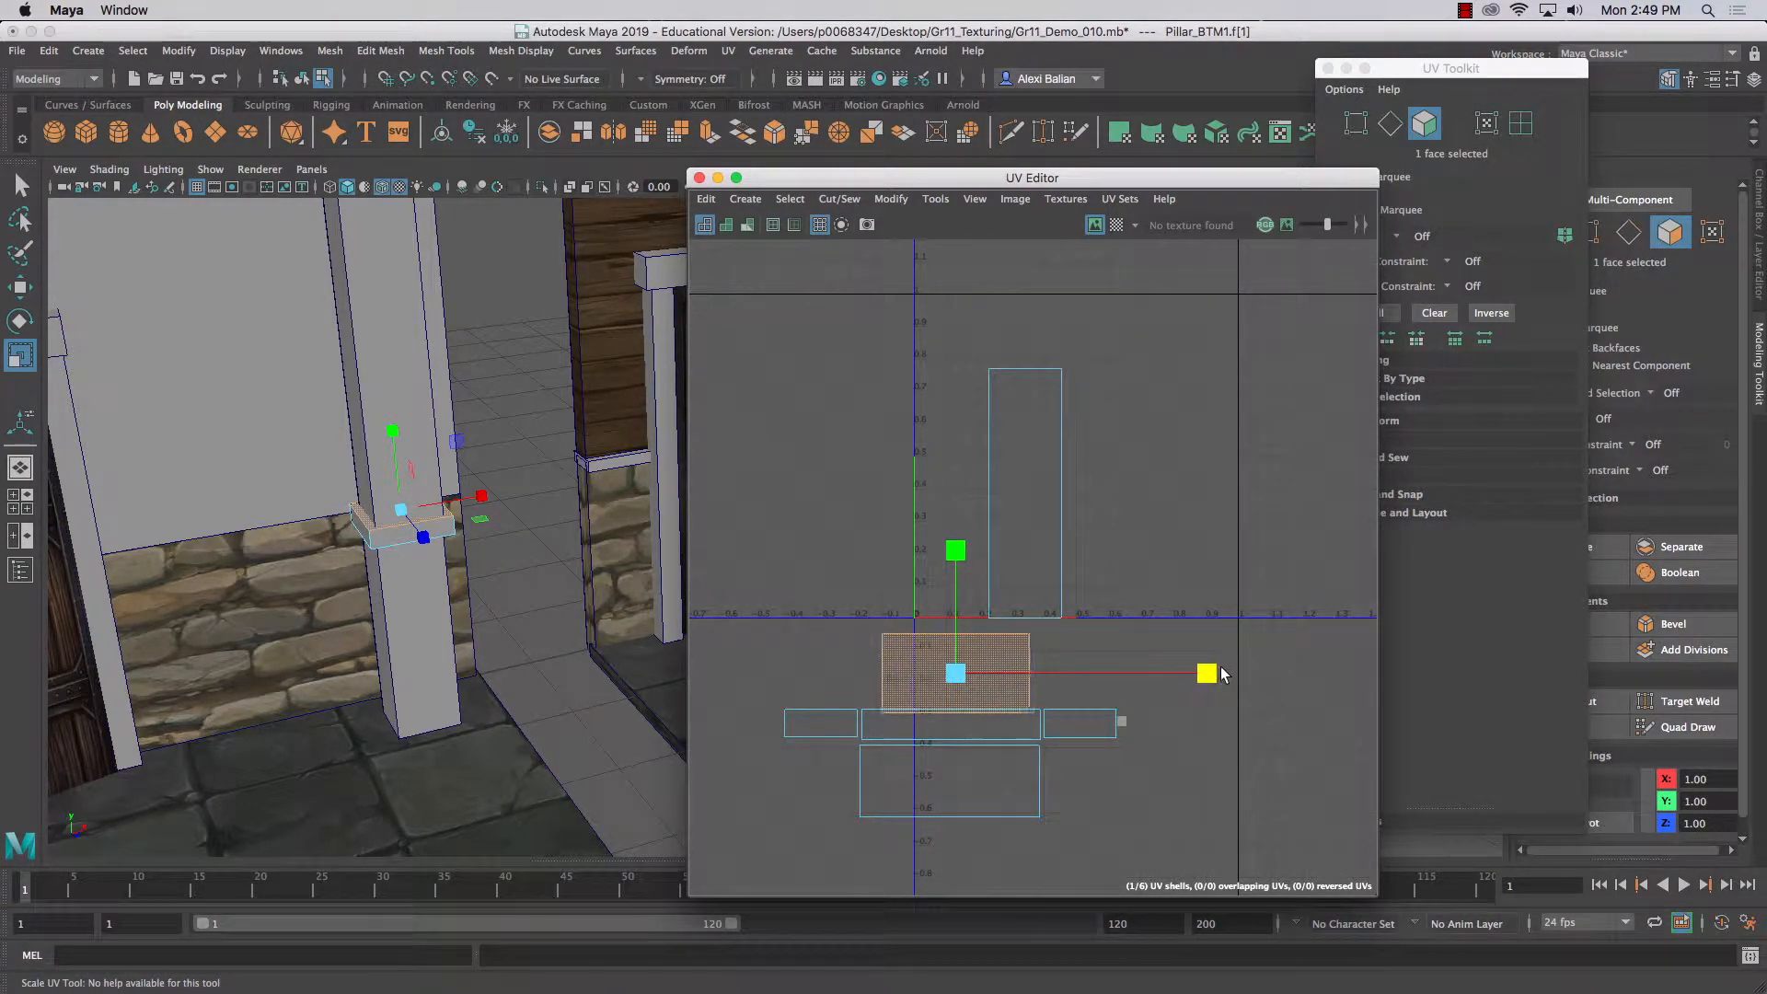
pyautogui.moveTo(1206, 673); pyautogui.dragTo(1239, 672)
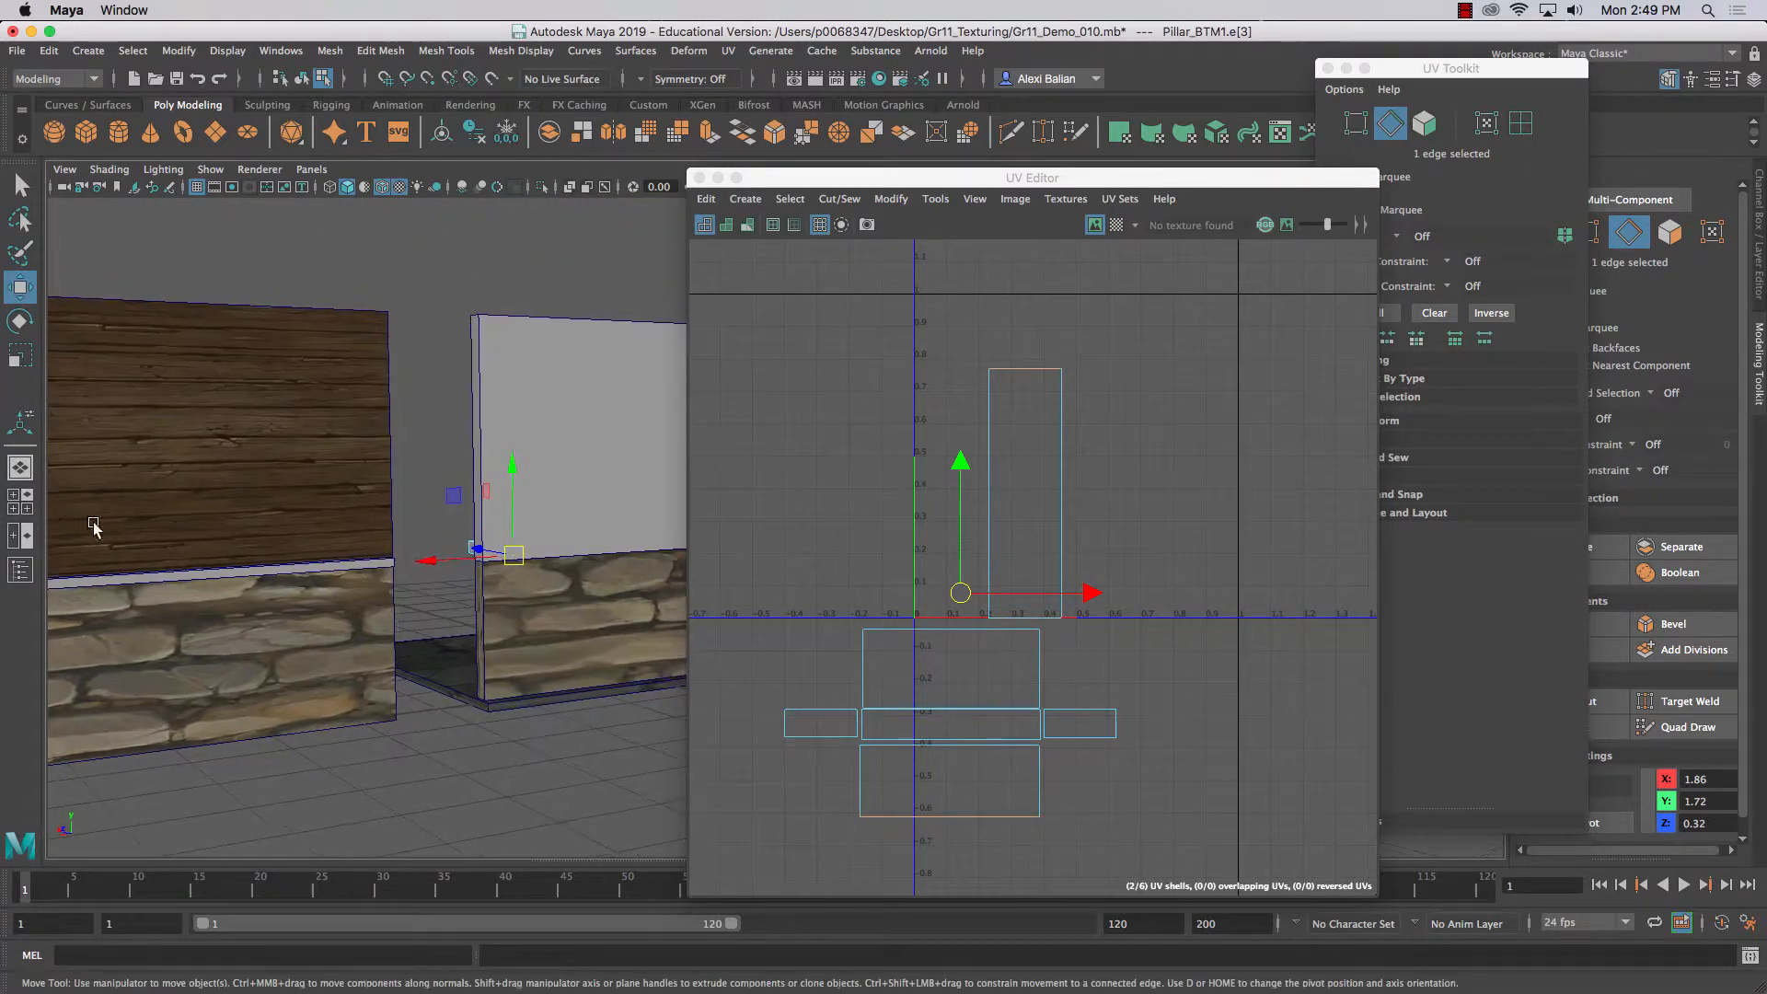
# - Scale the last tall shell down vertically and out horizontally into a short, wide strip
pyautogui.press('4')
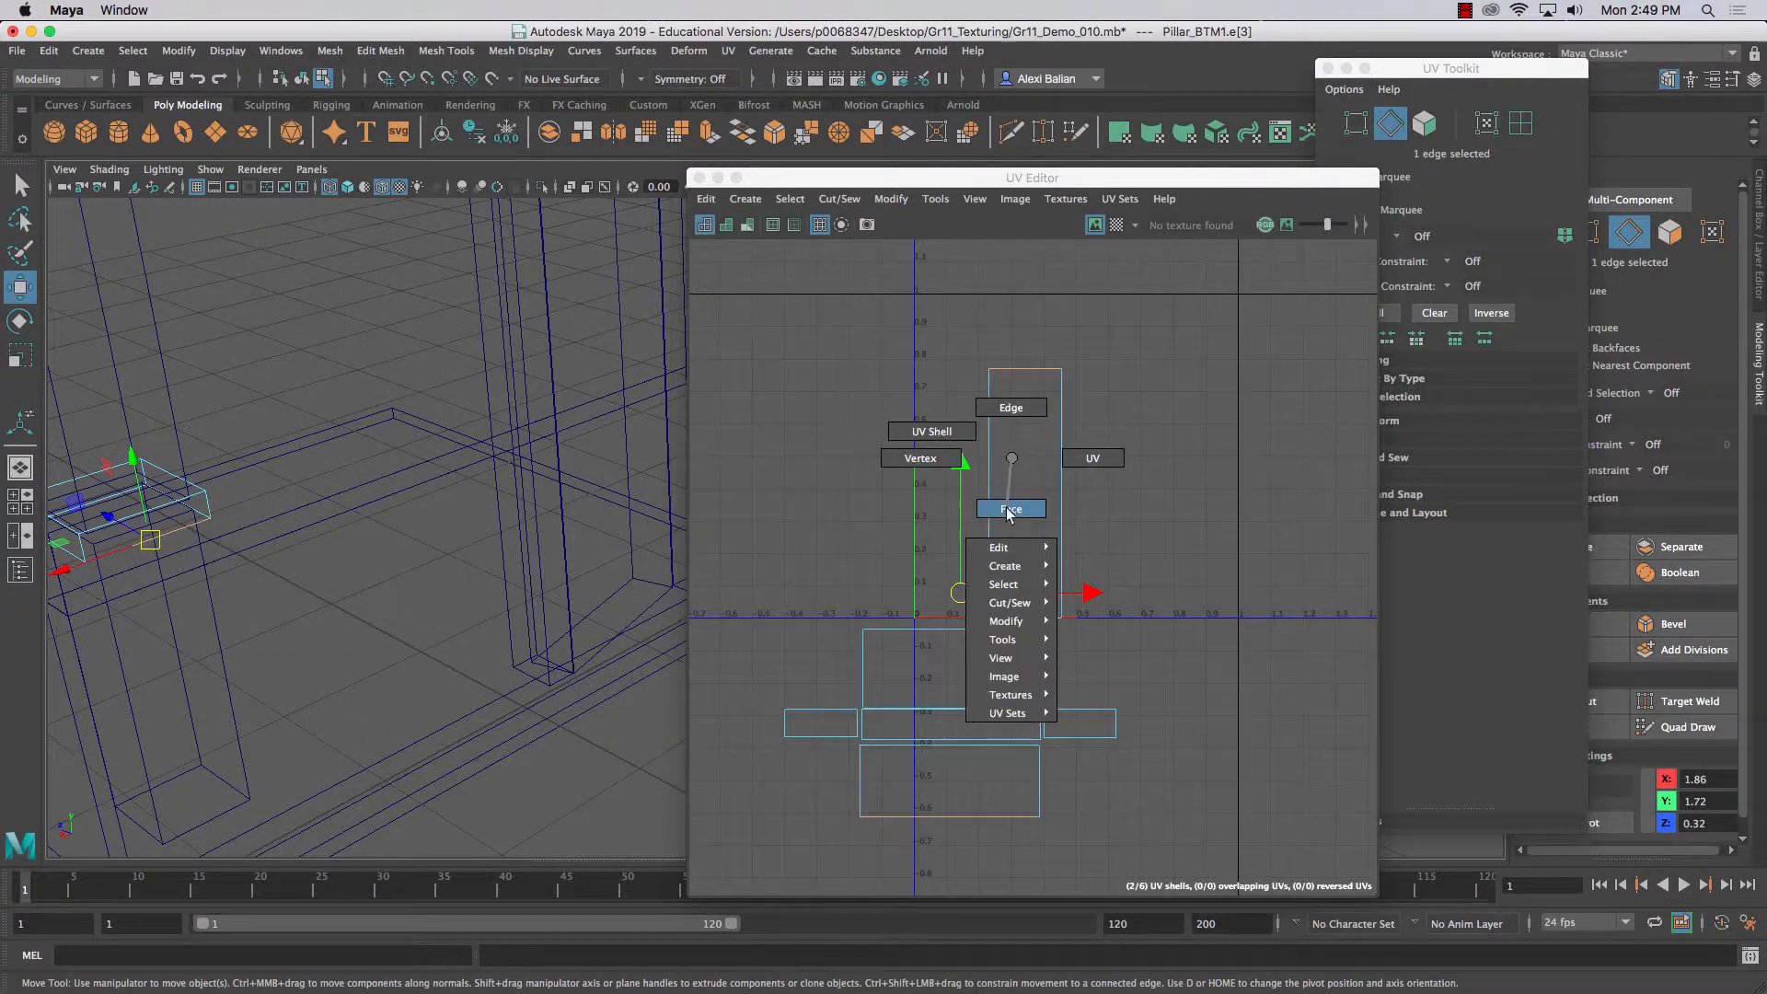
pyautogui.click(1010, 508)
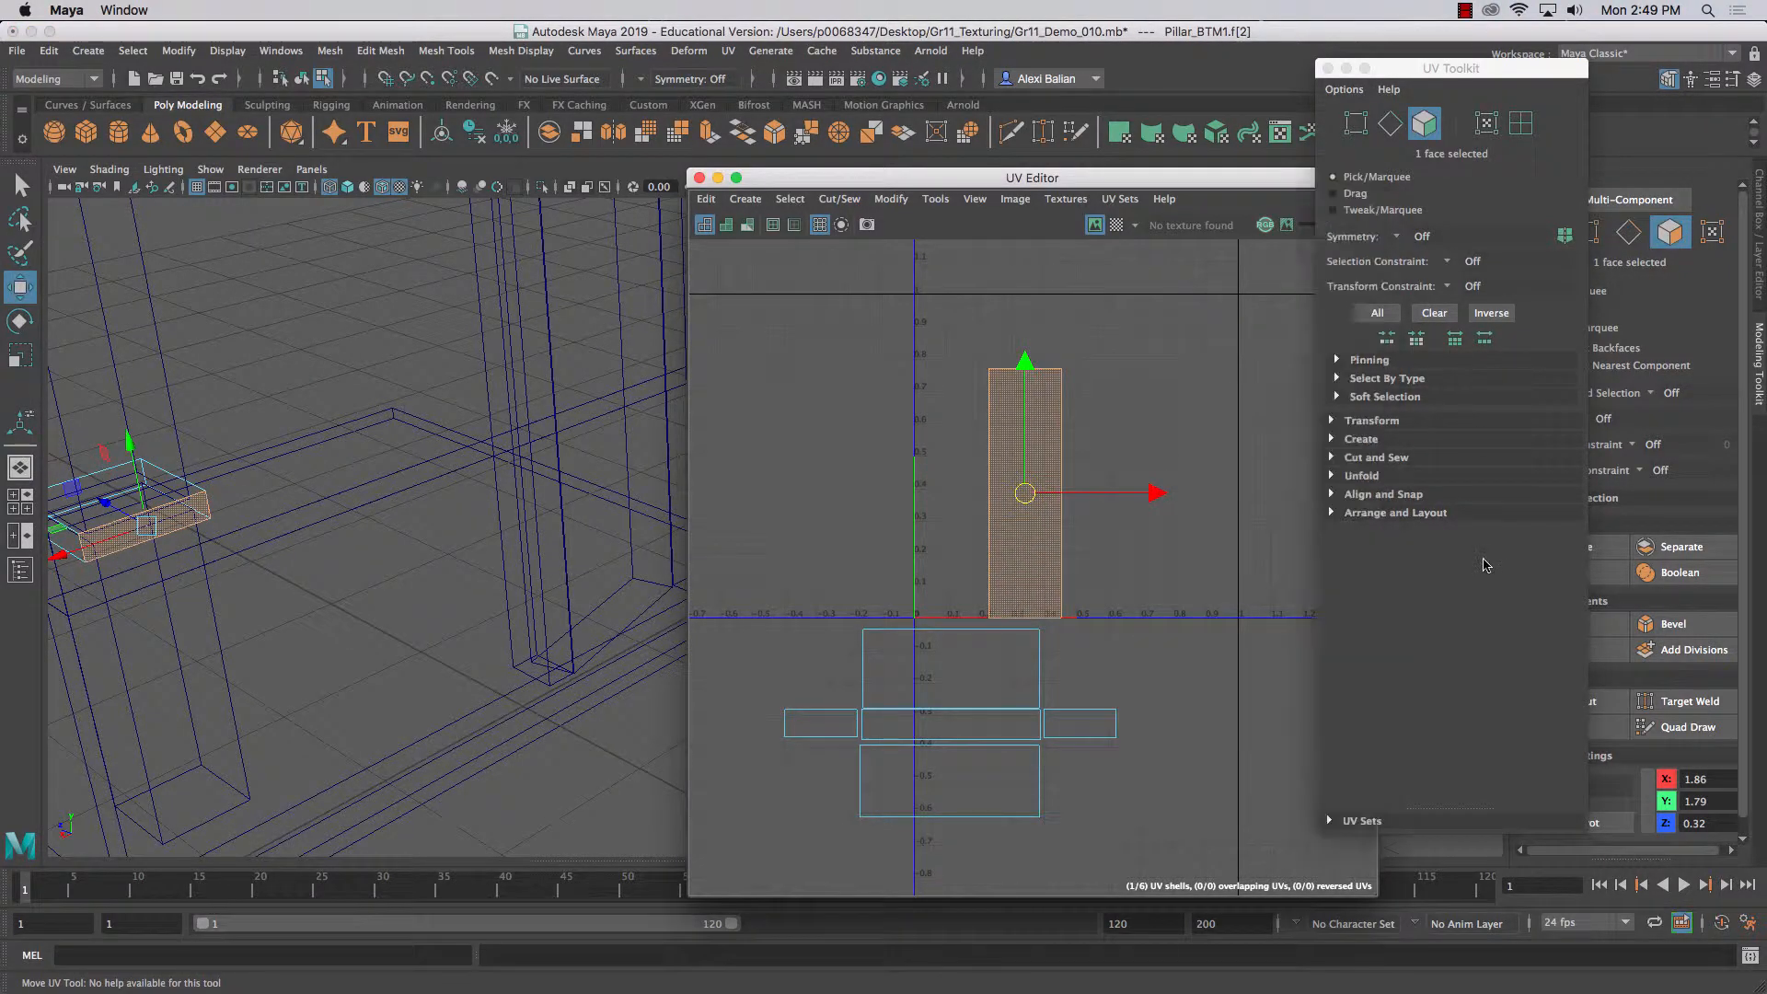
pyautogui.click(1373, 419)
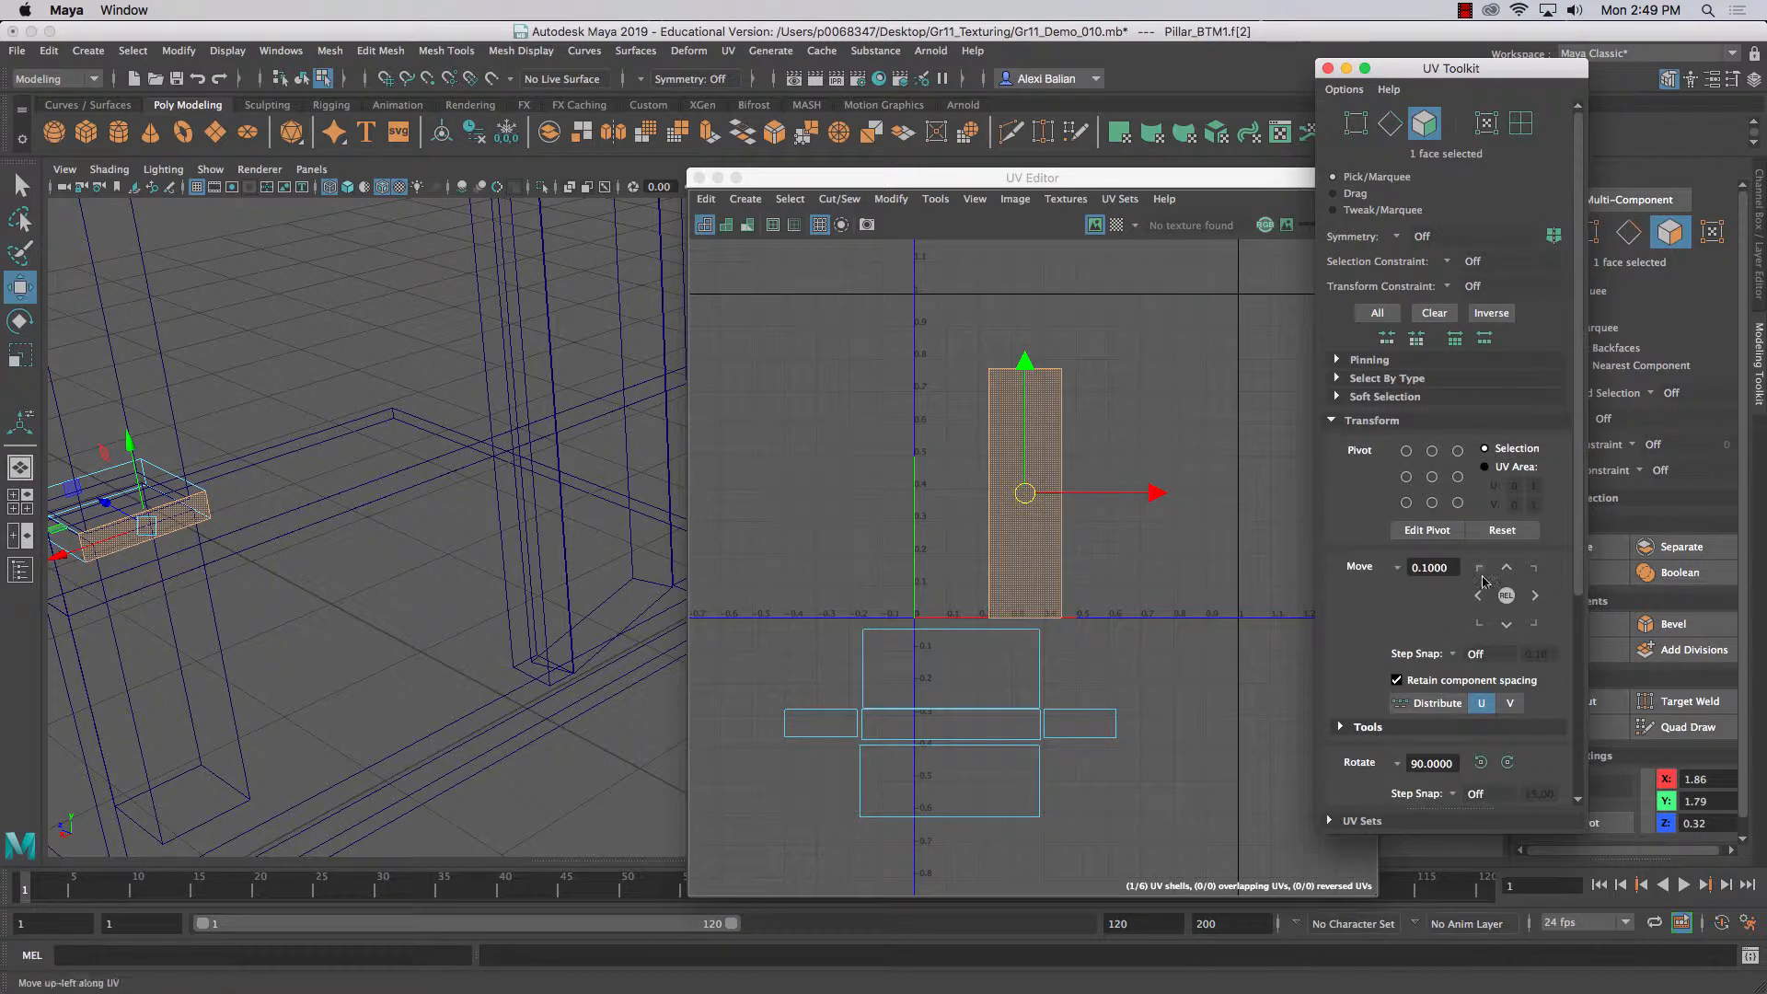
pyautogui.click(1479, 597)
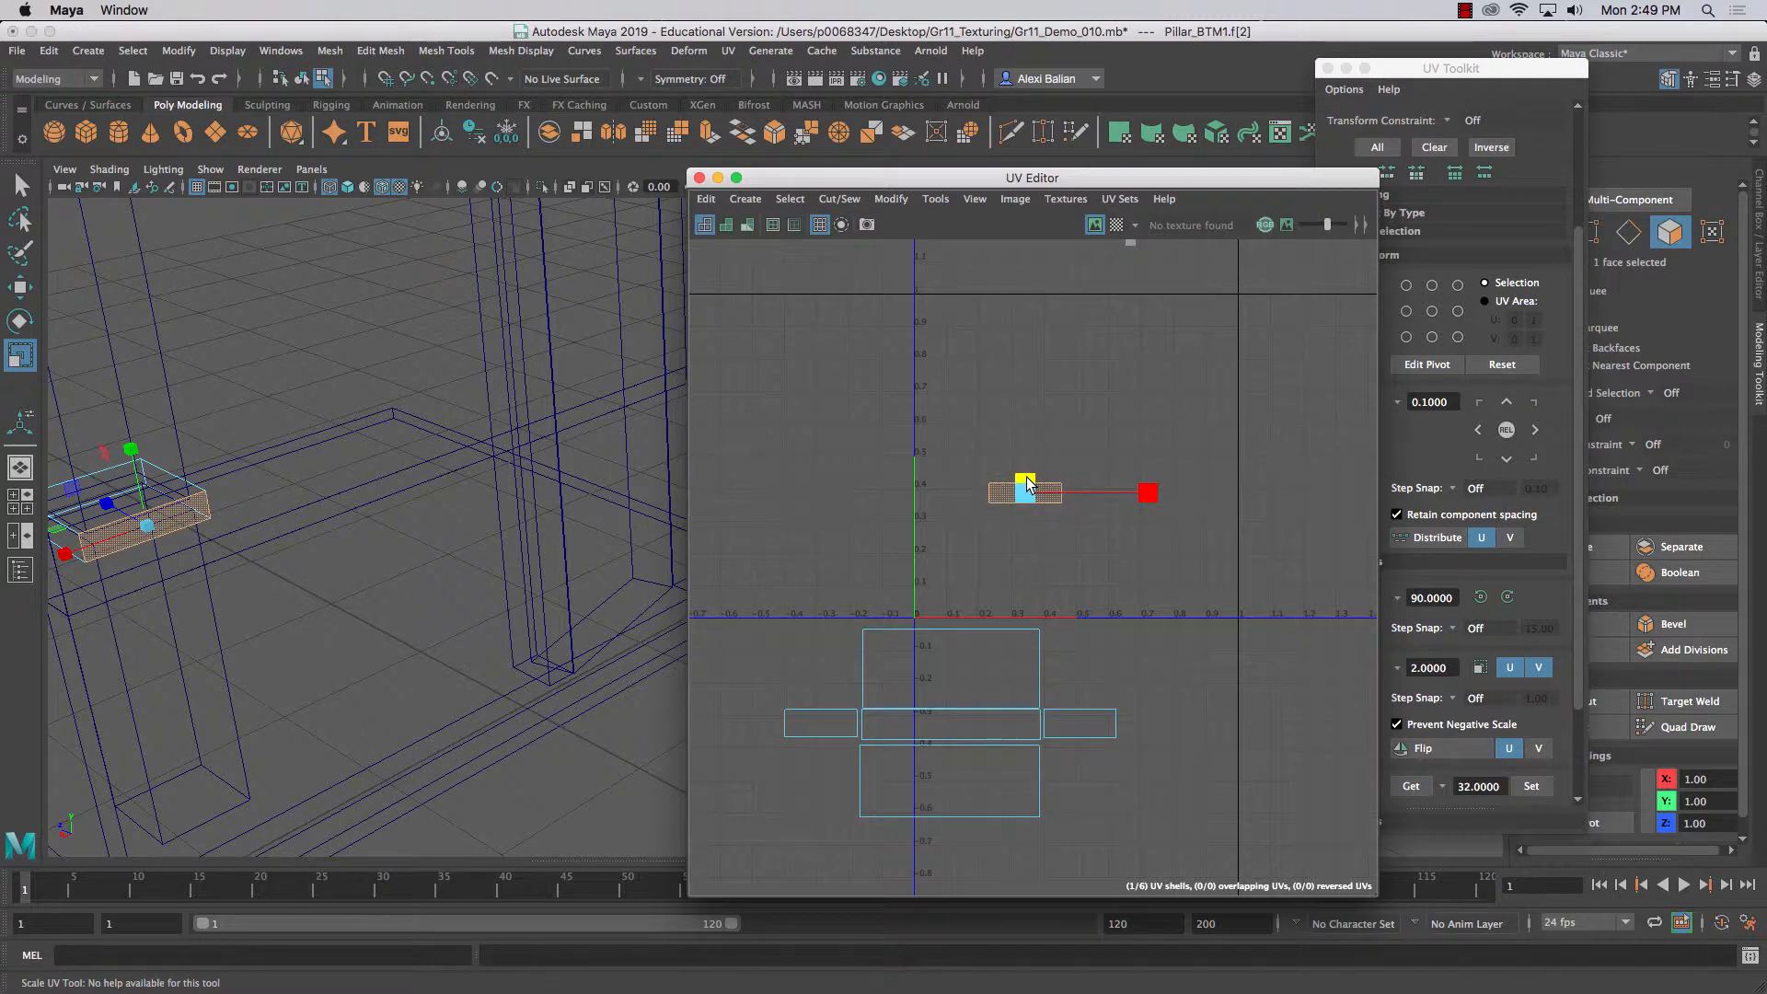
pyautogui.moveTo(1147, 493); pyautogui.dragTo(1268, 493)
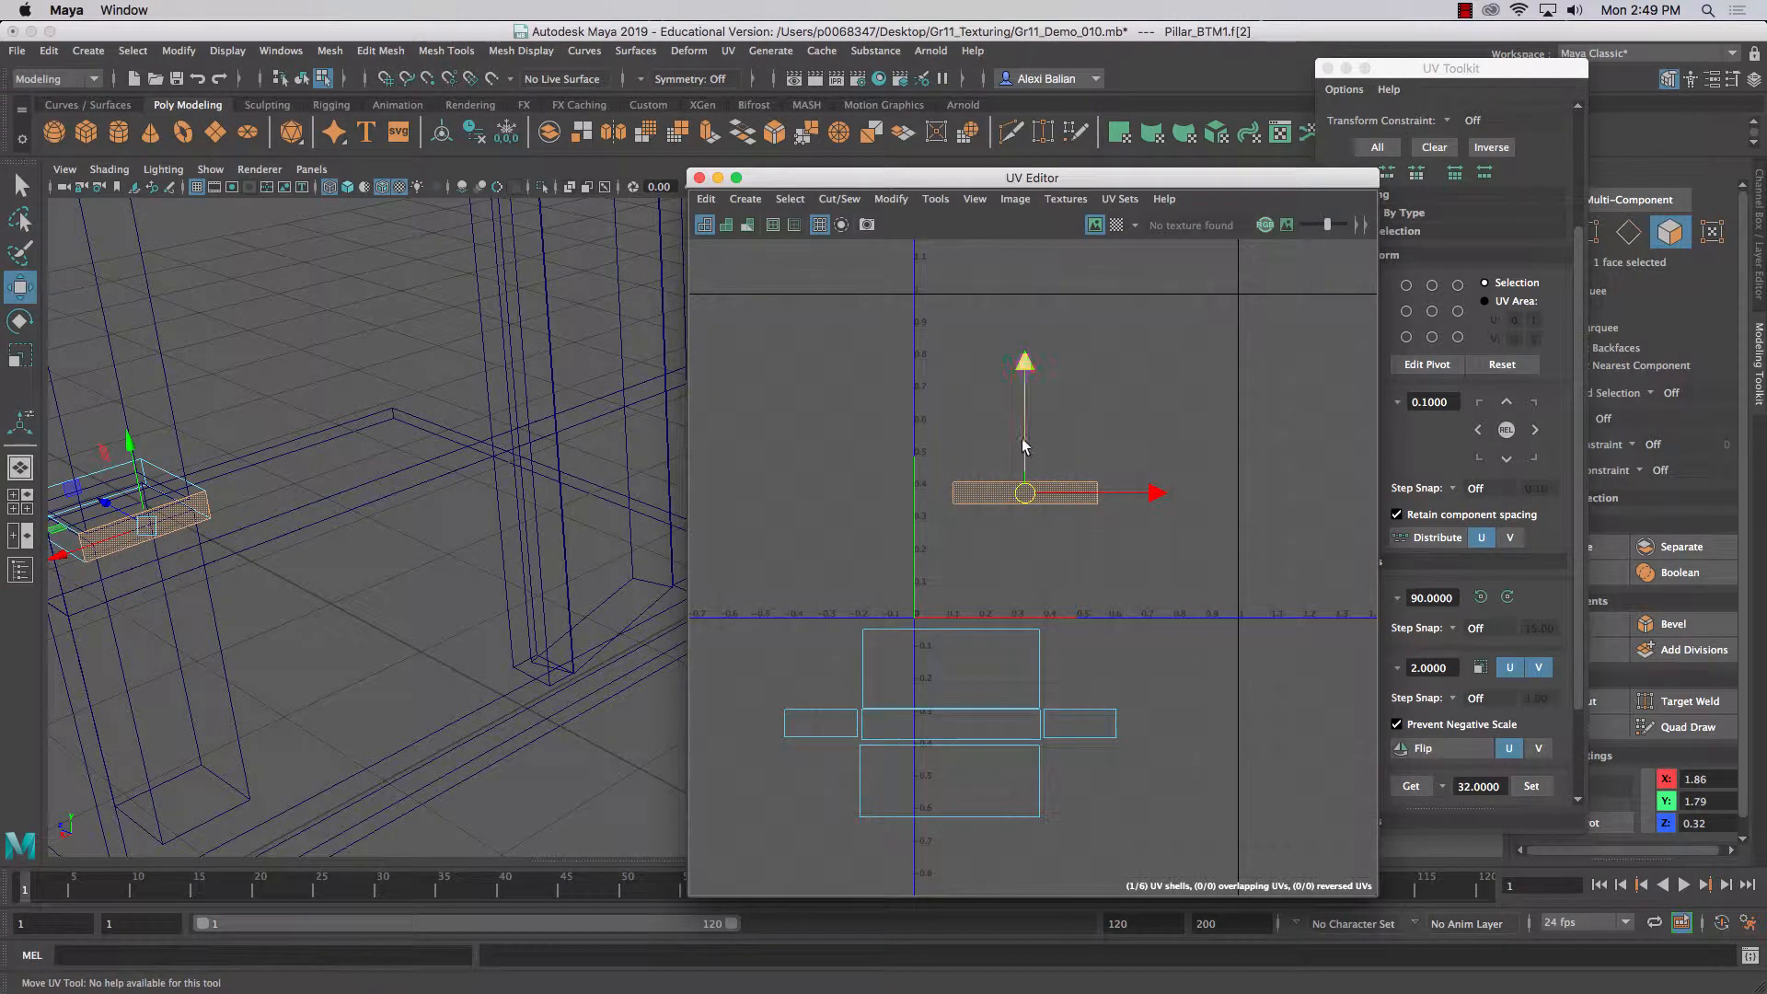
pyautogui.moveTo(1025, 494); pyautogui.dragTo(1025, 725)
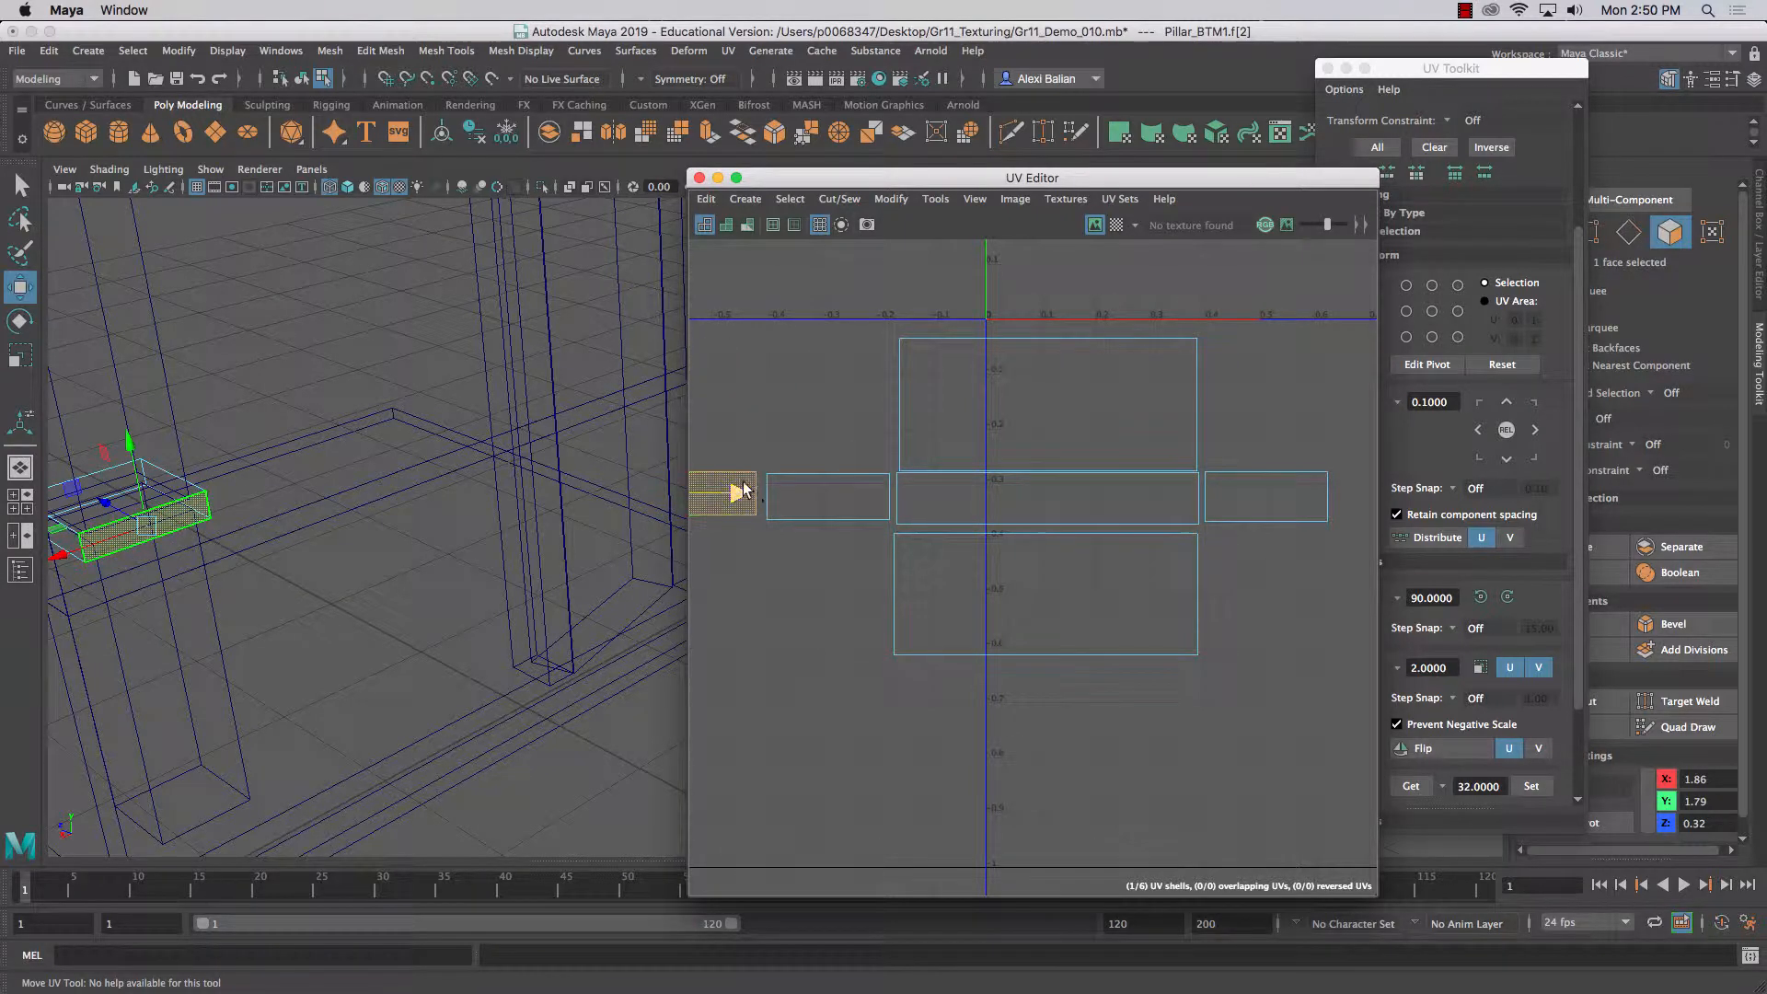
# - Switch to edge selection on the strip now sitting at the left end of the row
pyautogui.rightClick(764, 490)
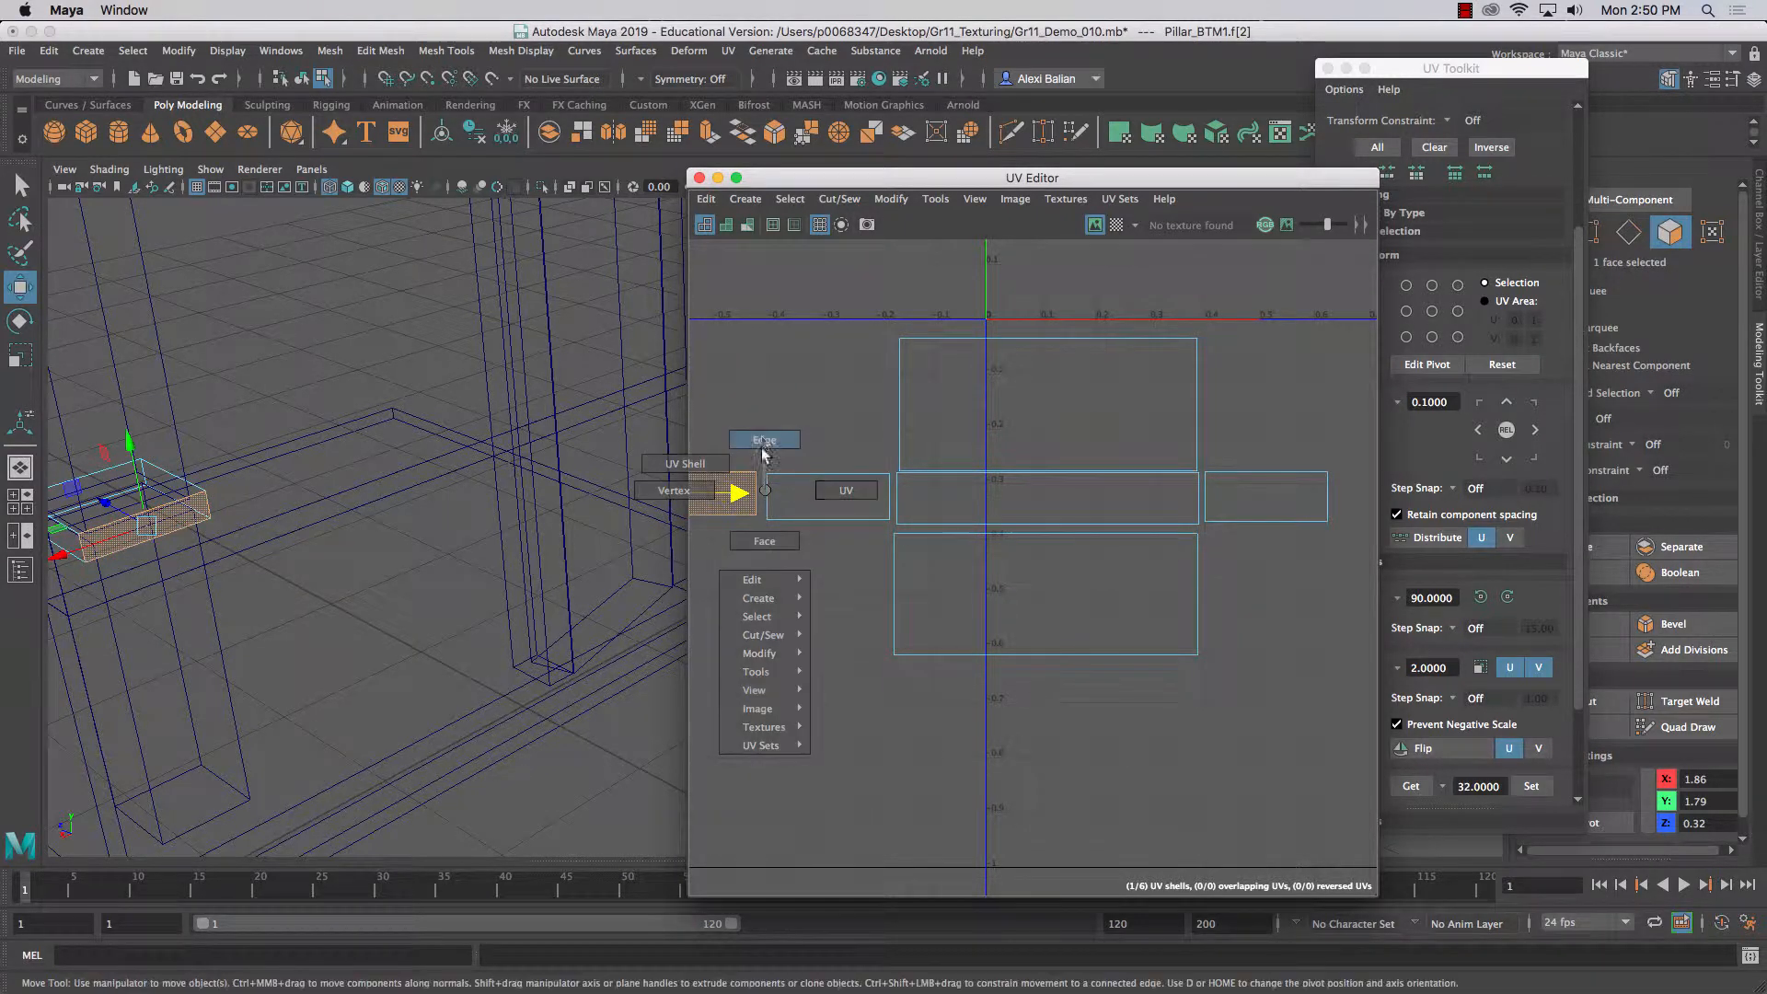
pyautogui.click(762, 440)
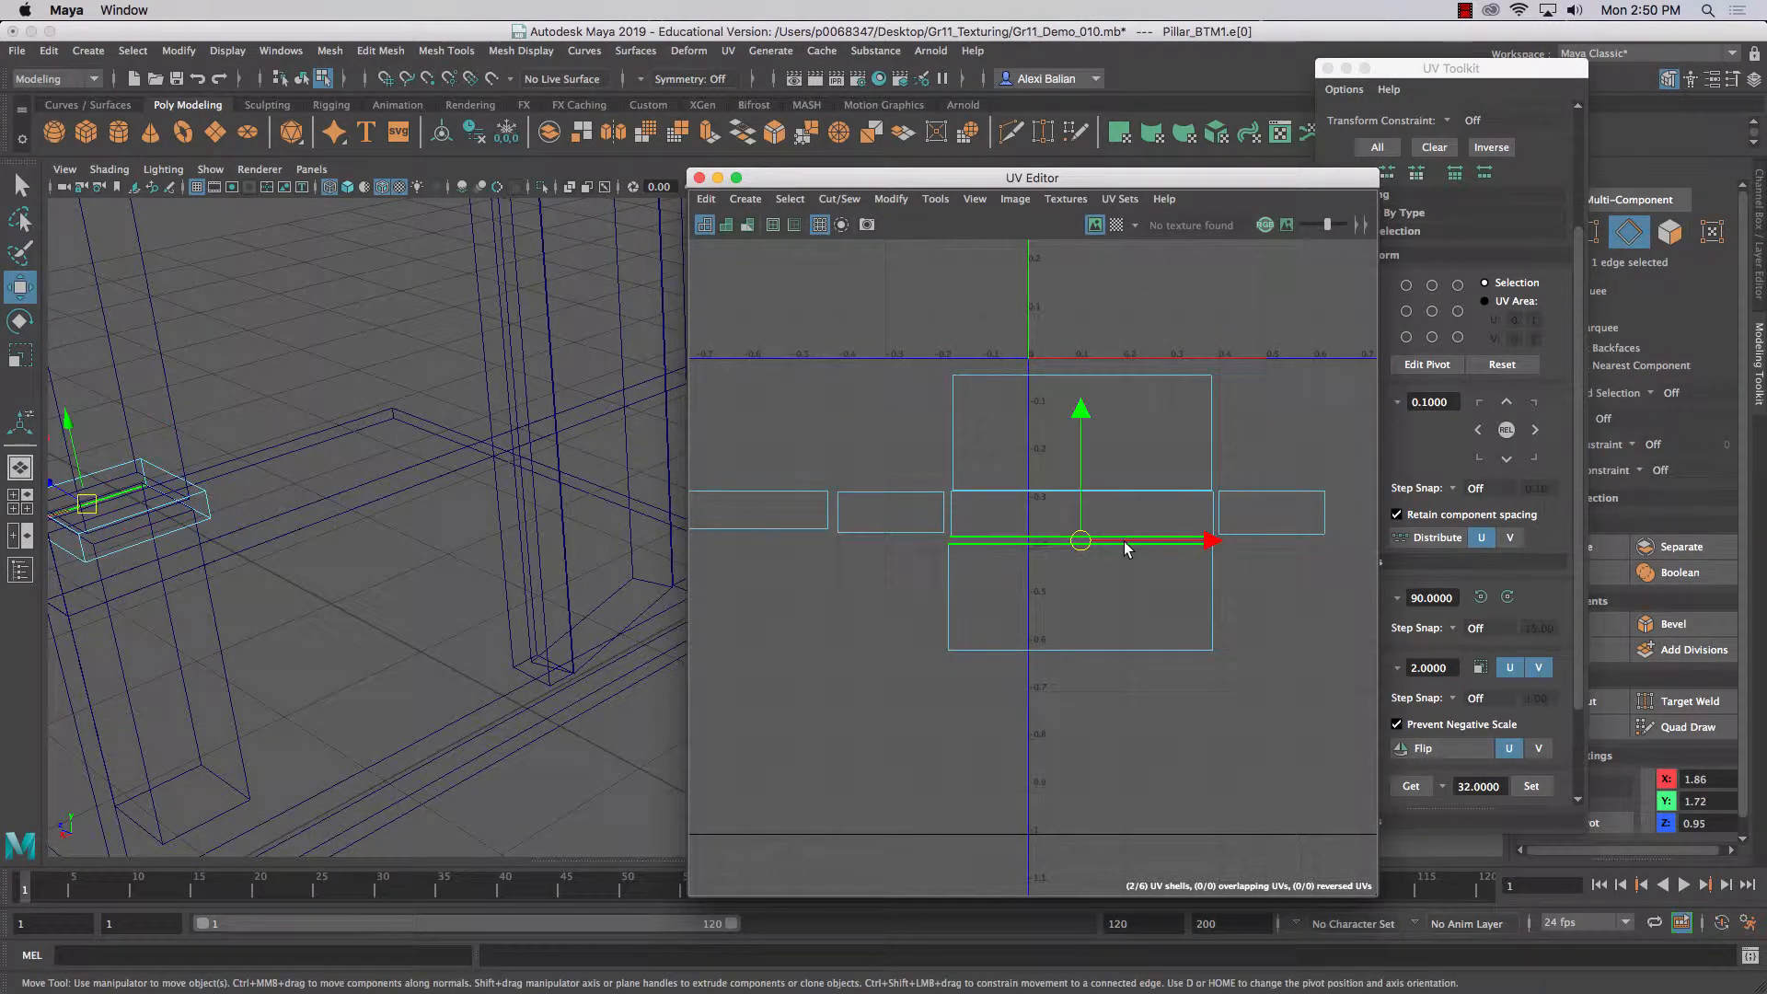
# - Merge and Sew the pillar strips and cap along the selected seam edge into one shell
pyautogui.click(840, 199)
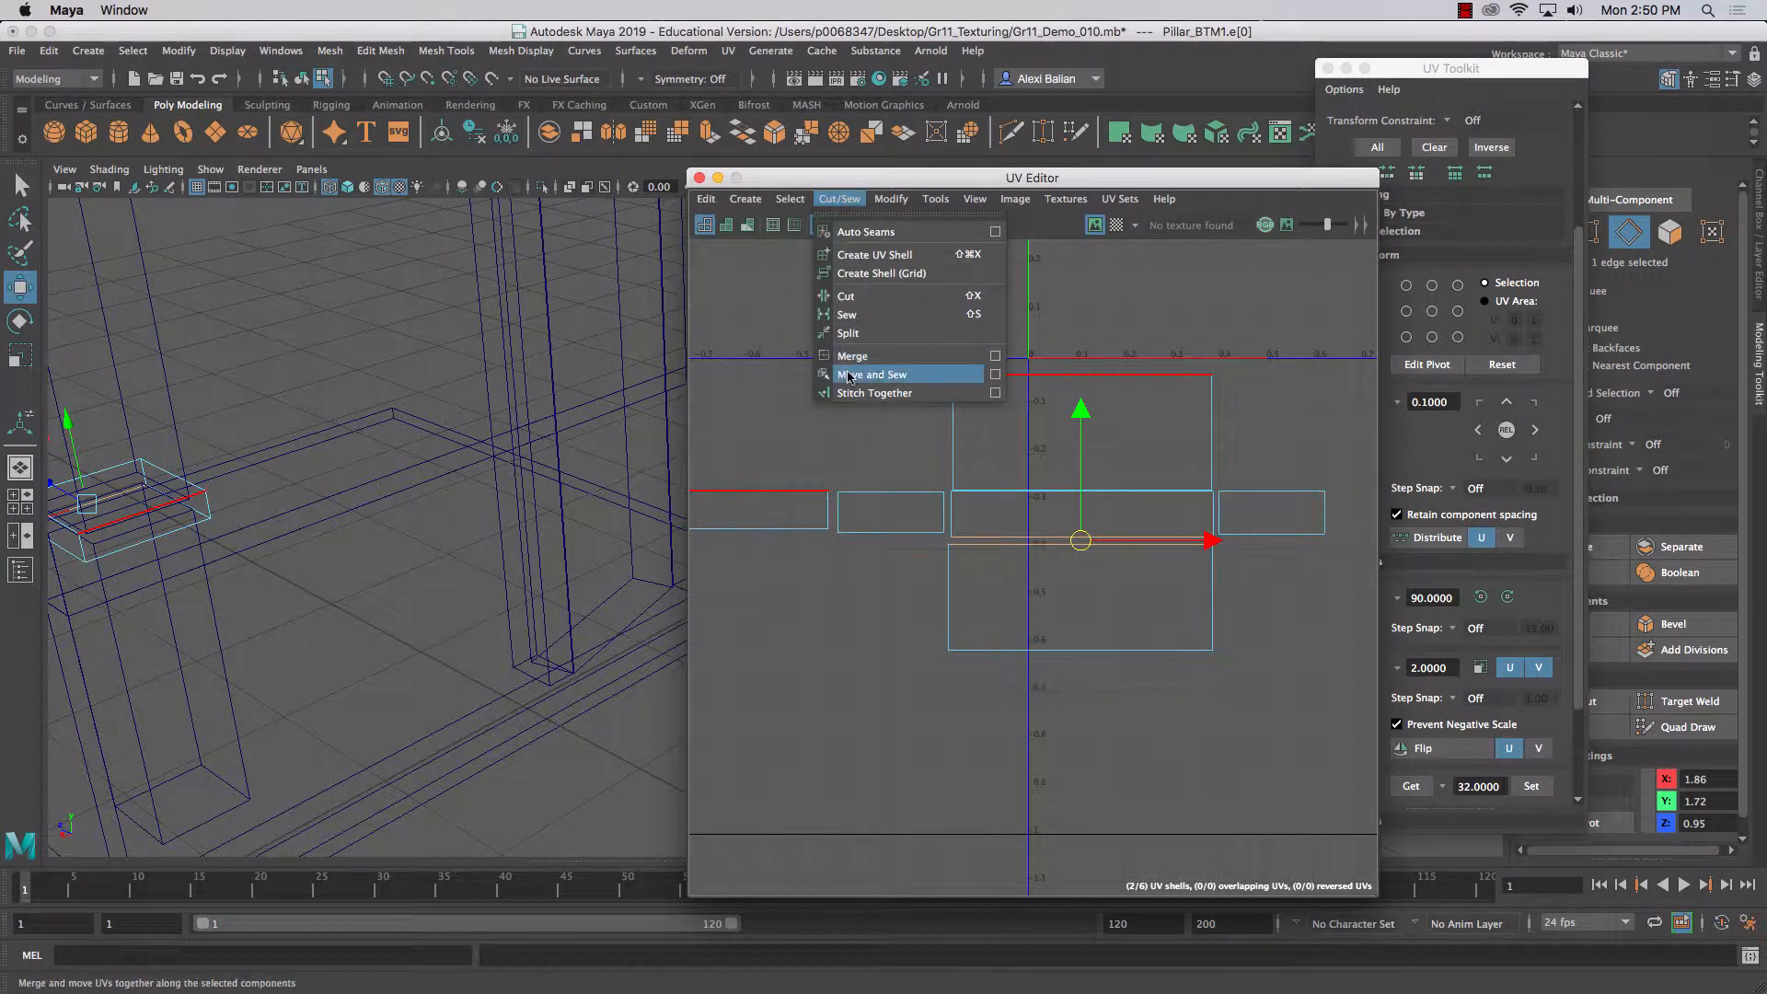
pyautogui.click(873, 373)
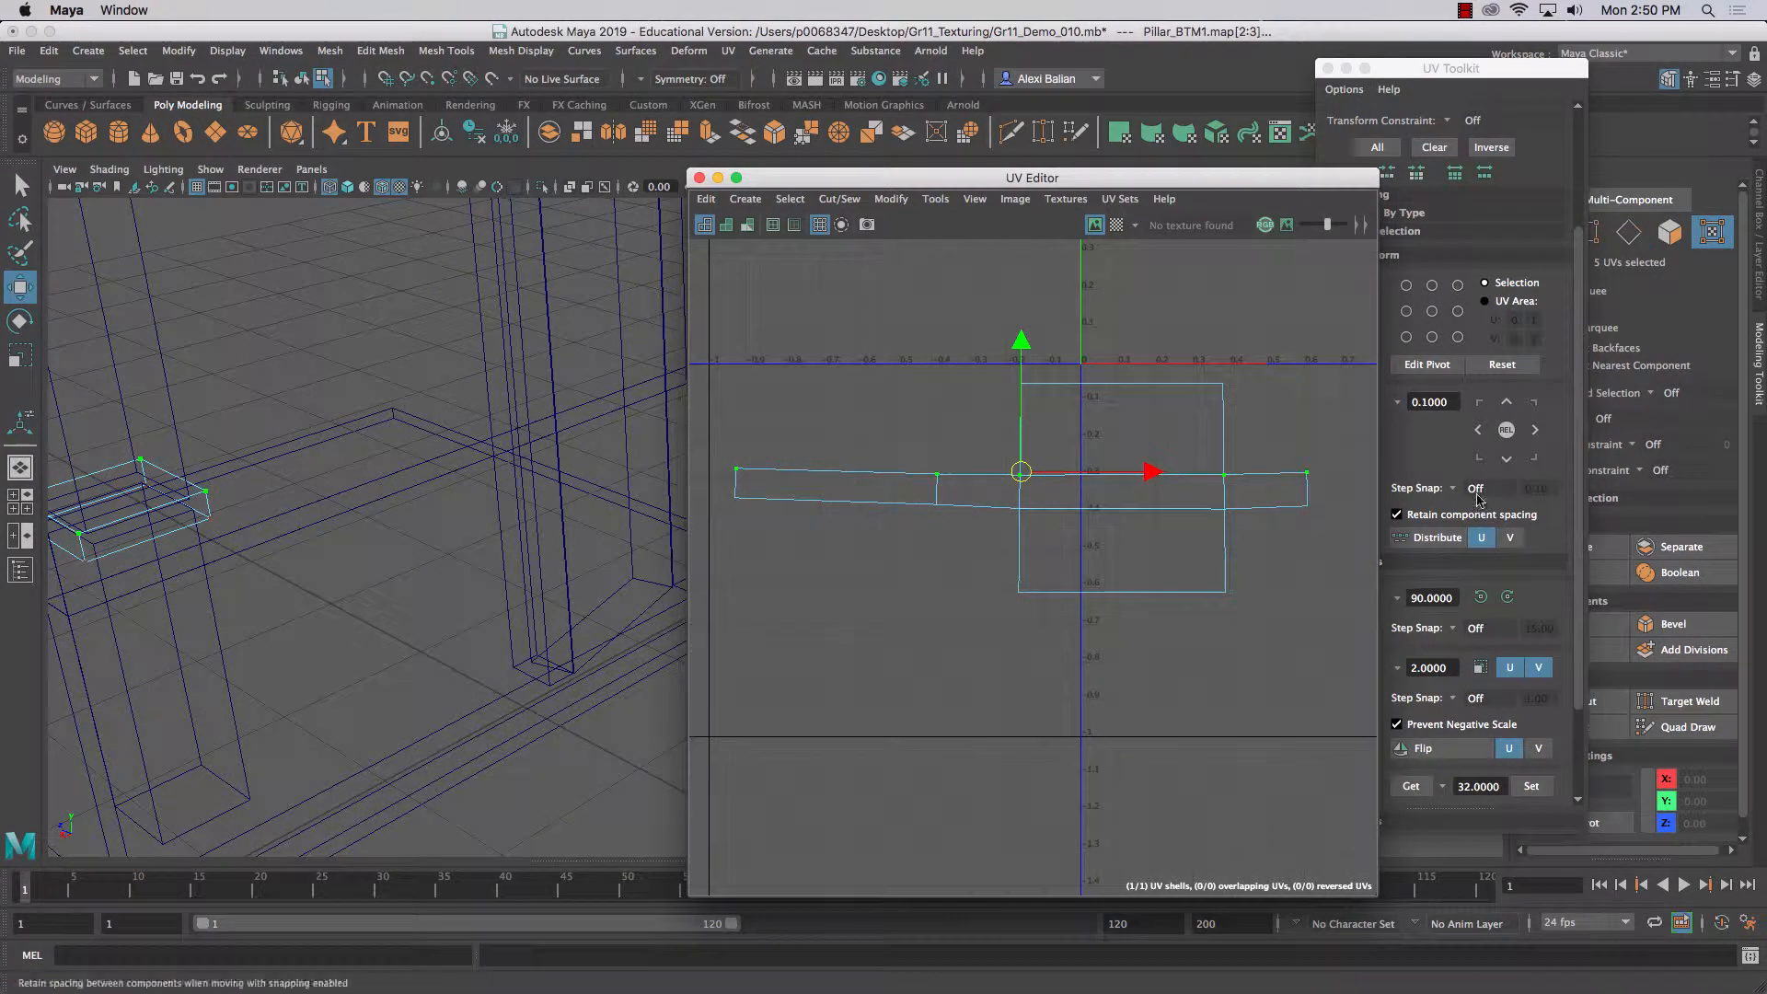
# - Align the strip's selected UVs straight using Align and Snap in the UV Toolkit
pyautogui.moveTo(1030, 177); pyautogui.dragTo(865, 162)
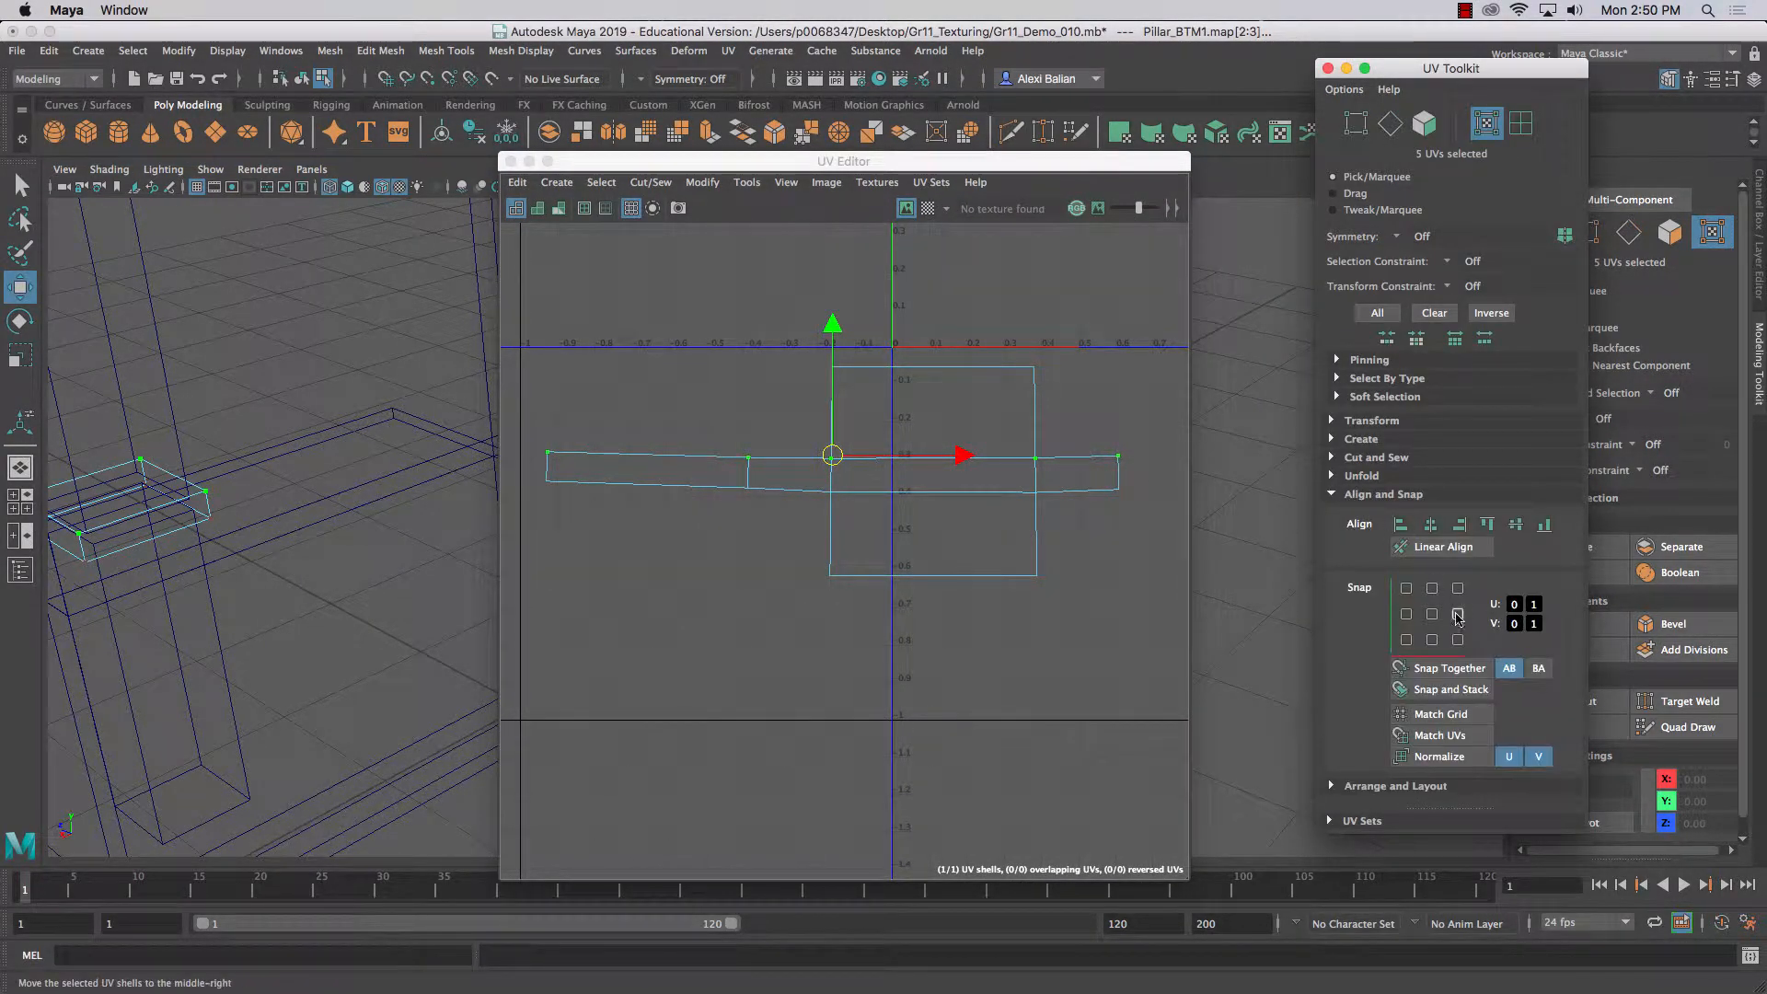
pyautogui.click(1487, 523)
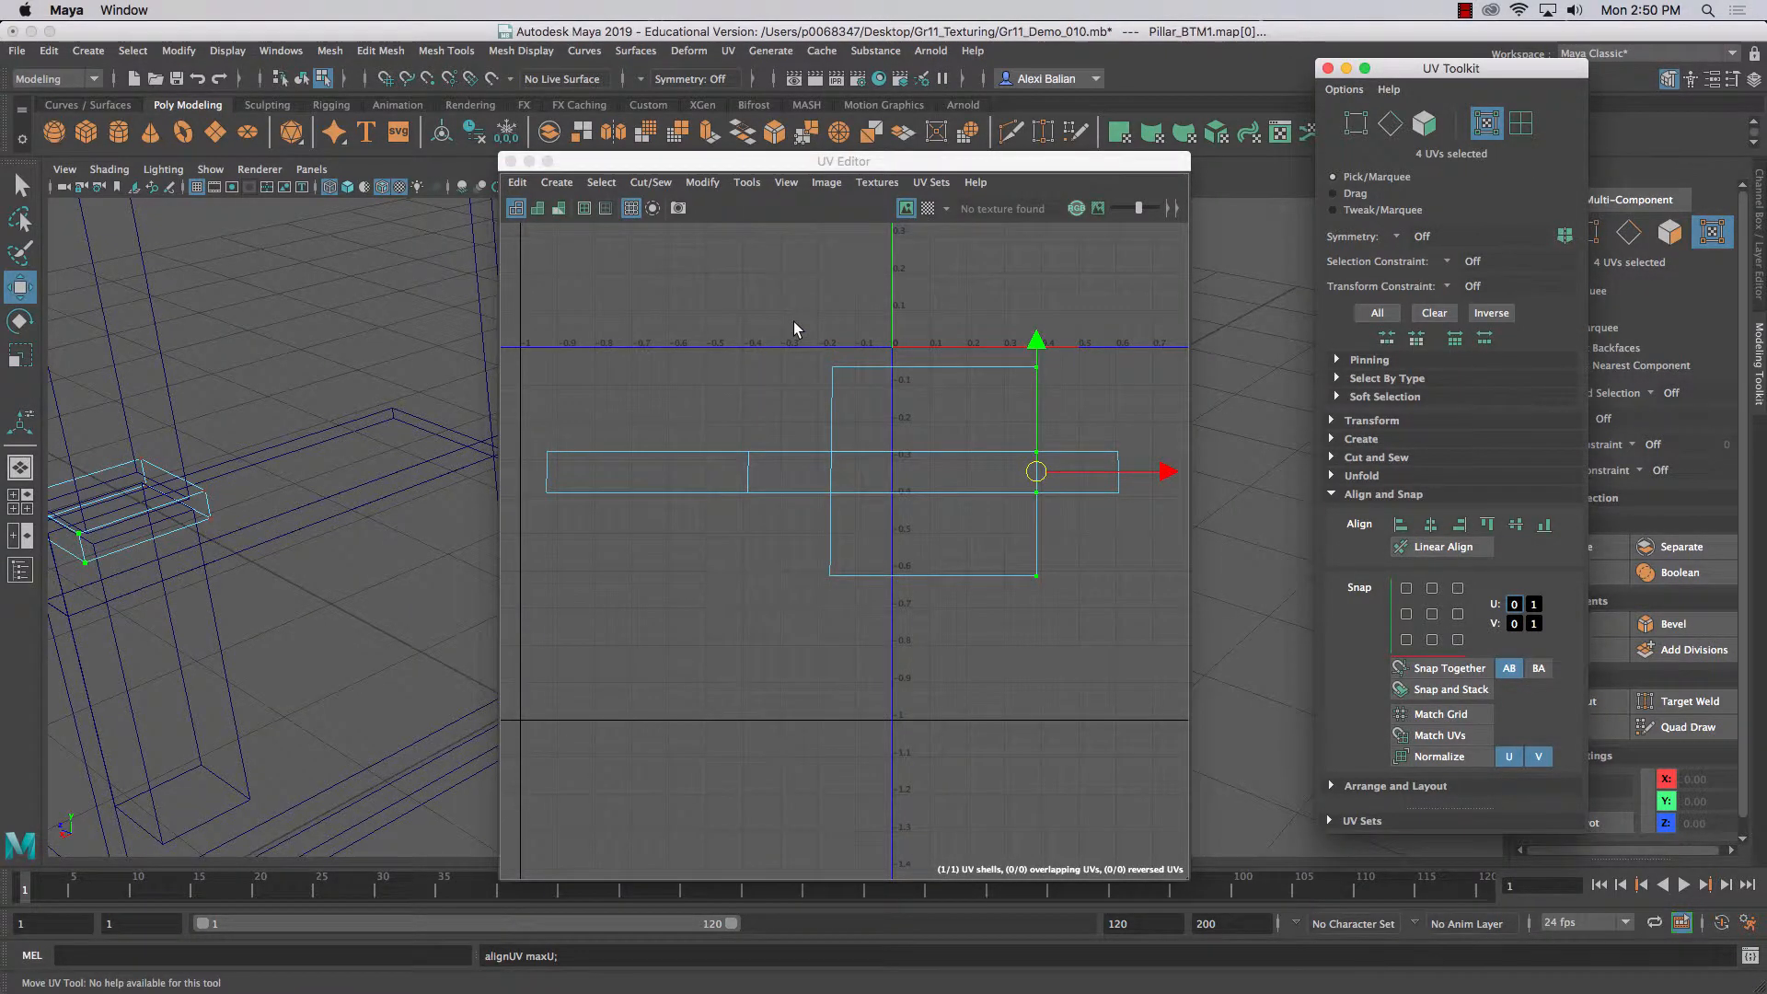
pyautogui.click(1457, 525)
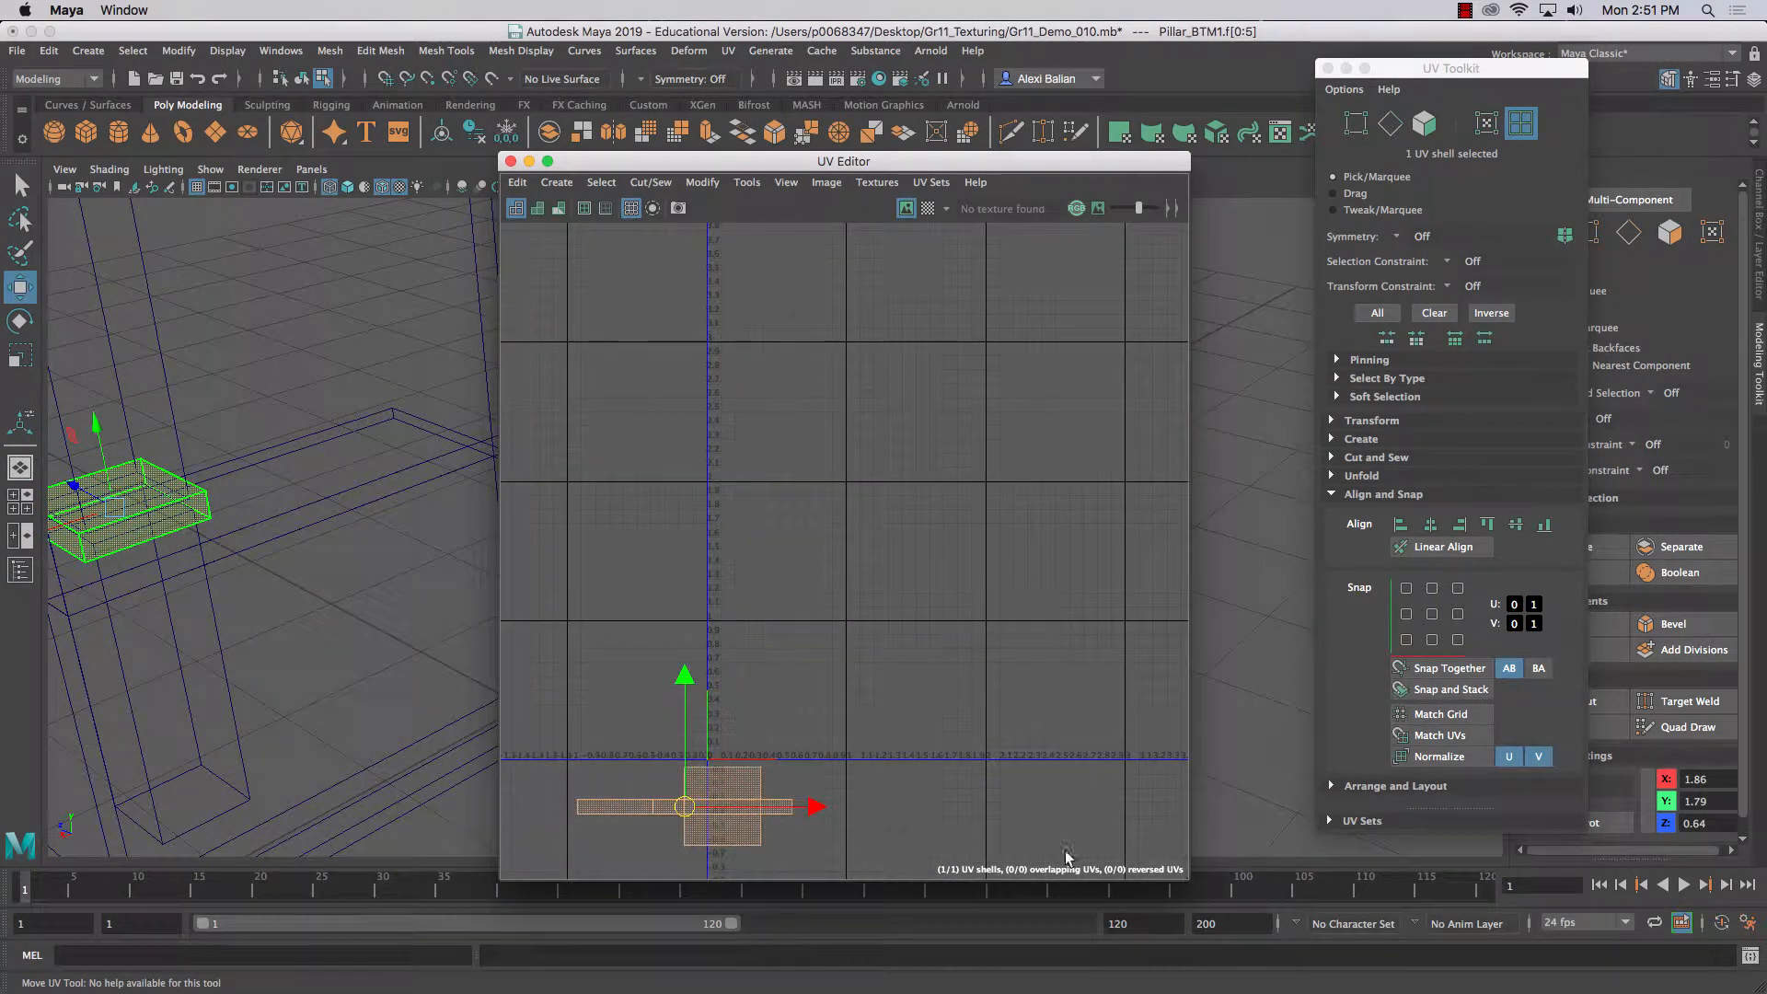
# - Drag the combined Pillar_BTM1 shell up inside the 0–1 UV square
pyautogui.moveTo(685, 807); pyautogui.dragTo(684, 632)
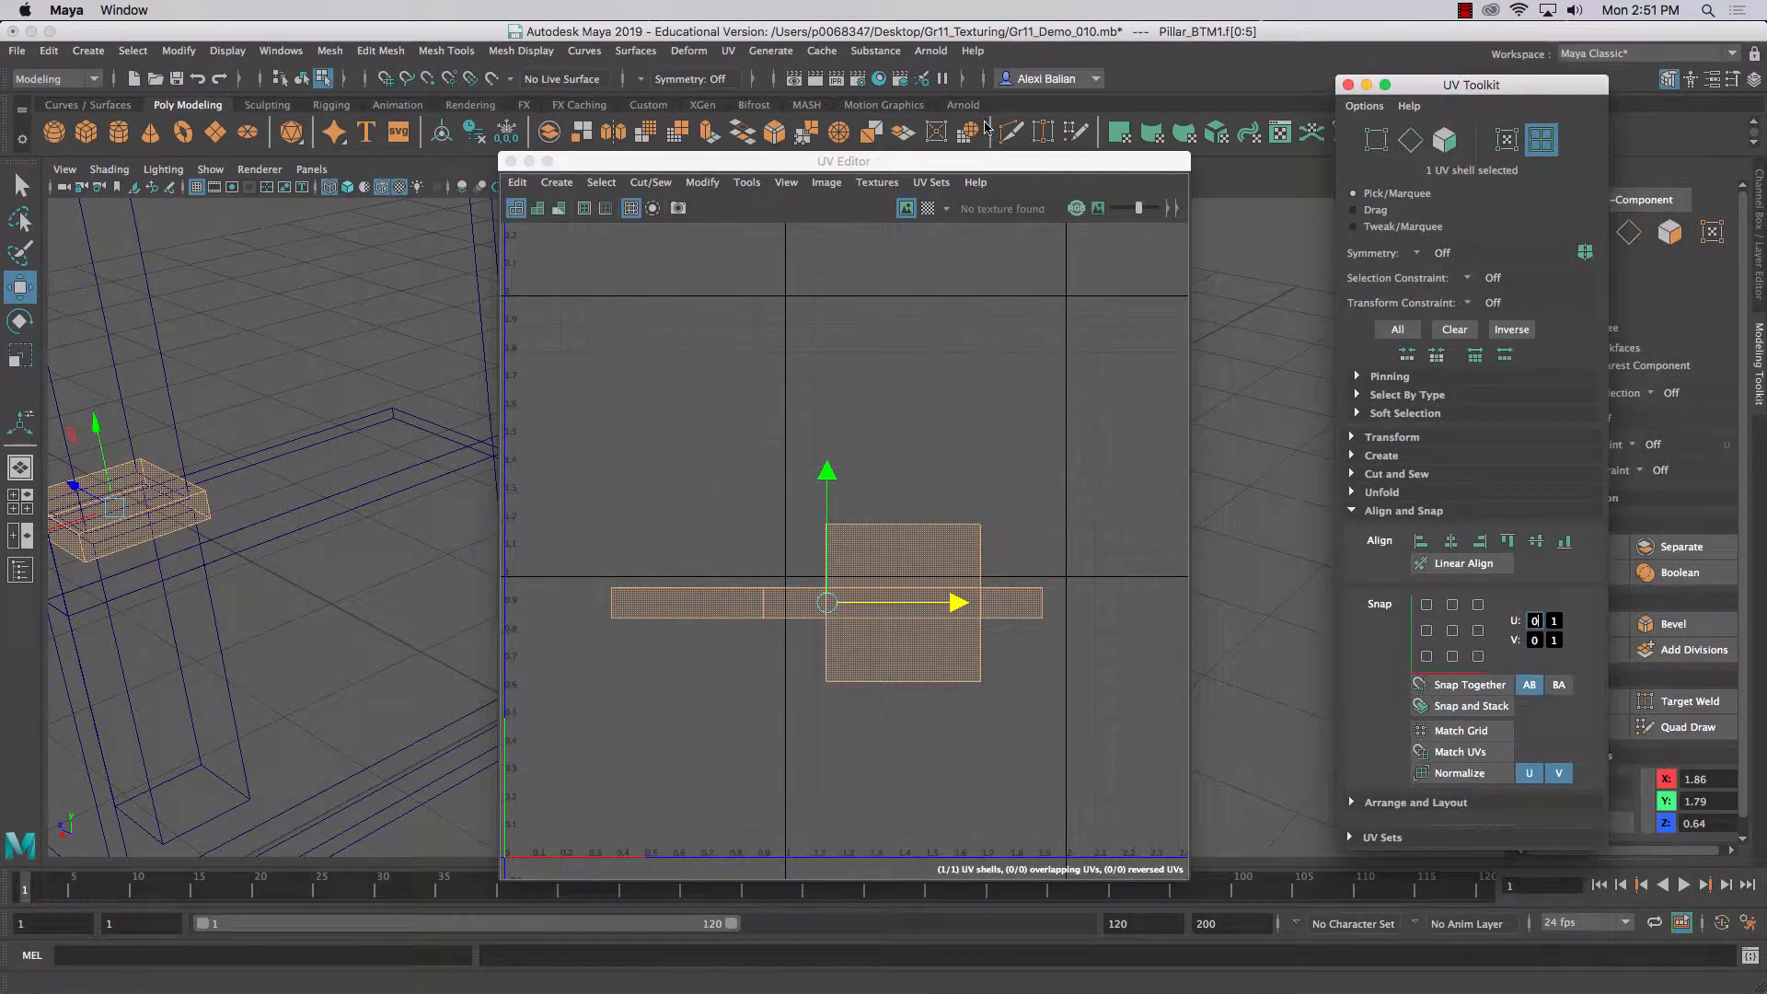
pyautogui.moveTo(843, 162); pyautogui.dragTo(978, 84)
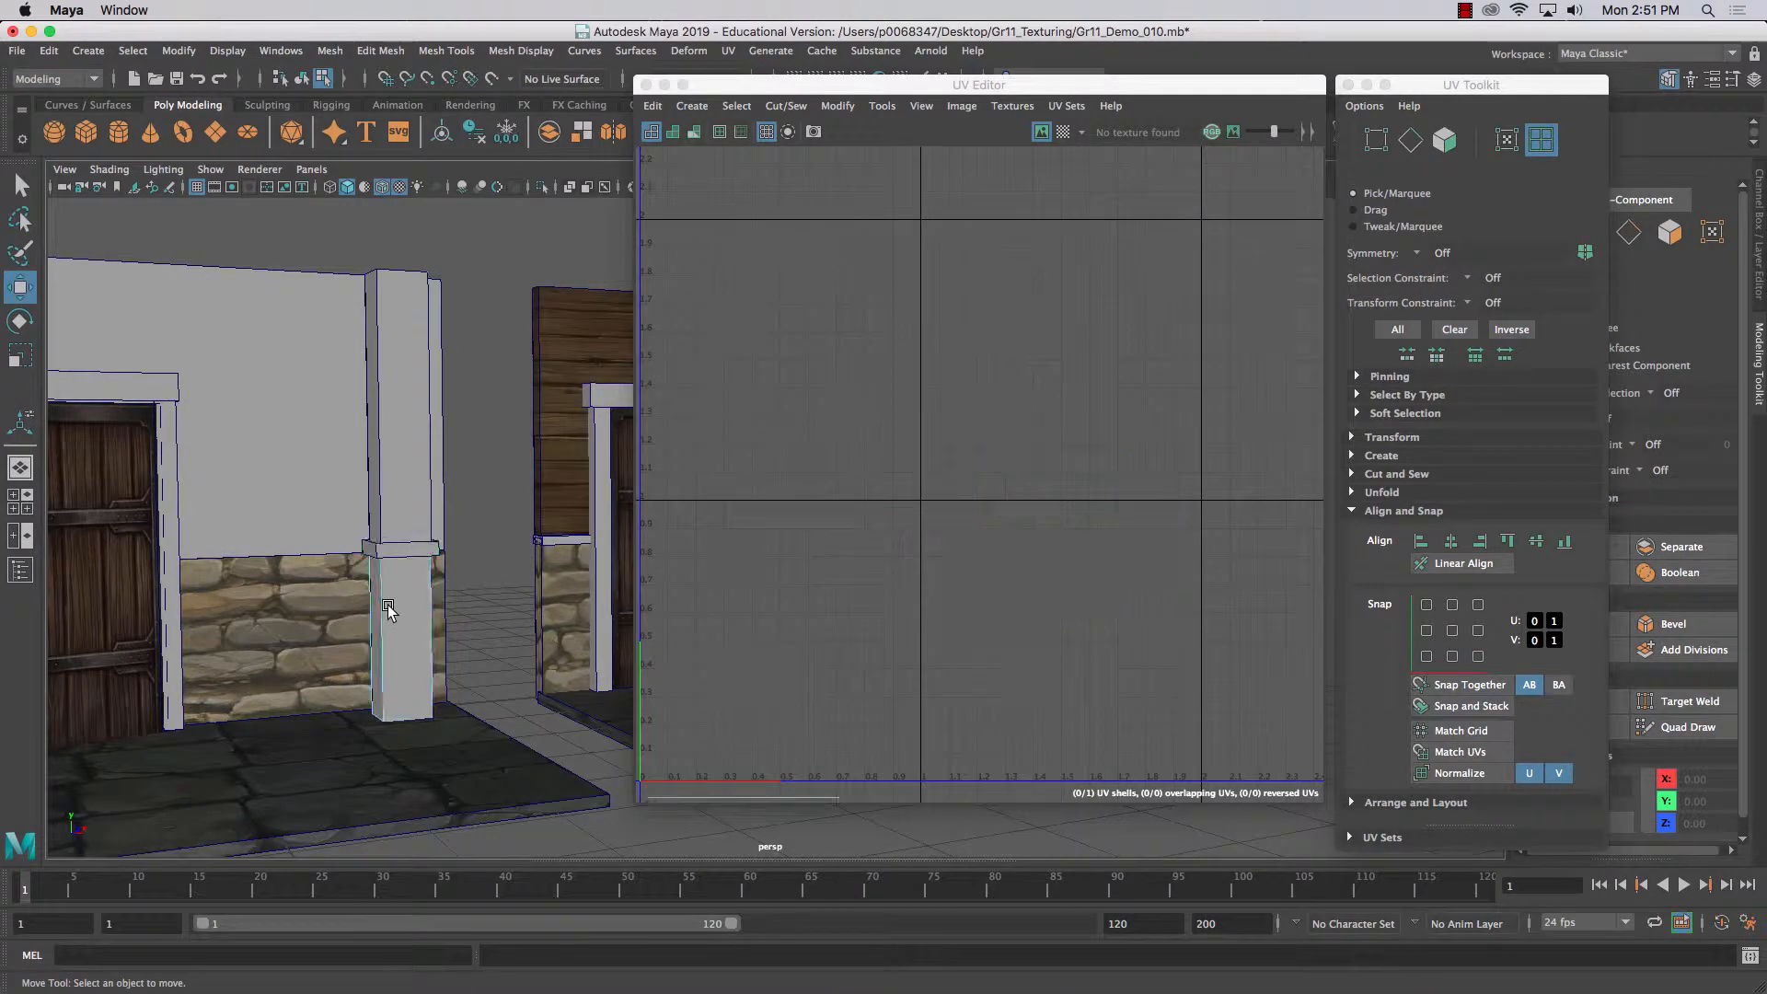
# - Return the pillar to object selection, switch to UV Shell mode and reposition a shell among the others
pyautogui.rightClick(388, 609)
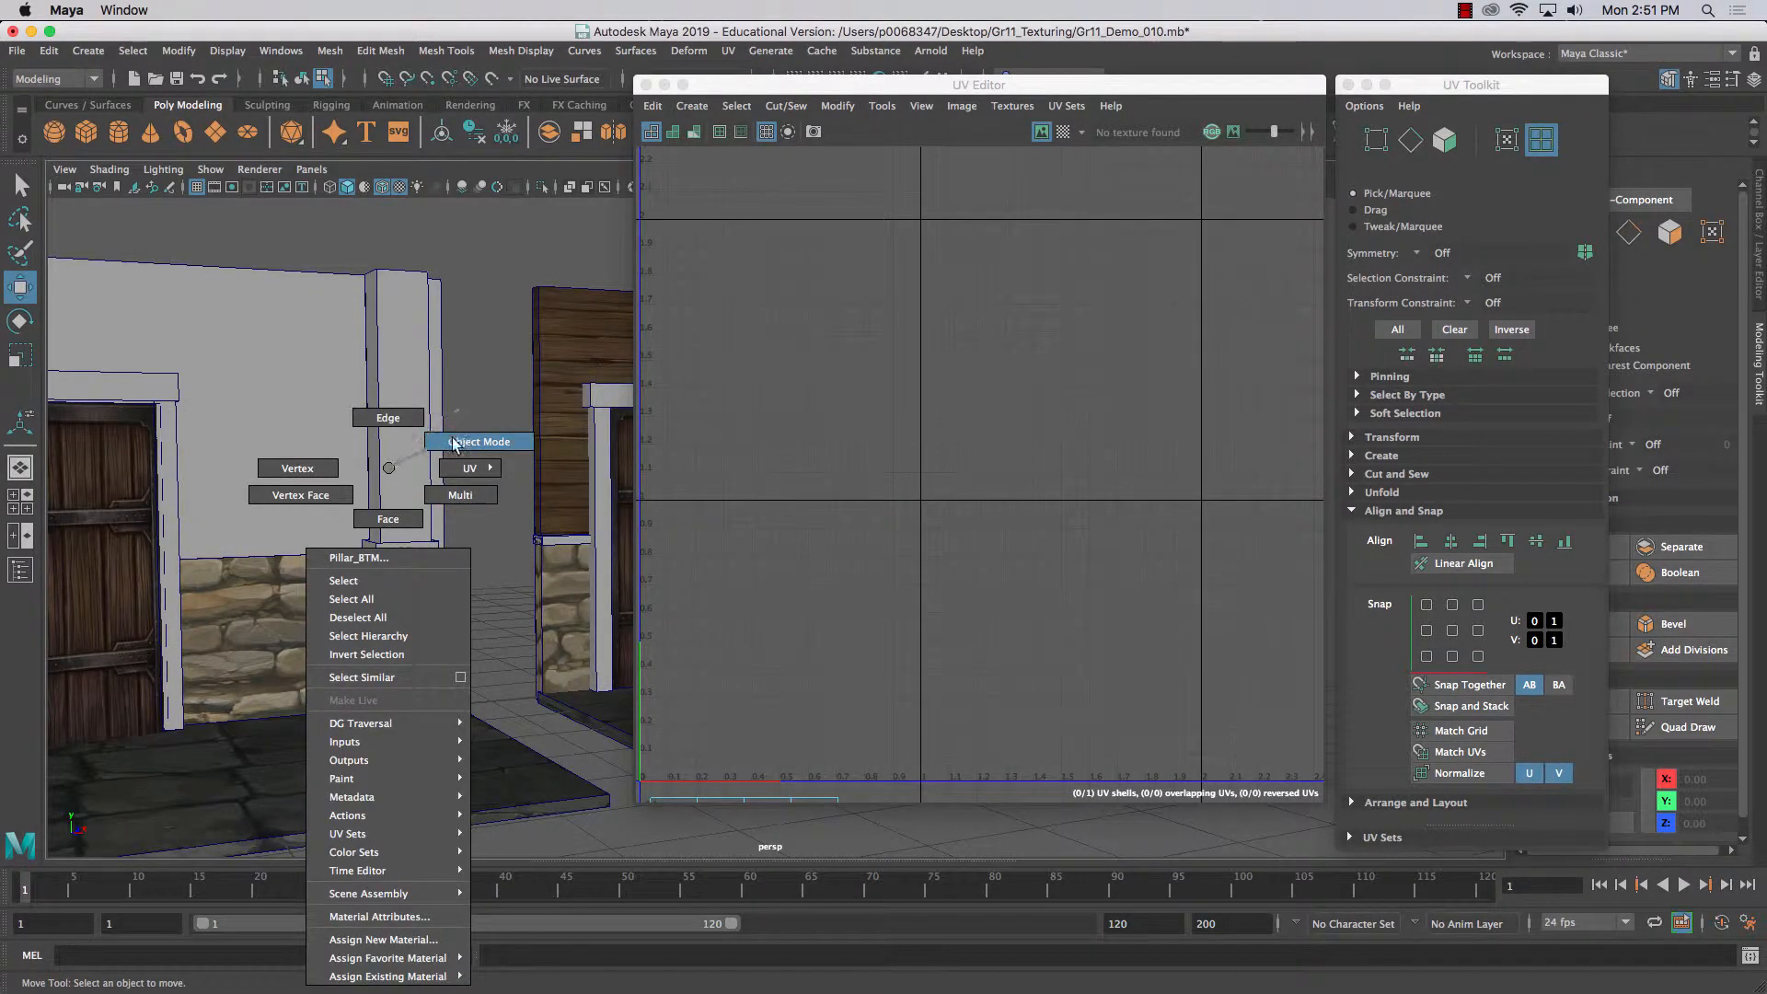
pyautogui.click(478, 440)
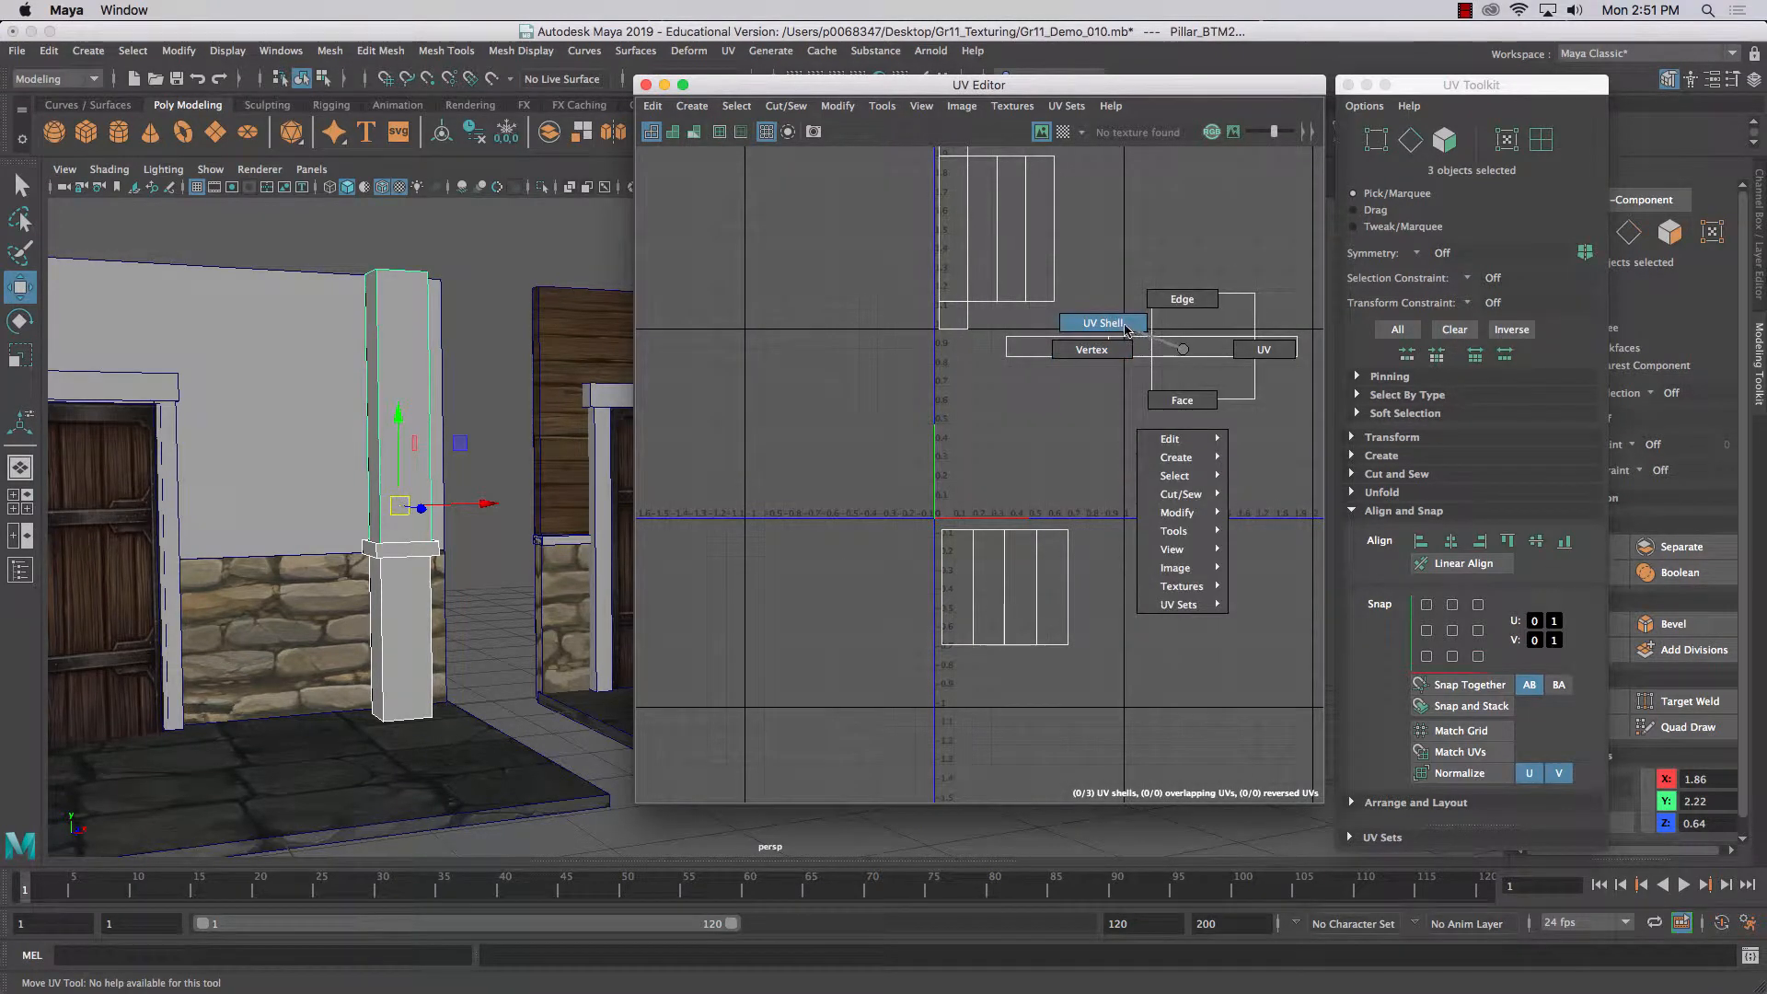
pyautogui.click(1102, 322)
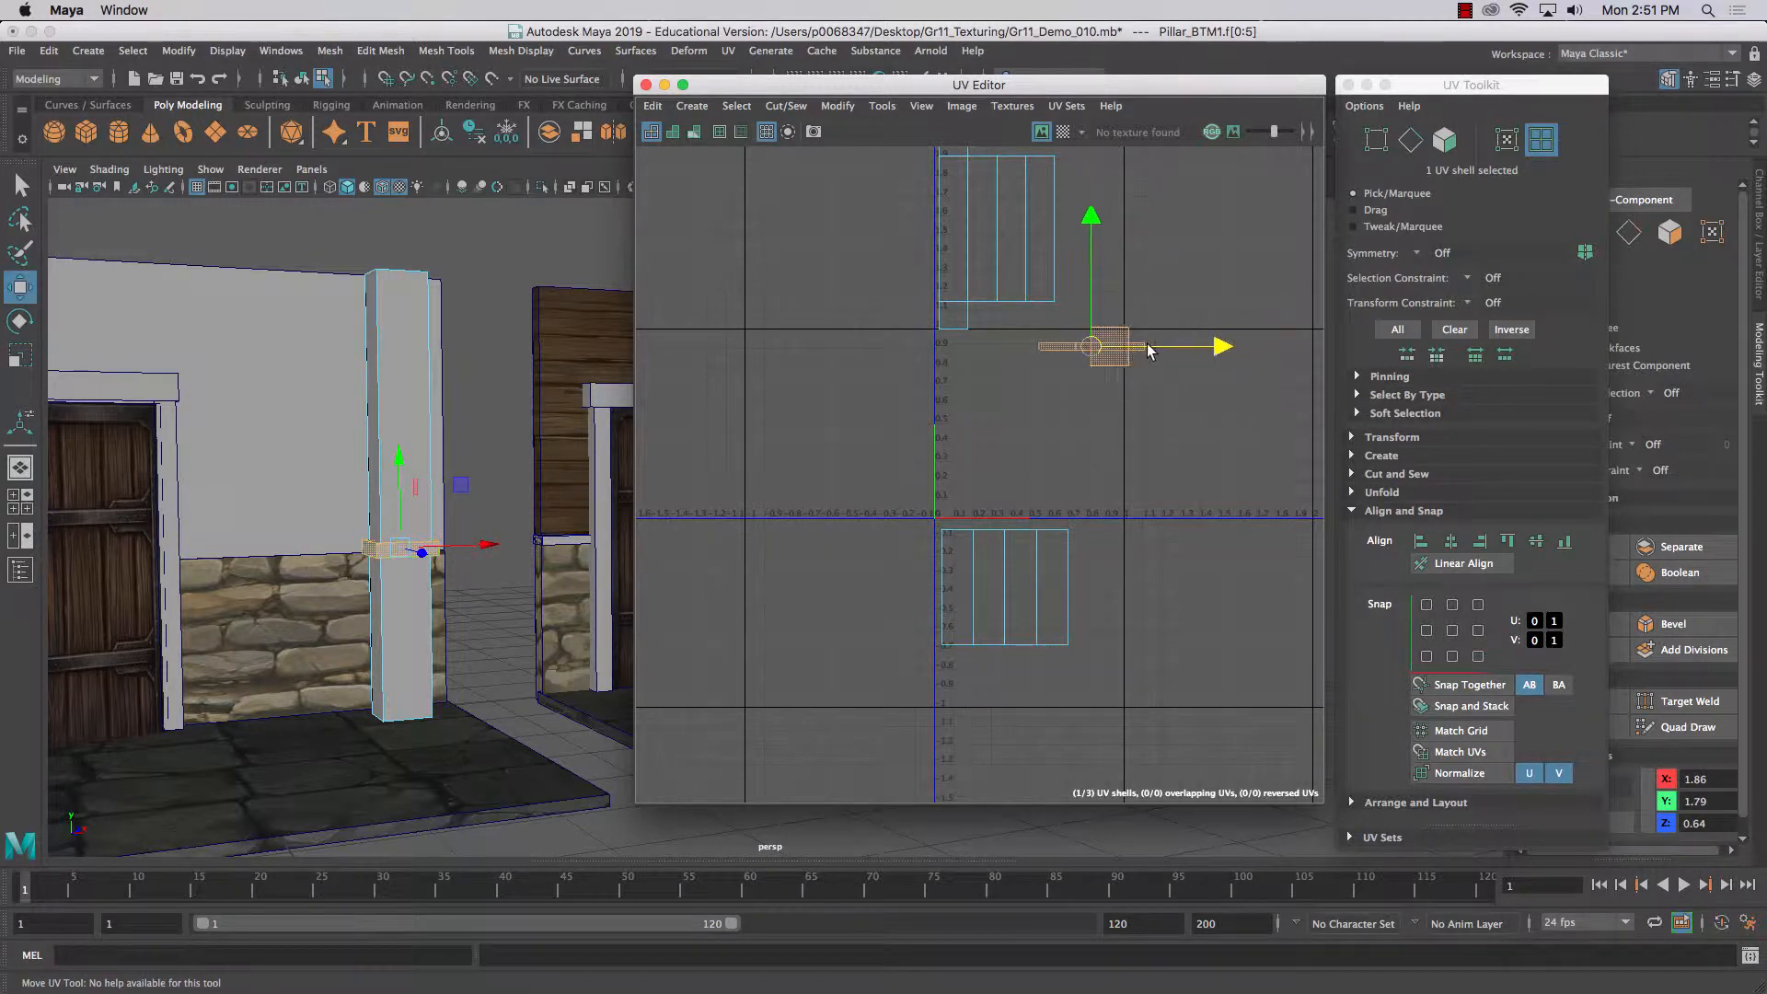
pyautogui.moveTo(1092, 346); pyautogui.dragTo(1081, 363)
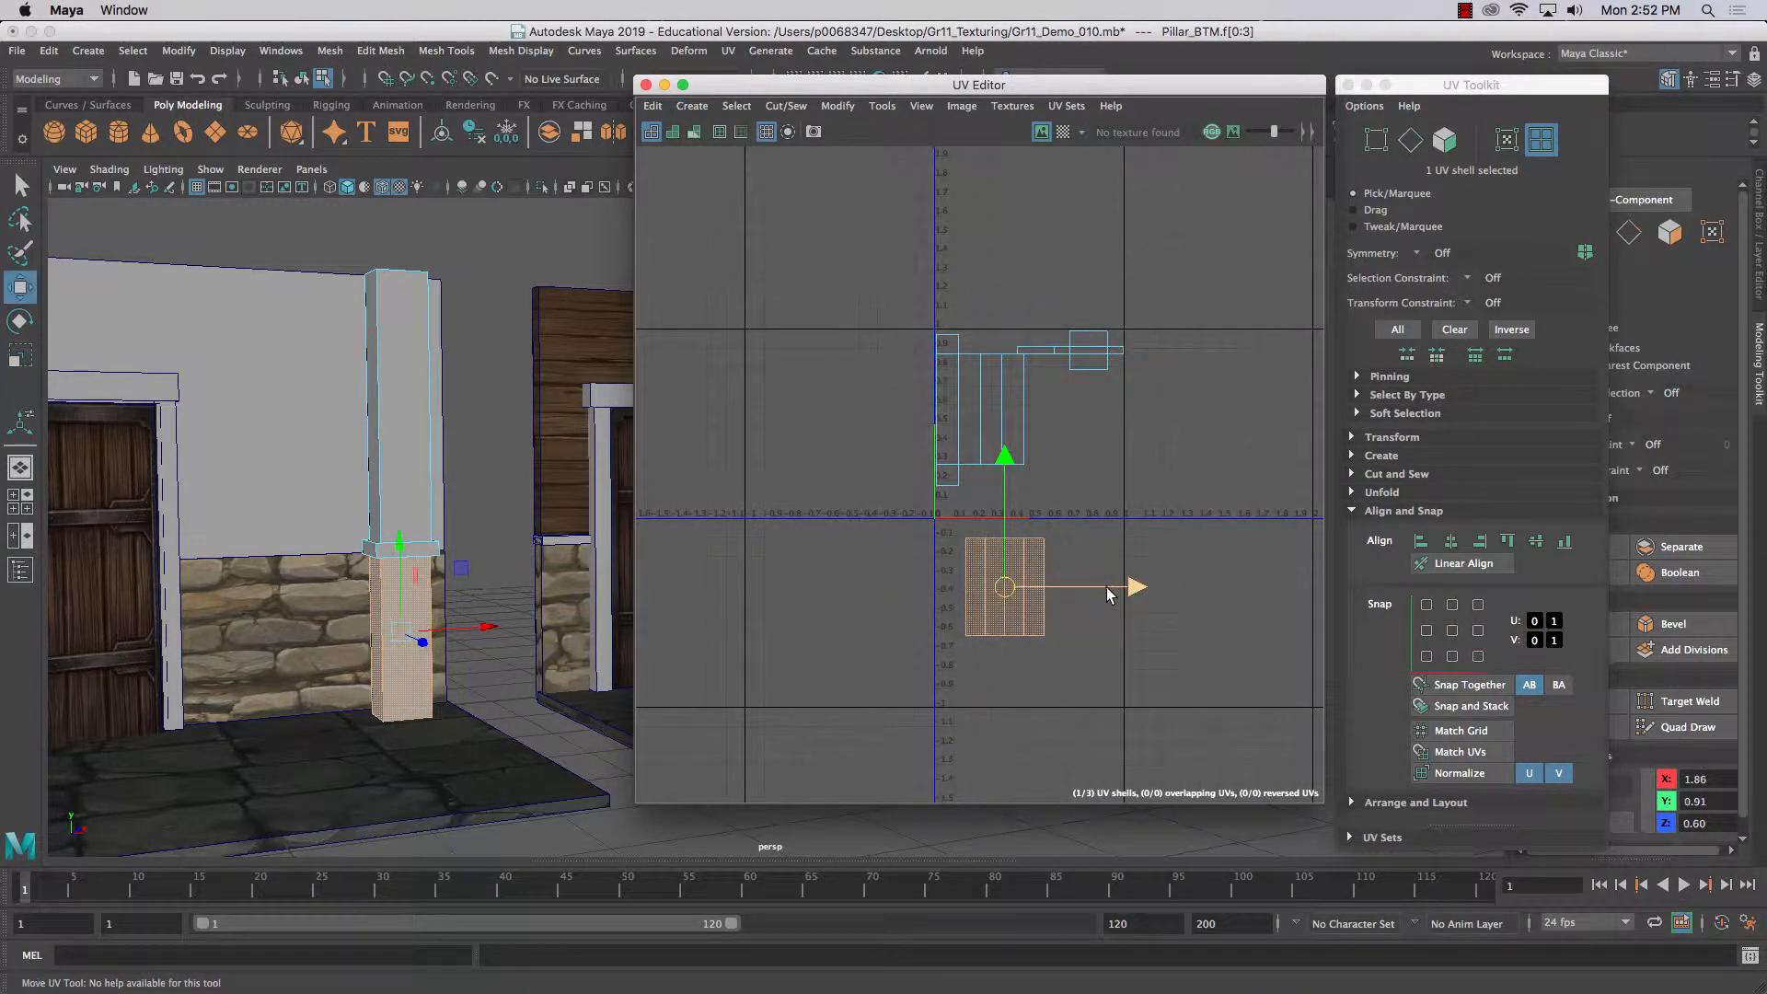
# - Move the base shell's strip edge UVs so they line up with the shell above, then return to shell selection
pyautogui.moveTo(1005, 587); pyautogui.dragTo(983, 587)
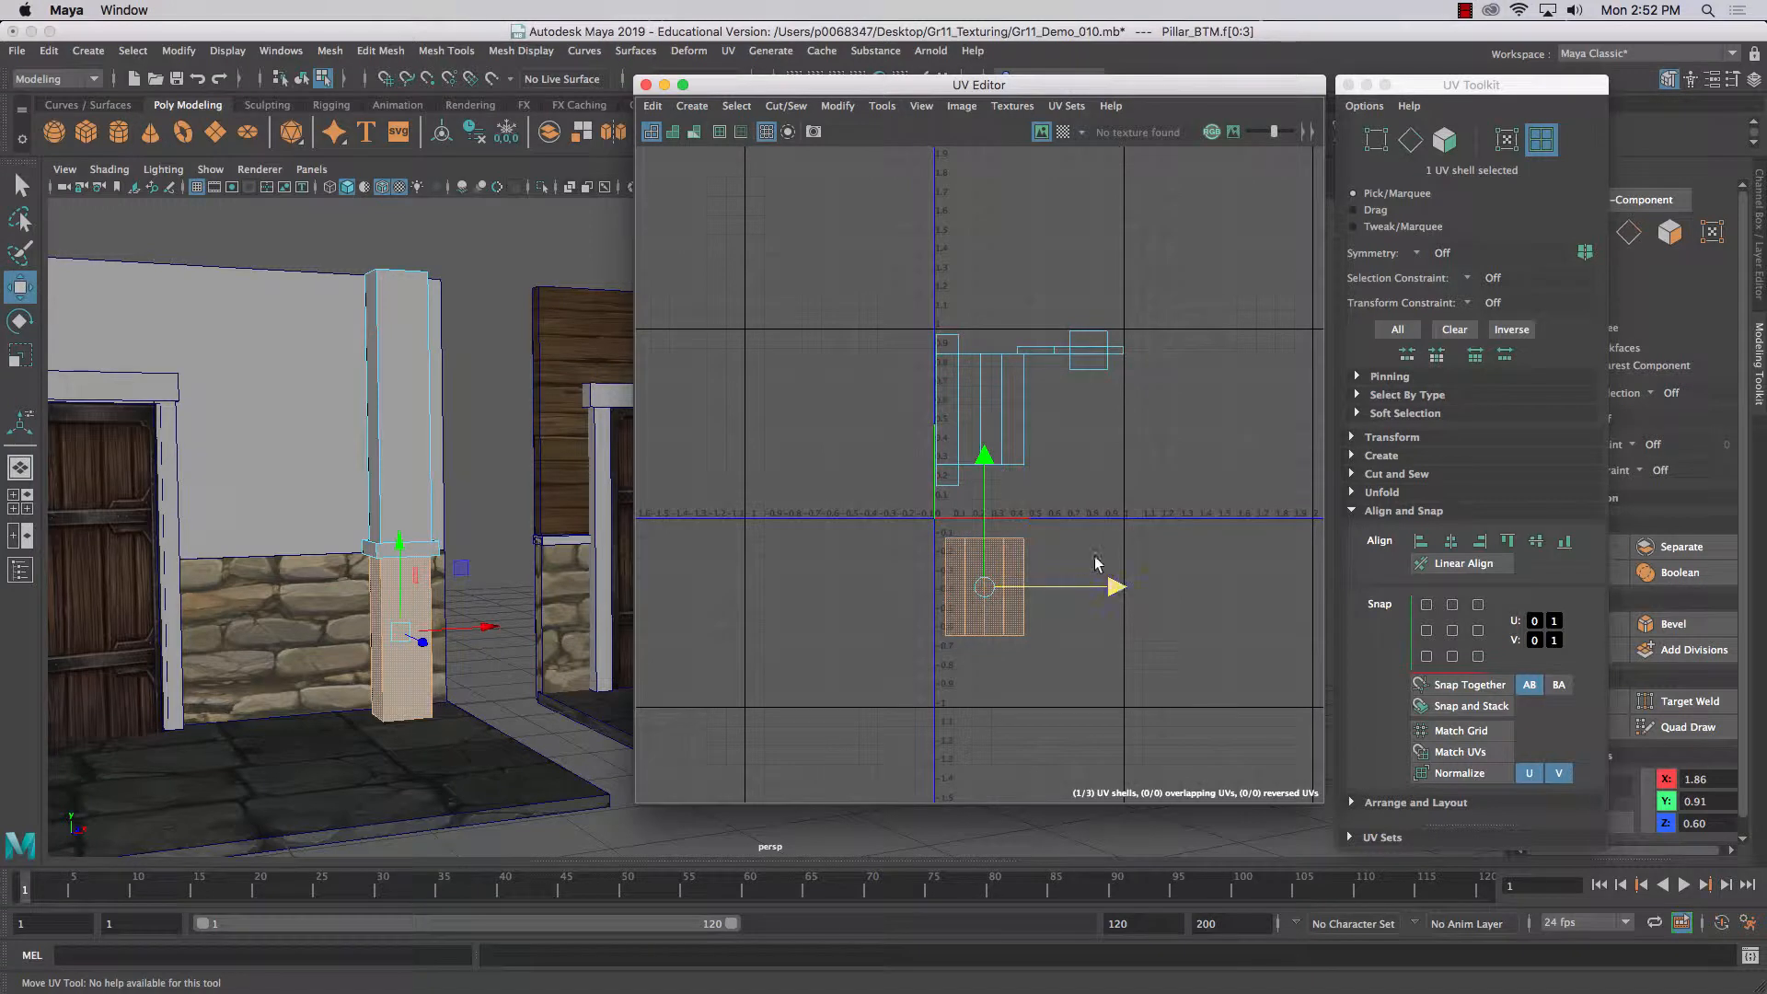
pyautogui.moveTo(983, 586); pyautogui.dragTo(983, 414)
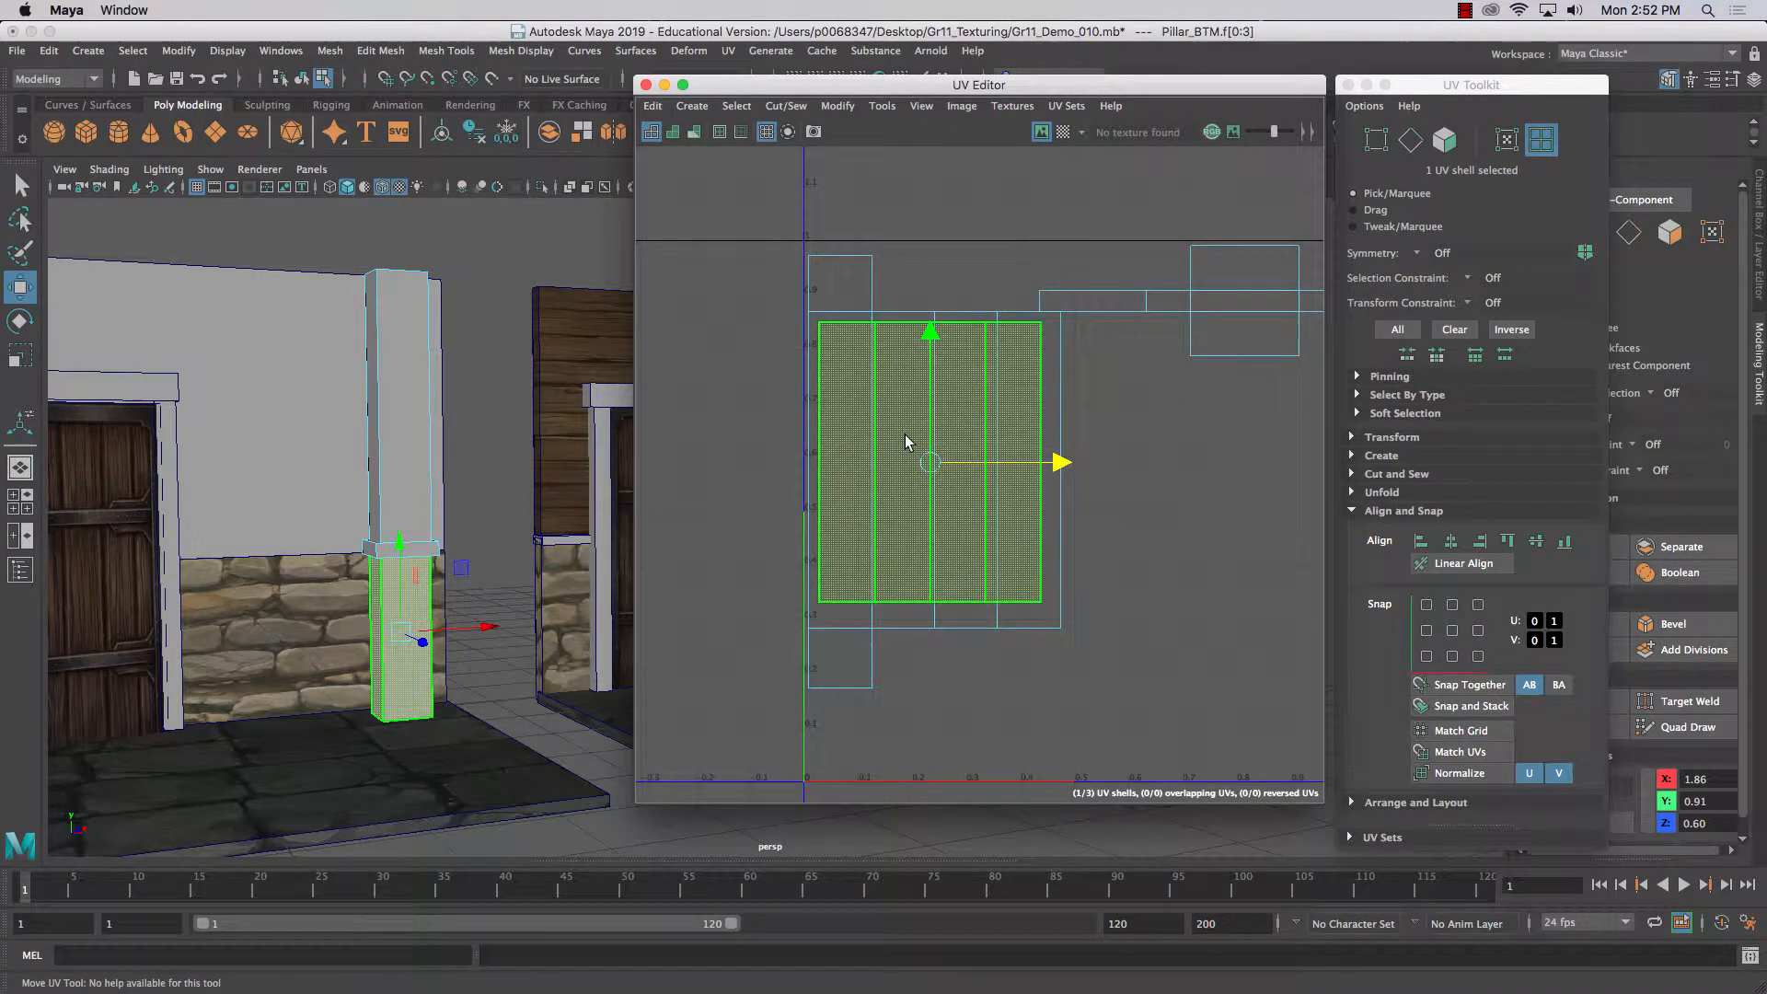
pyautogui.rightClick(930, 434)
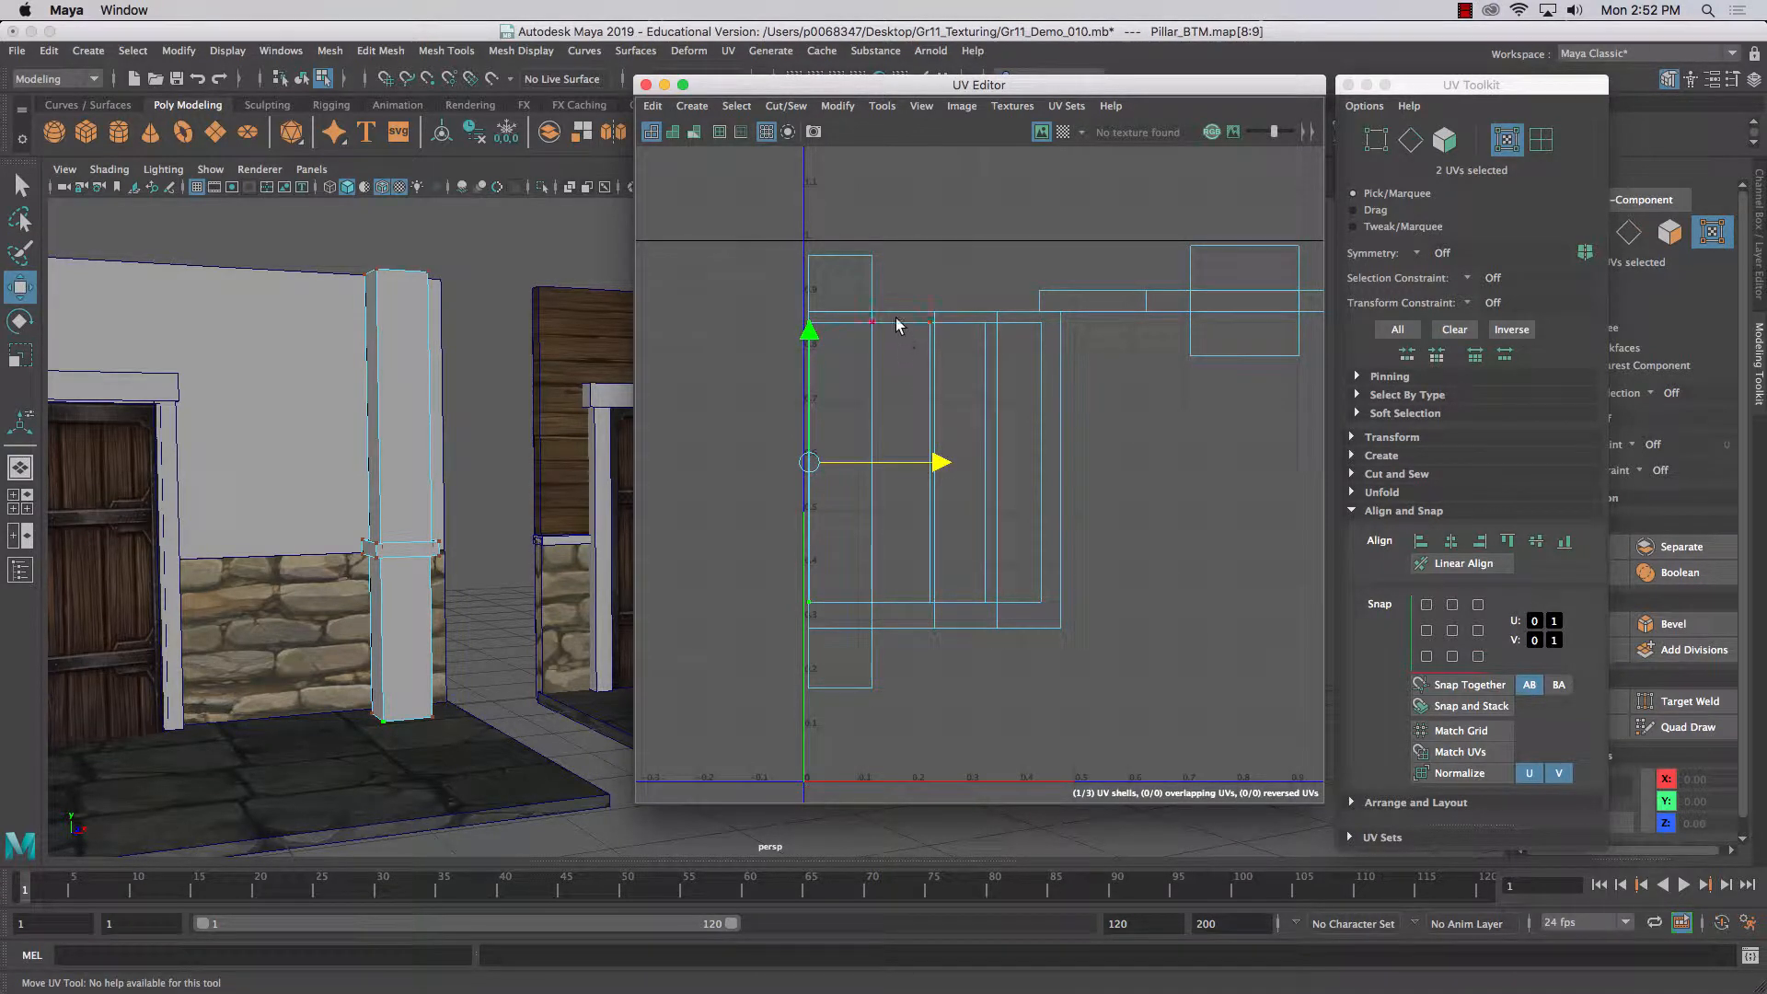
pyautogui.moveTo(810, 462); pyautogui.dragTo(930, 462)
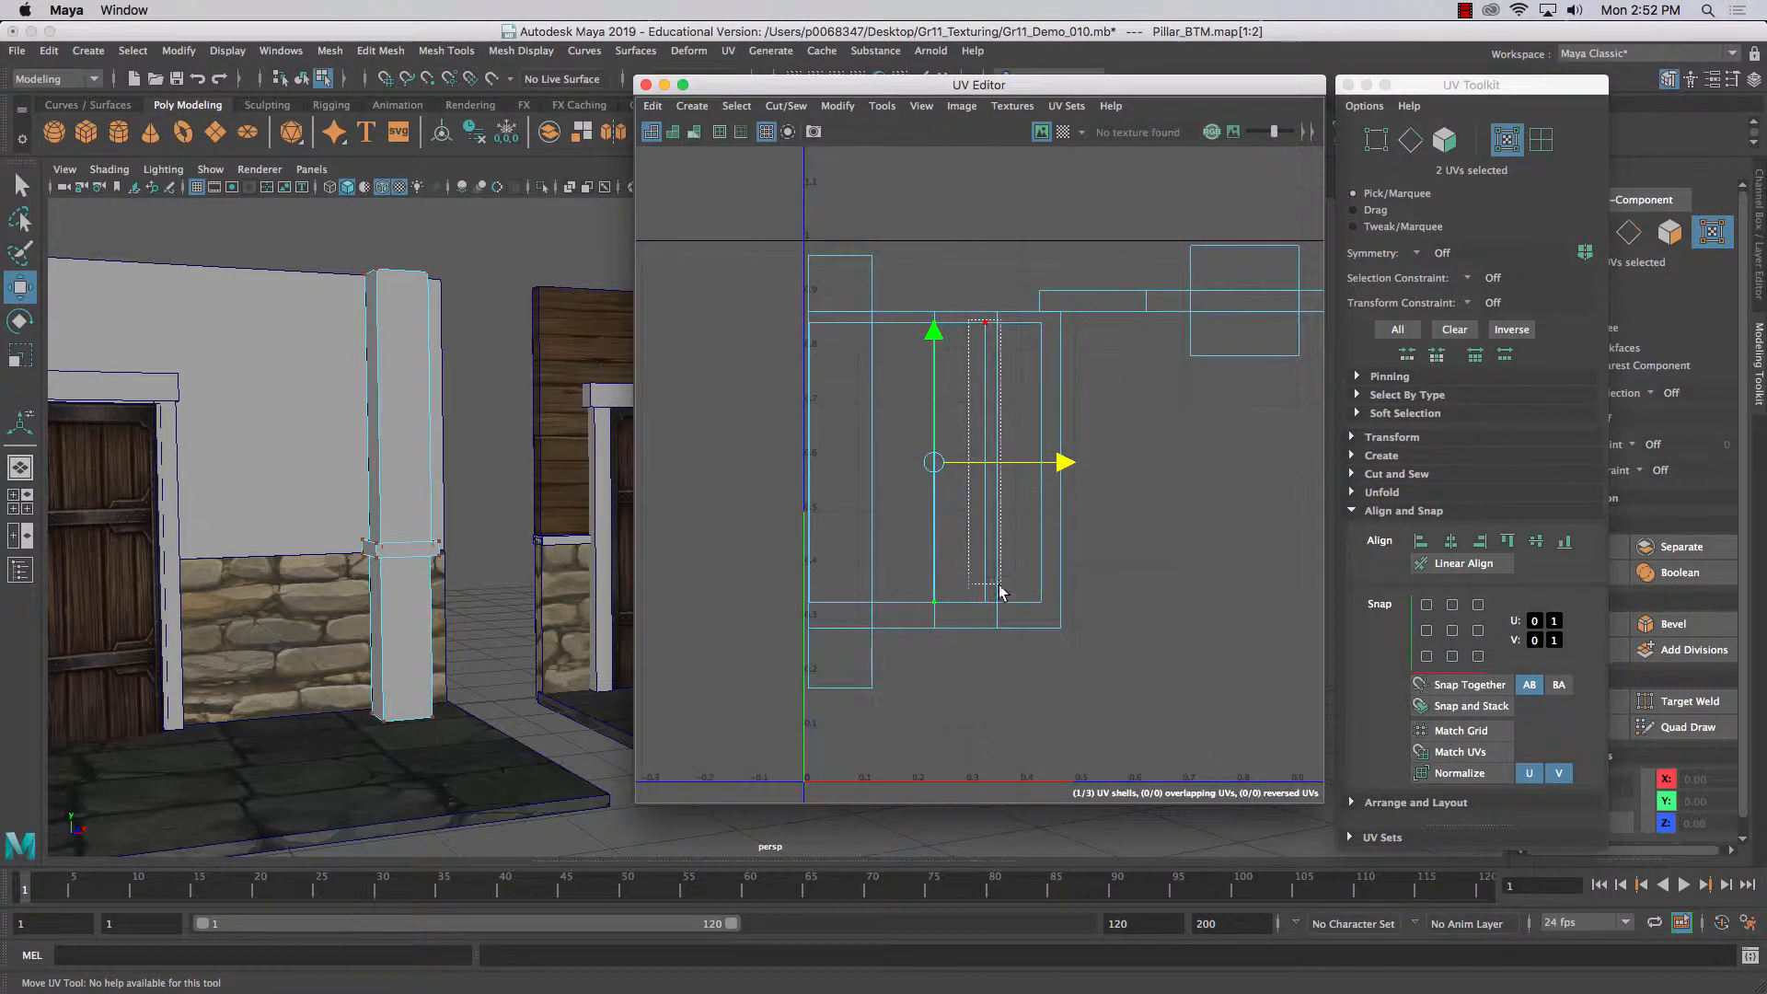
pyautogui.moveTo(933, 462); pyautogui.dragTo(997, 462)
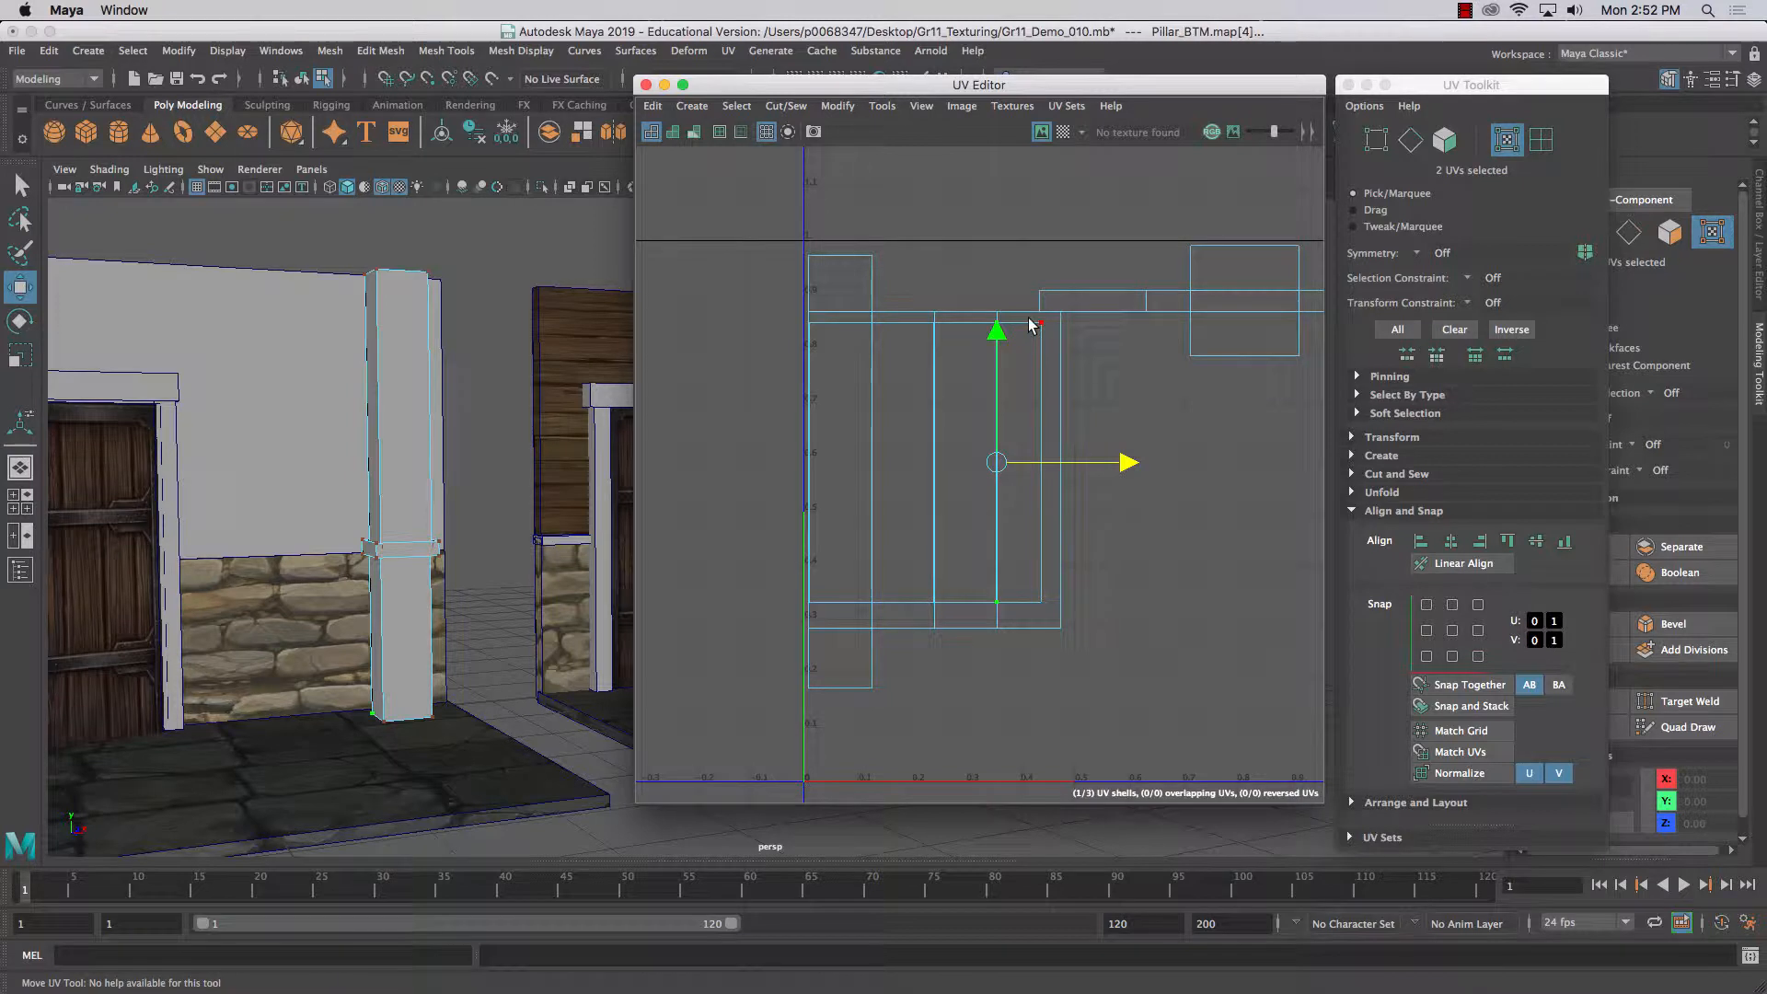
pyautogui.moveTo(996, 462); pyautogui.dragTo(1060, 462)
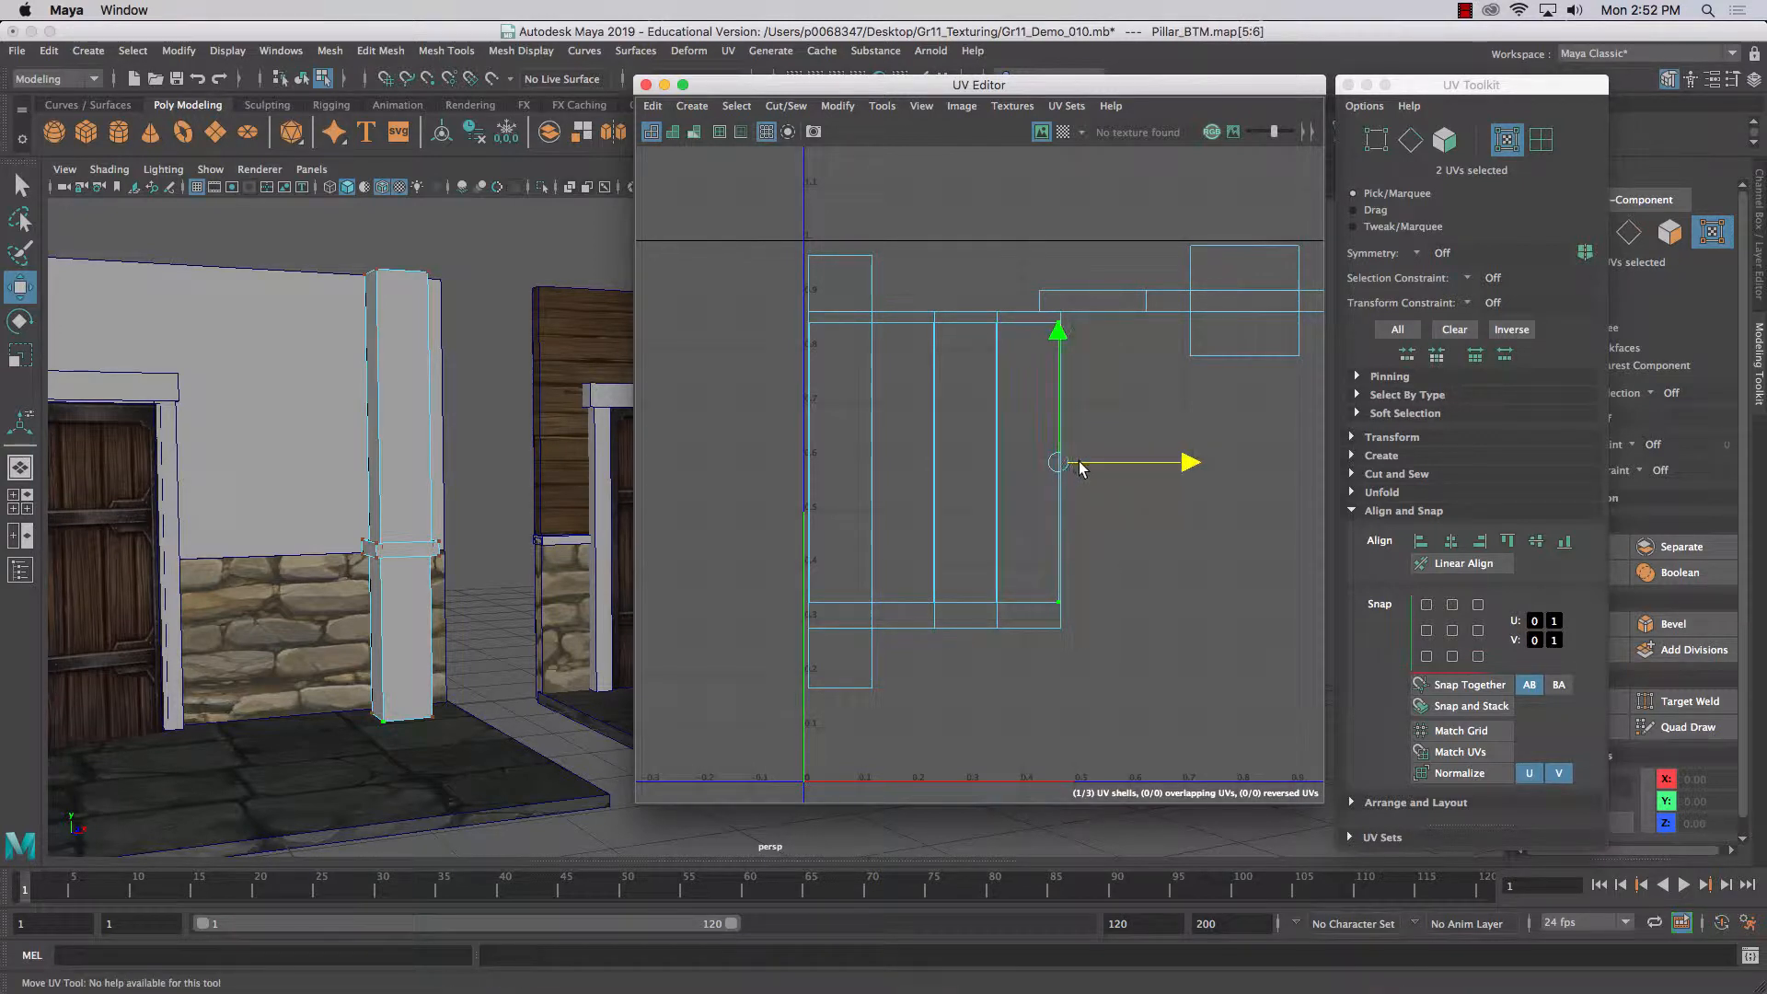
pyautogui.rightClick(1056, 464)
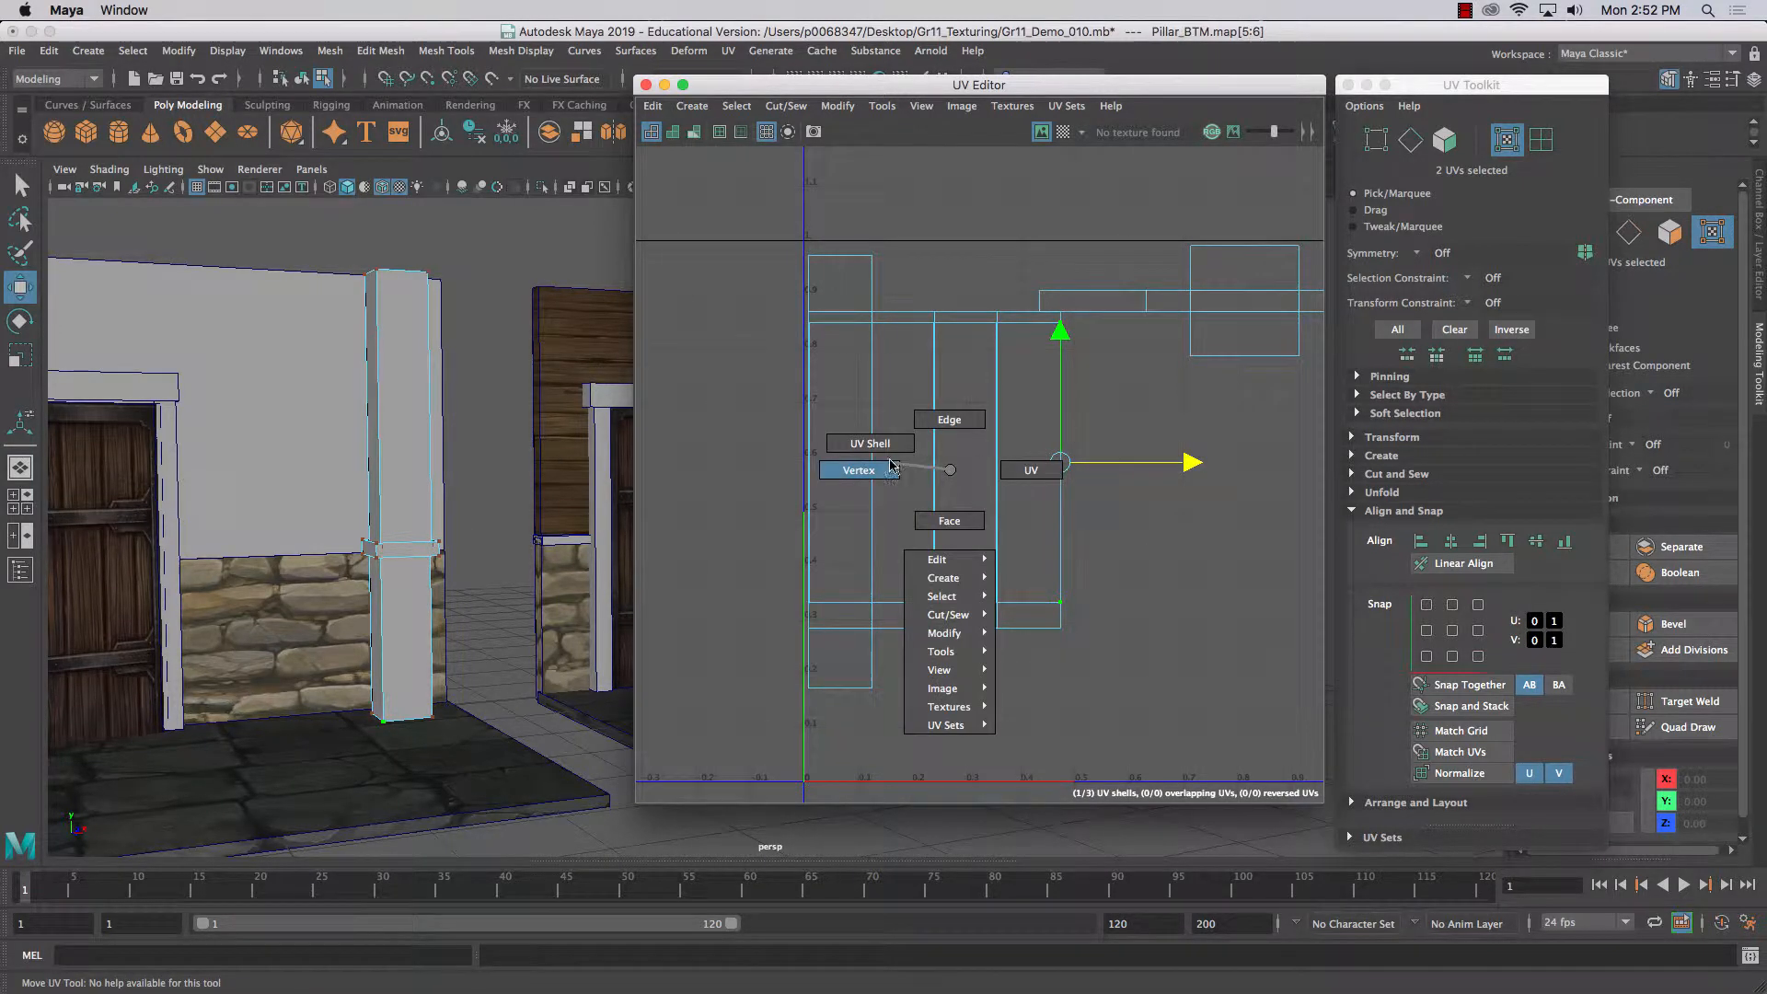
pyautogui.click(867, 443)
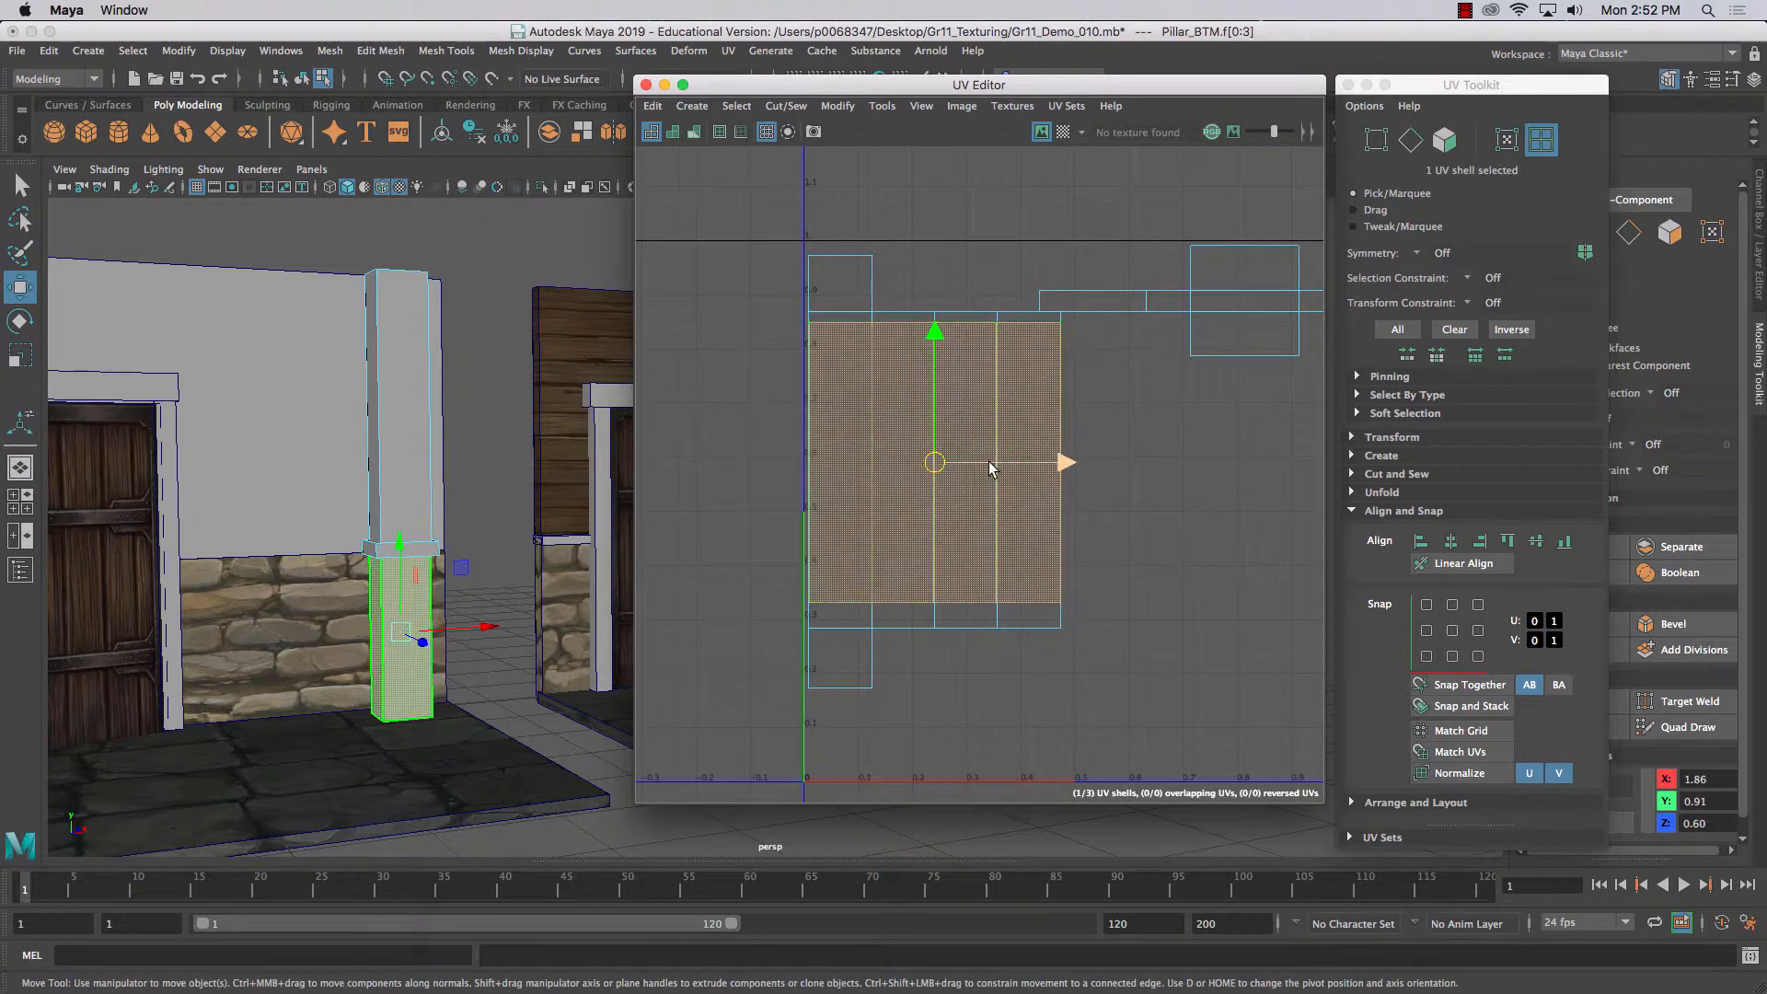
# - Move the Pillar_BTM shell off the other shells so all three fit inside the 0–1 square
pyautogui.moveTo(933, 462); pyautogui.dragTo(1164, 465)
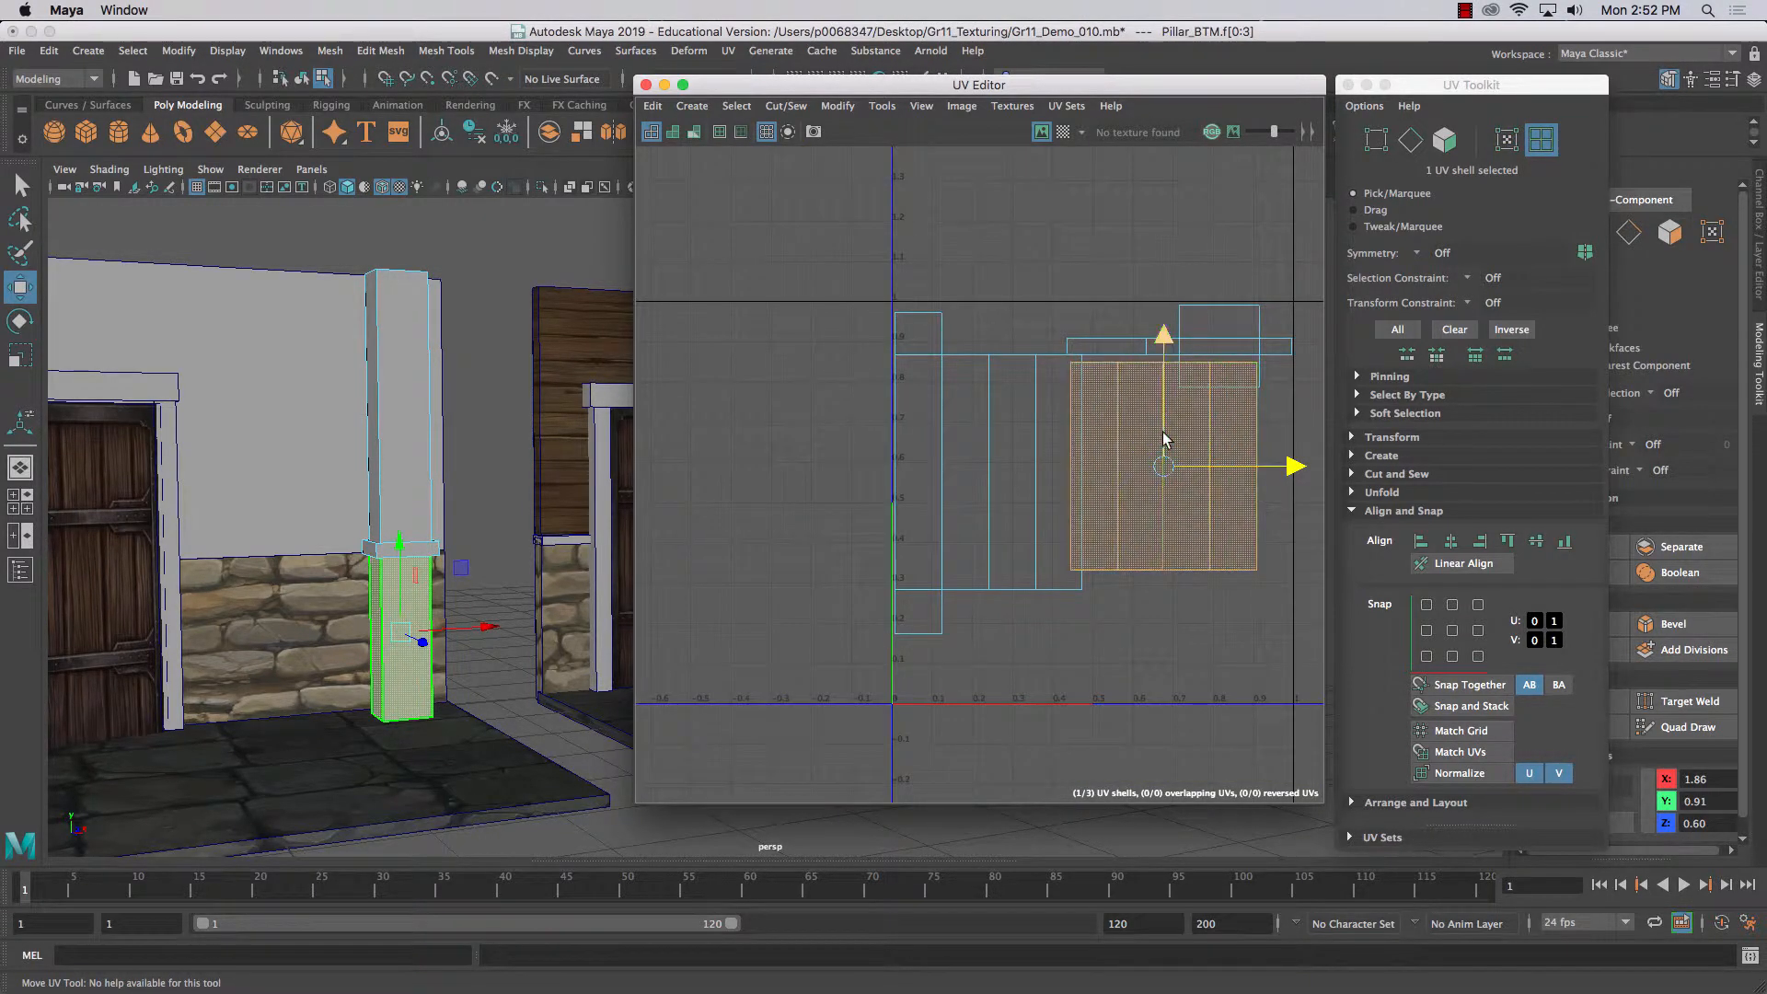
pyautogui.moveTo(1163, 466); pyautogui.dragTo(1164, 576)
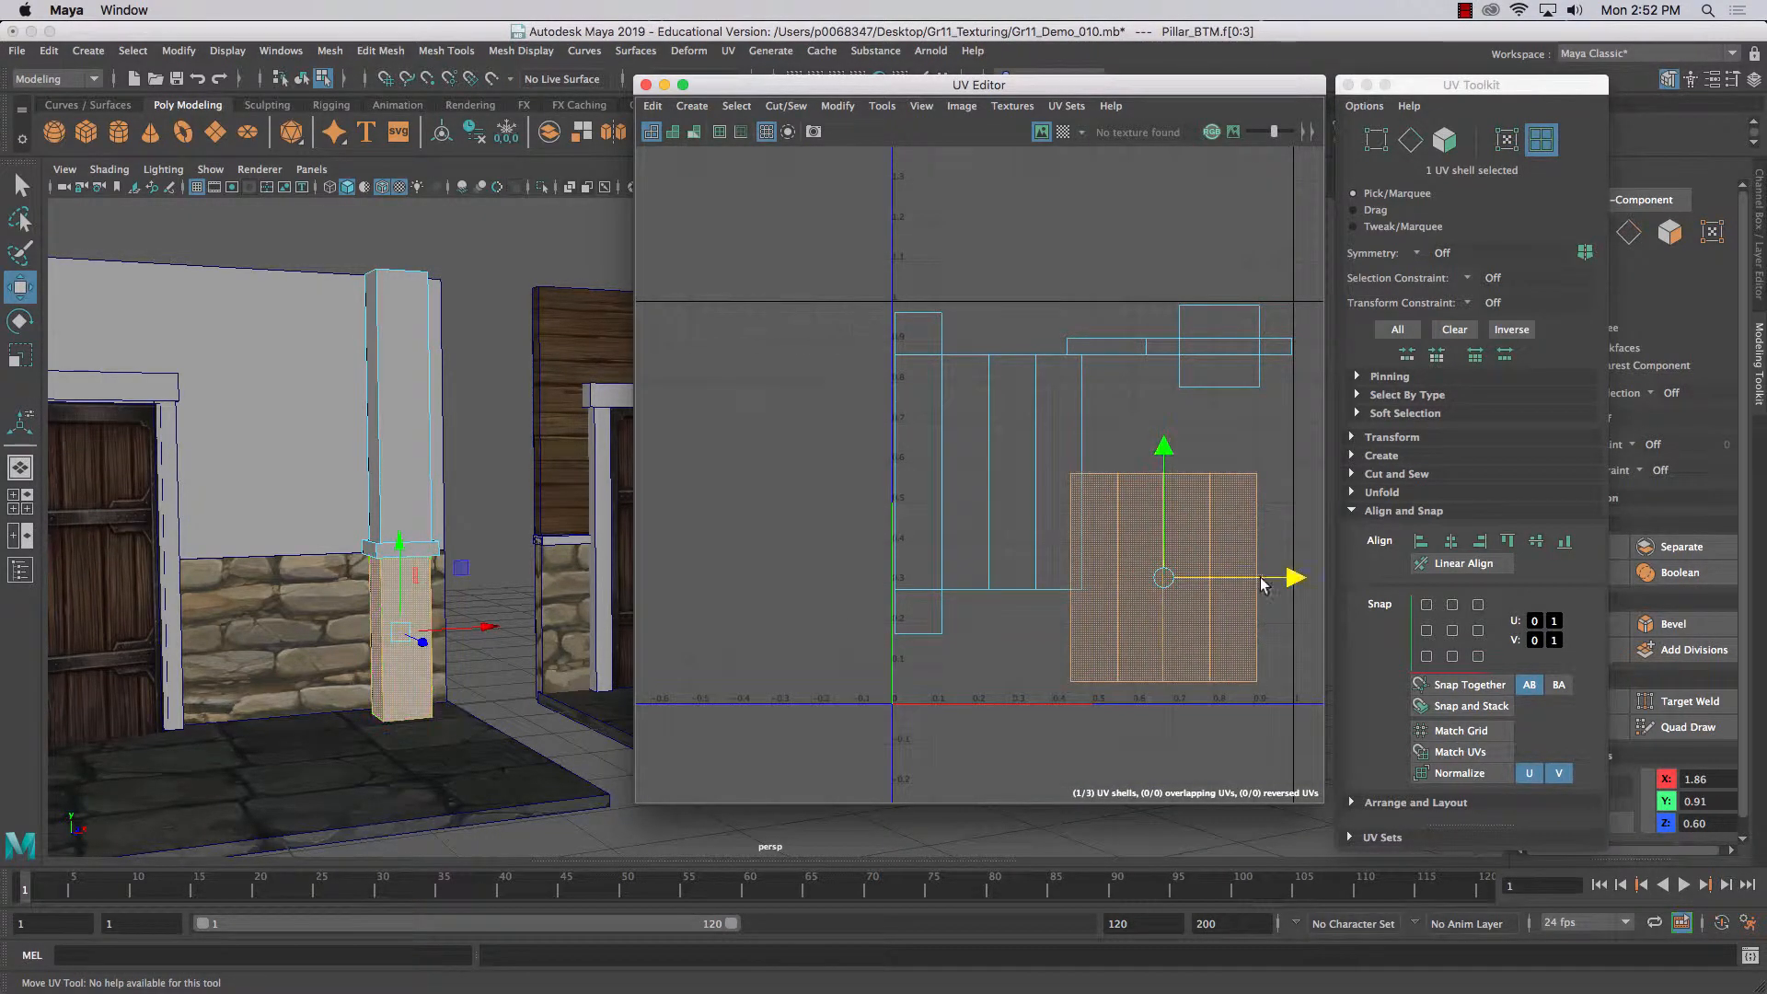
pyautogui.moveTo(1163, 576); pyautogui.dragTo(1187, 506)
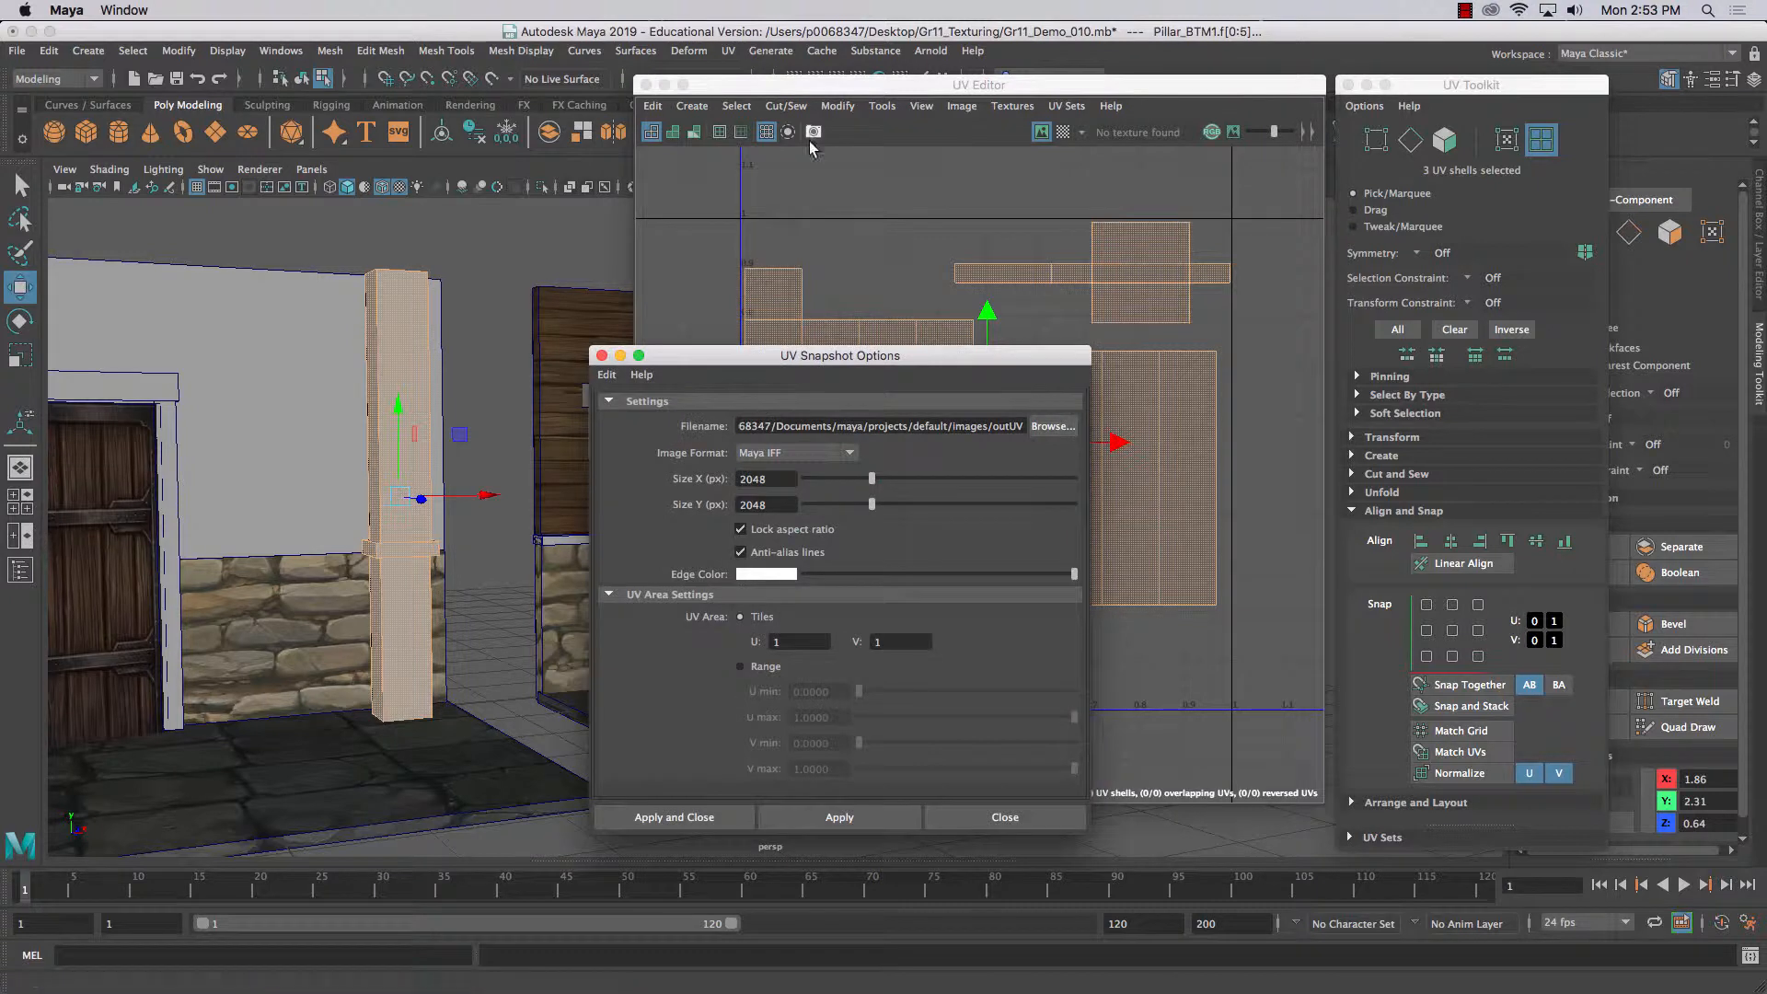
# - Set the snapshot to save as MyPillar in Desktop > Gr11_Texturing > InteriorTextures
pyautogui.moveTo(839, 356); pyautogui.dragTo(952, 225)
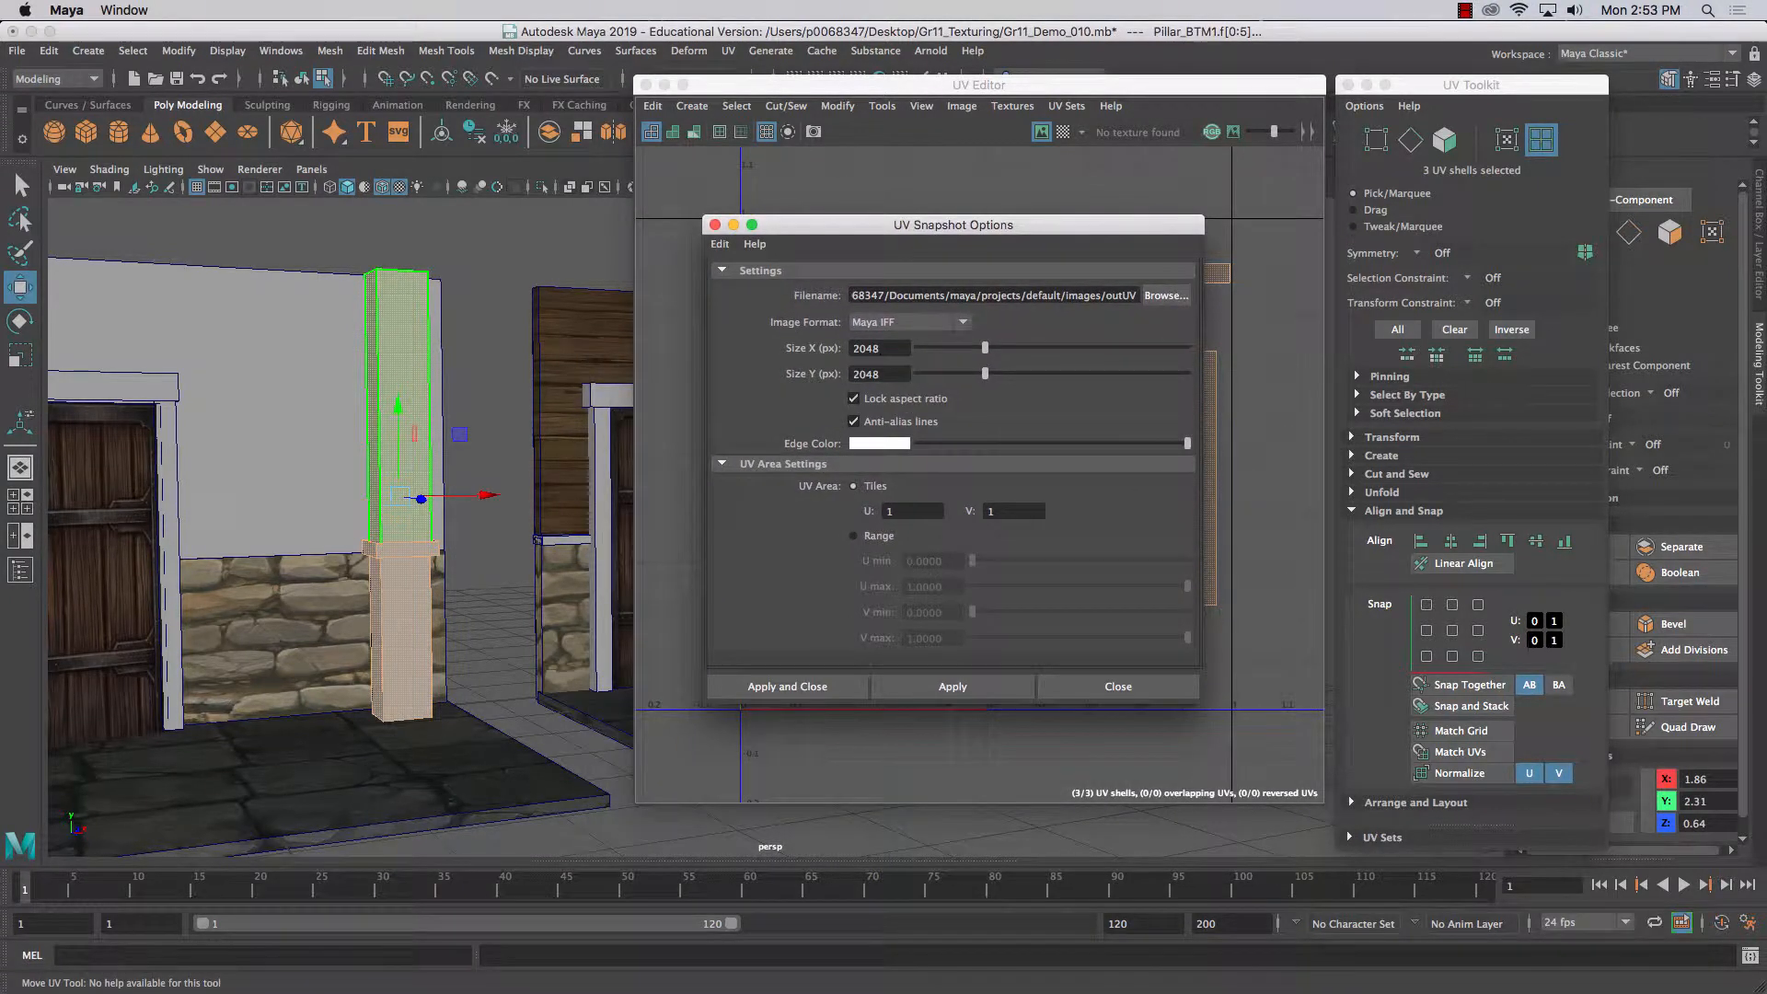
pyautogui.click(1165, 294)
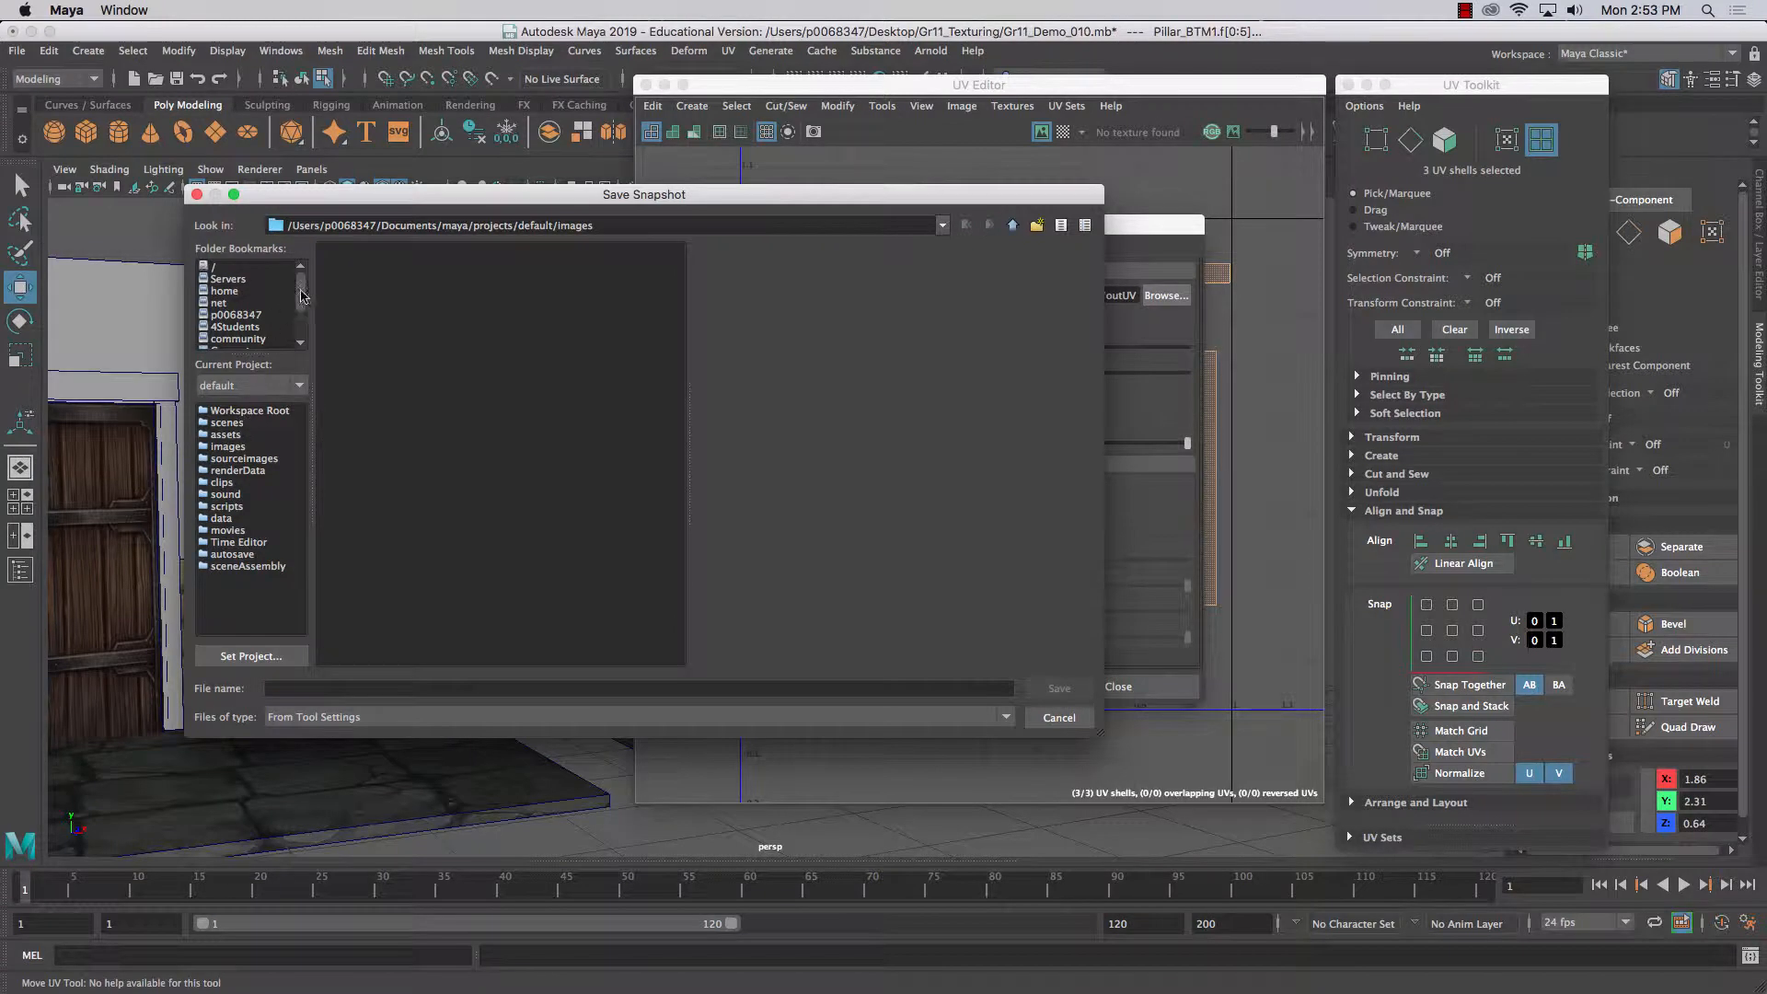
pyautogui.click(230, 315)
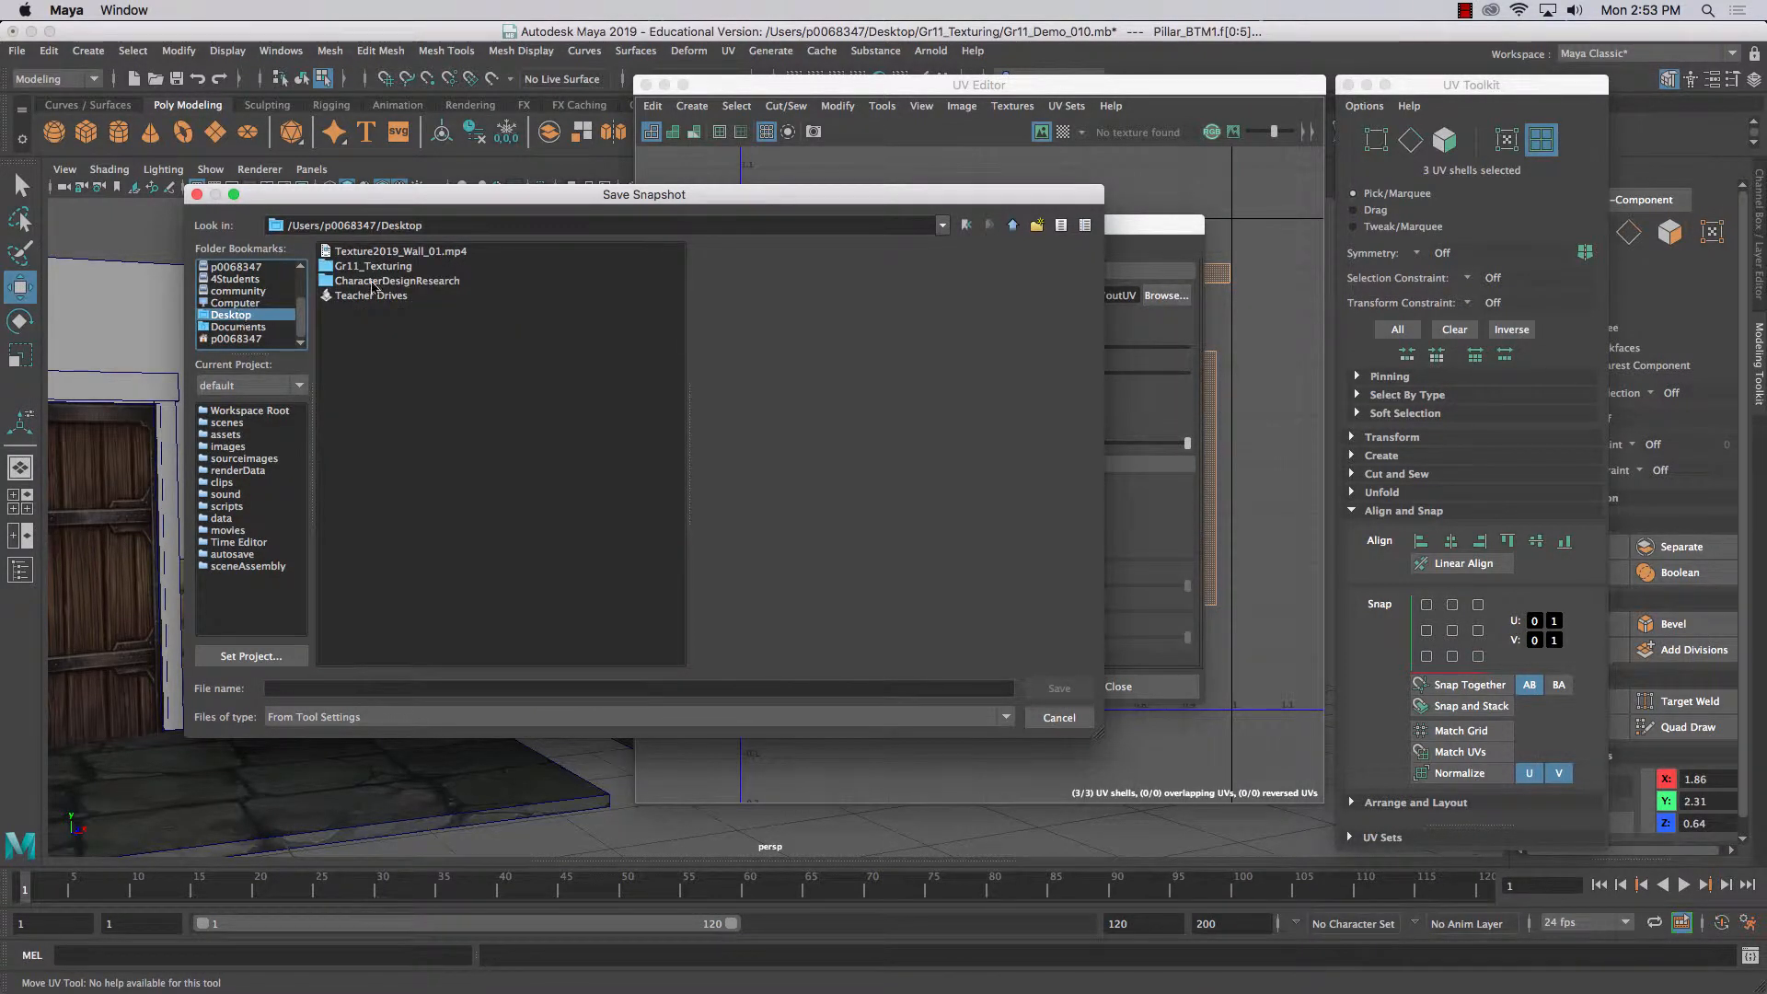
pyautogui.doubleClick(373, 266)
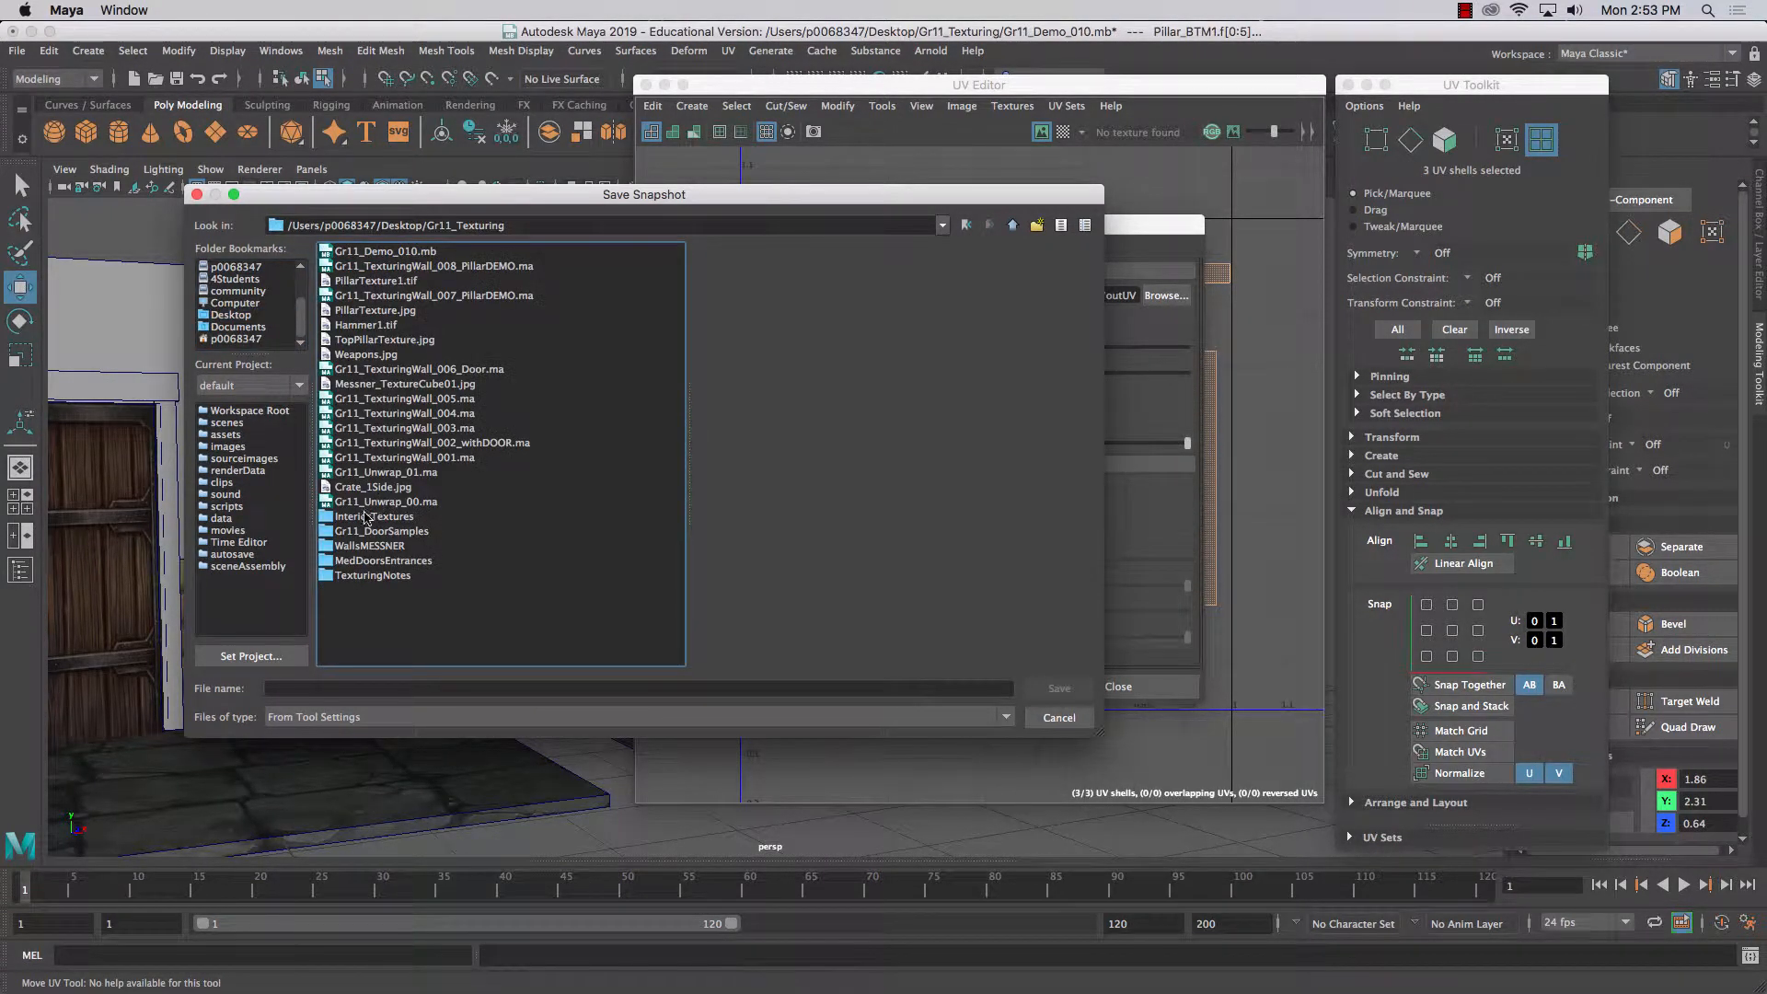
pyautogui.doubleClick(376, 515)
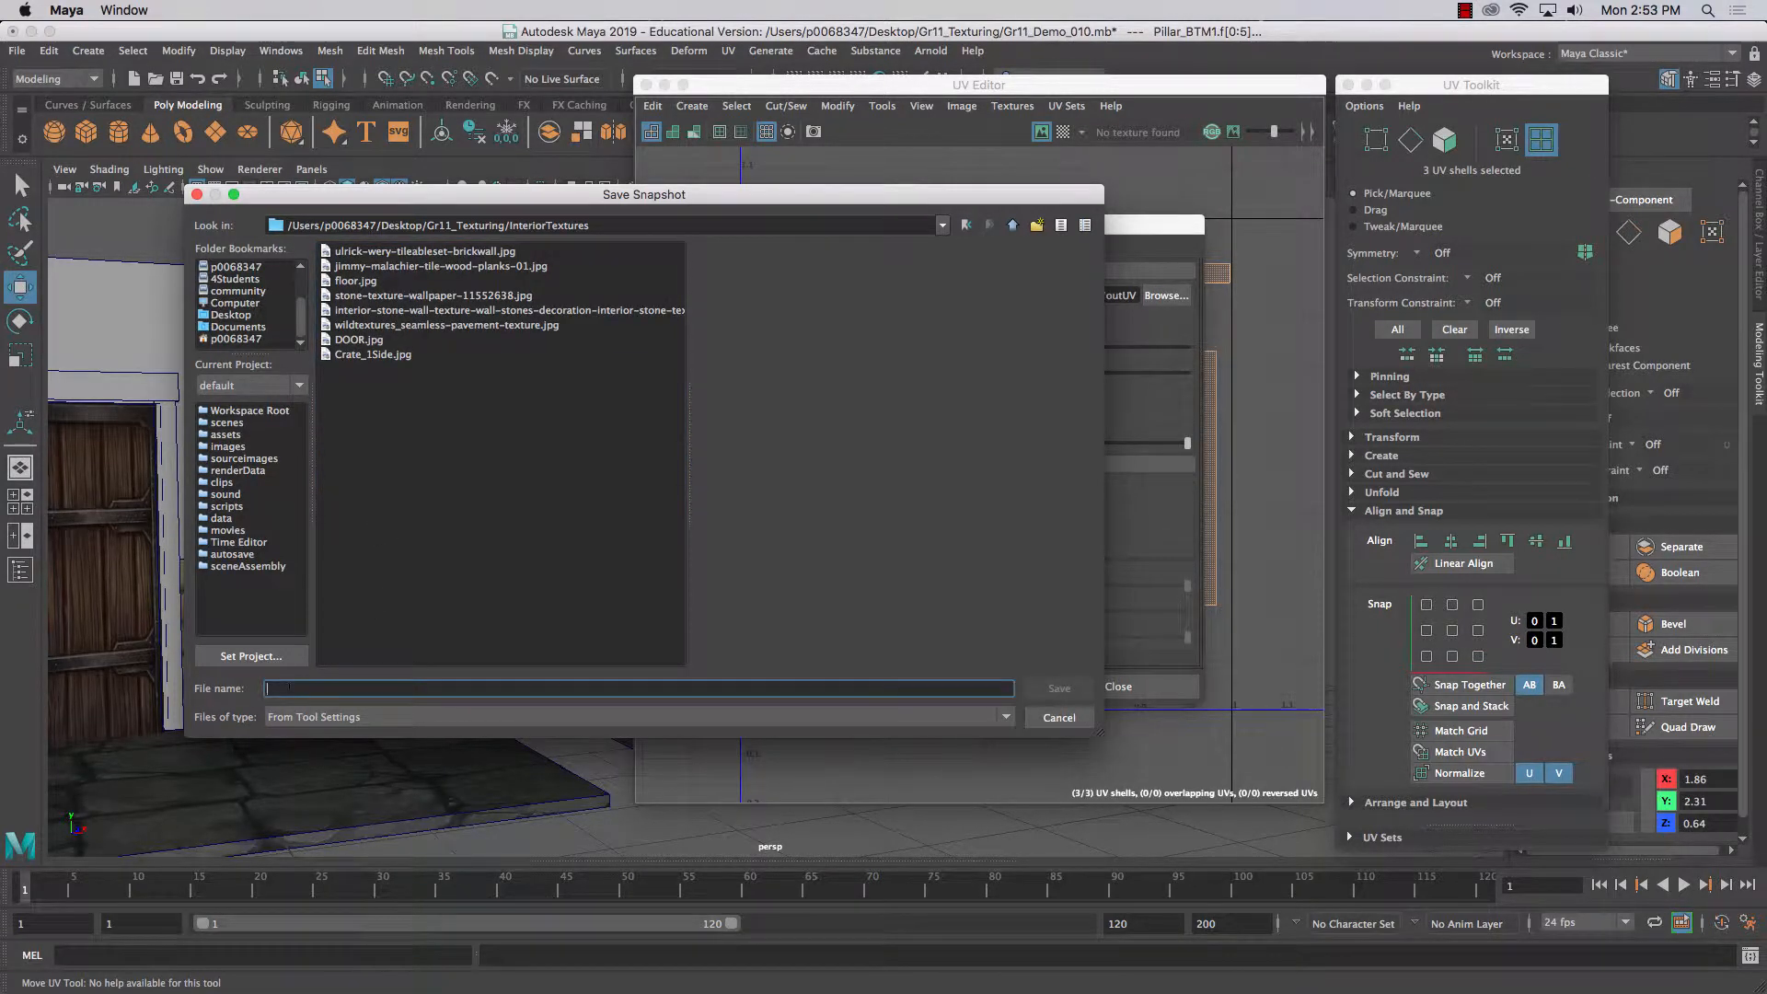
pyautogui.write('M')
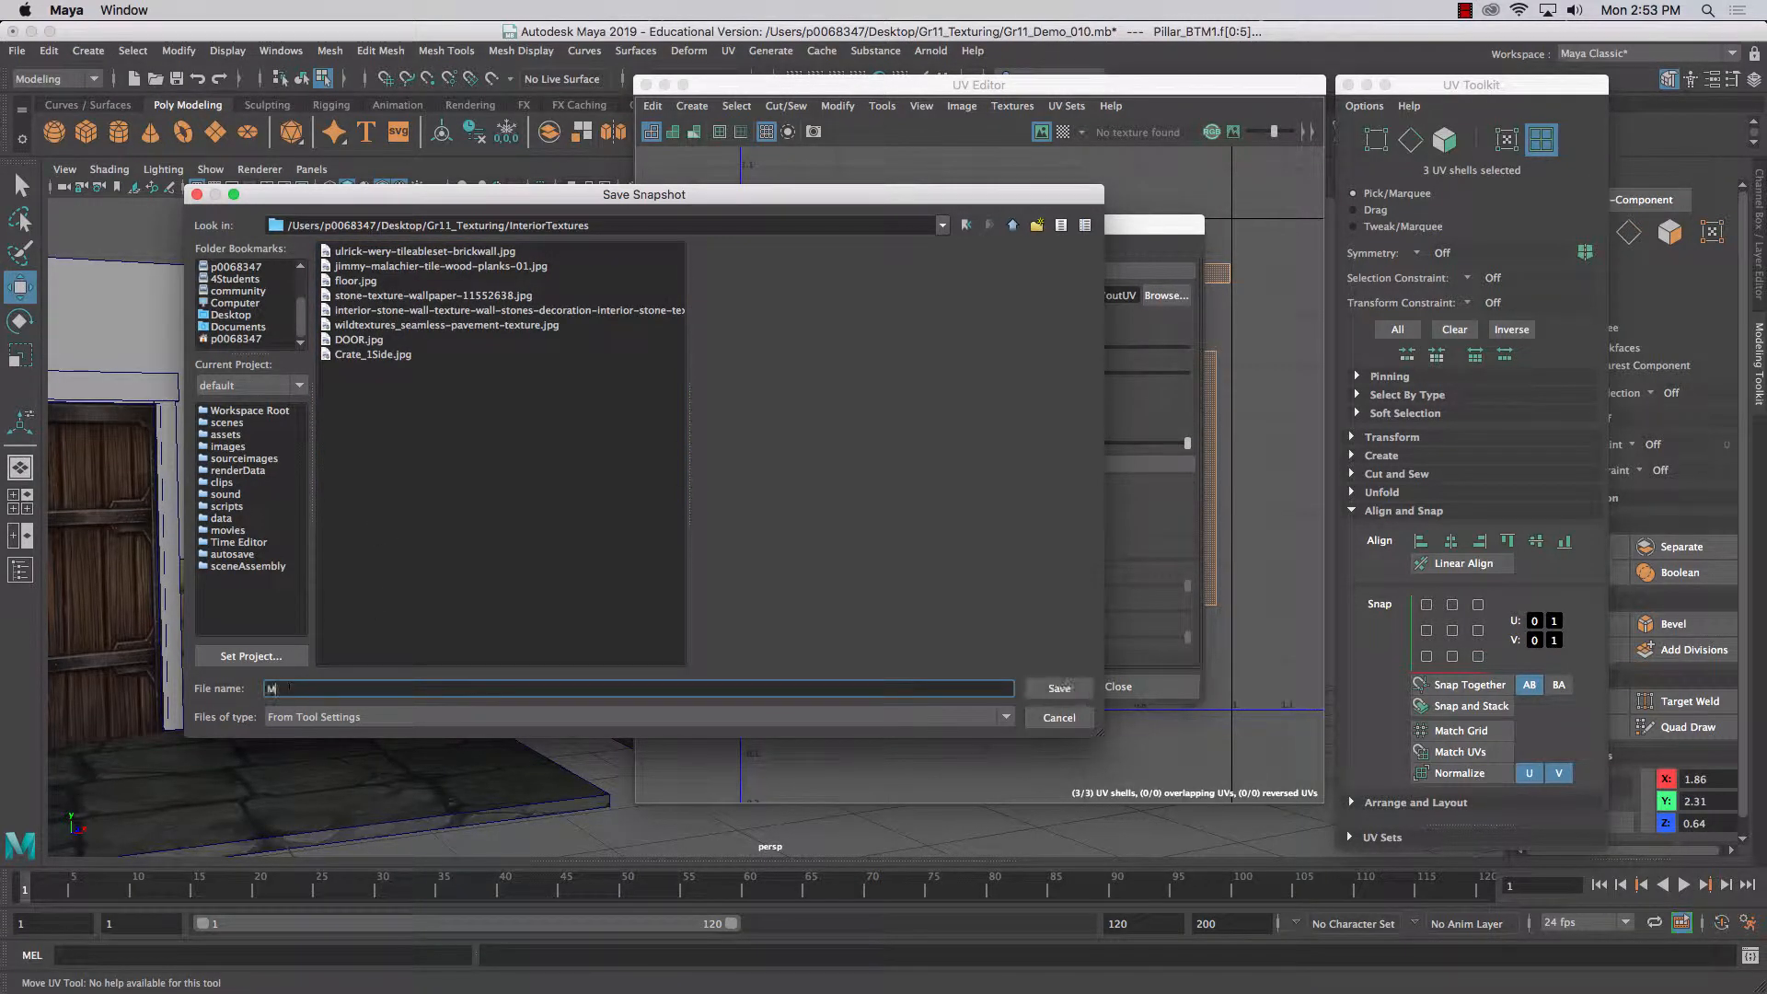
pyautogui.write('yPillar_Bal')
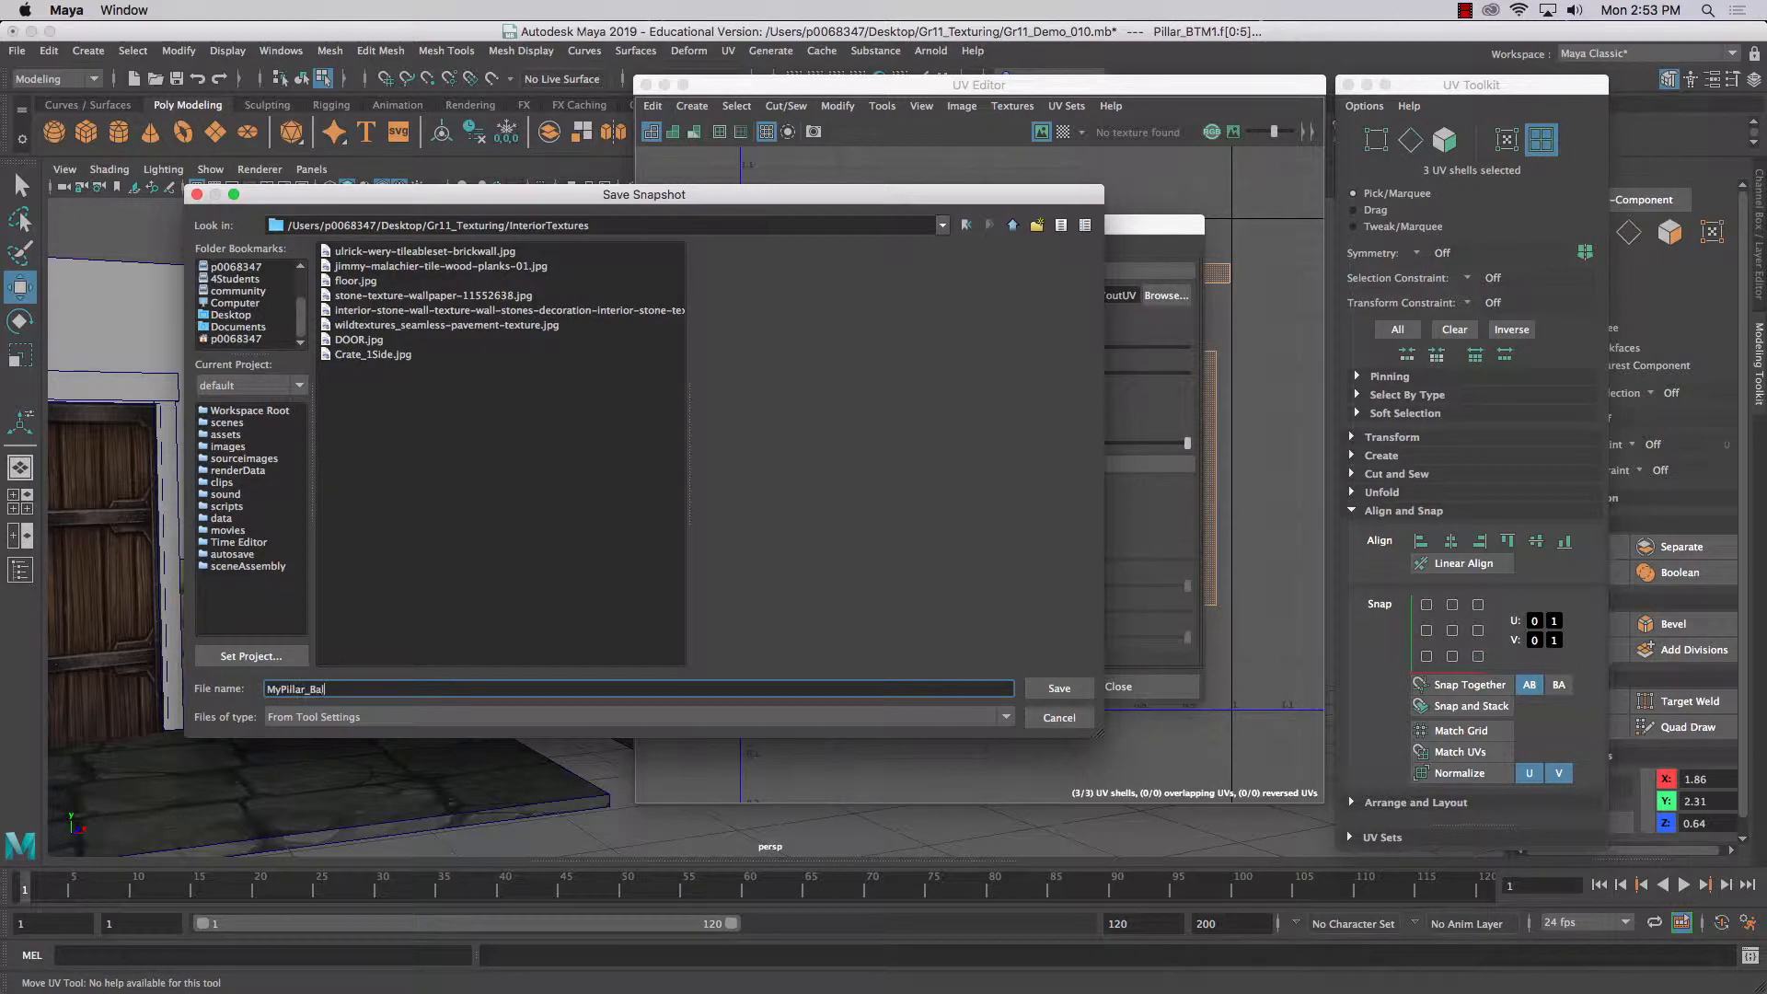
pyautogui.click(1057, 689)
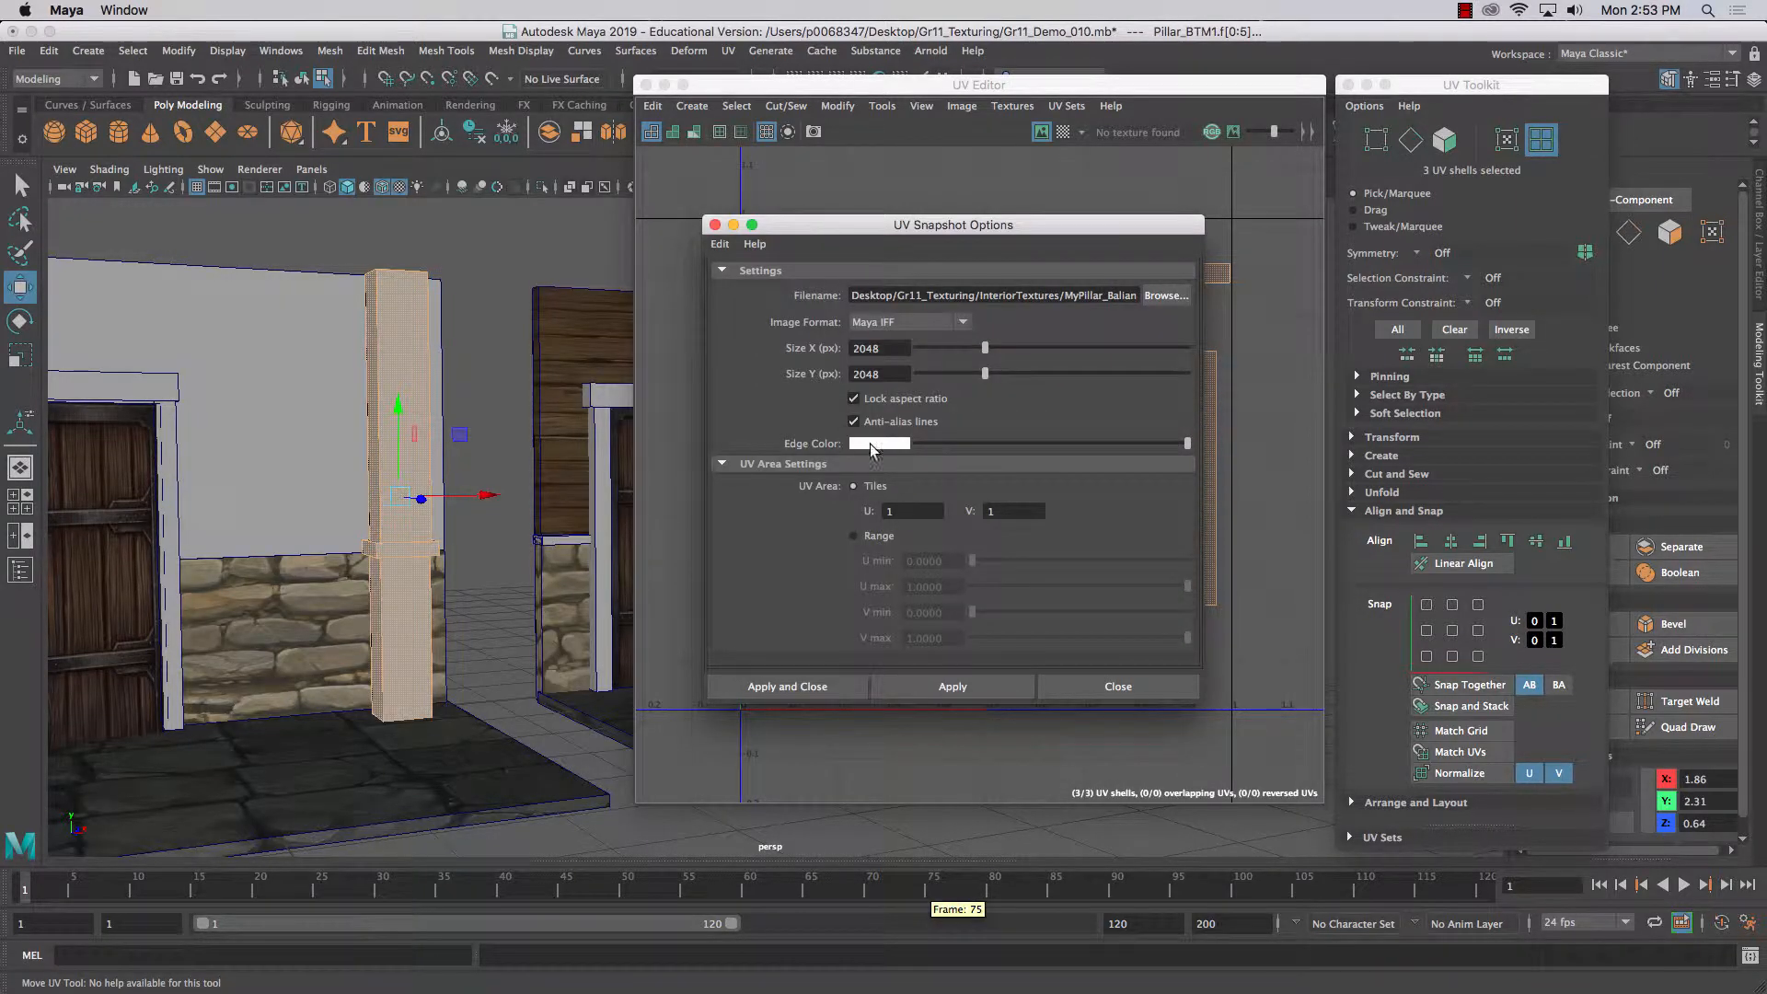
# - Choose PNG image format and apply to write the 2048×2048 UV snapshot file
pyautogui.click(907, 322)
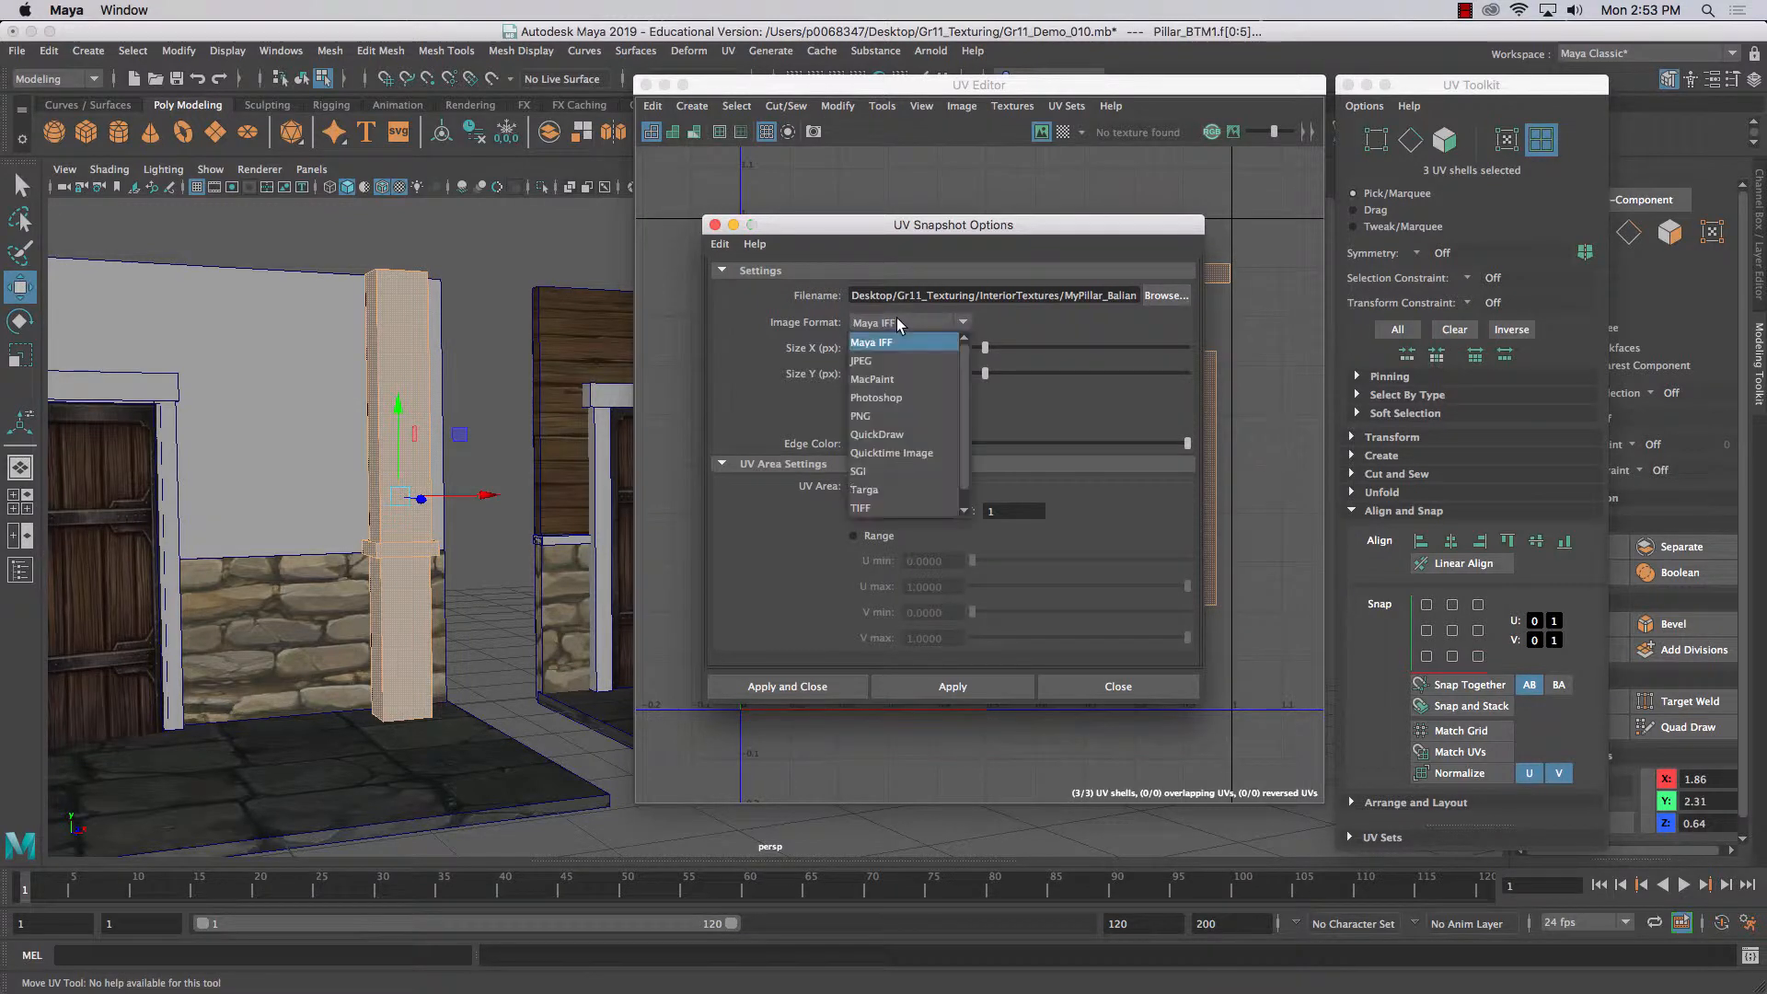
pyautogui.moveTo(865, 416)
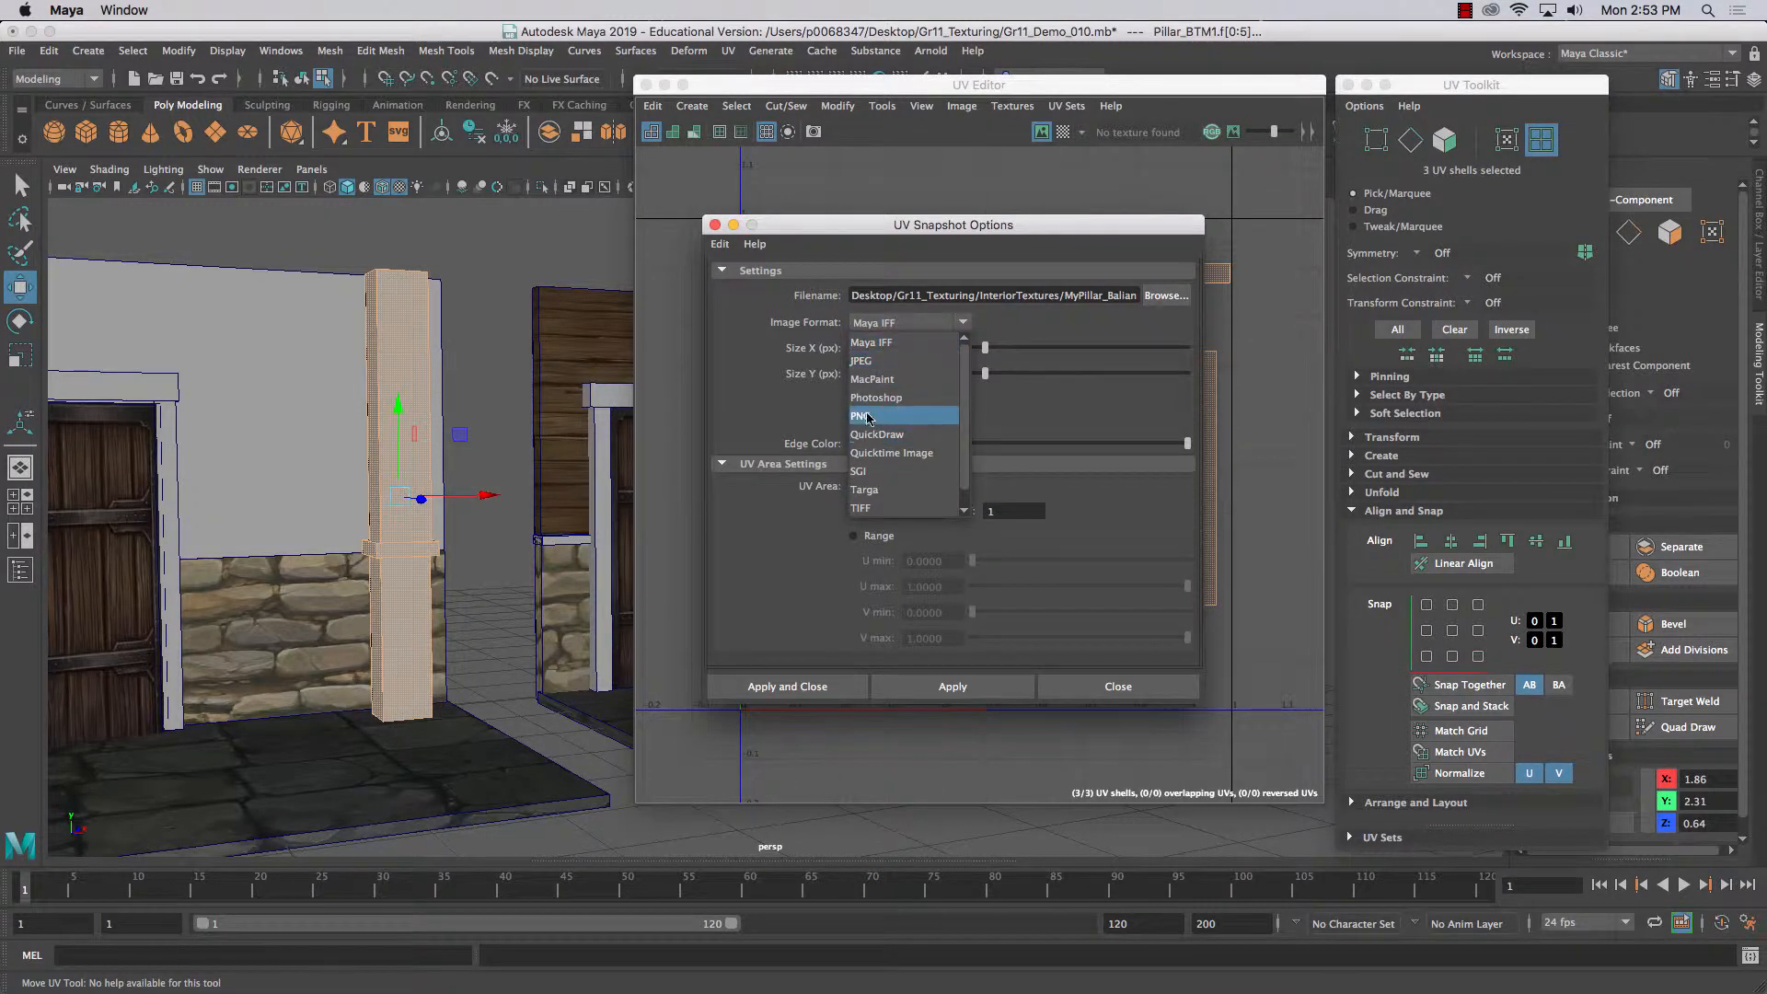
pyautogui.click(860, 415)
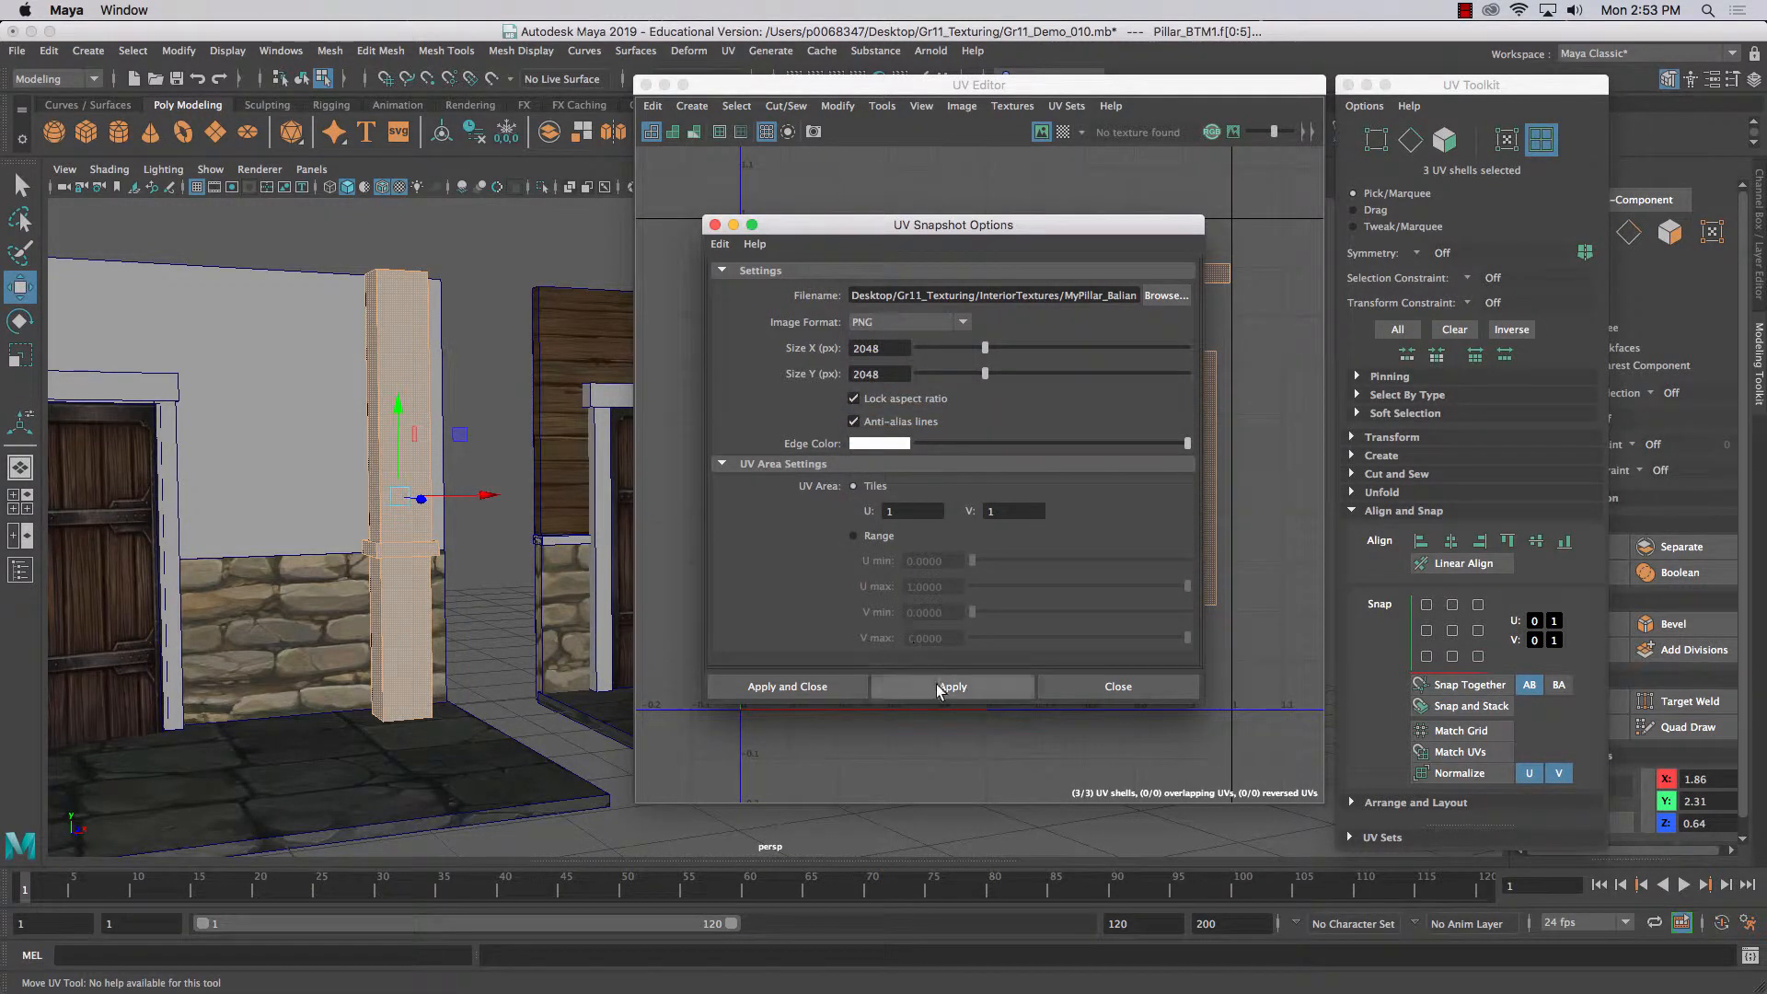
pyautogui.click(952, 687)
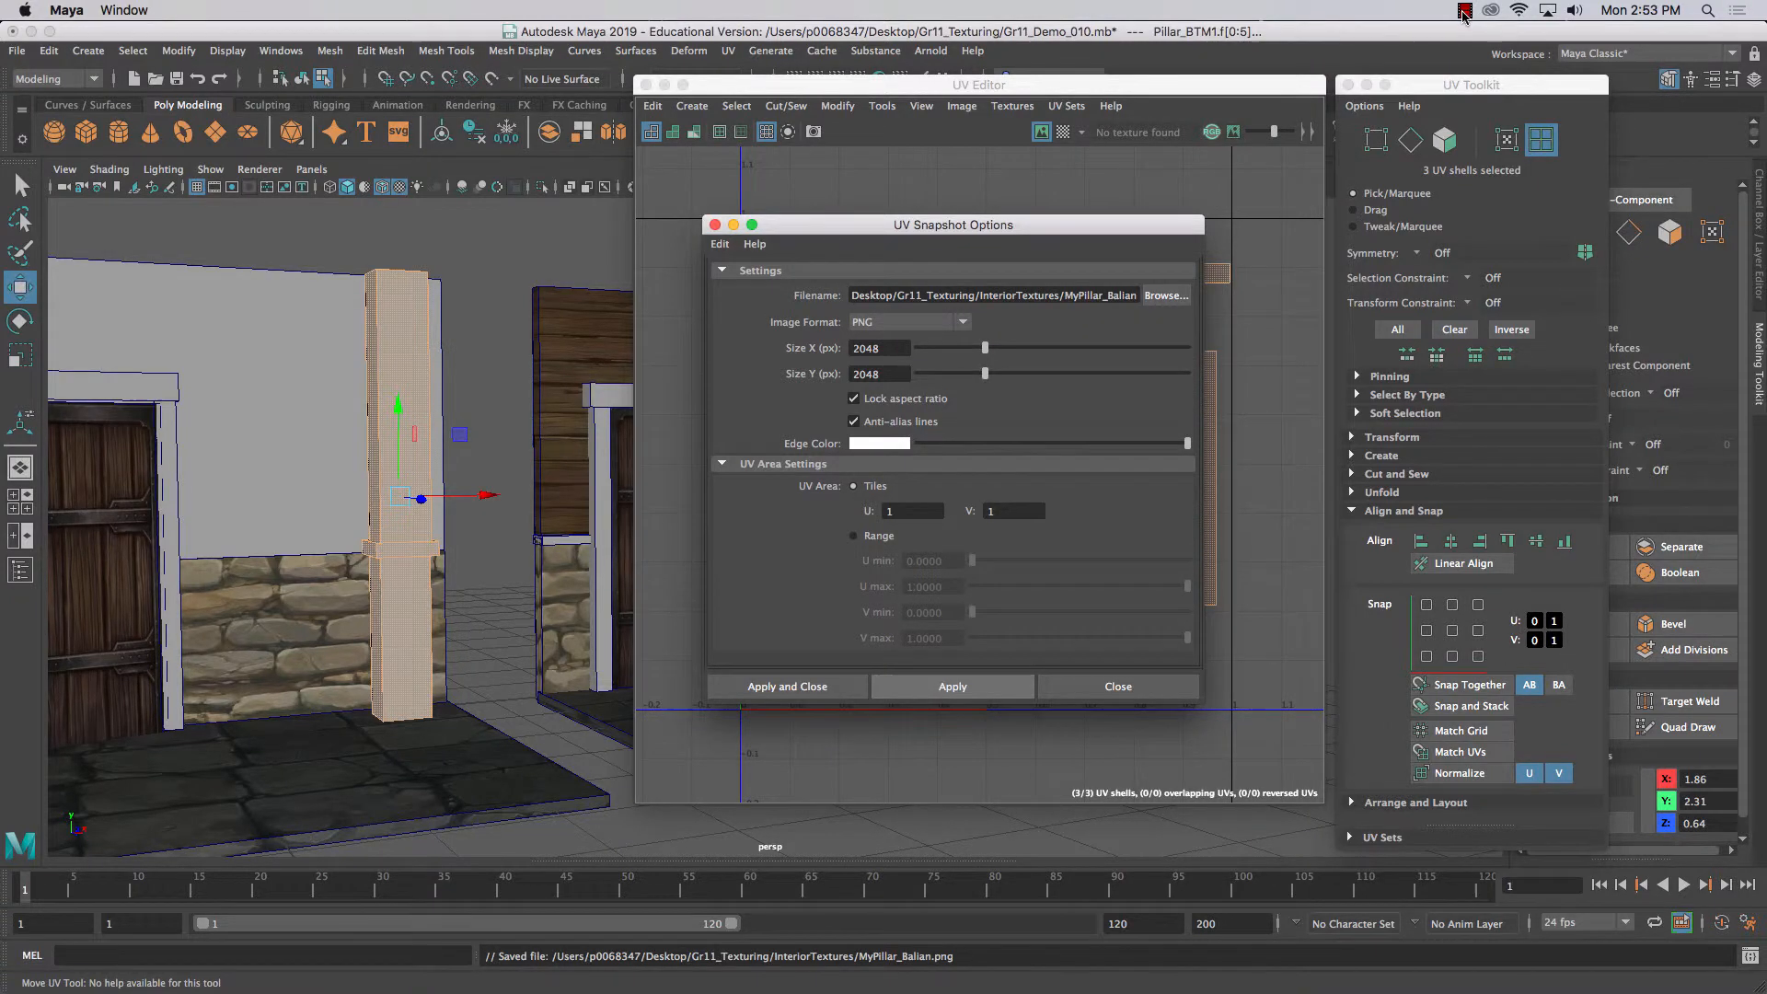
pyautogui.click(1463, 11)
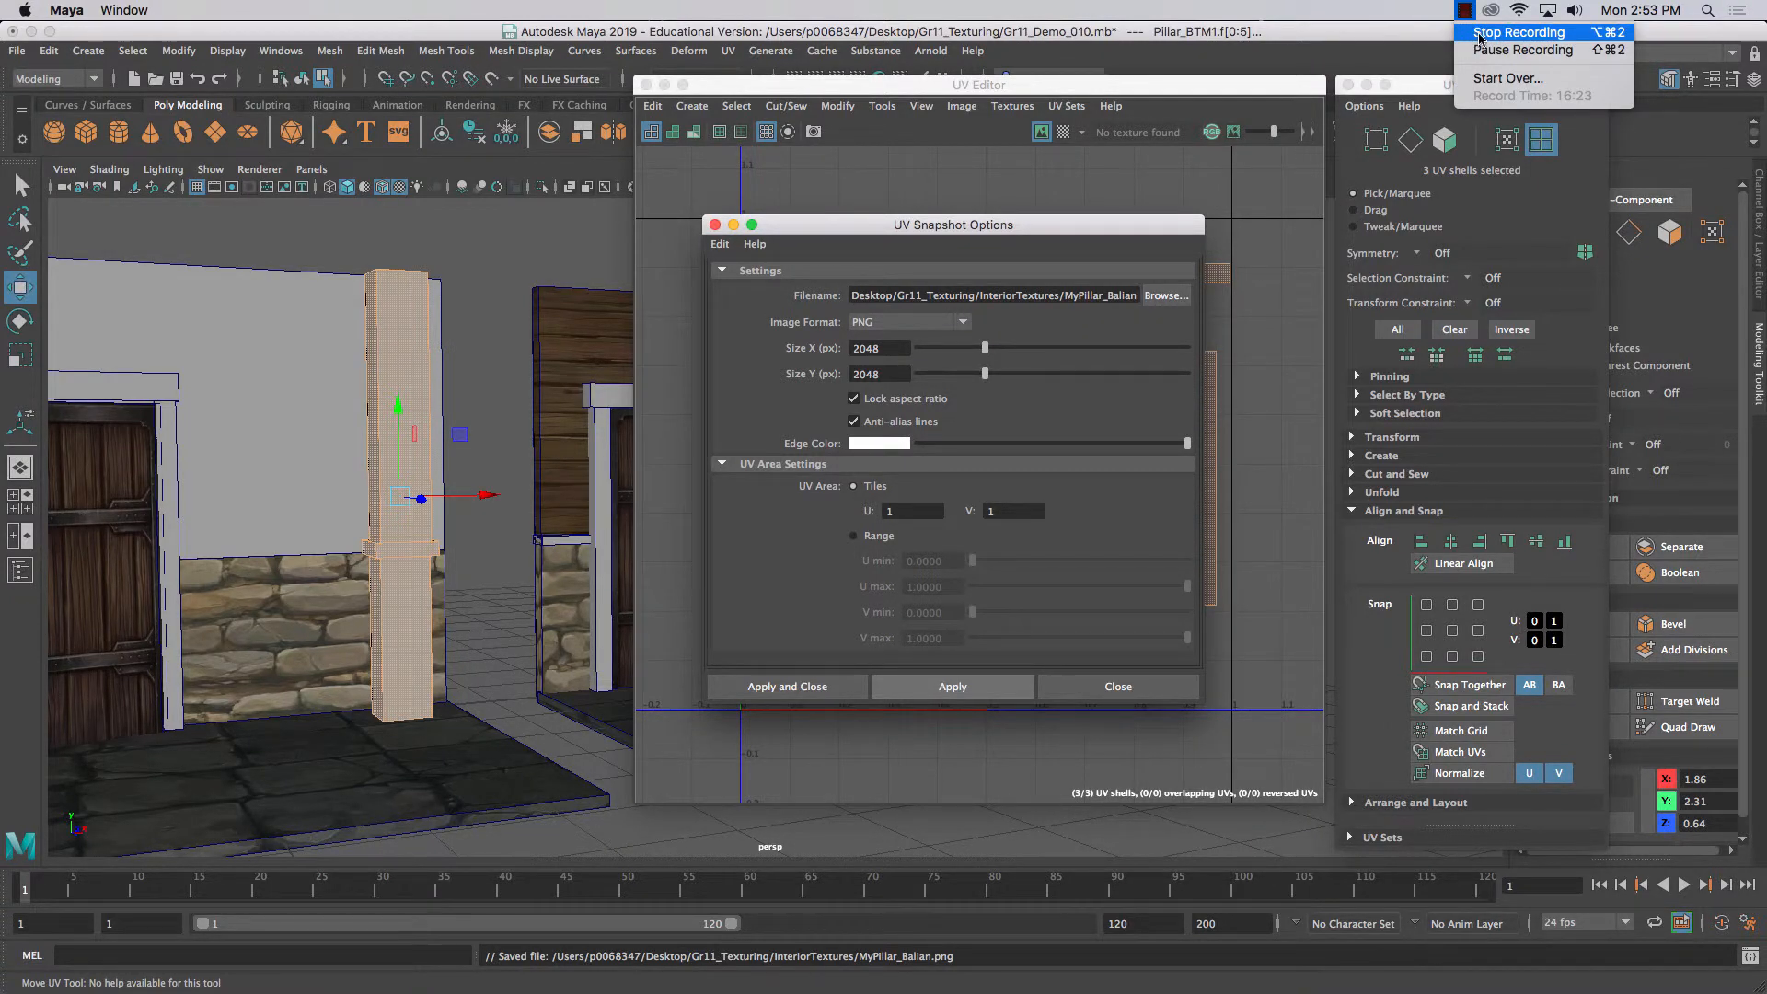